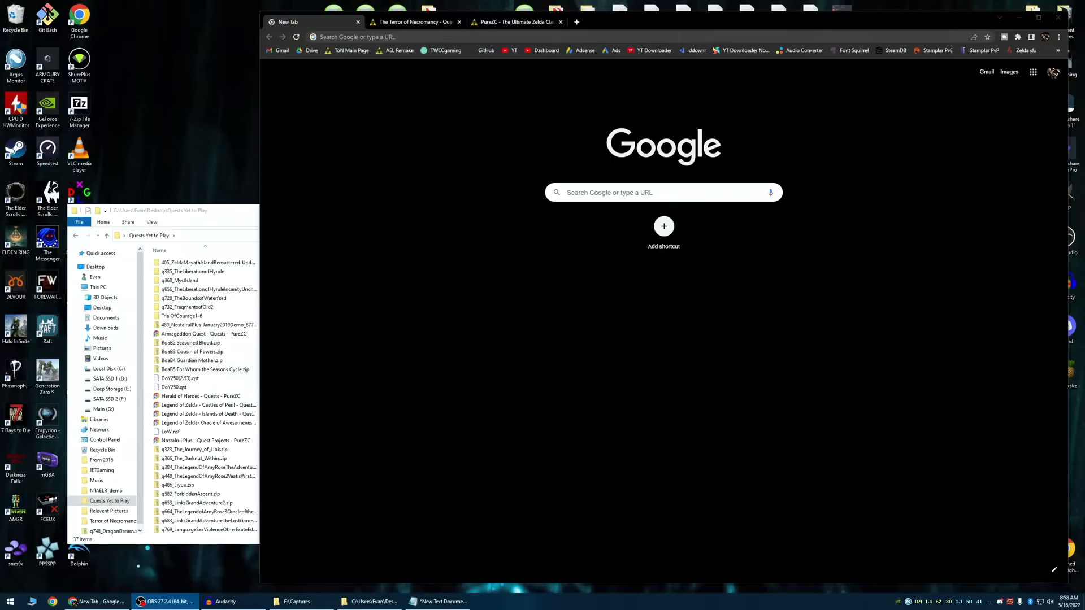
Browse the PureZC site and follow its Community menu to the Discord server invite
{"action": "left_click", "coordinate": [515, 21]}
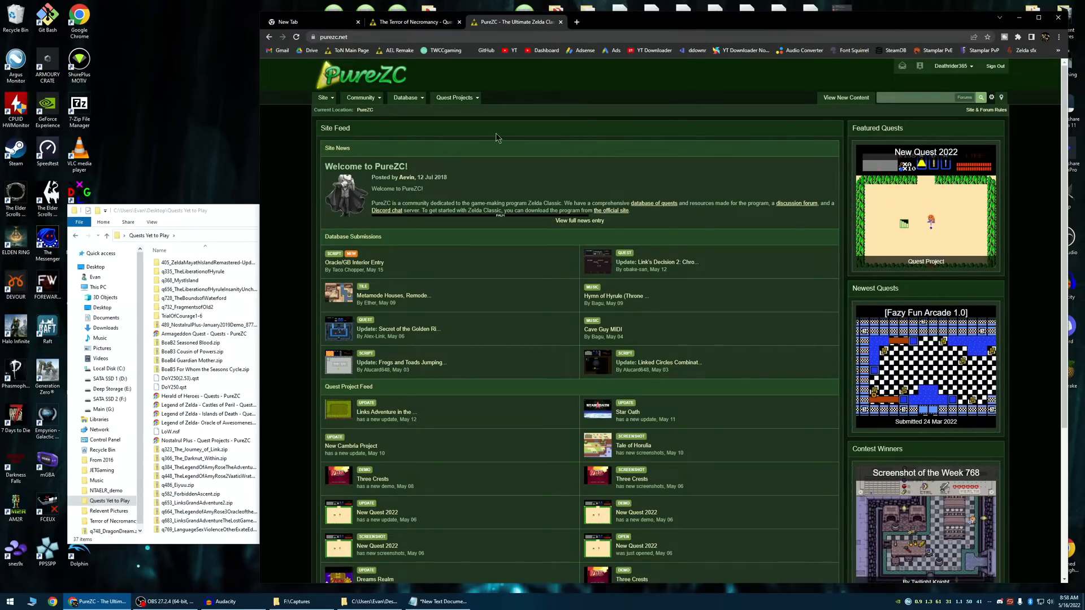
{"action": "mouse_move", "coordinate": [392, 229]}
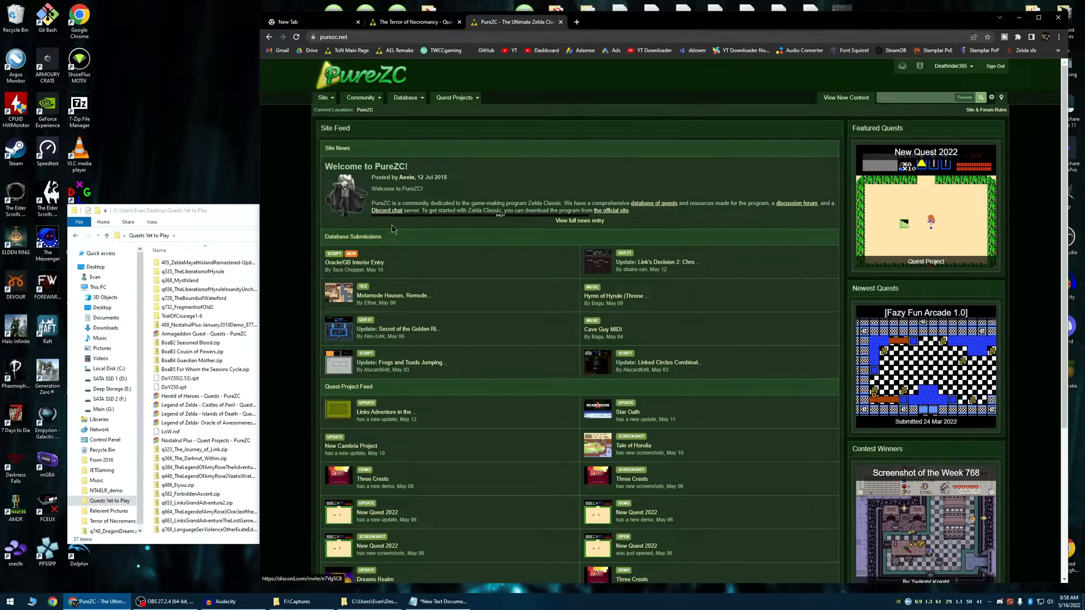
{"action": "left_click", "coordinate": [346, 36]}
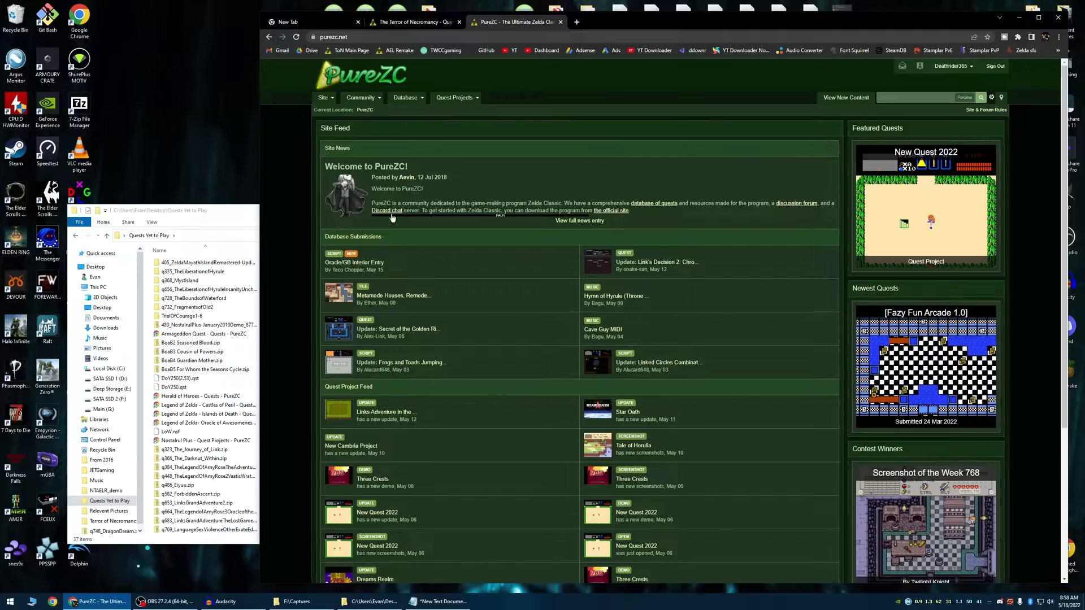
{"action": "mouse_move", "coordinate": [386, 211]}
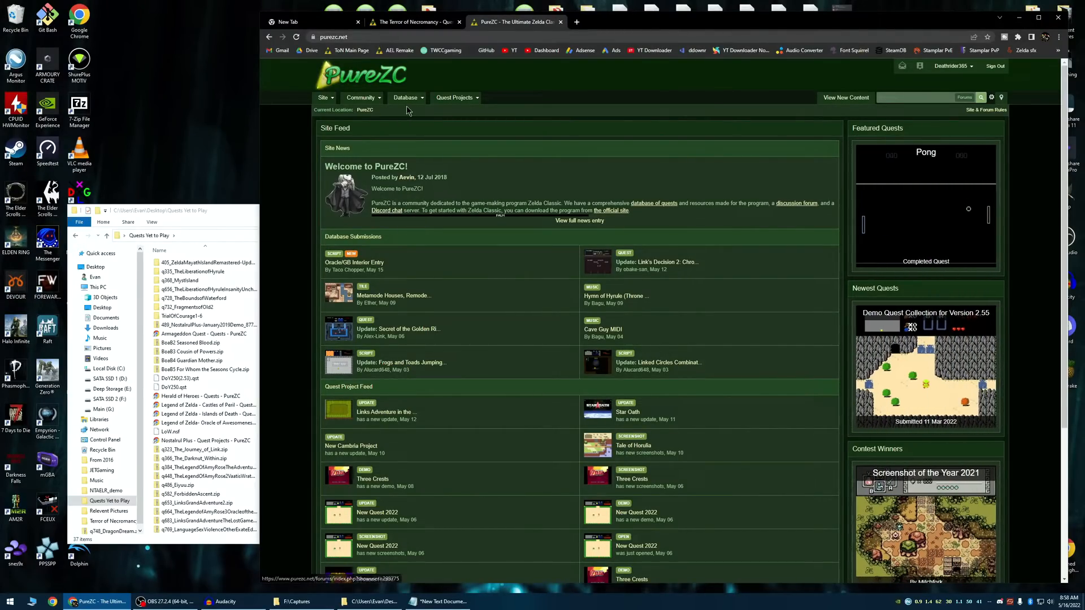
{"action": "left_click", "coordinate": [360, 97]}
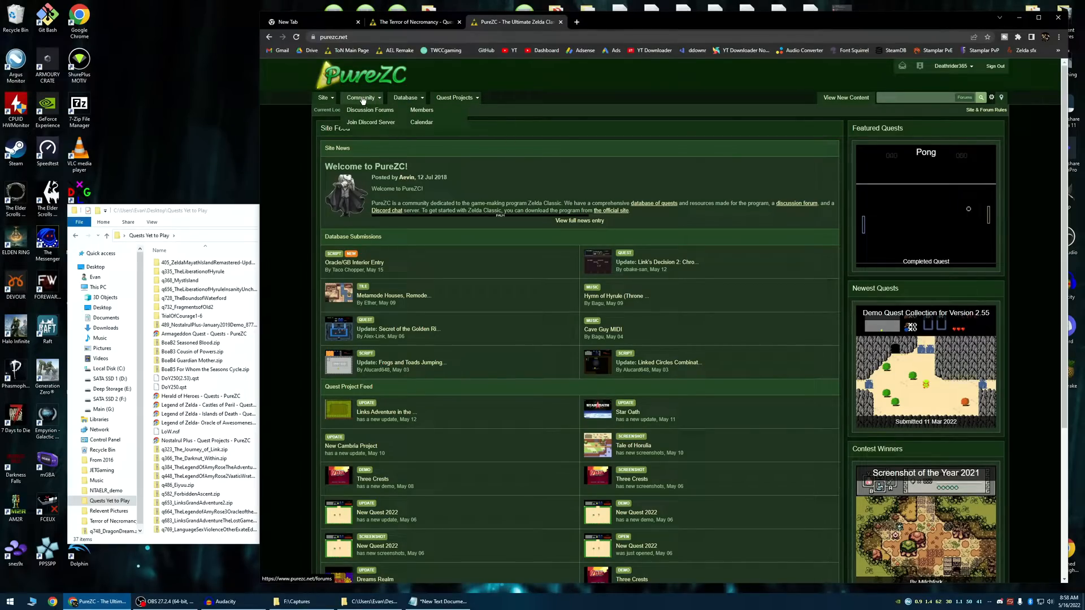
{"action": "mouse_move", "coordinate": [370, 122]}
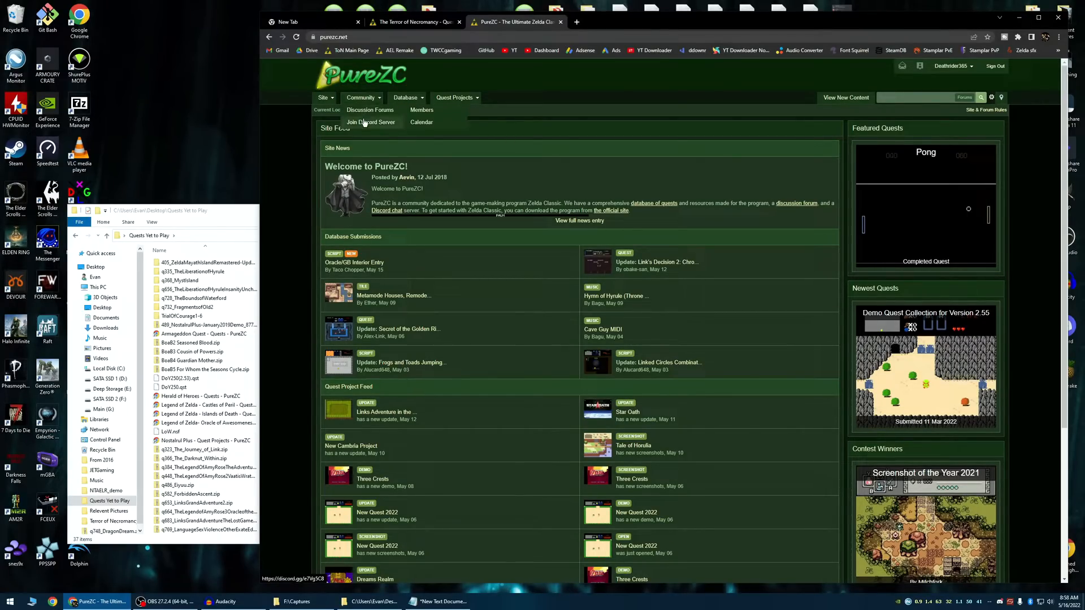
{"action": "left_click", "coordinate": [371, 122]}
{"action": "type", "text": "ze"}
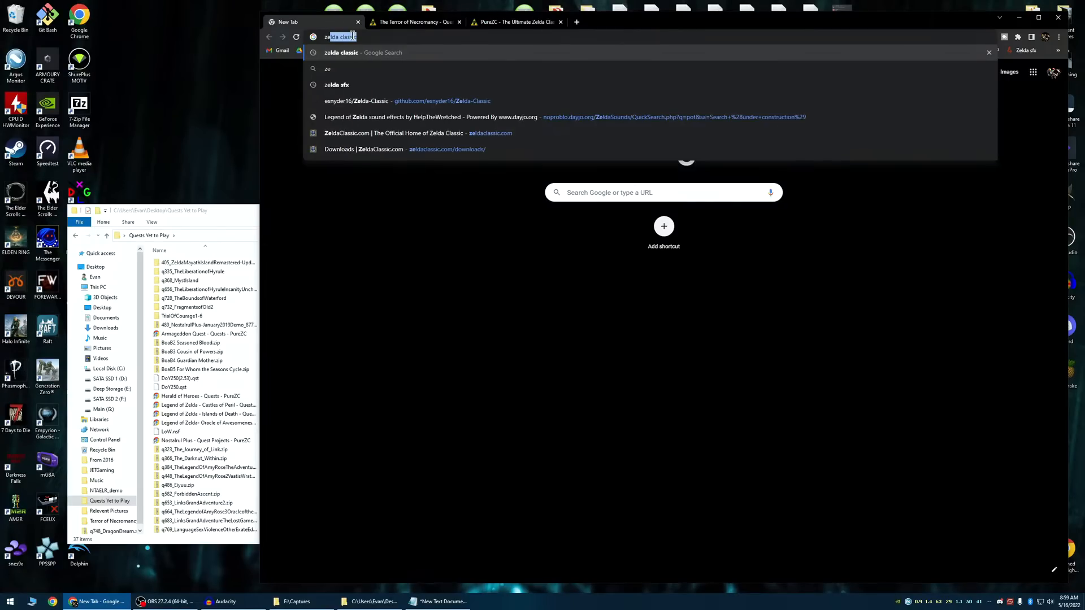
Search for zelda classic and reach ZeldaClassic.com's Downloads page listing the 2.53.1 Beta and 2.55 Alpha builds
{"action": "key", "text": "Return"}
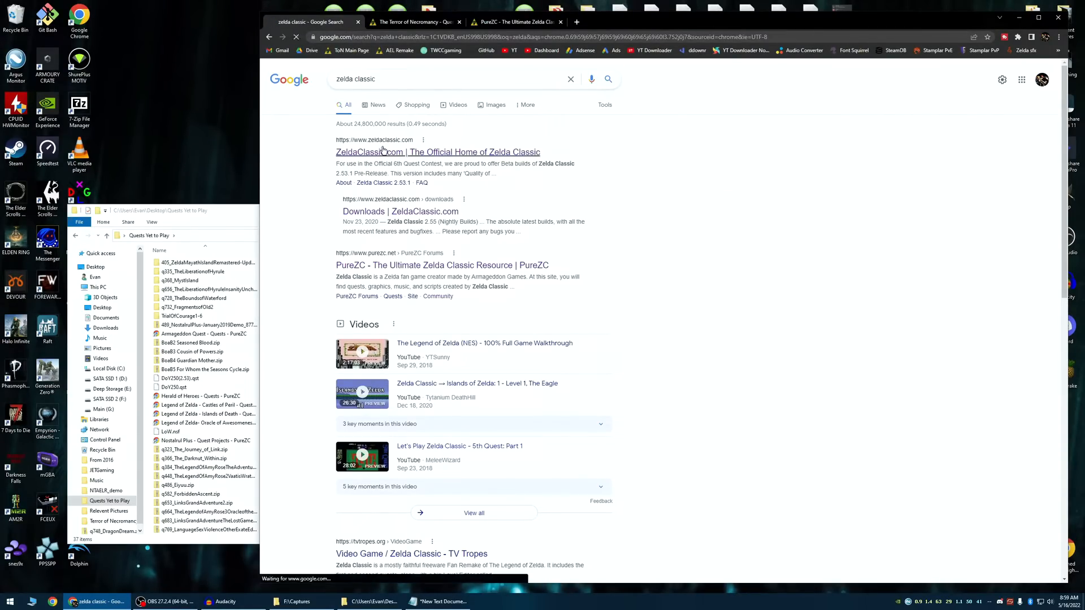
{"action": "left_click", "coordinate": [438, 151]}
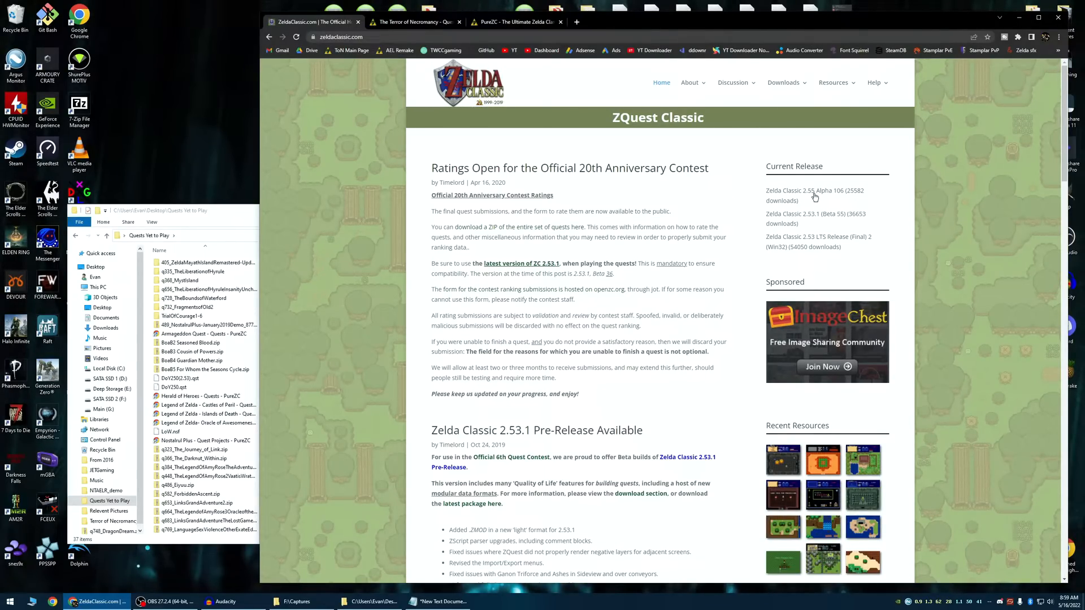
{"action": "left_click", "coordinate": [784, 82]}
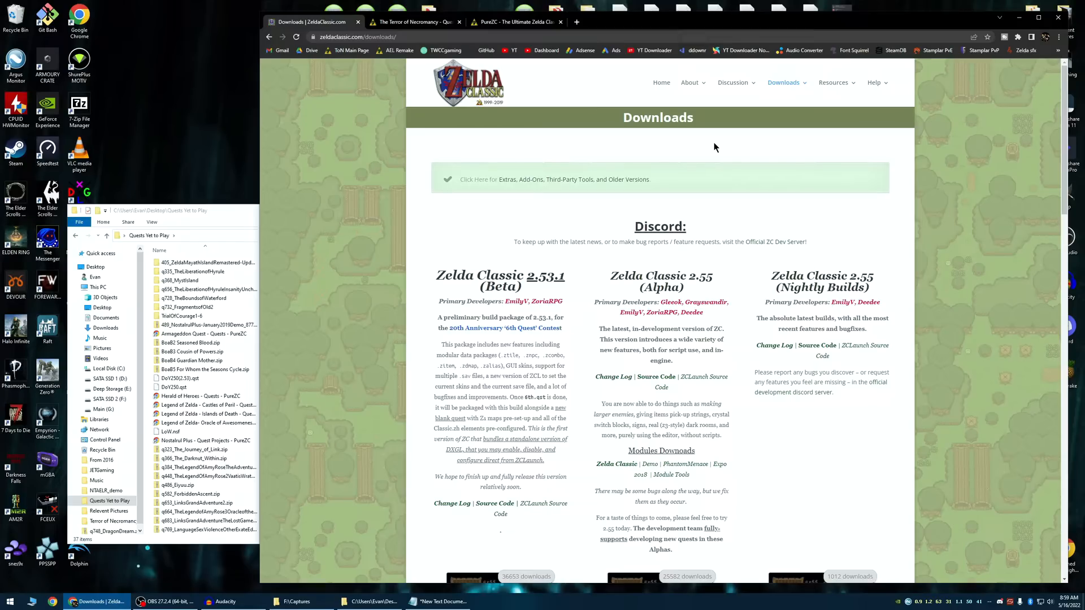
{"action": "scroll", "scroll_direction": "down", "scroll_amount": 3}
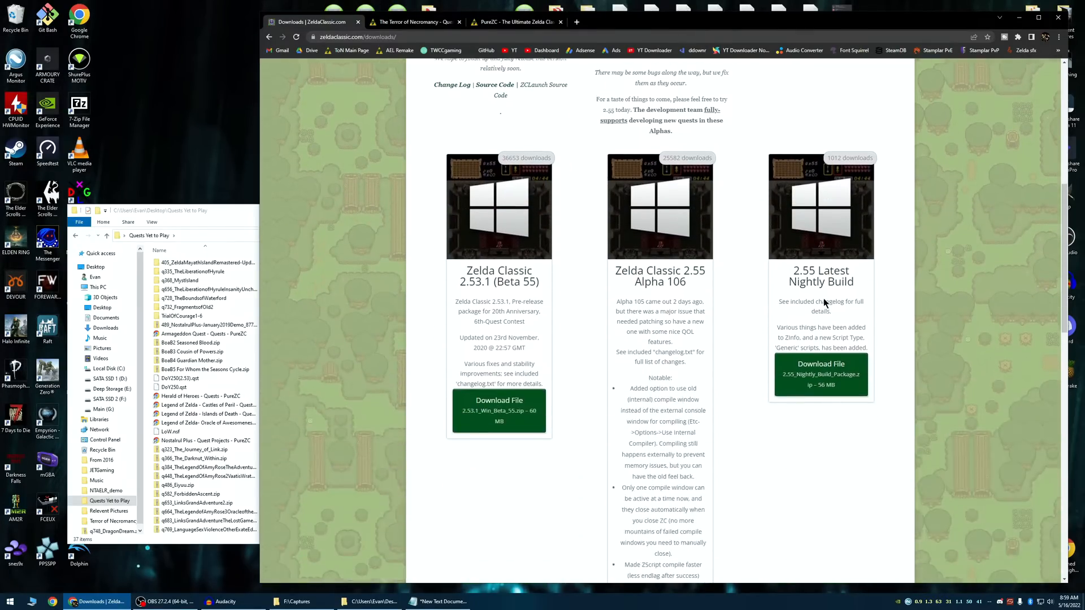
{"action": "scroll", "scroll_direction": "up", "scroll_amount": 3}
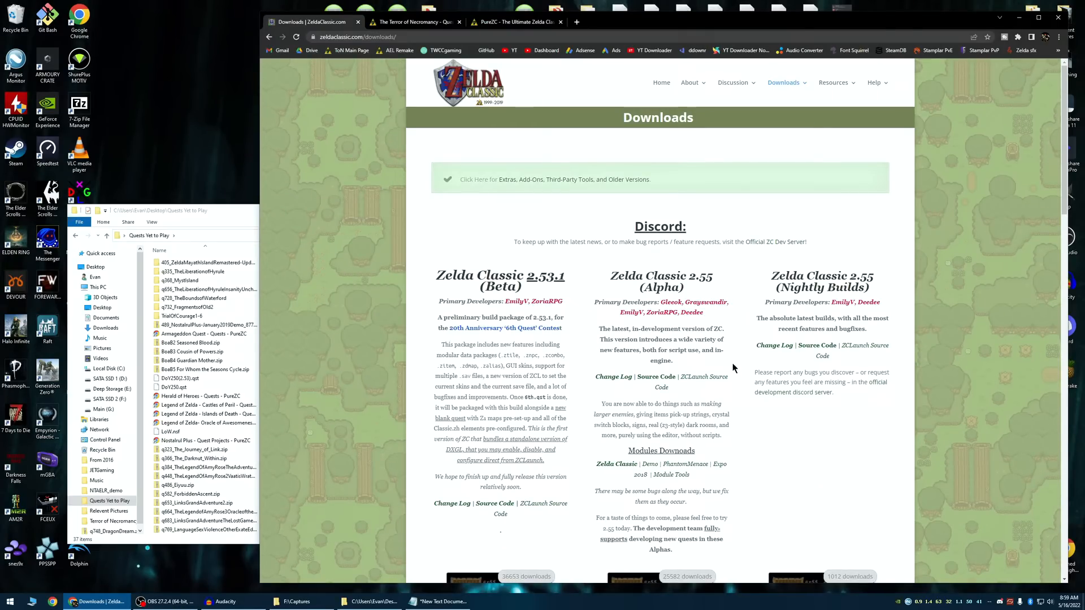
{"action": "mouse_move", "coordinate": [761, 424]}
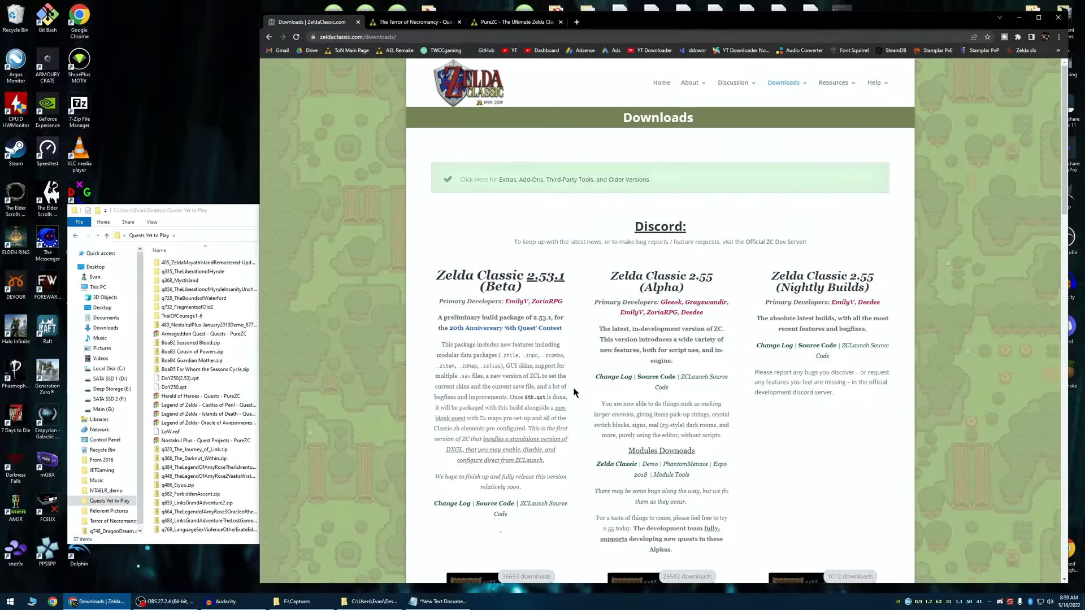
{"action": "mouse_move", "coordinate": [539, 375]}
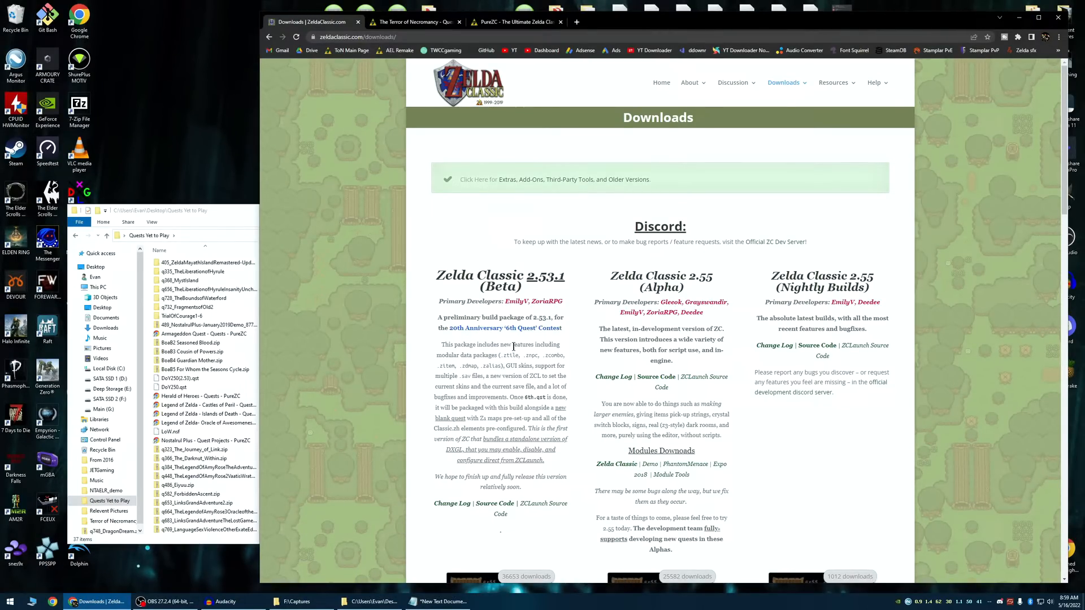
{"action": "scroll", "scroll_direction": "down", "scroll_amount": 3}
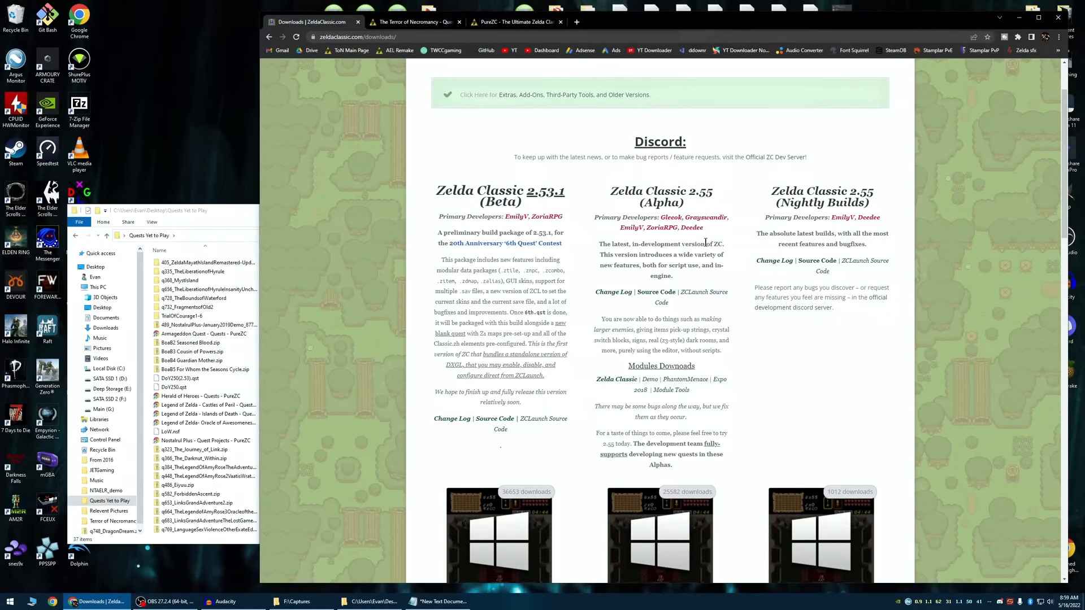
{"action": "mouse_move", "coordinate": [704, 240]}
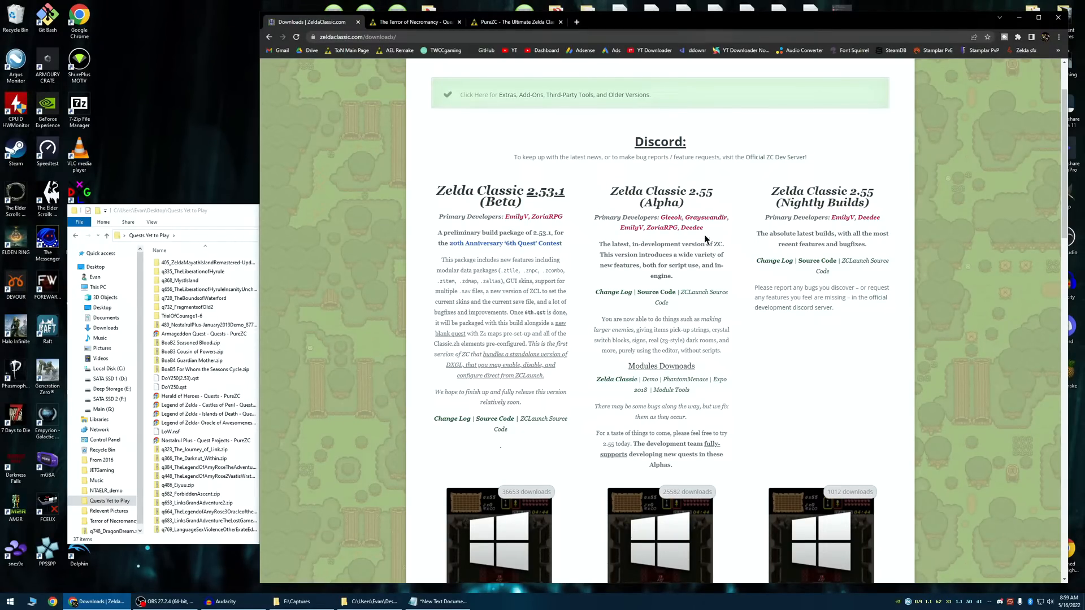
{"action": "mouse_move", "coordinate": [811, 230]}
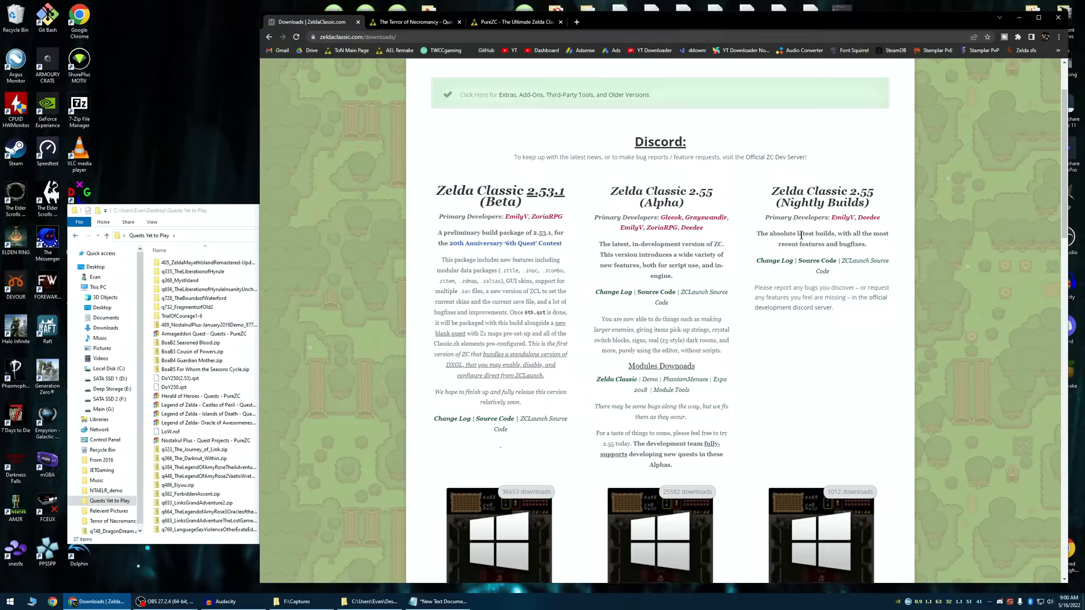
{"action": "mouse_move", "coordinate": [618, 208]}
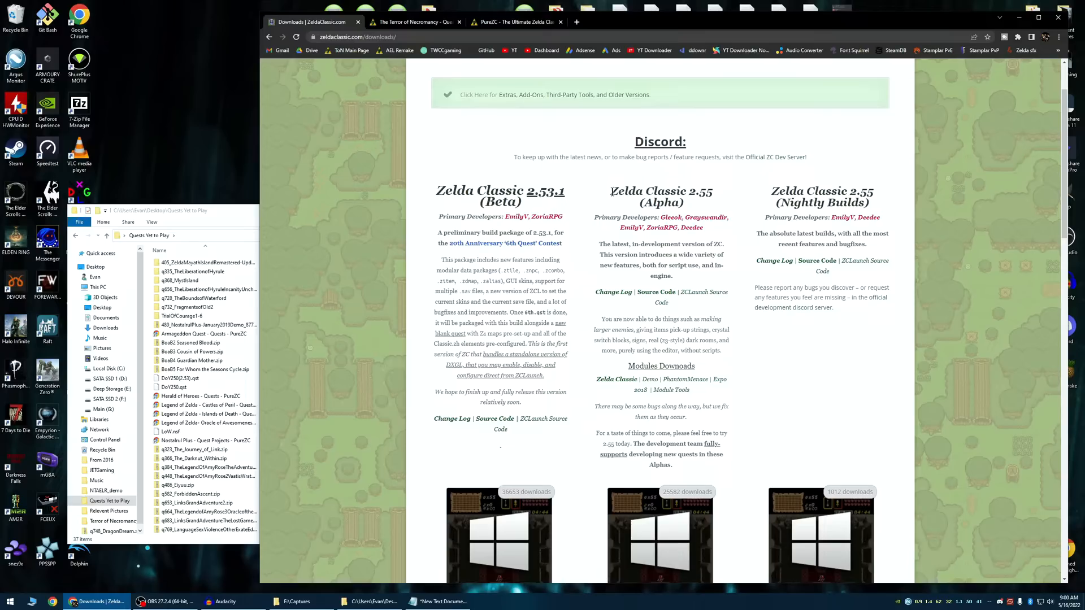
{"action": "mouse_move", "coordinate": [717, 330]}
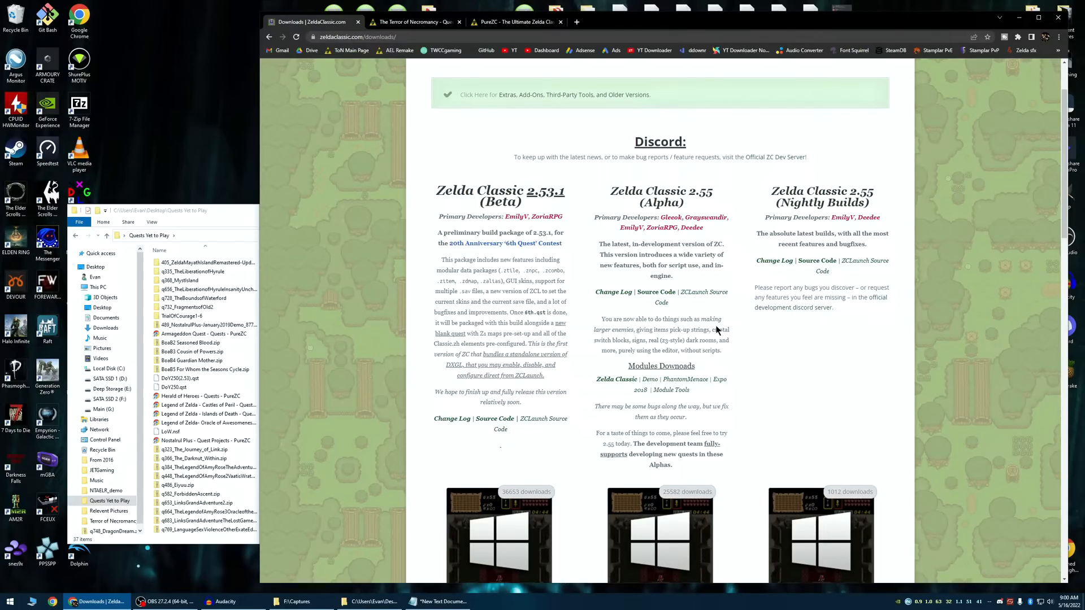
{"action": "scroll", "scroll_direction": "down", "scroll_amount": 3}
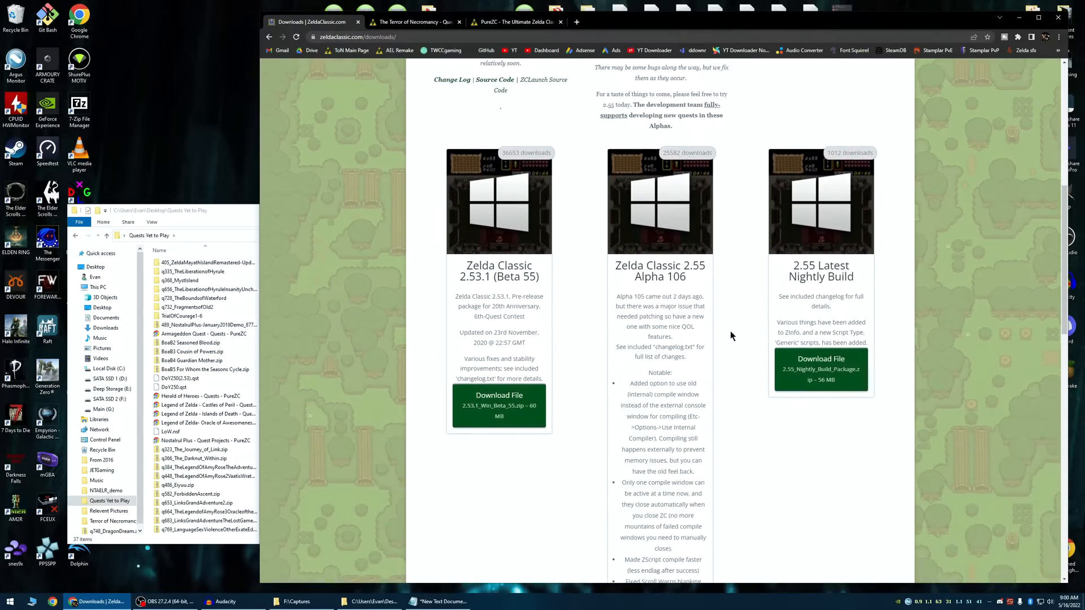
{"action": "mouse_move", "coordinate": [682, 327]}
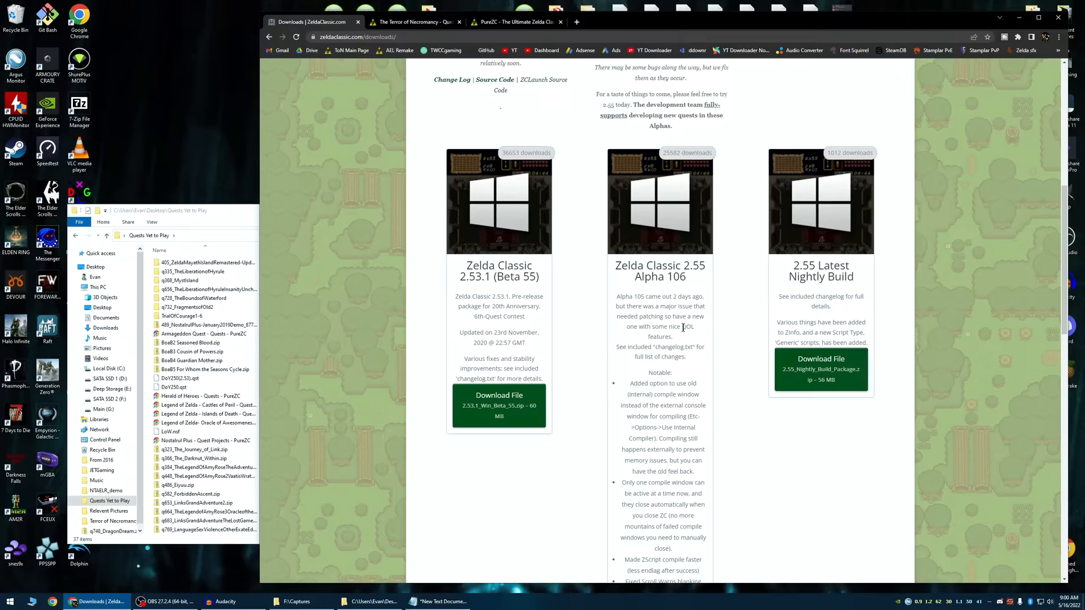
{"action": "double_click", "coordinate": [473, 276]}
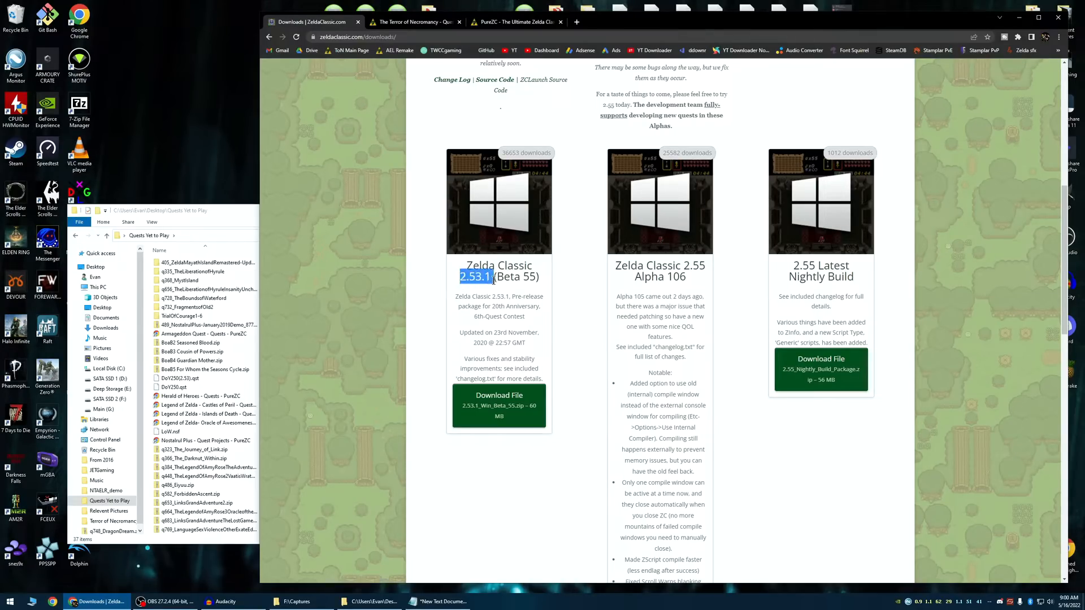
{"action": "left_click", "coordinate": [643, 296]}
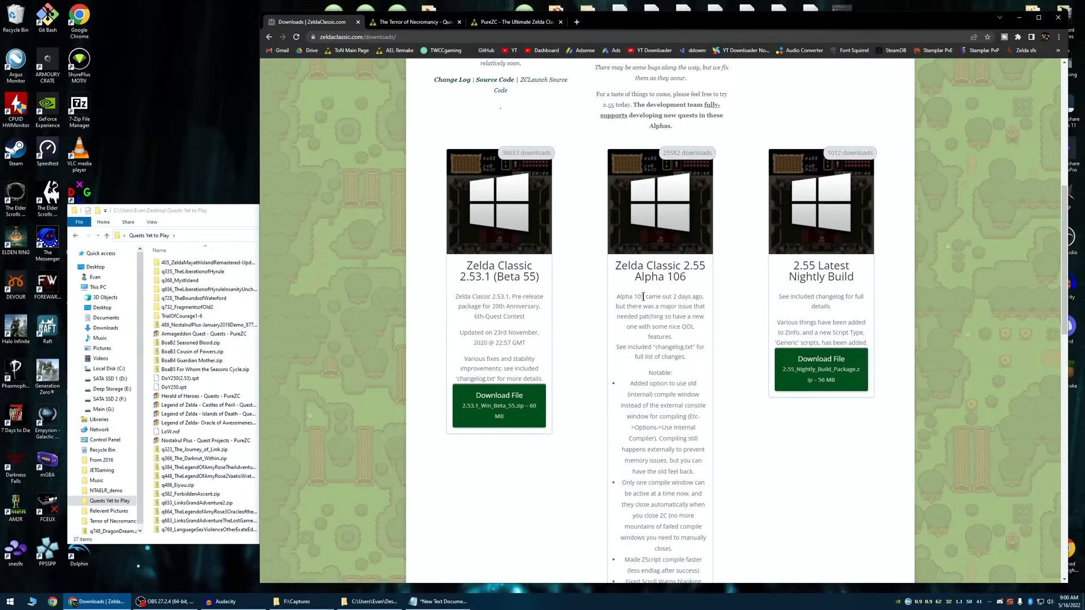
{"action": "scroll", "scroll_direction": "down", "scroll_amount": 3}
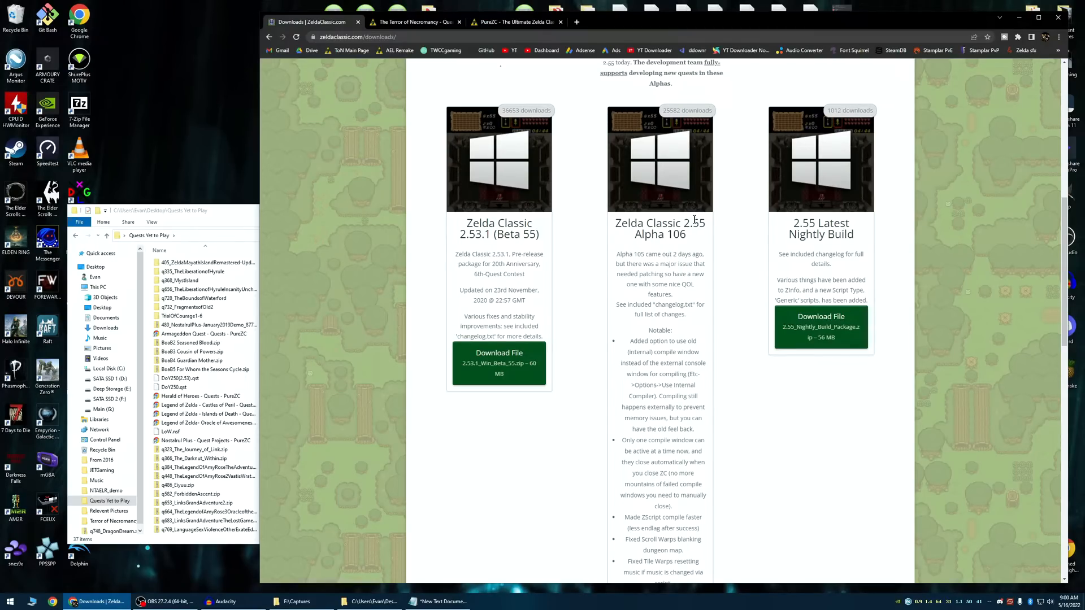
{"action": "double_click", "coordinate": [648, 232]}
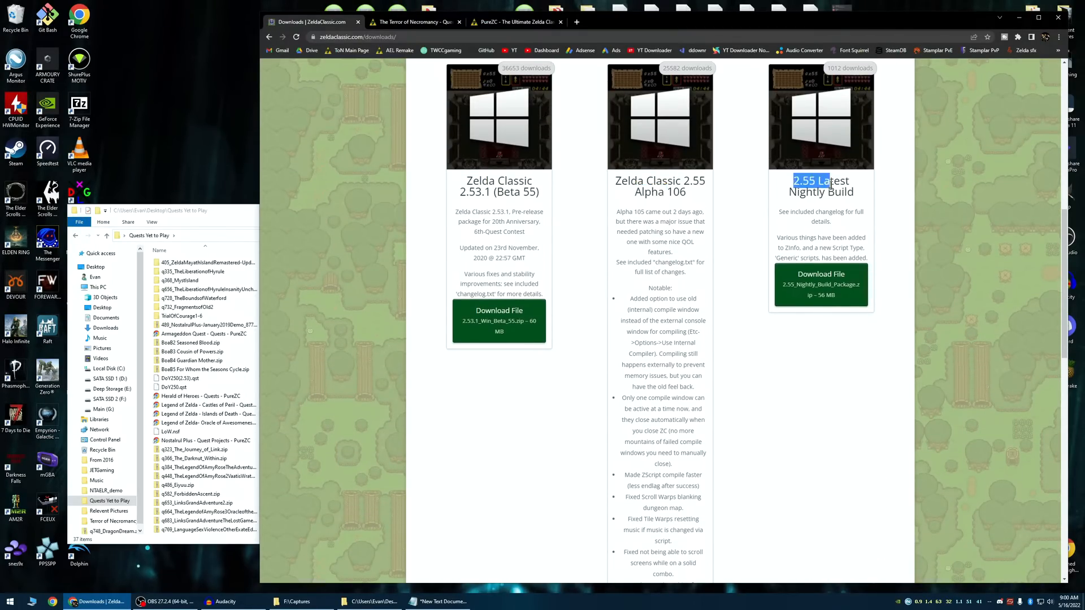
{"action": "scroll", "scroll_direction": "down", "scroll_amount": 3}
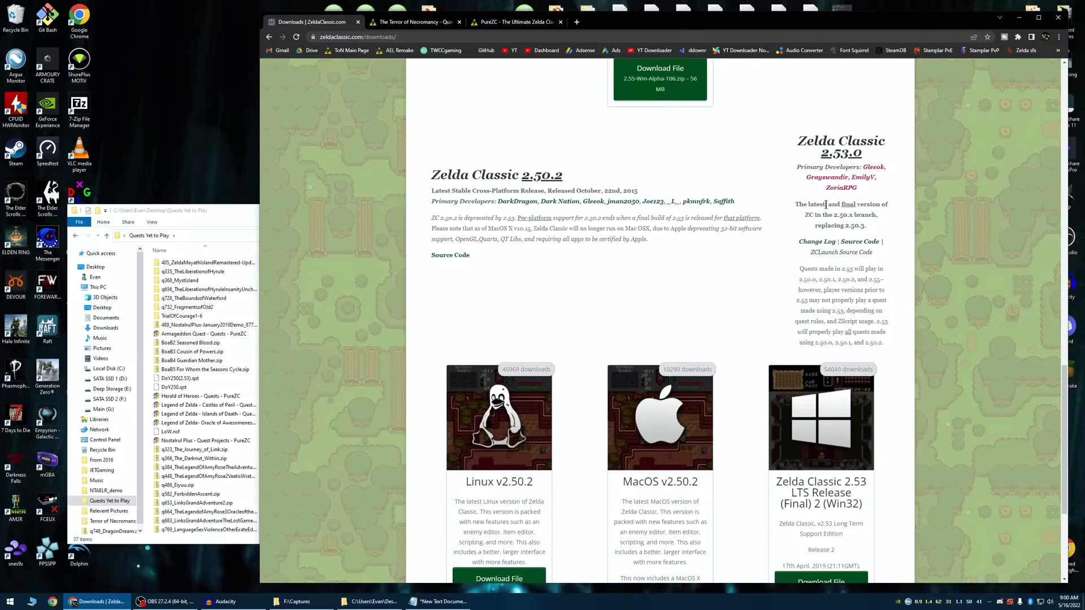
{"action": "double_click", "coordinate": [541, 174]}
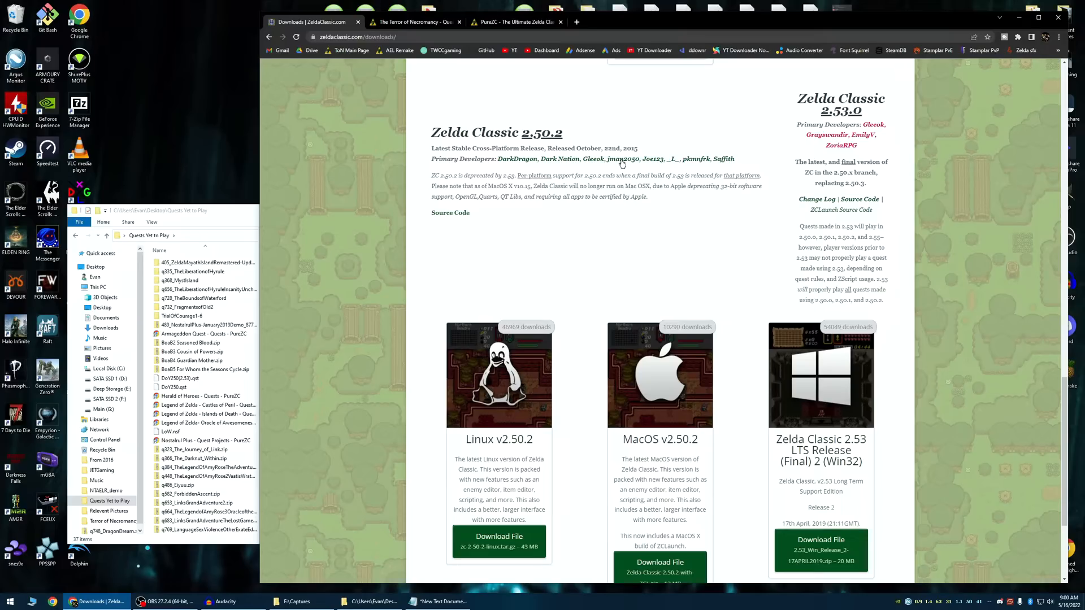
{"action": "mouse_move", "coordinate": [679, 185]}
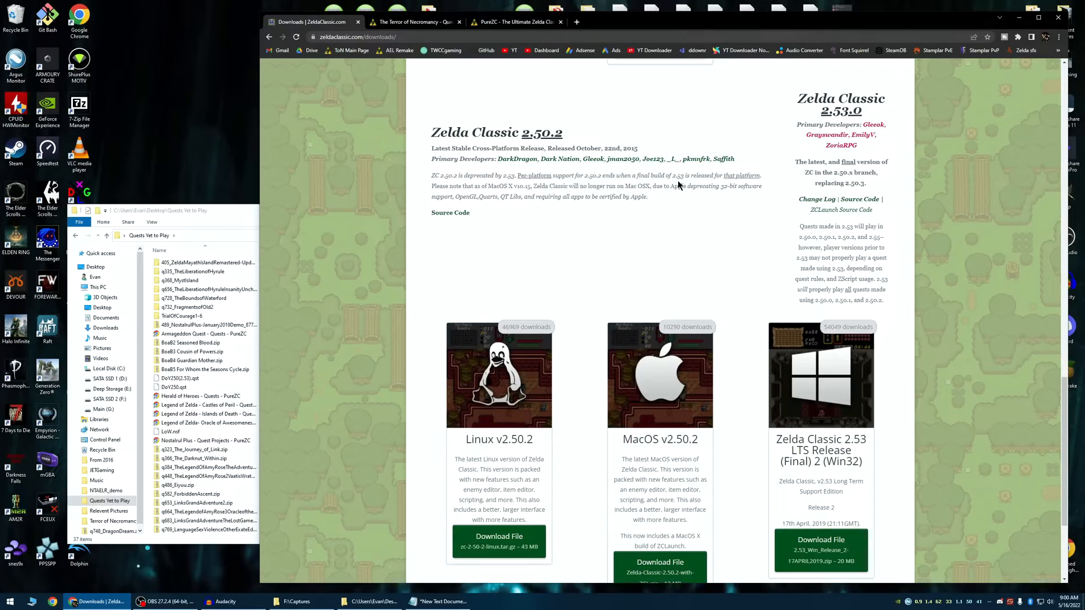
{"action": "mouse_move", "coordinate": [737, 167]}
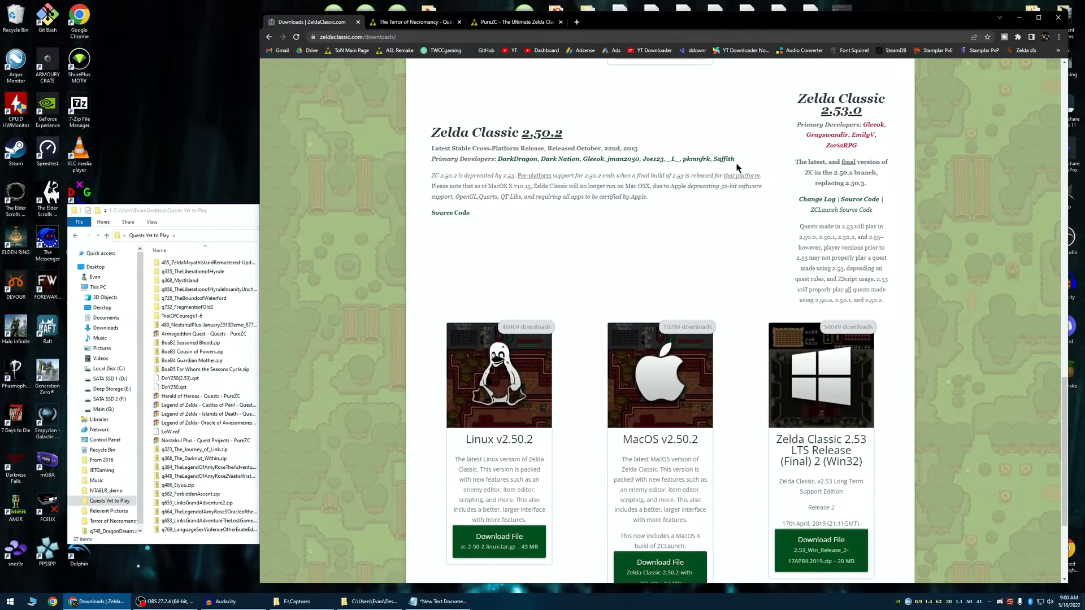
{"action": "scroll", "scroll_direction": "down", "scroll_amount": 3}
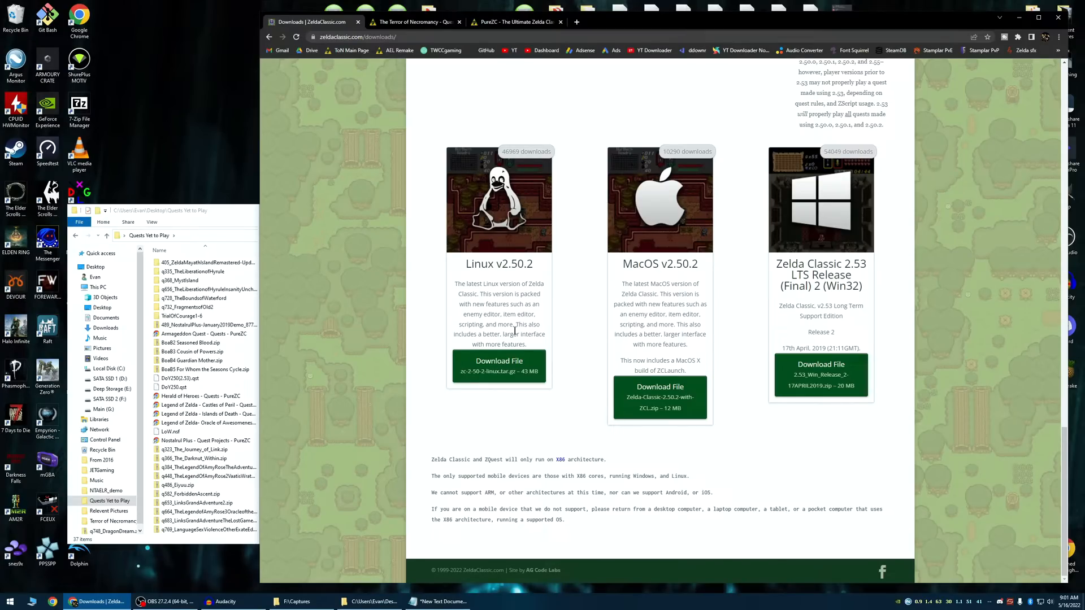
{"action": "mouse_move", "coordinate": [704, 353]}
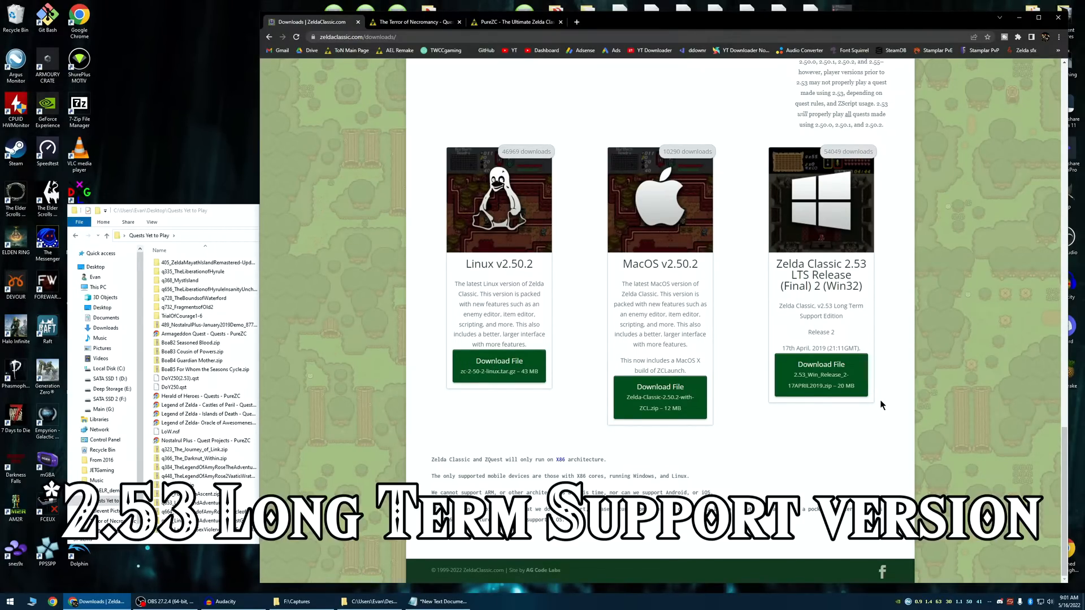
{"action": "scroll", "scroll_direction": "up", "scroll_amount": 3}
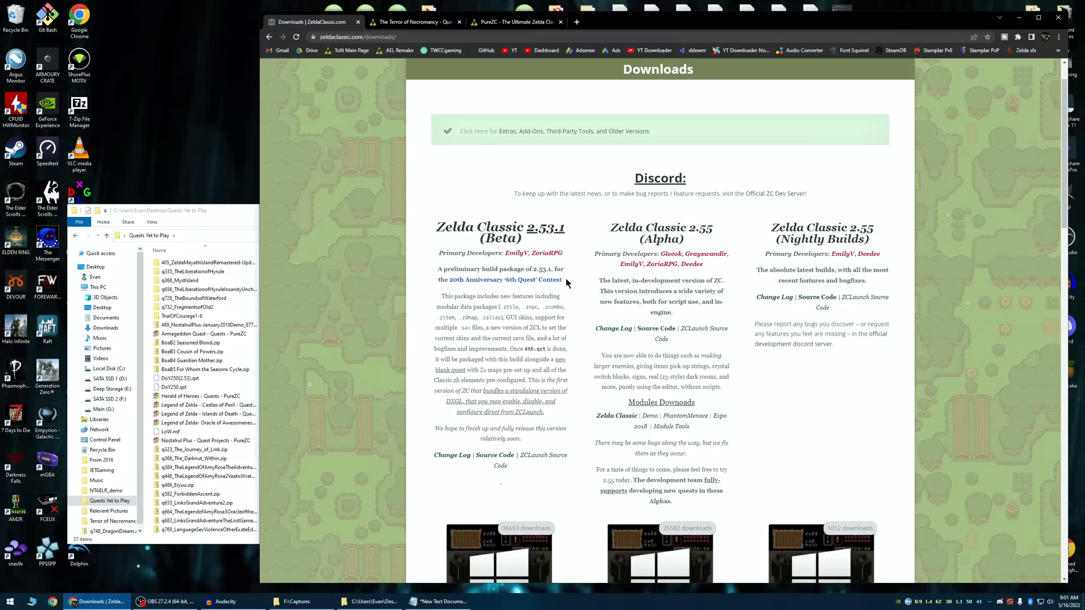
{"action": "mouse_move", "coordinate": [544, 145]}
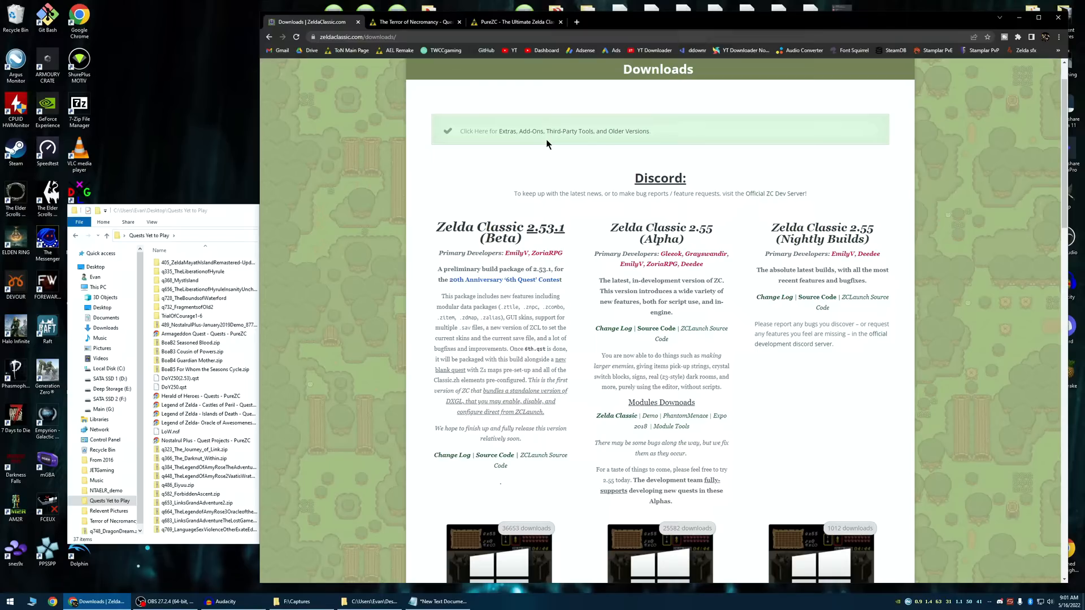
{"action": "scroll", "scroll_direction": "down", "scroll_amount": 3}
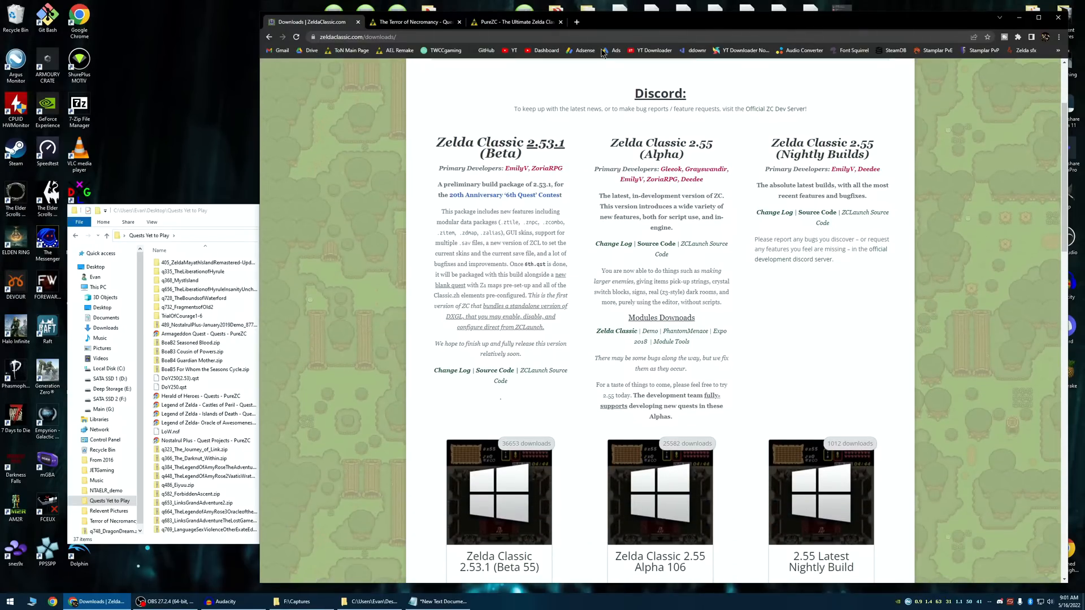
Save the 2.55 Latest Nightly Build zip to the desktop and extract it, then return to PureZC
{"action": "scroll", "scroll_direction": "down", "scroll_amount": 3}
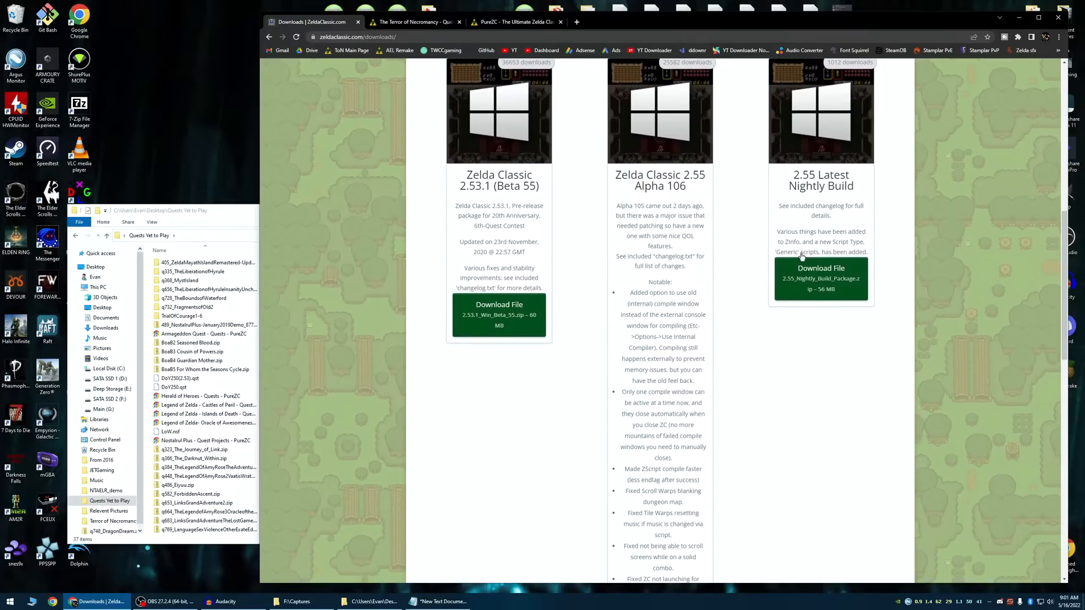
{"action": "left_click", "coordinate": [820, 278]}
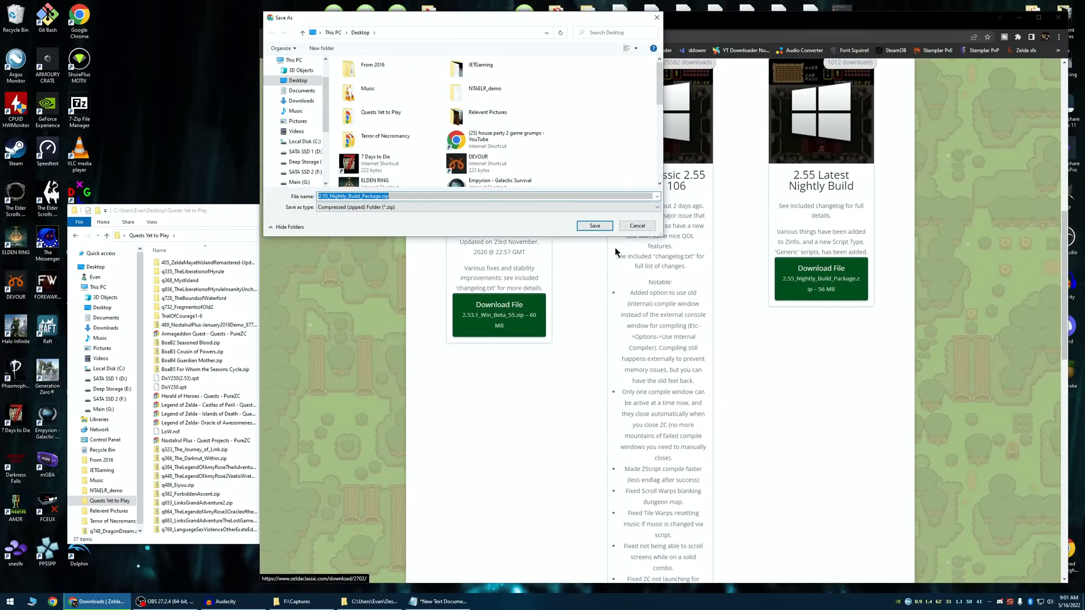
{"action": "left_click", "coordinate": [593, 226]}
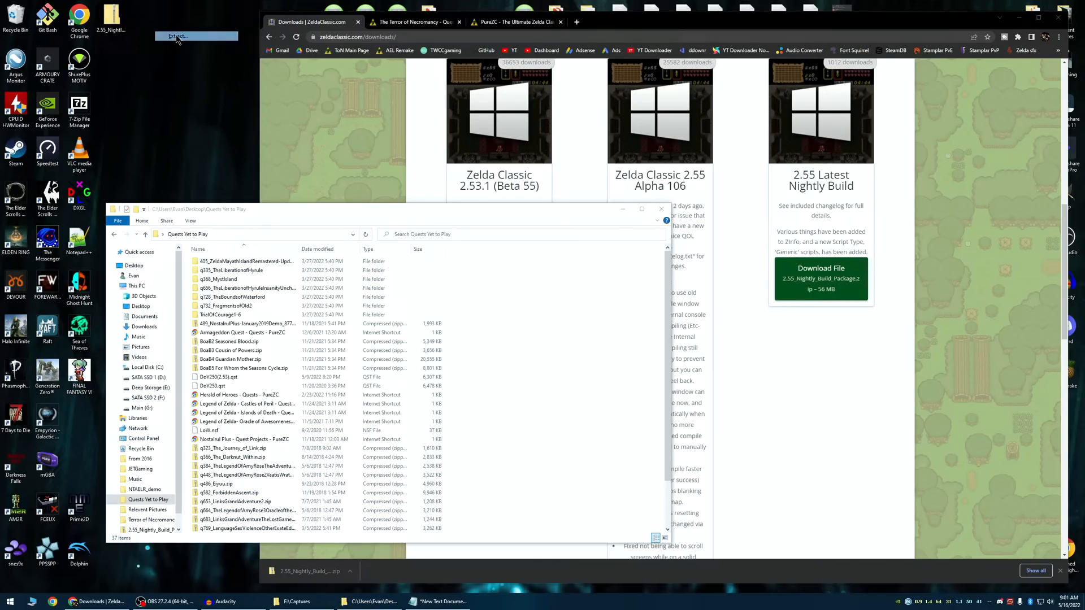
{"action": "left_click", "coordinate": [178, 36]}
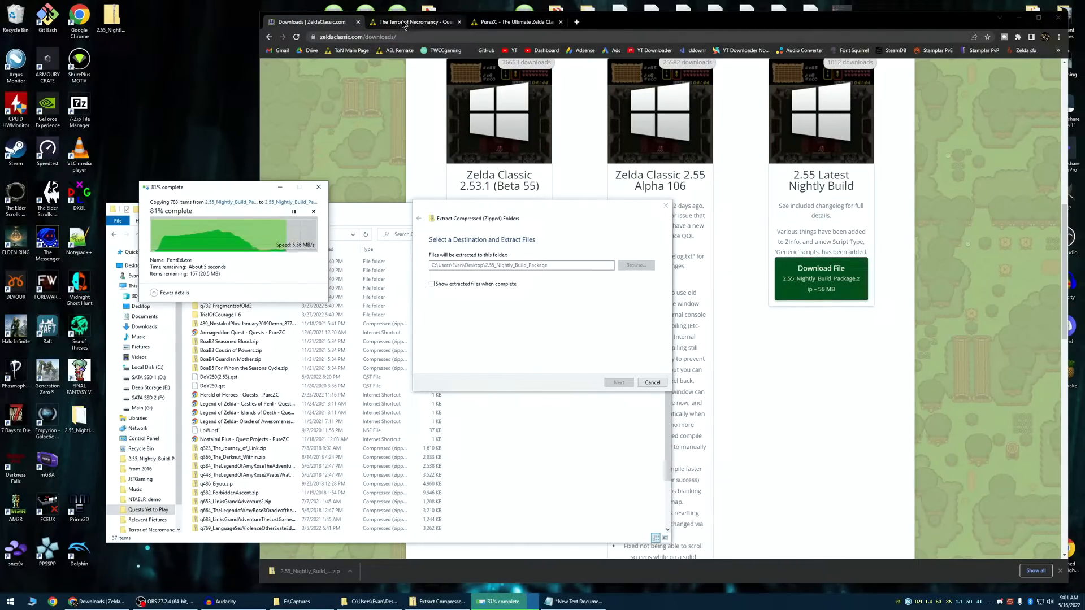
{"action": "left_click", "coordinate": [516, 22]}
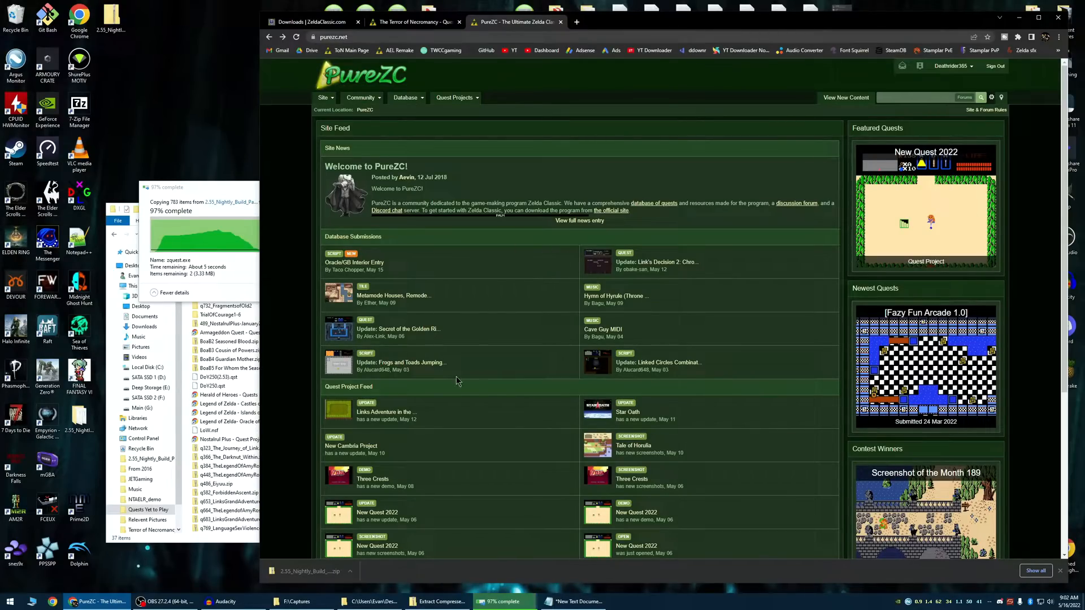
Download the Fun in the Sun quest file from its page in the PureZC quest database
{"action": "scroll", "scroll_direction": "down", "scroll_amount": 3}
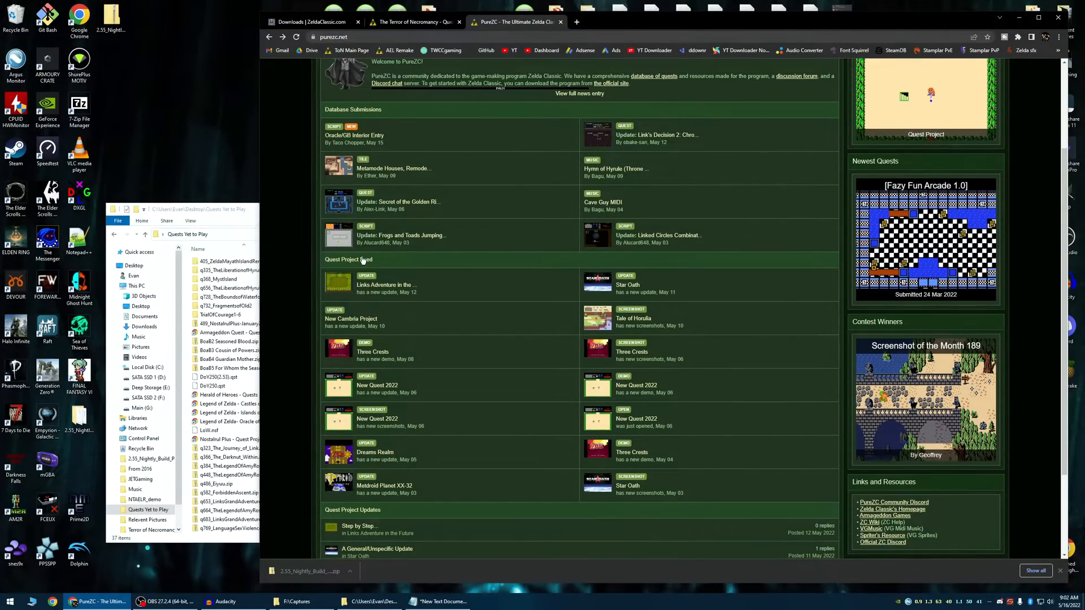
{"action": "left_click", "coordinate": [406, 97]}
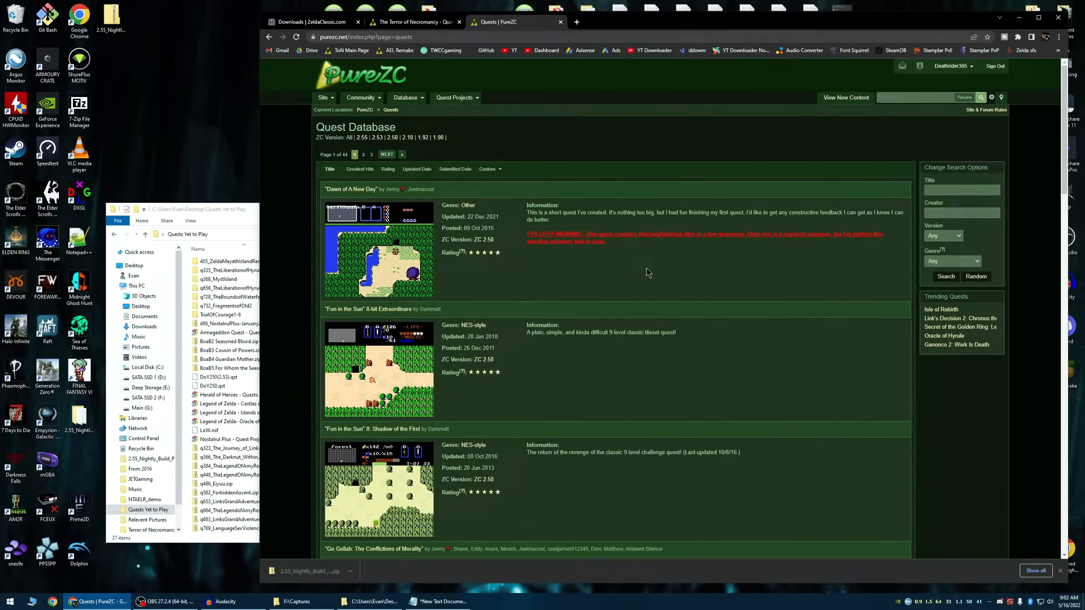
{"action": "mouse_move", "coordinate": [540, 231]}
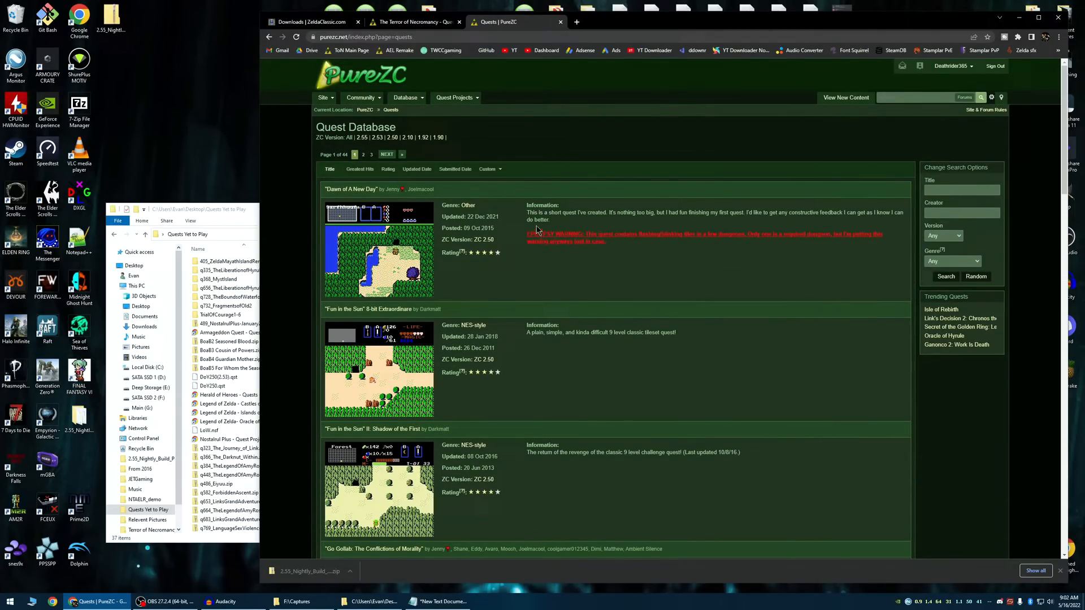
{"action": "left_click", "coordinate": [369, 309]}
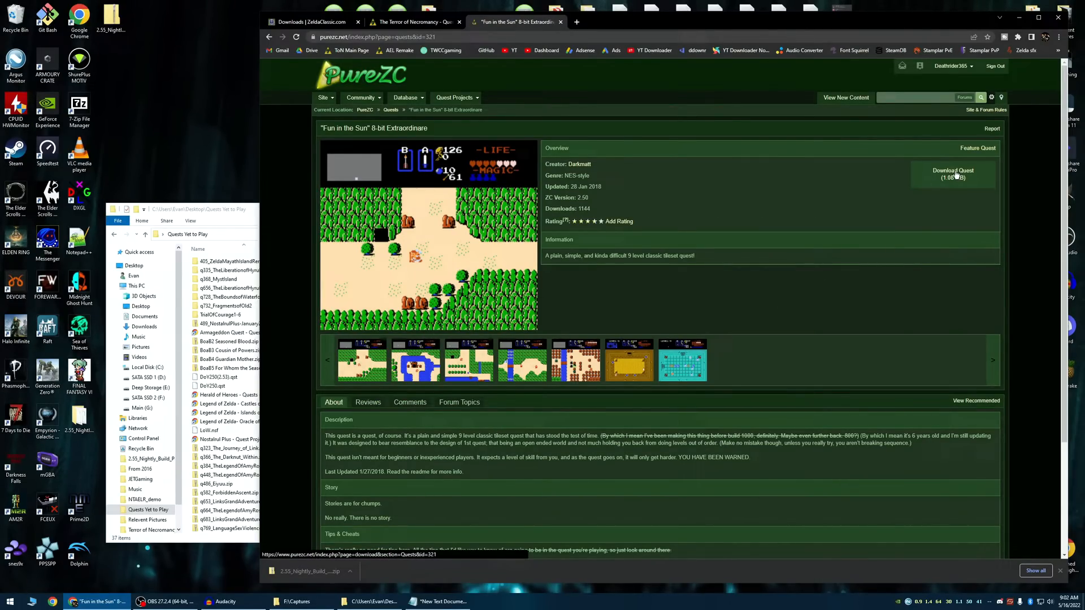
{"action": "left_click", "coordinate": [953, 174]}
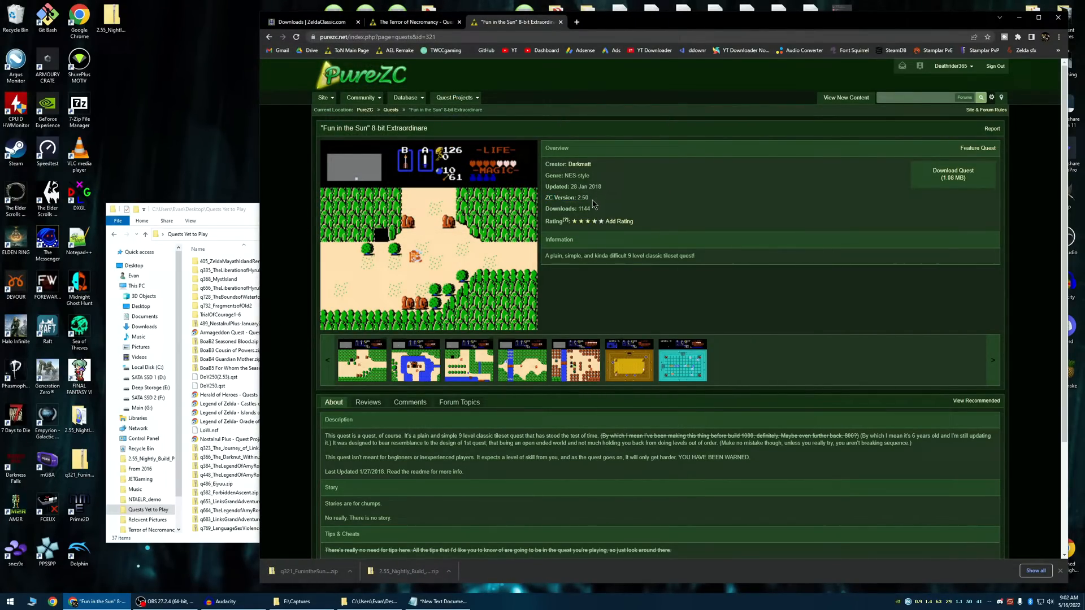
Glance back at the 2.55 Latest Nightly Build heading on the downloads page and return to the quest page
{"action": "left_click", "coordinate": [312, 22]}
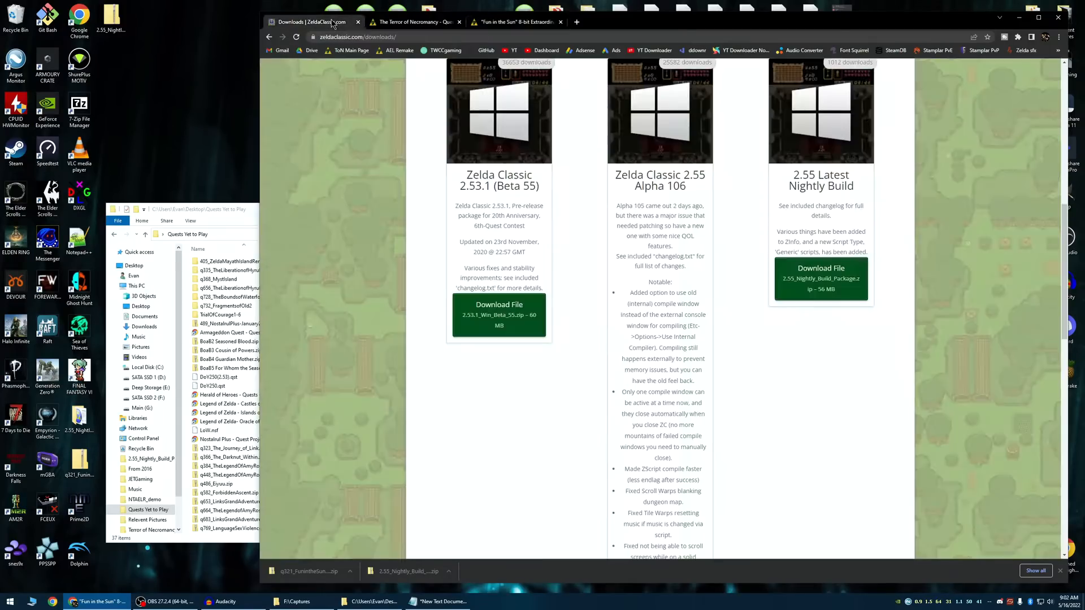
{"action": "double_click", "coordinate": [800, 174]}
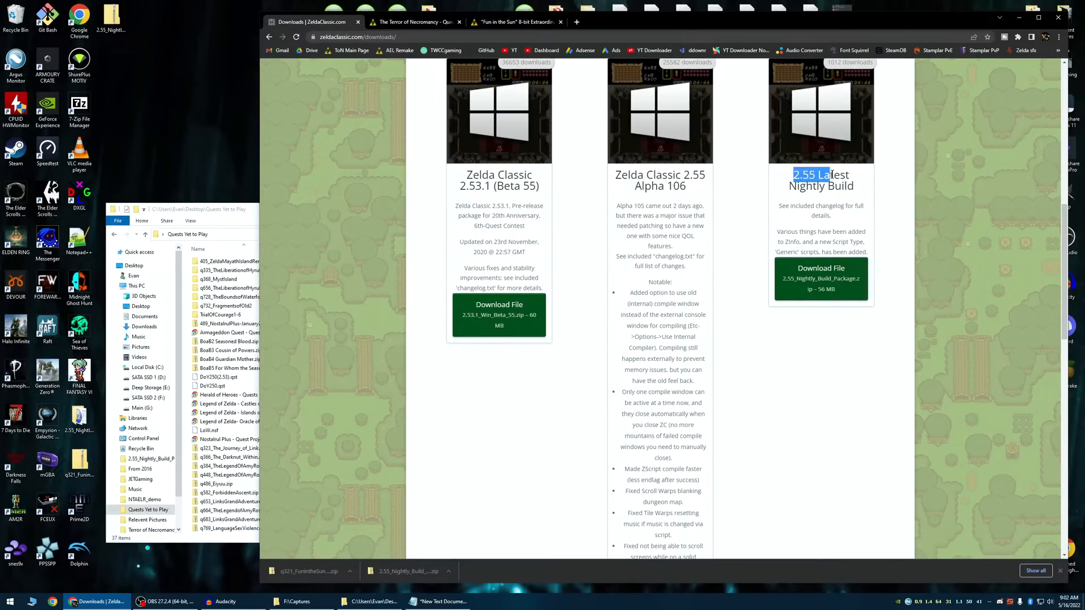
{"action": "left_click", "coordinate": [516, 22]}
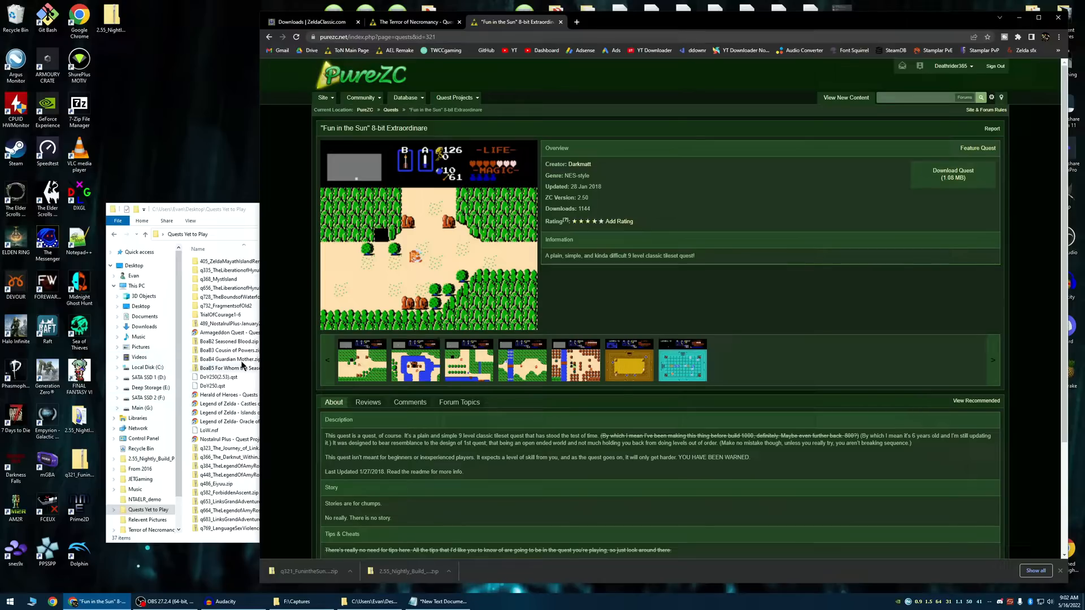
{"action": "mouse_move", "coordinate": [584, 175]}
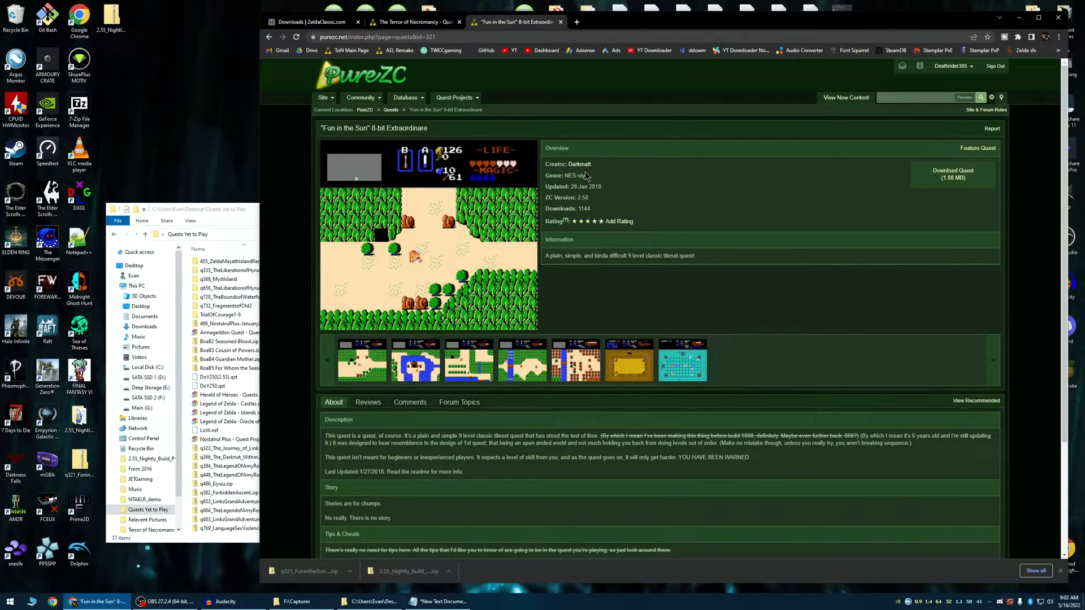
{"action": "mouse_move", "coordinate": [575, 228]}
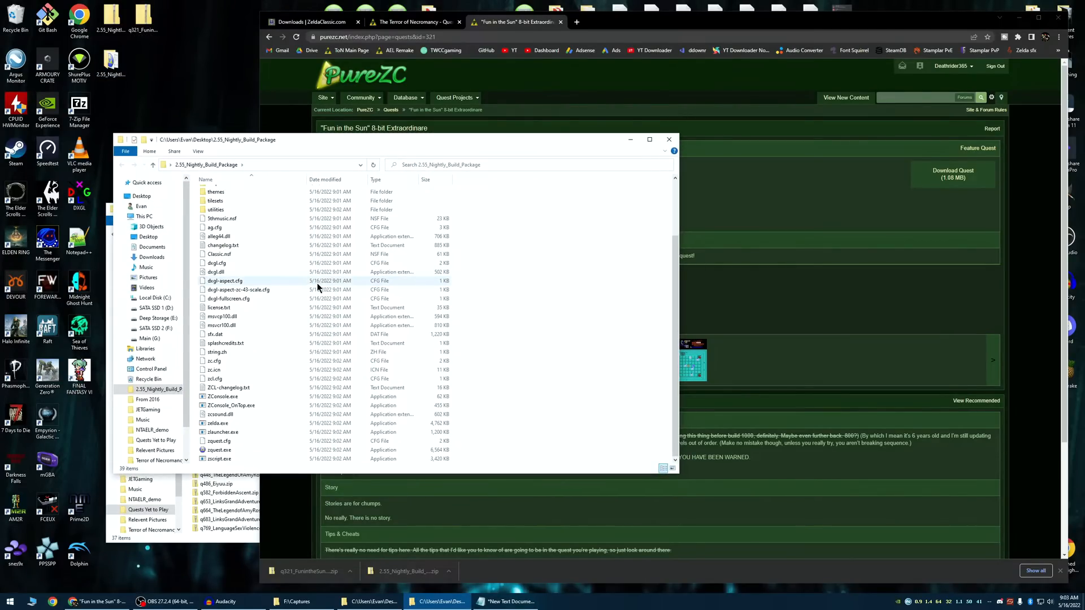
{"action": "mouse_move", "coordinate": [298, 307]}
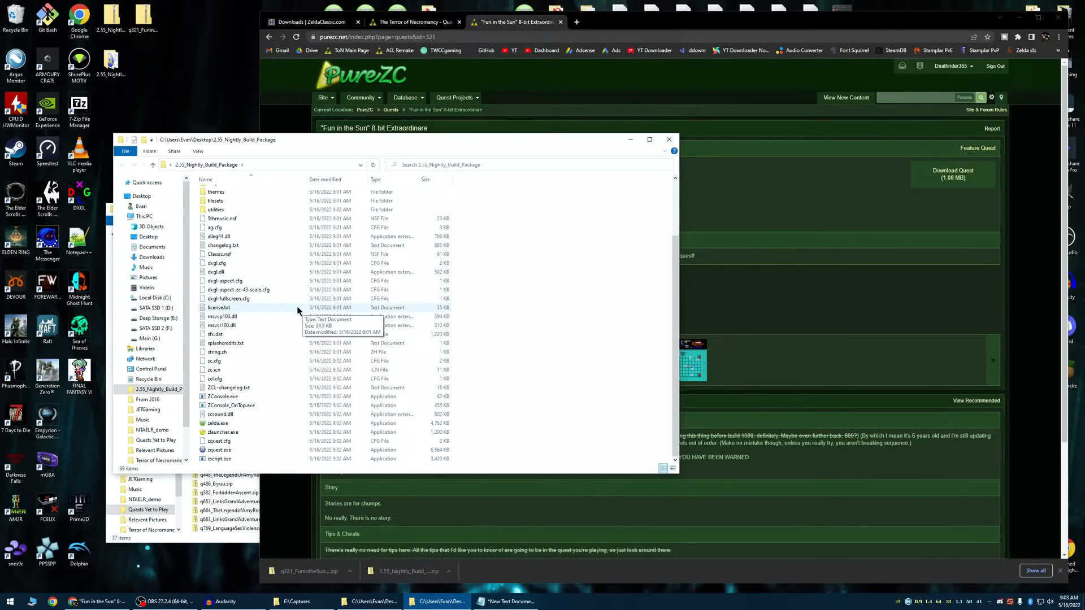
Look through the package's Addons folder with its antimicro and dxgl subfolders, then return to the package folder
{"action": "scroll", "scroll_direction": "up", "scroll_amount": 3}
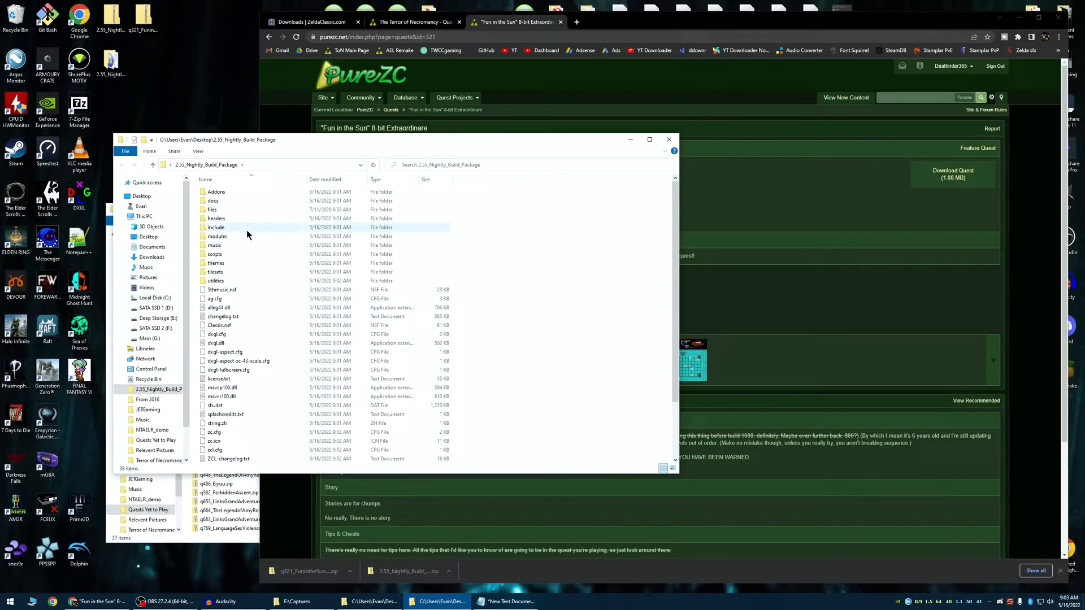
{"action": "double_click", "coordinate": [216, 192]}
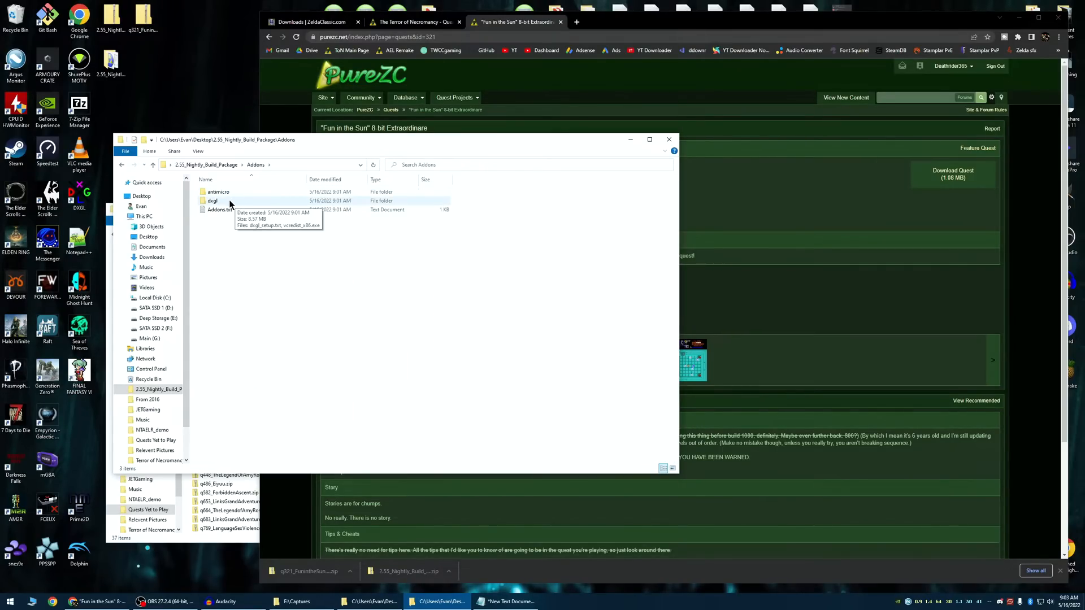
{"action": "left_click", "coordinate": [218, 192]}
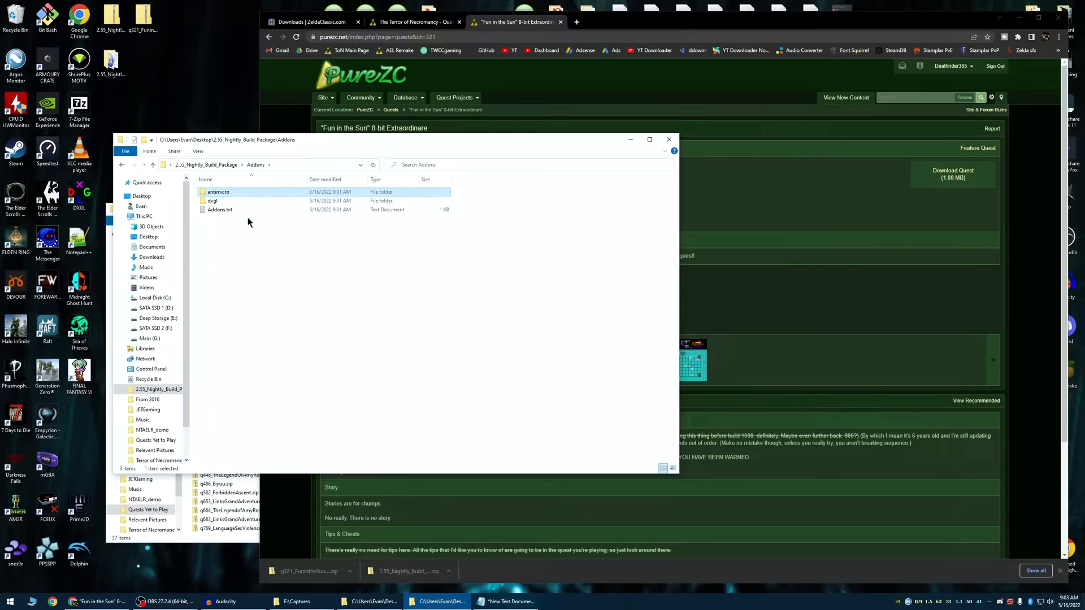
{"action": "mouse_move", "coordinate": [228, 193]}
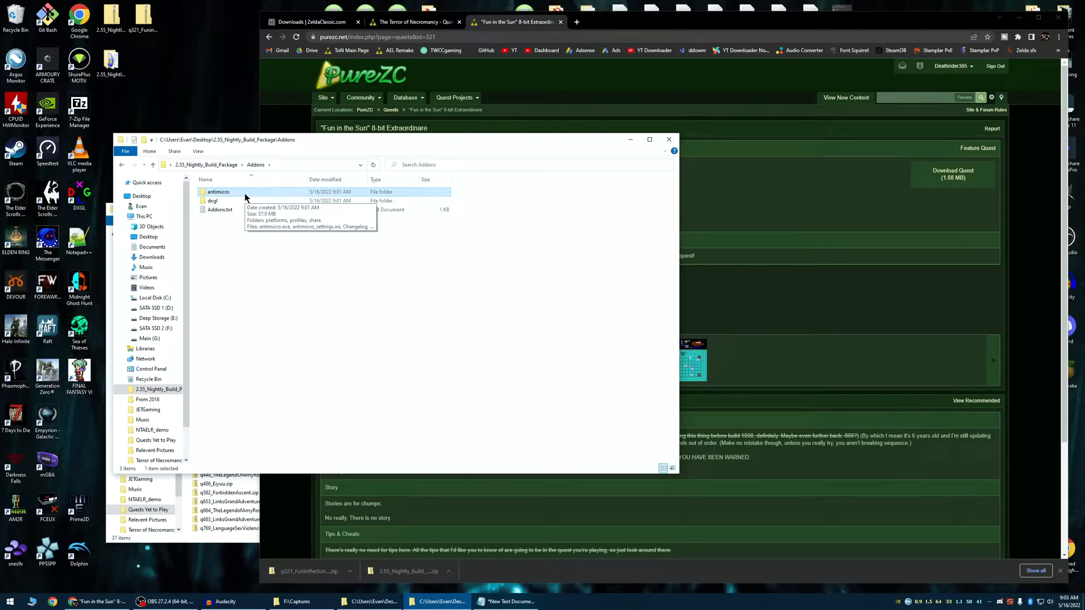
{"action": "mouse_move", "coordinate": [493, 207]}
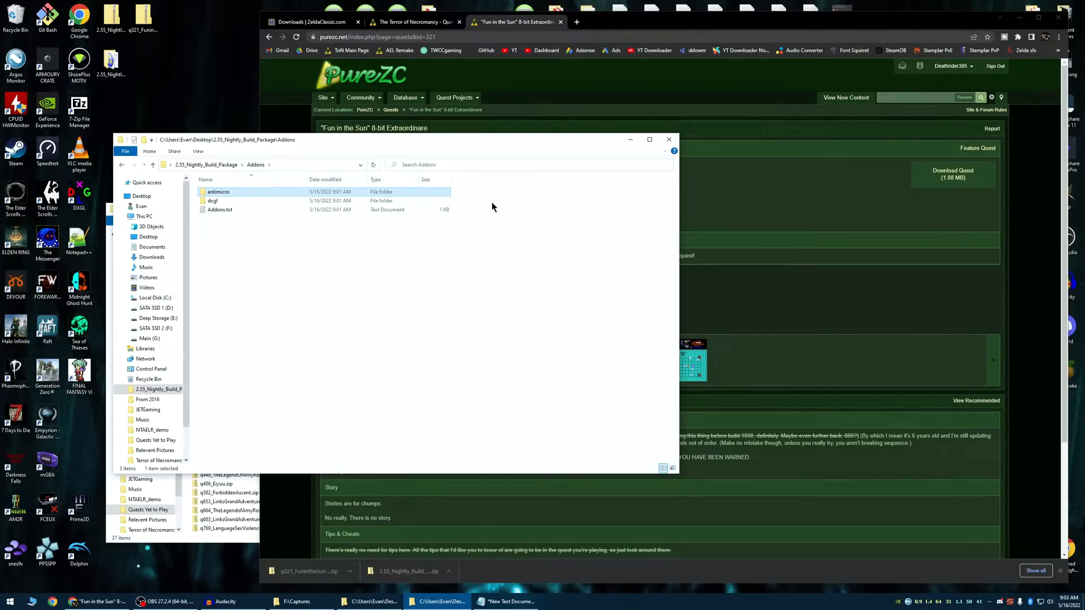
{"action": "mouse_move", "coordinate": [349, 196]}
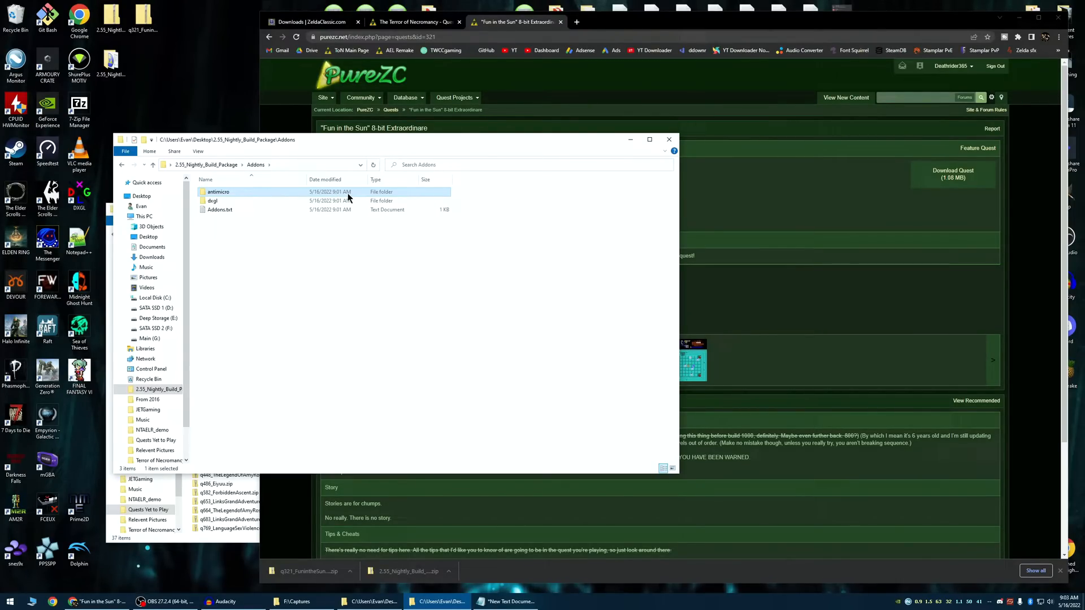
{"action": "mouse_move", "coordinate": [342, 255]}
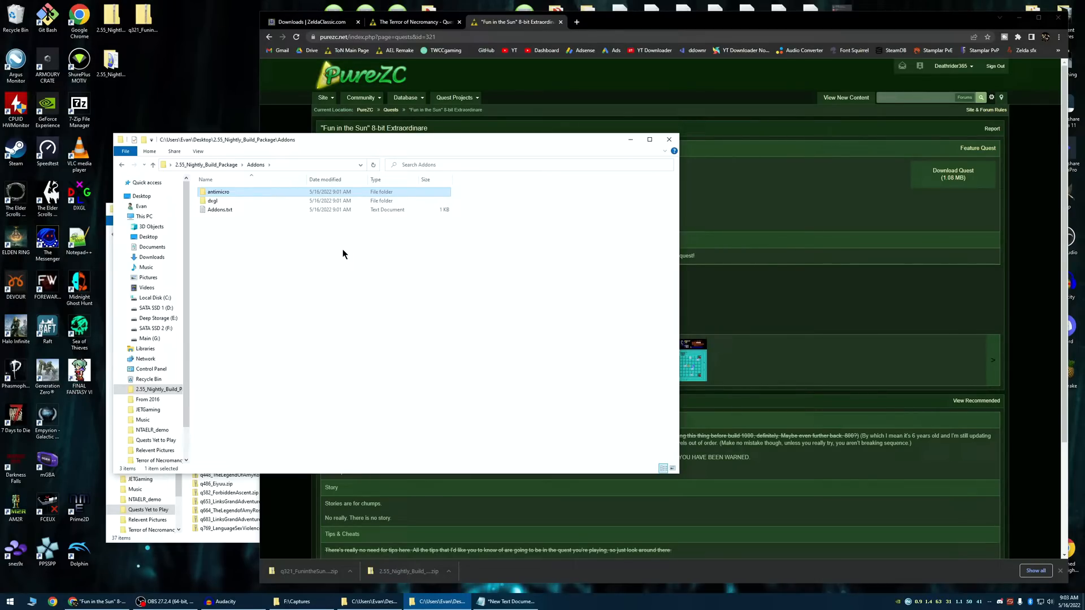
{"action": "mouse_move", "coordinate": [270, 227]}
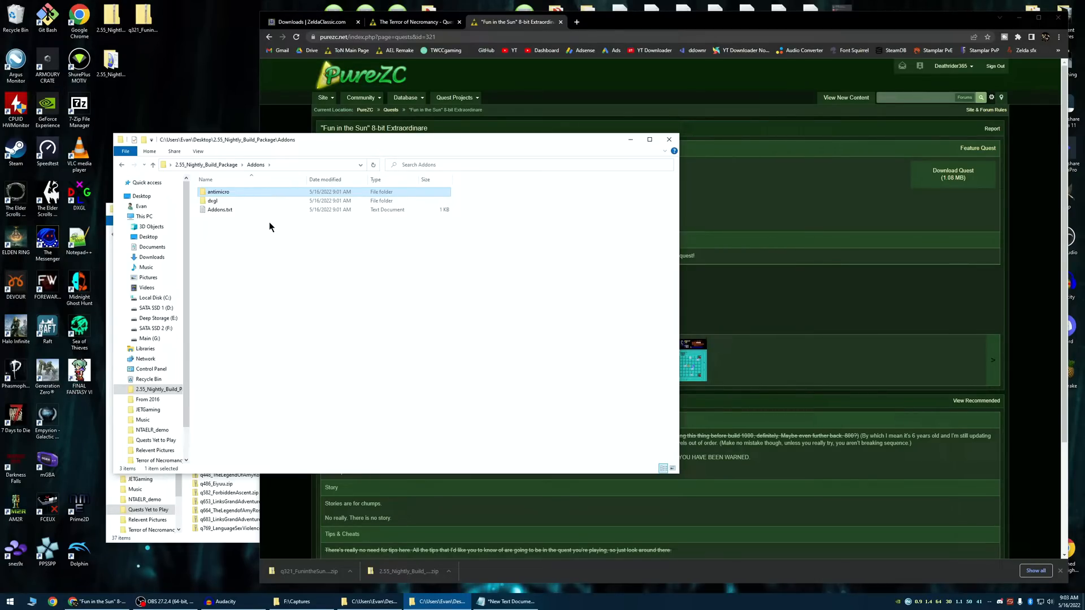
{"action": "mouse_move", "coordinate": [231, 199]}
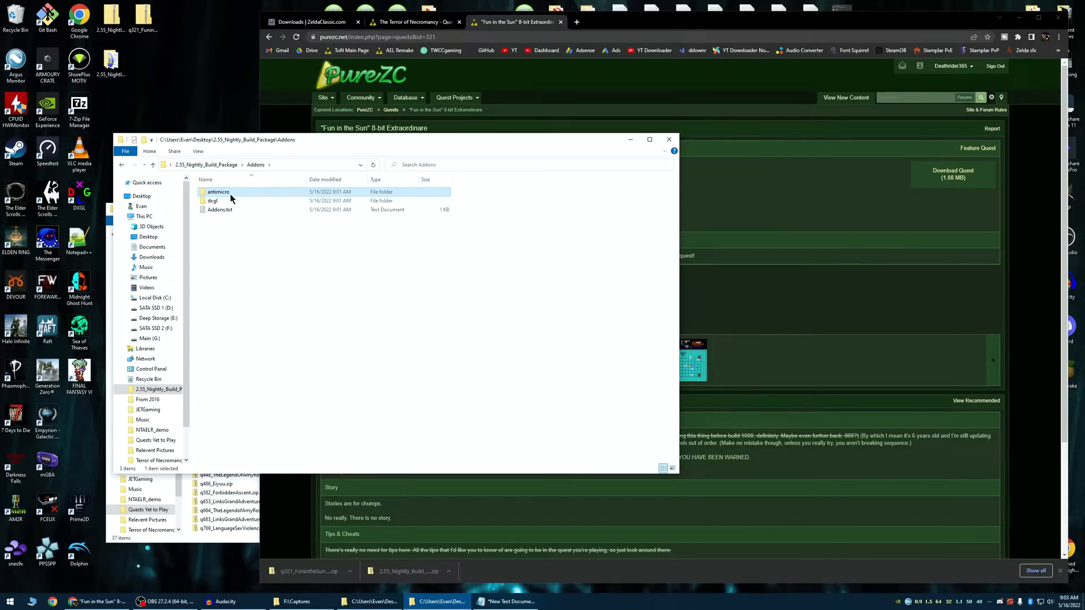
{"action": "left_click", "coordinate": [212, 201]}
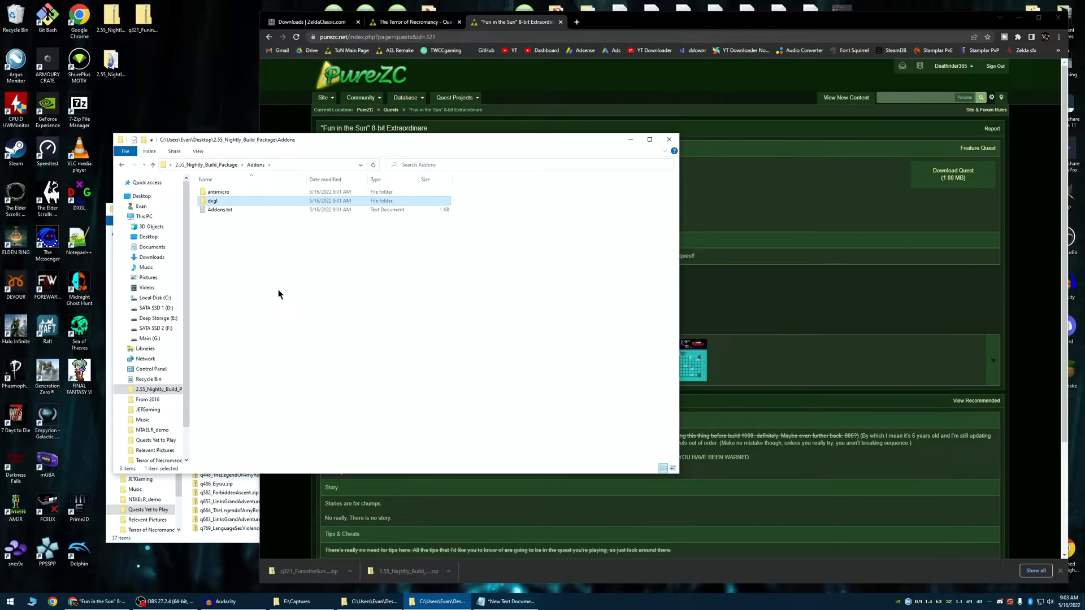
{"action": "mouse_move", "coordinate": [241, 226]}
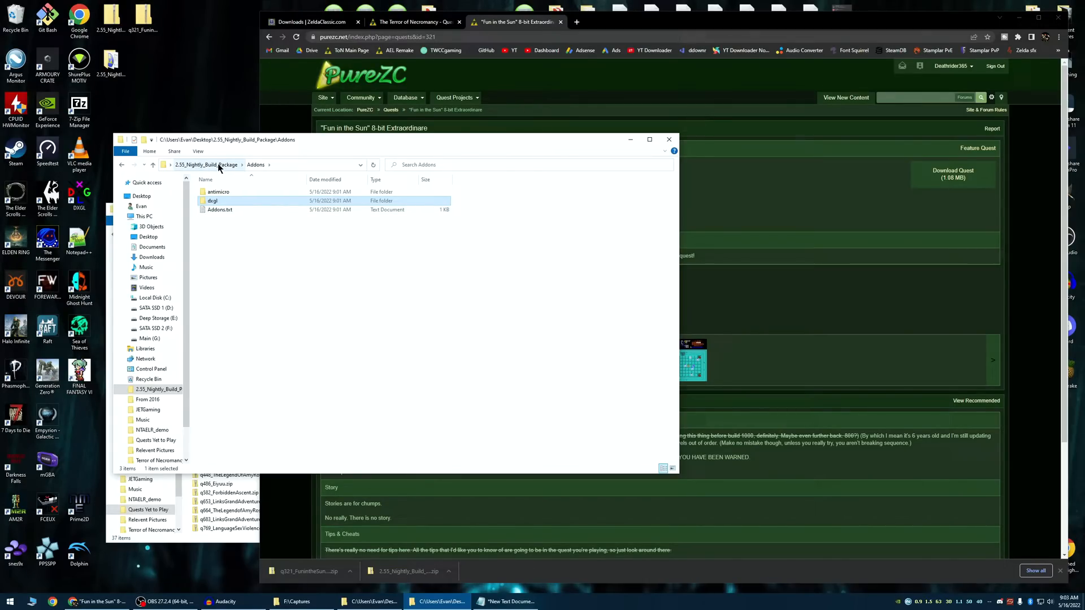
{"action": "left_click", "coordinate": [205, 165]}
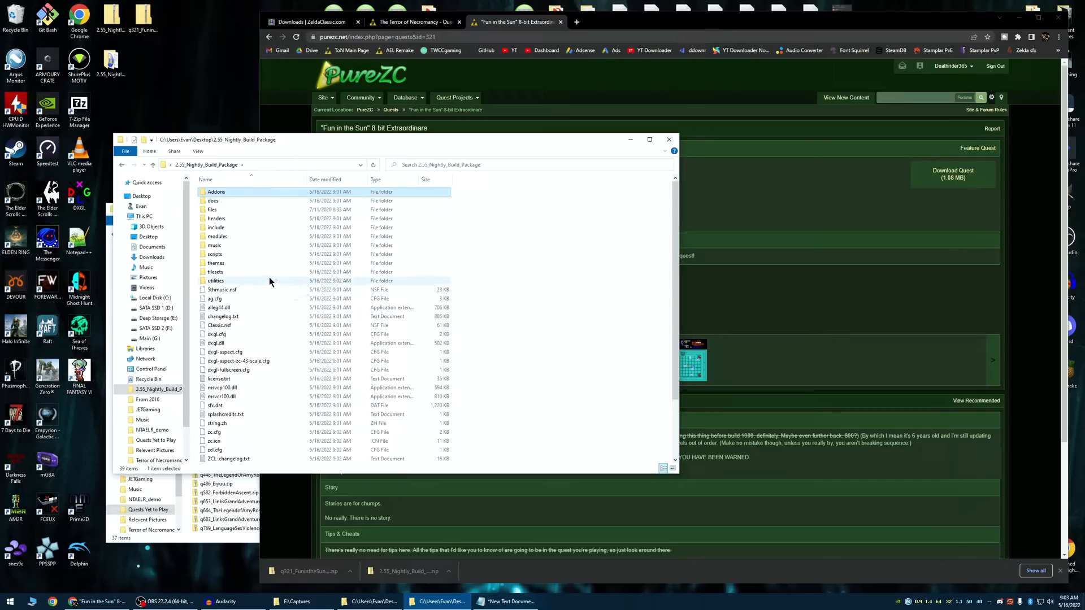
{"action": "mouse_move", "coordinate": [242, 218]}
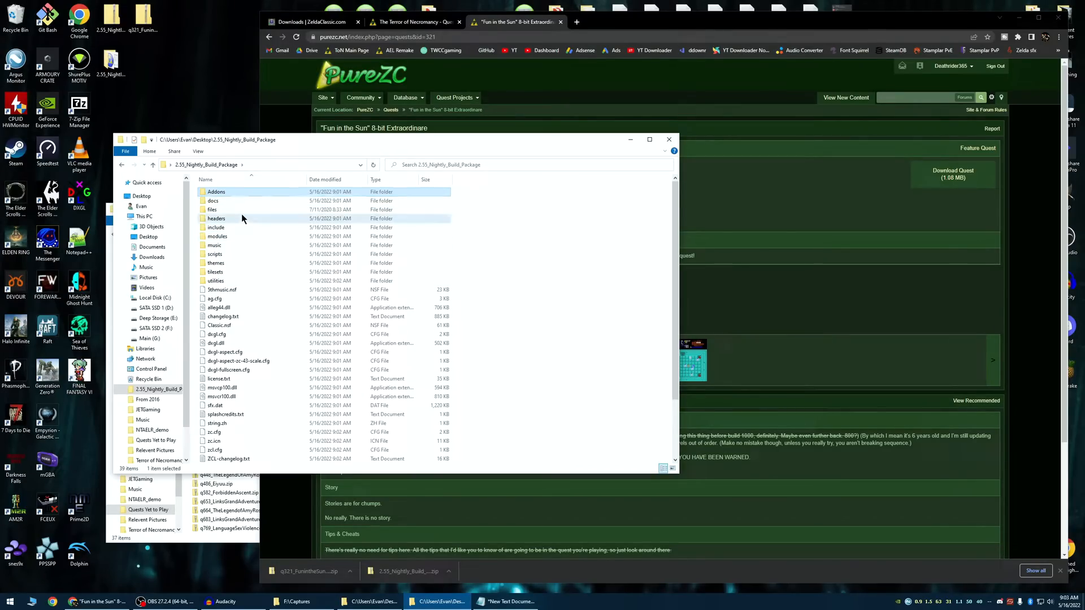
Peek inside the headers and themes subfolders and end back in the package's main folder
{"action": "double_click", "coordinate": [215, 218]}
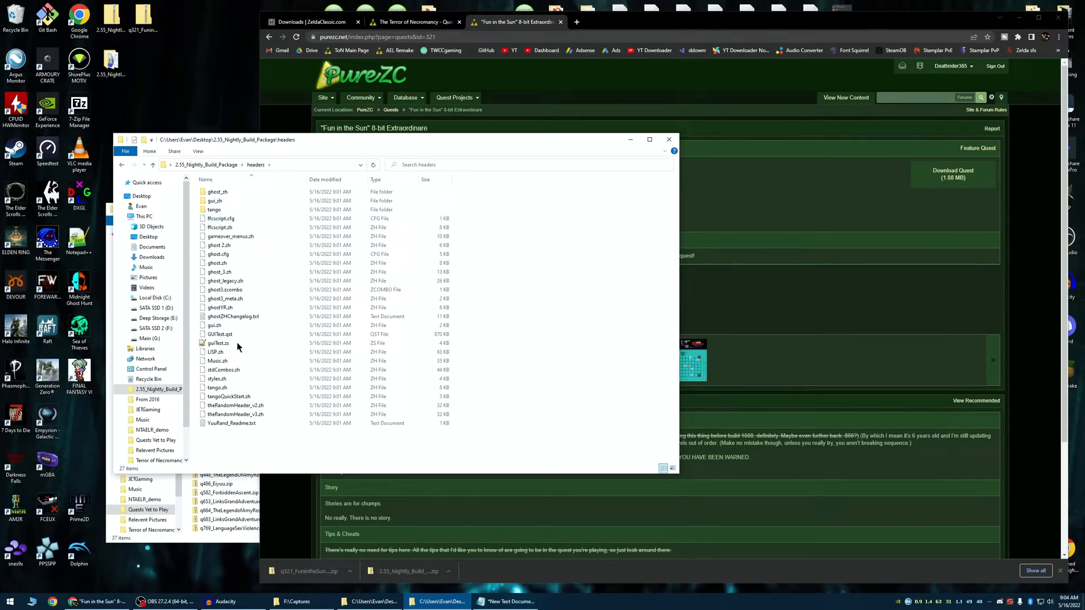
{"action": "left_click", "coordinate": [152, 165]}
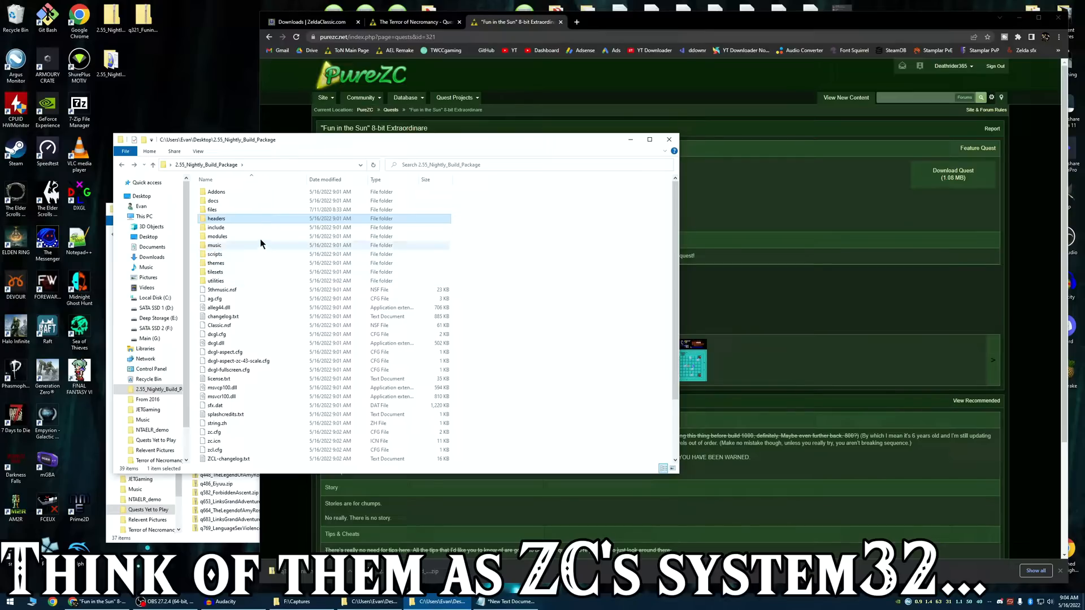
{"action": "double_click", "coordinate": [216, 263]}
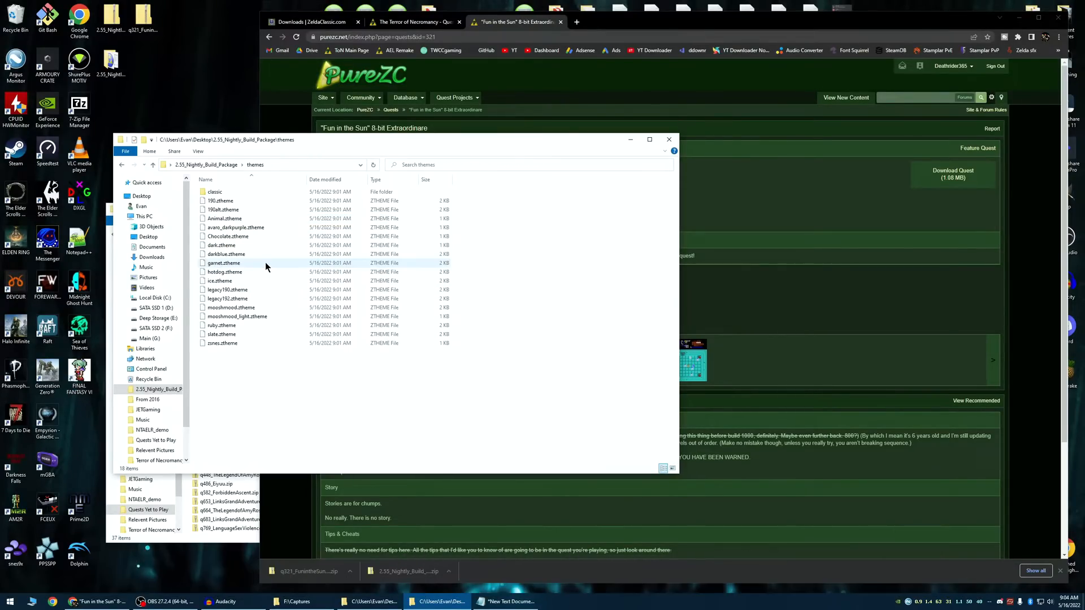
{"action": "left_click", "coordinate": [147, 165]}
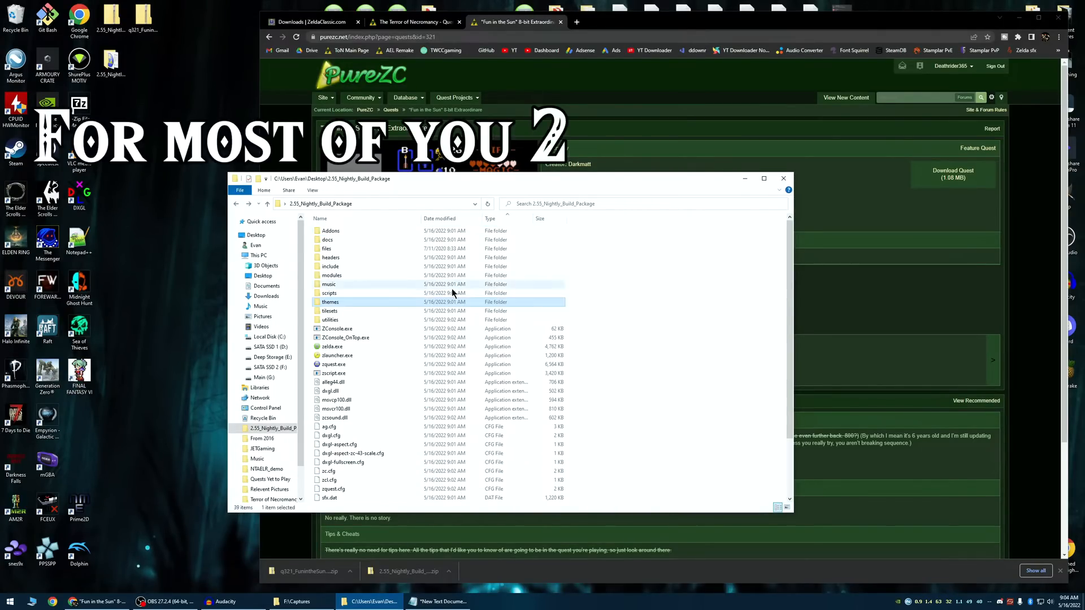
{"action": "left_click", "coordinate": [332, 347]}
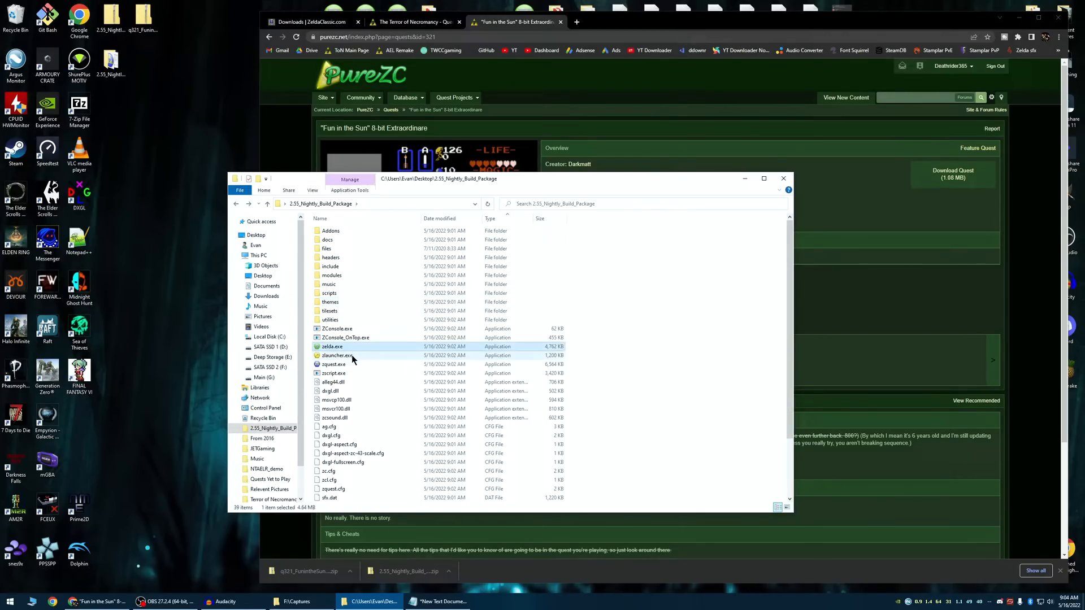
{"action": "left_click", "coordinate": [333, 364]}
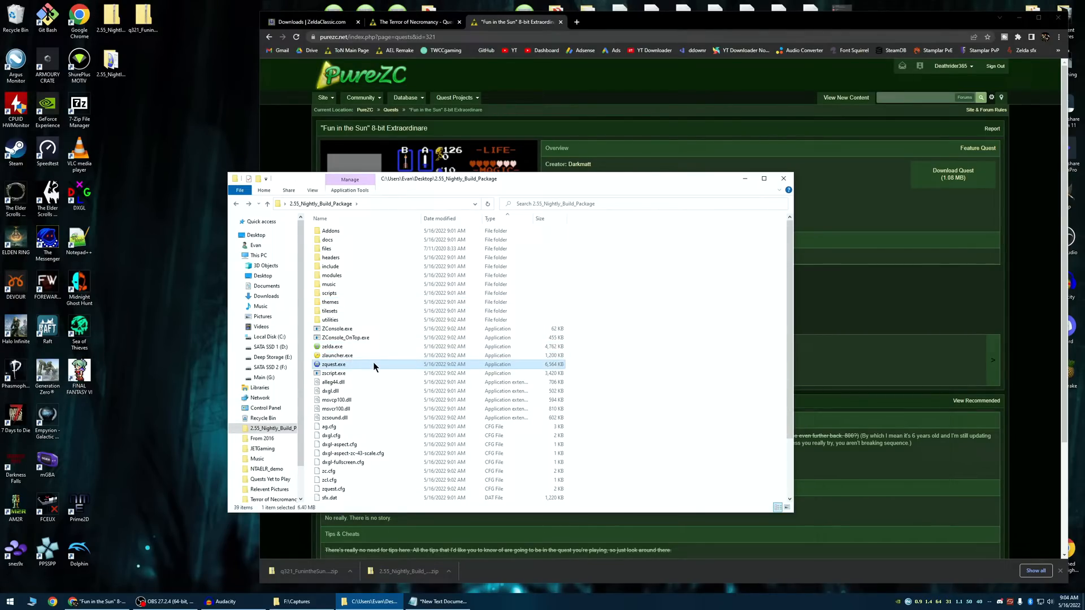
{"action": "mouse_move", "coordinate": [374, 365]}
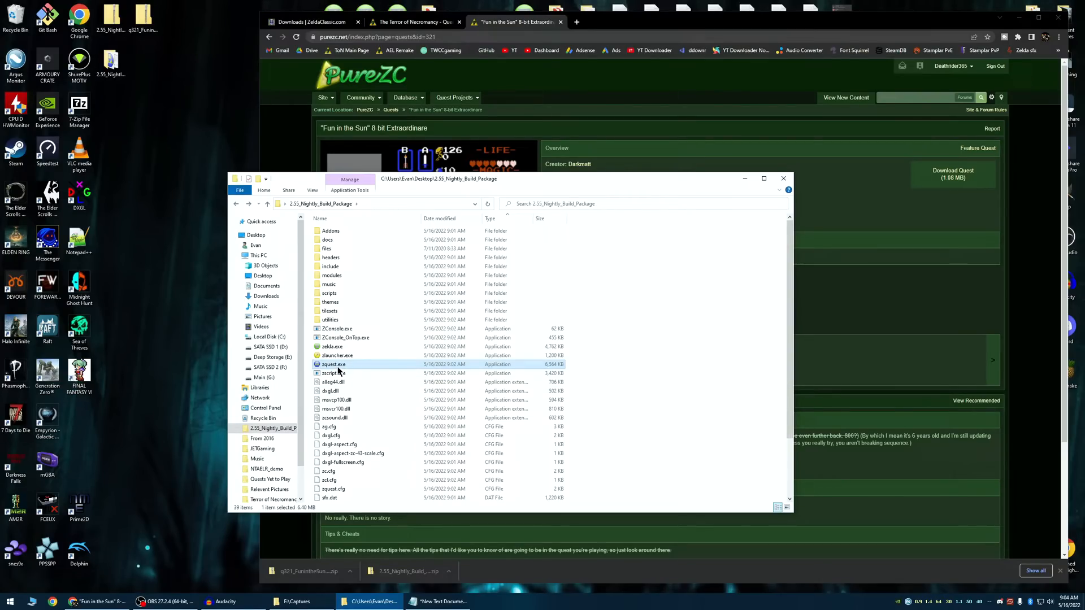
{"action": "mouse_move", "coordinate": [353, 365]}
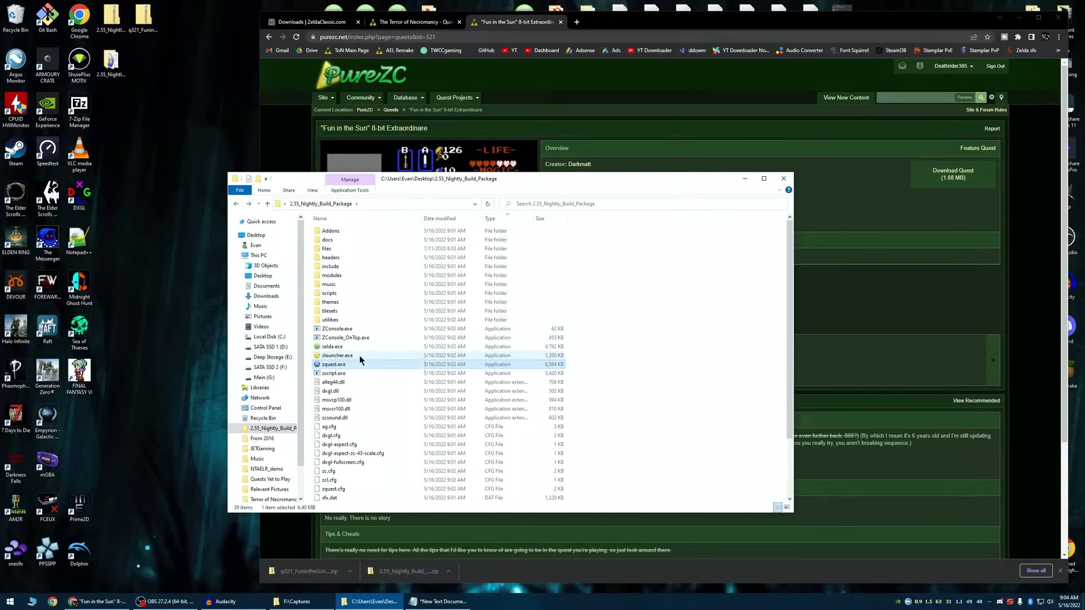
{"action": "left_click", "coordinate": [337, 355]}
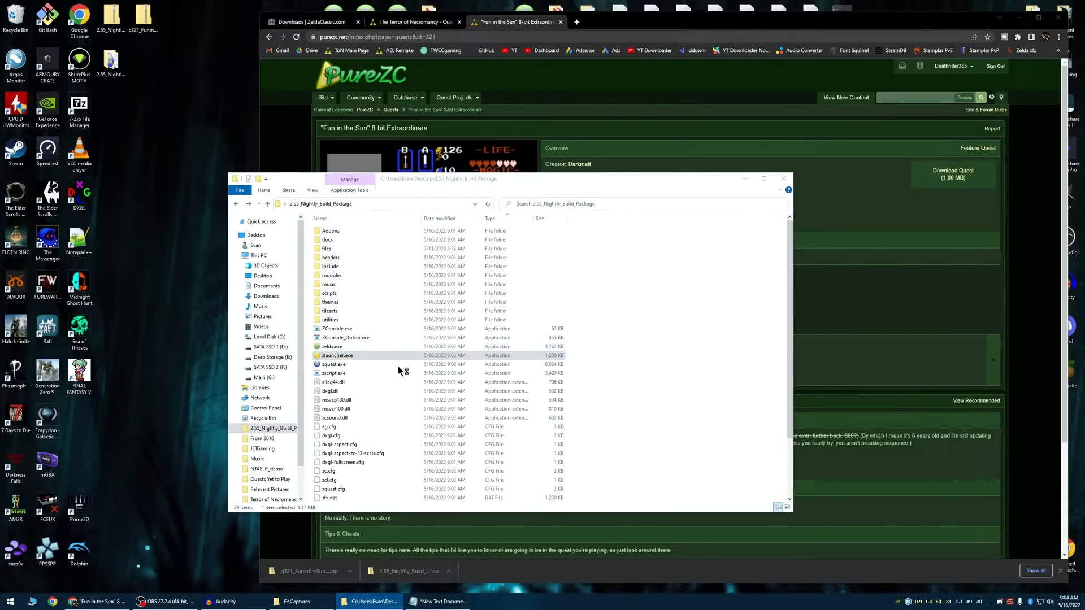
Start zlauncher.exe from the package folder and choose a quickload slot option in the ZC Player settings
{"action": "double_click", "coordinate": [337, 355]}
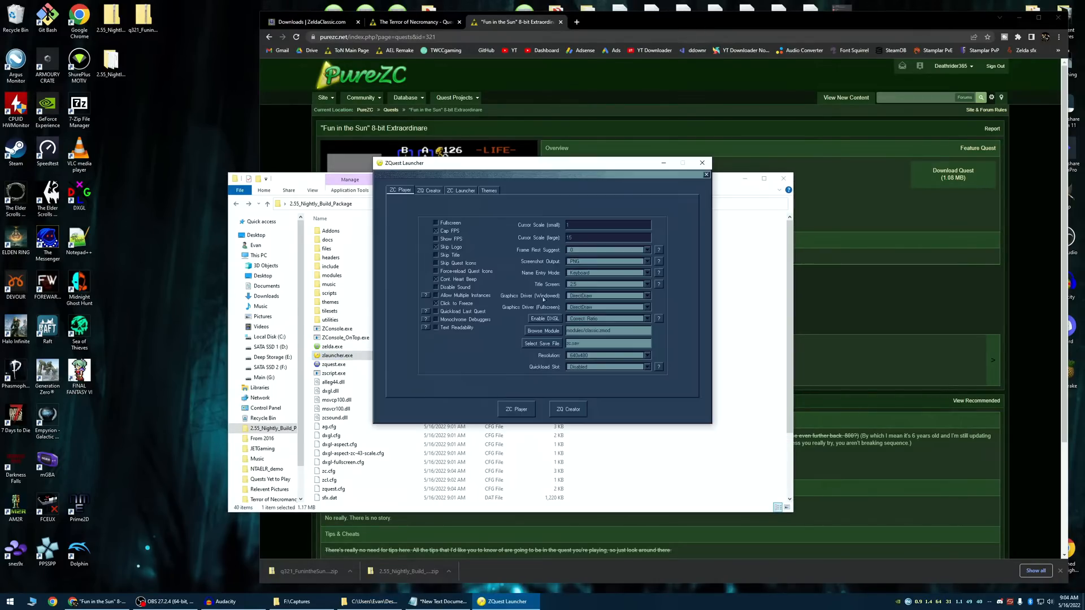
{"action": "left_click", "coordinate": [338, 355]}
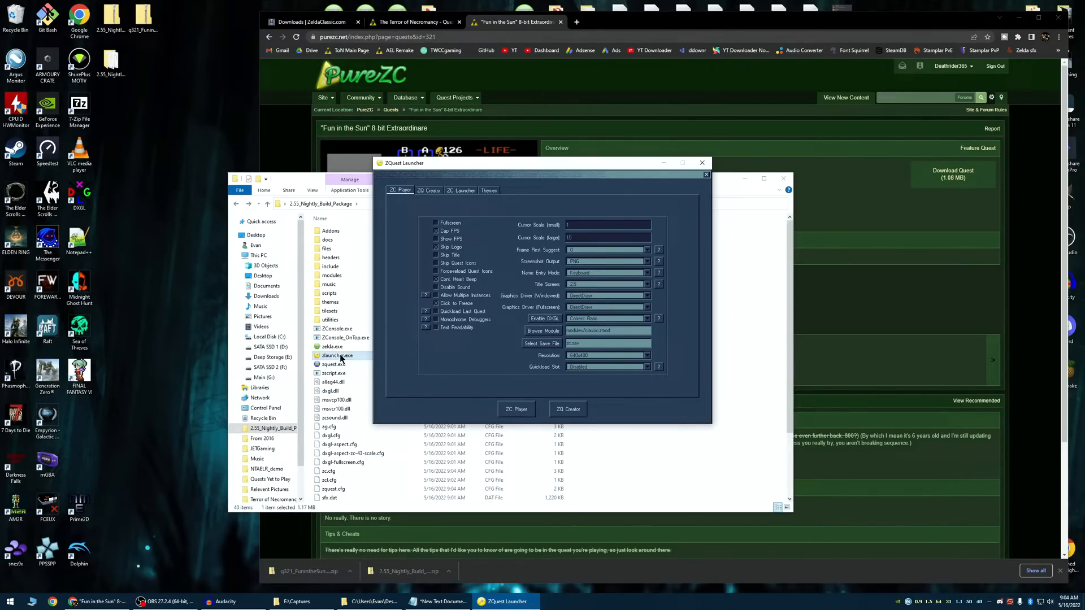
{"action": "mouse_move", "coordinate": [415, 333]}
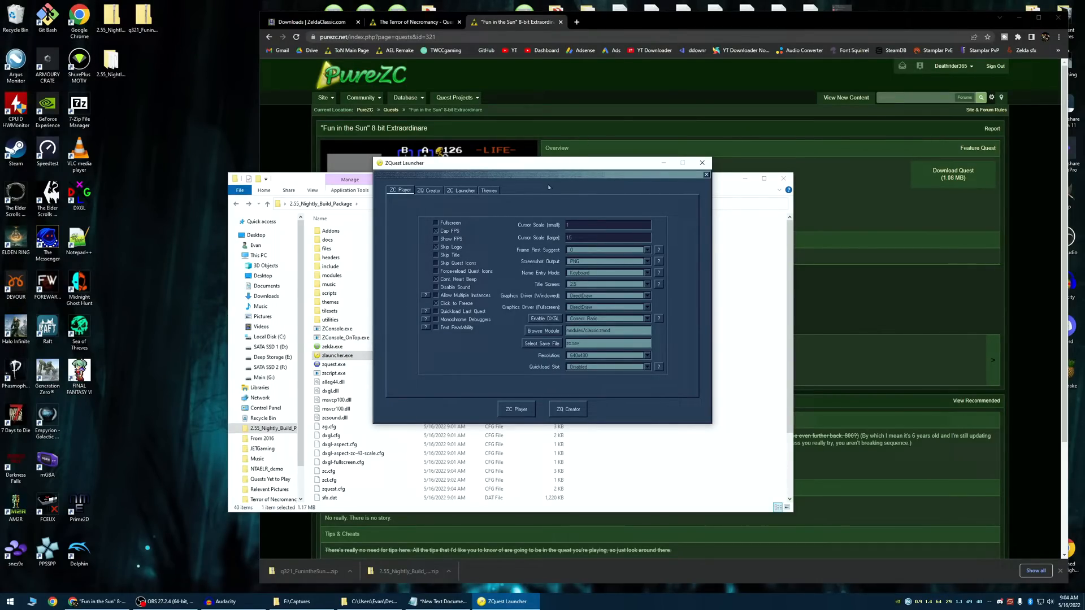
{"action": "mouse_move", "coordinate": [481, 224]}
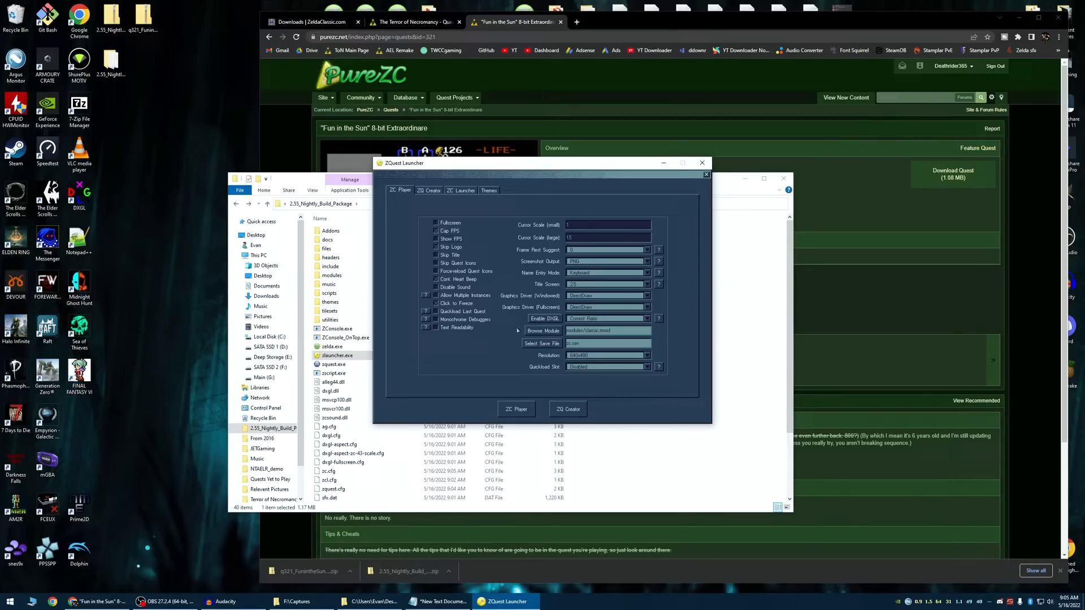
{"action": "mouse_move", "coordinate": [516, 329]}
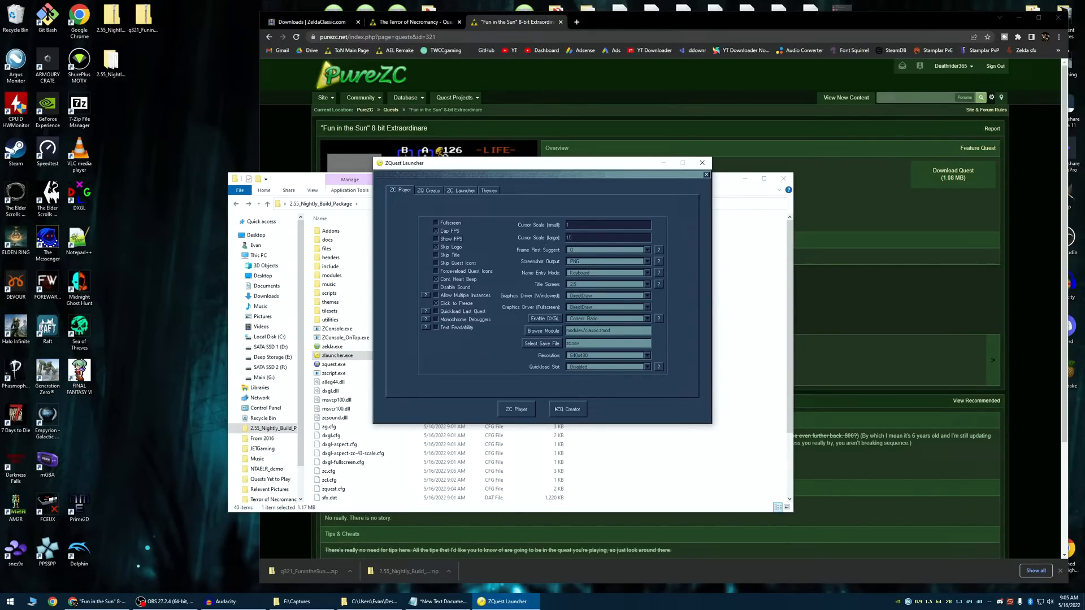
{"action": "mouse_move", "coordinate": [684, 272]}
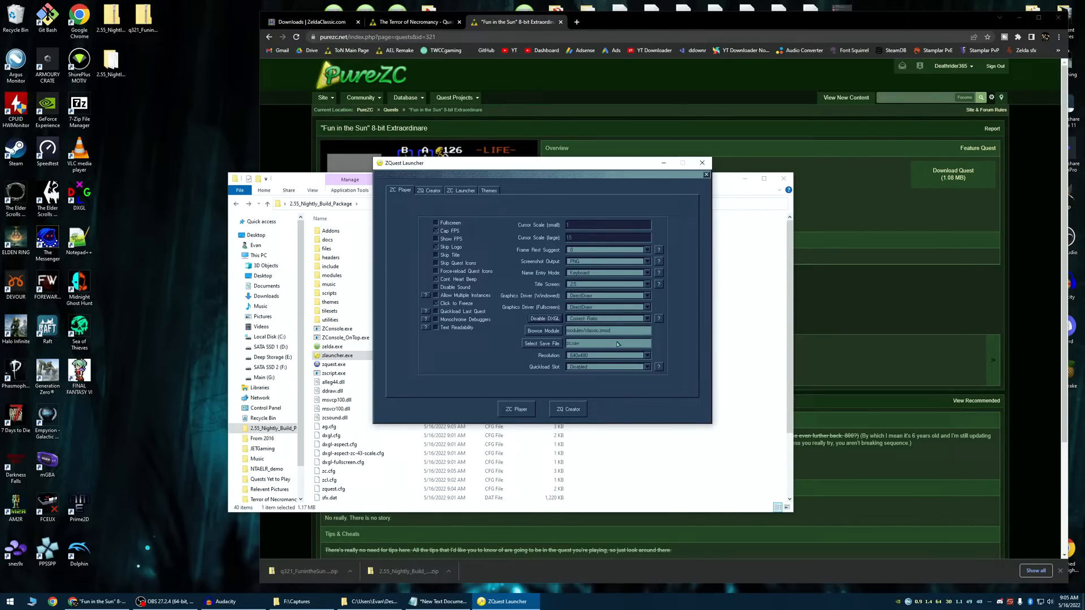
{"action": "mouse_move", "coordinate": [662, 375]}
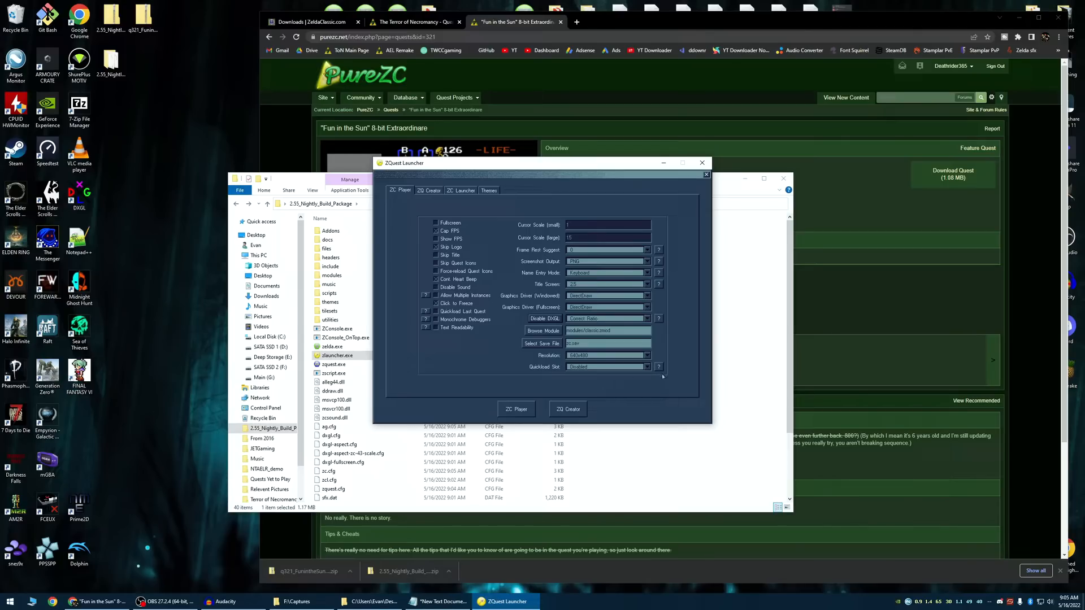
{"action": "left_click", "coordinate": [646, 356]}
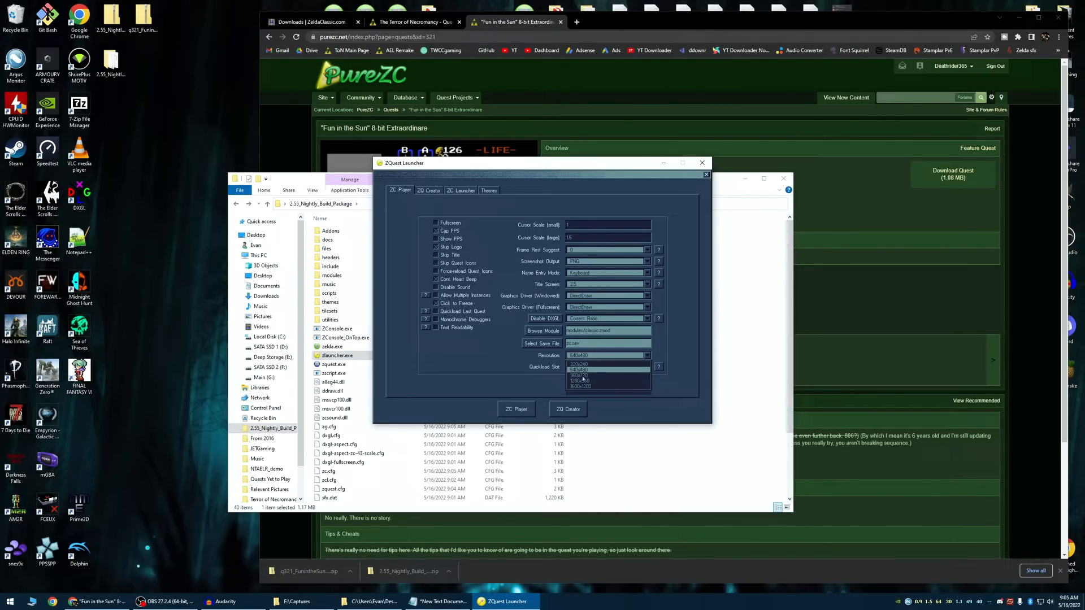
{"action": "left_click", "coordinate": [606, 375]}
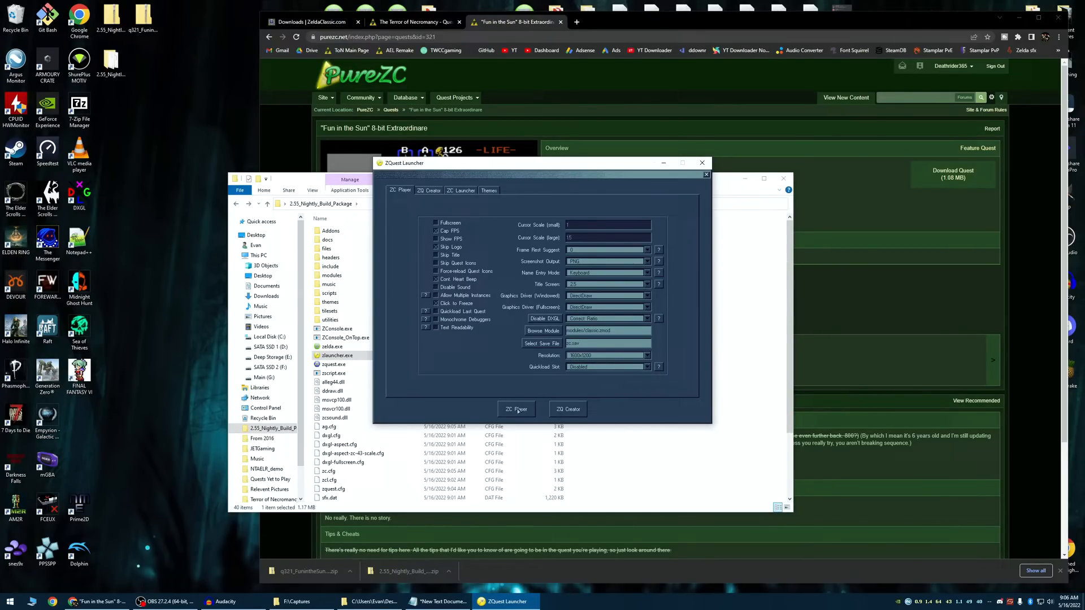
Launch the ZC Player, decline epilepsy protection and accept creating a new save file
{"action": "left_click", "coordinate": [516, 409]}
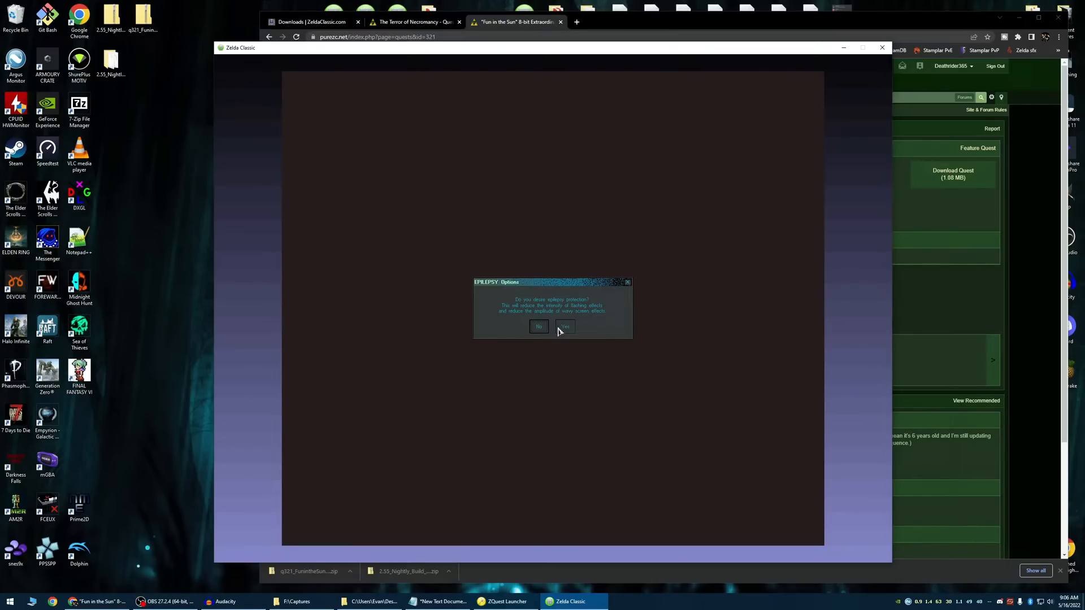
{"action": "mouse_move", "coordinate": [566, 335]}
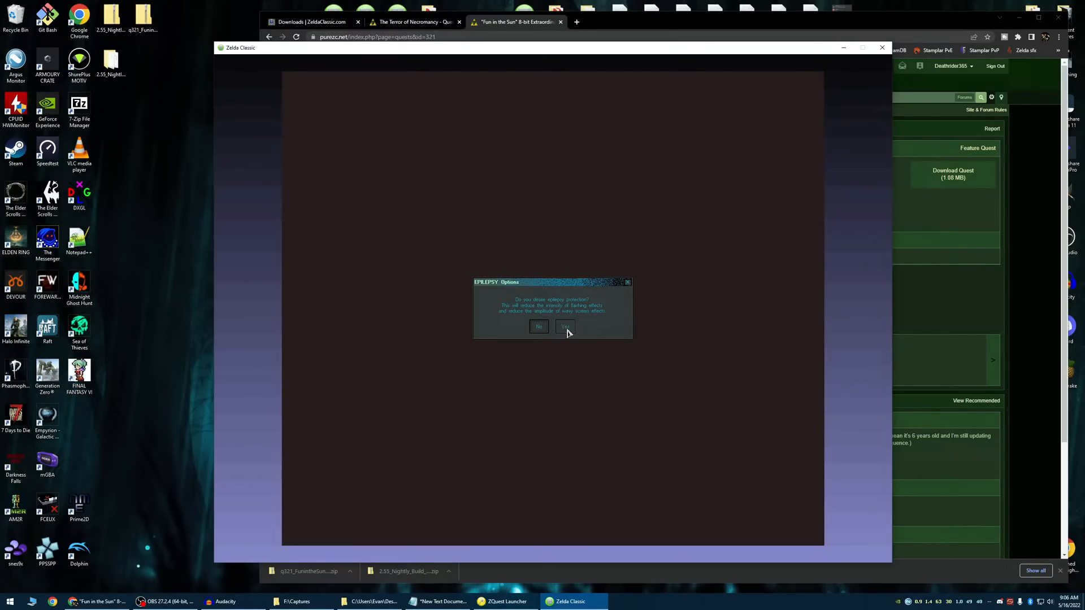
{"action": "left_click", "coordinate": [565, 325]}
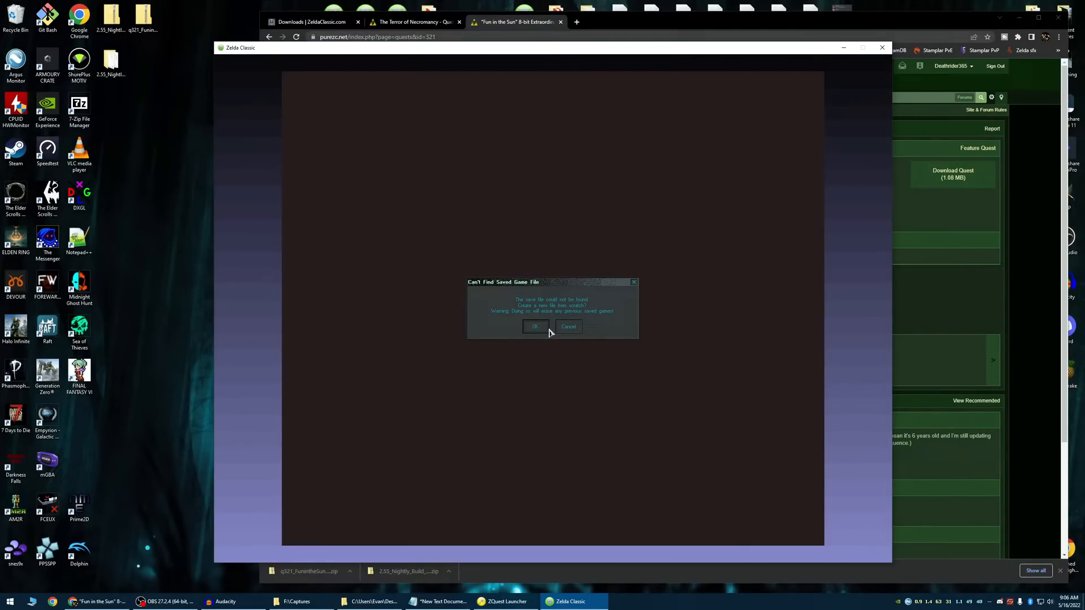
{"action": "mouse_move", "coordinate": [536, 315]}
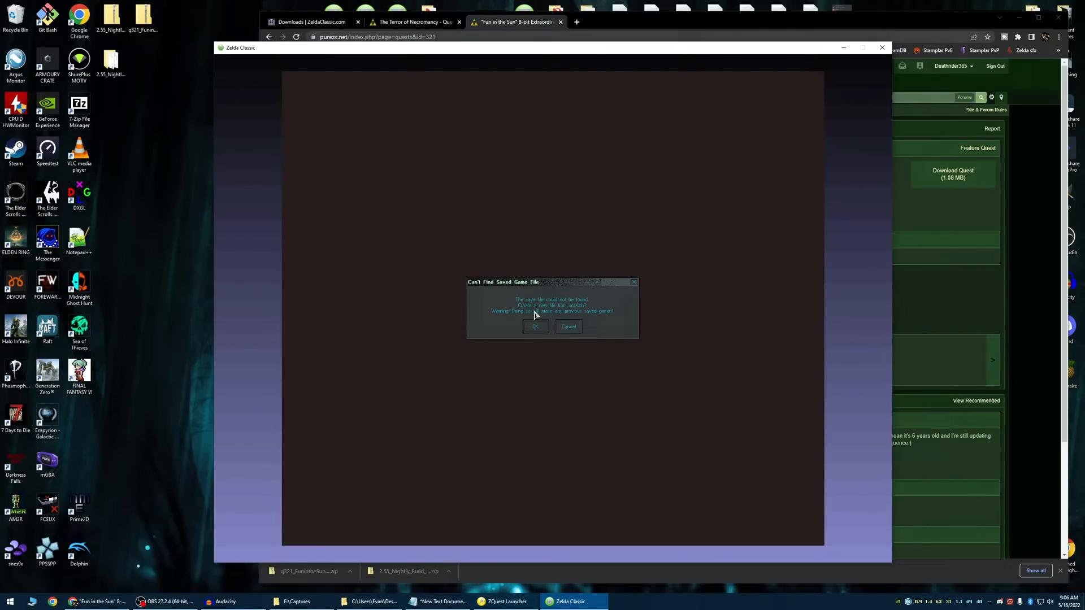
{"action": "left_click", "coordinate": [534, 326]}
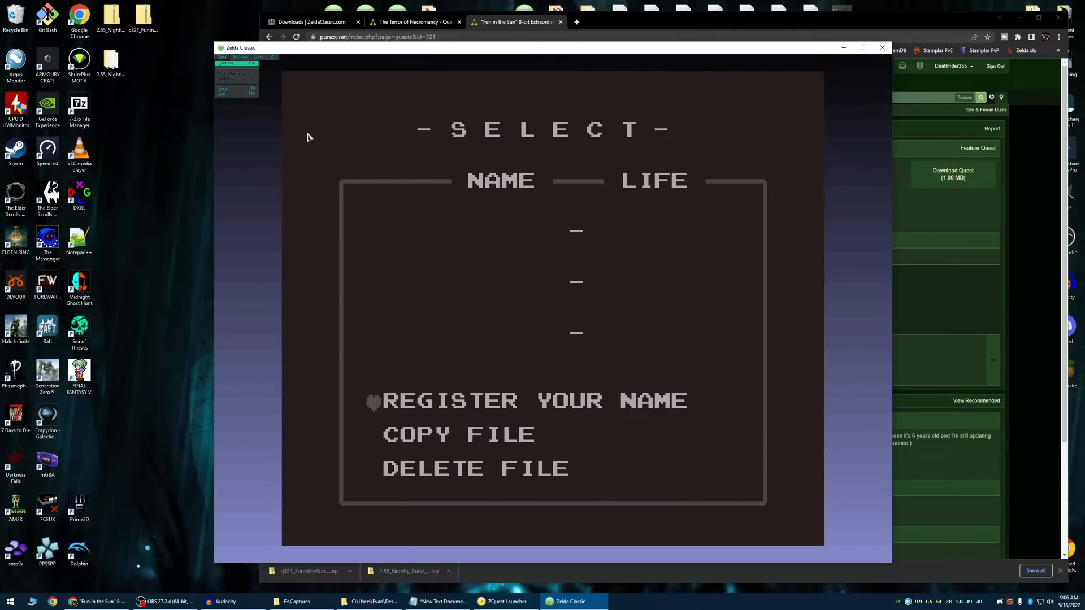
Check the gamepad and directional control settings, then look at the game's settings menu
{"action": "left_click", "coordinate": [240, 58]}
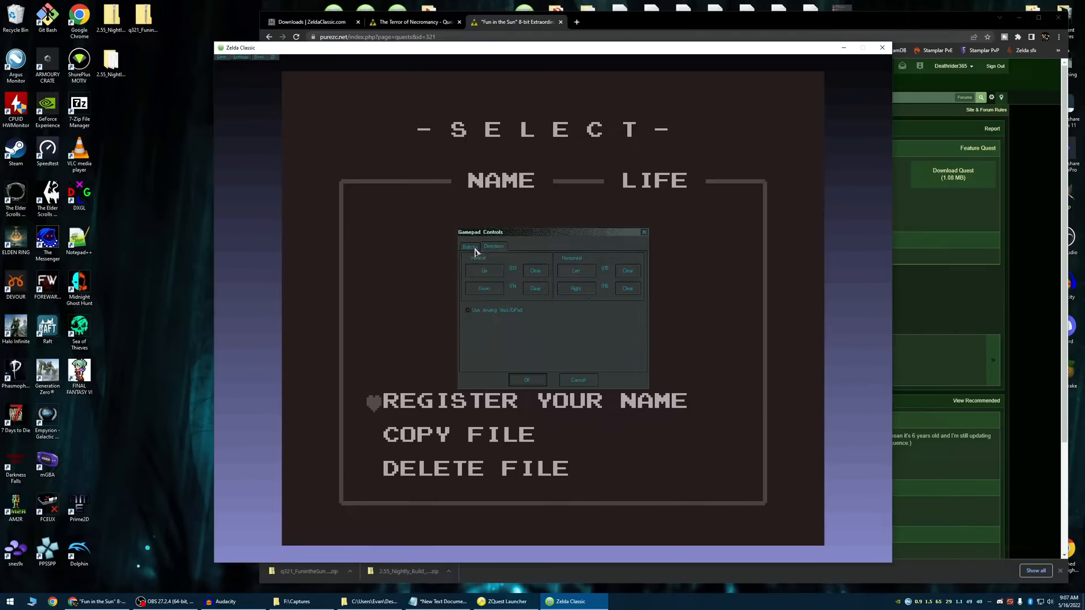
{"action": "left_click", "coordinate": [494, 246]}
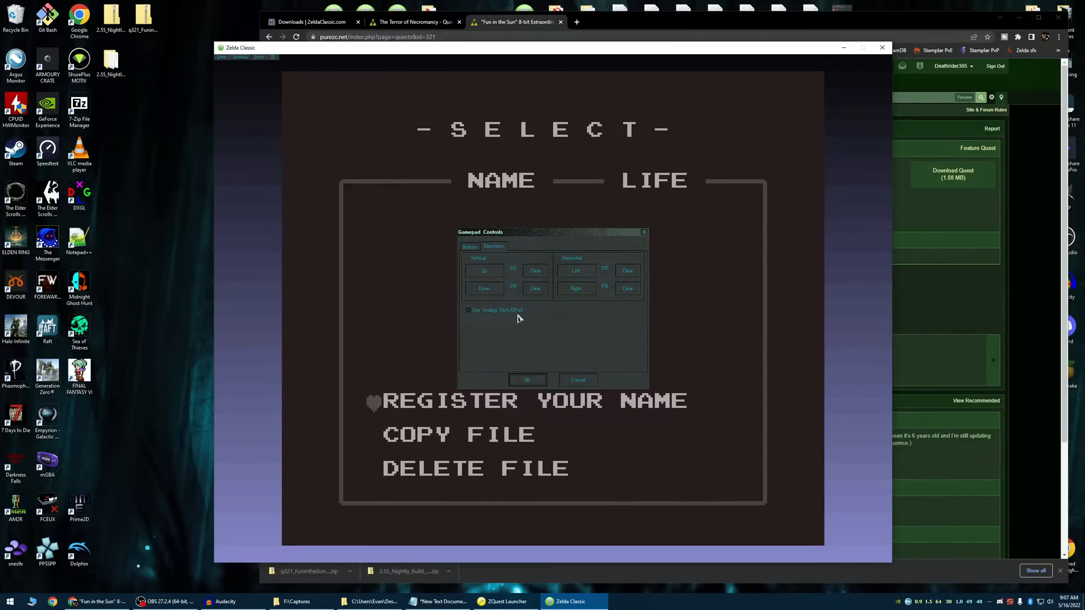
{"action": "mouse_move", "coordinate": [482, 258]}
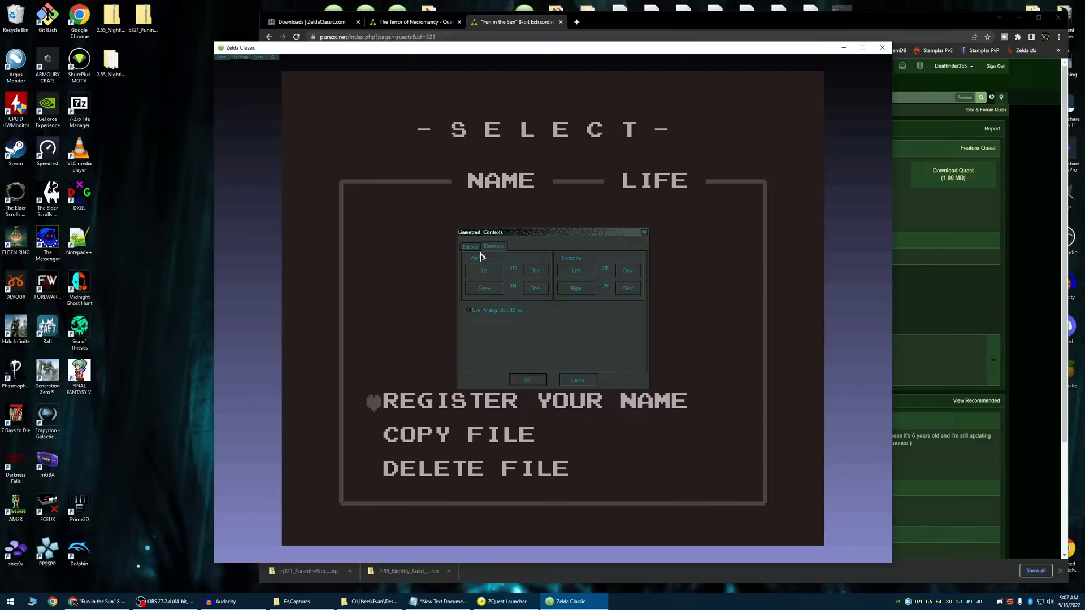
{"action": "left_click", "coordinate": [577, 380]}
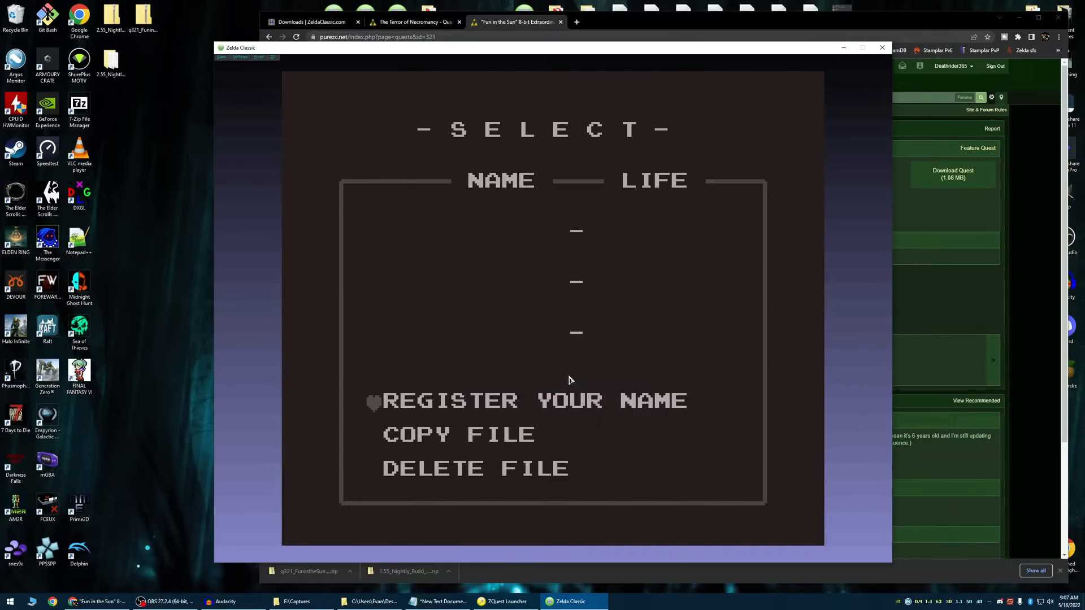
{"action": "left_click", "coordinate": [239, 56]}
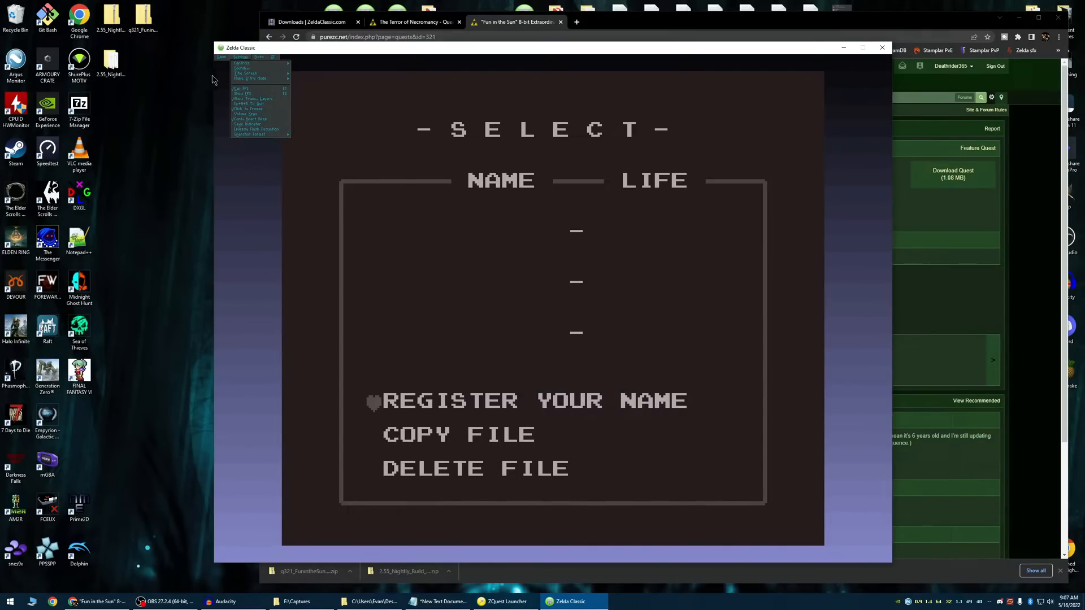
{"action": "mouse_move", "coordinate": [260, 68]}
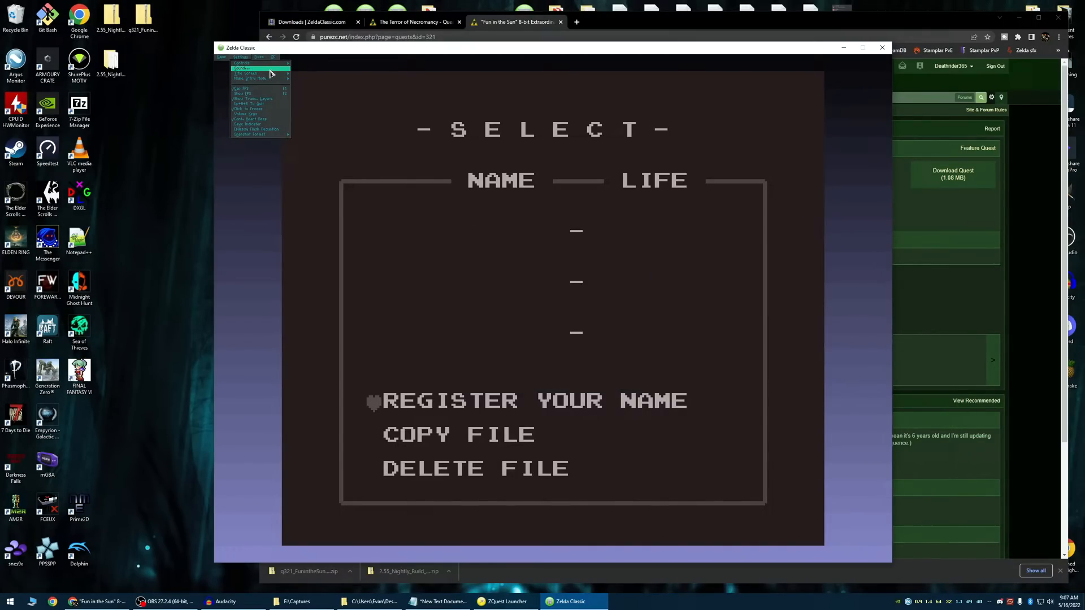
{"action": "left_click", "coordinate": [541, 346]}
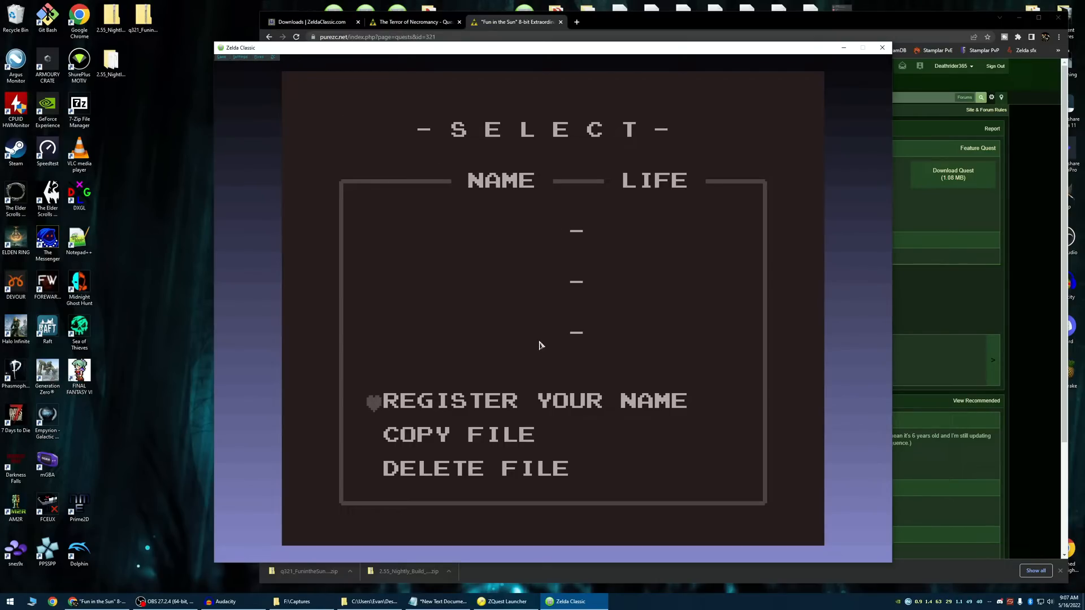
{"action": "left_click", "coordinate": [241, 57]}
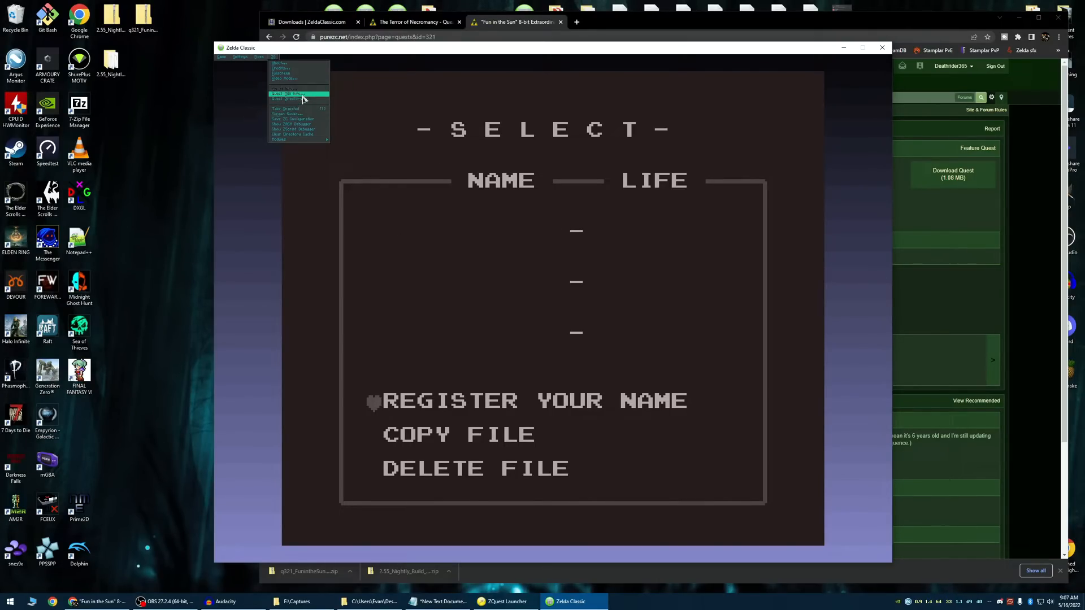
{"action": "left_click", "coordinate": [280, 63]}
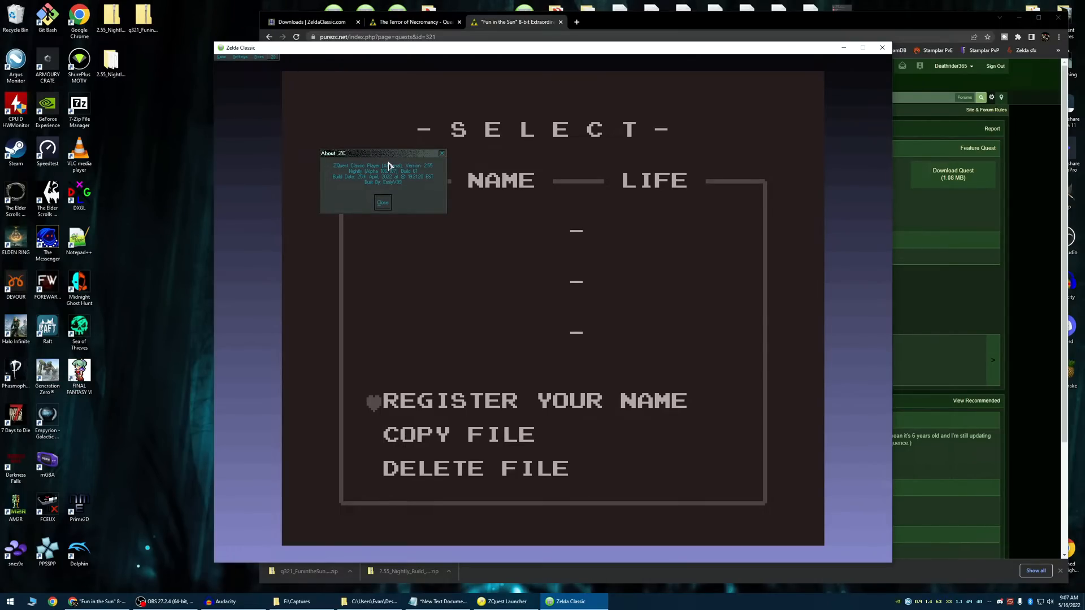
{"action": "mouse_move", "coordinate": [489, 272]}
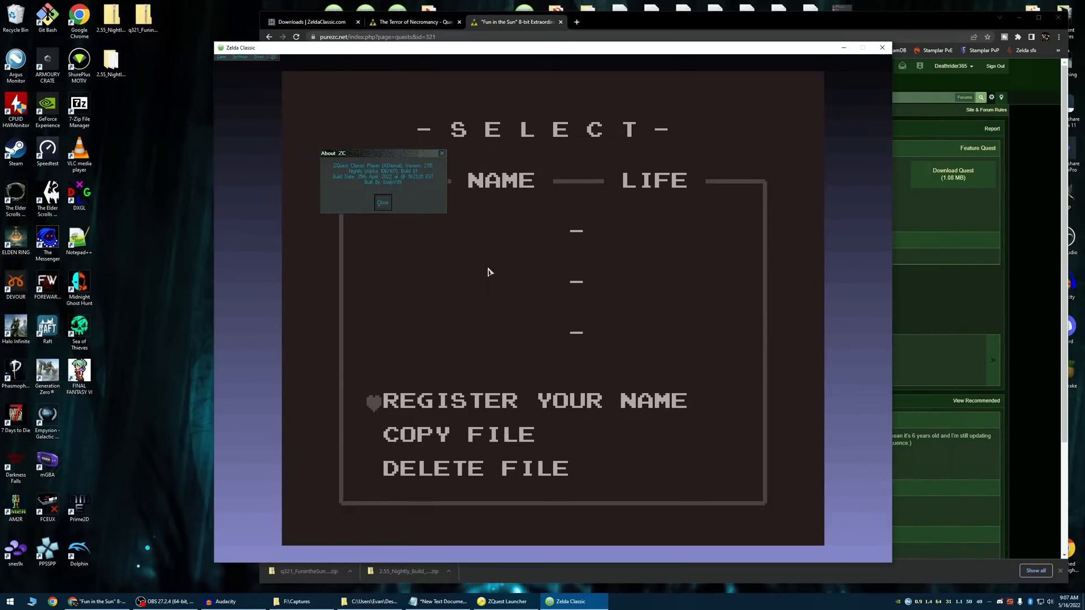
{"action": "mouse_move", "coordinate": [575, 169]}
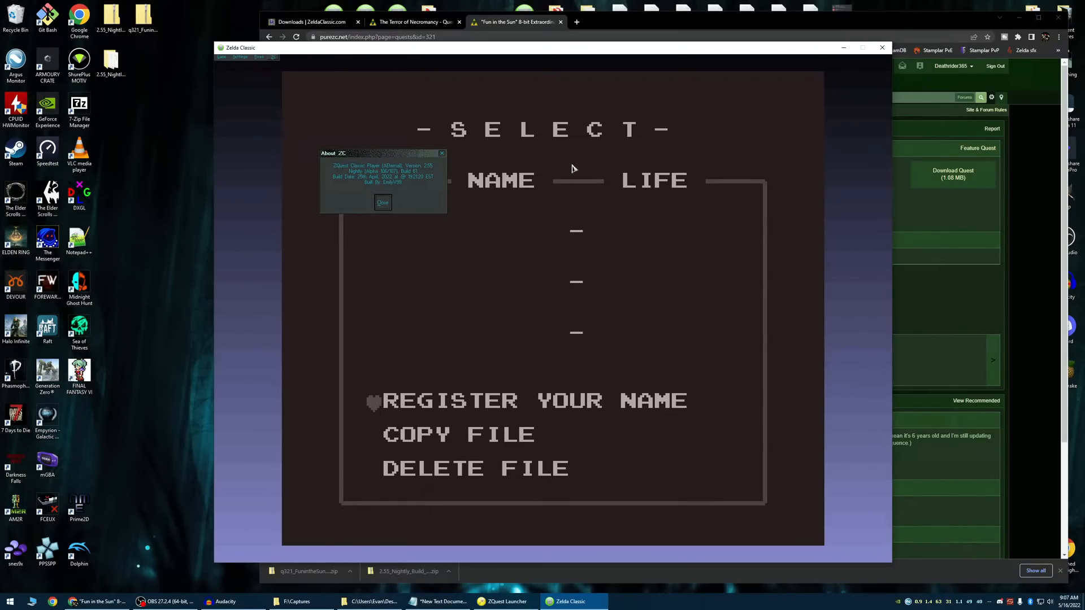
{"action": "mouse_move", "coordinate": [515, 211]}
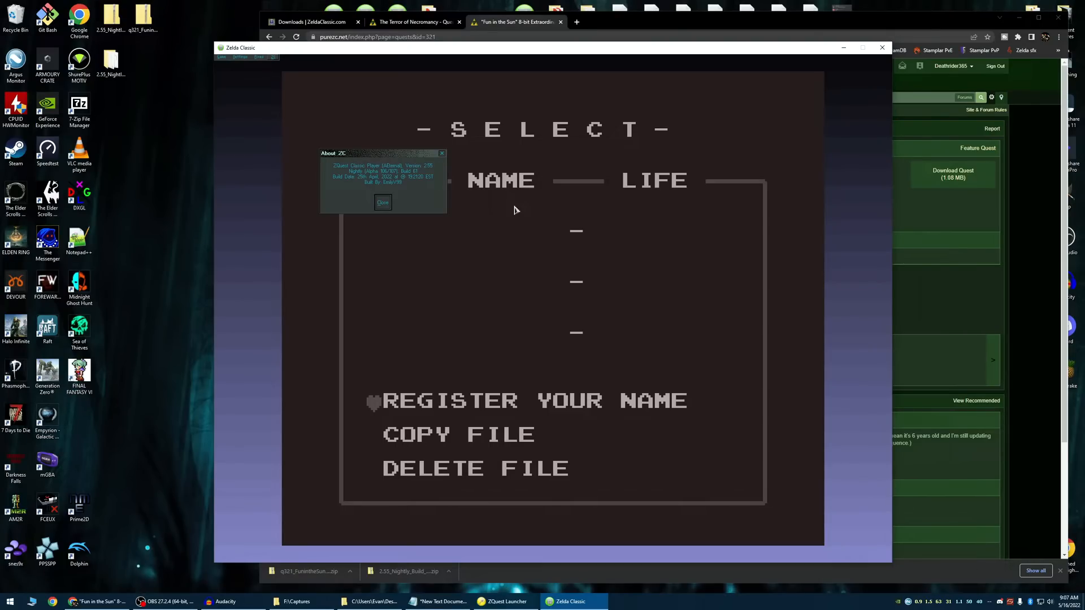
{"action": "mouse_move", "coordinate": [470, 207]}
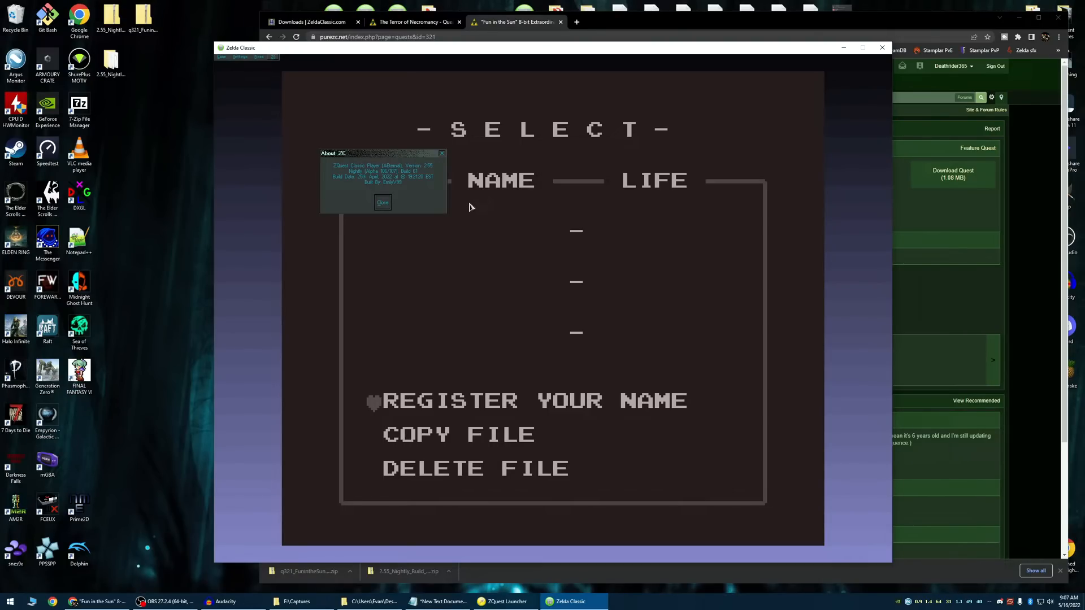
{"action": "mouse_move", "coordinate": [449, 181]}
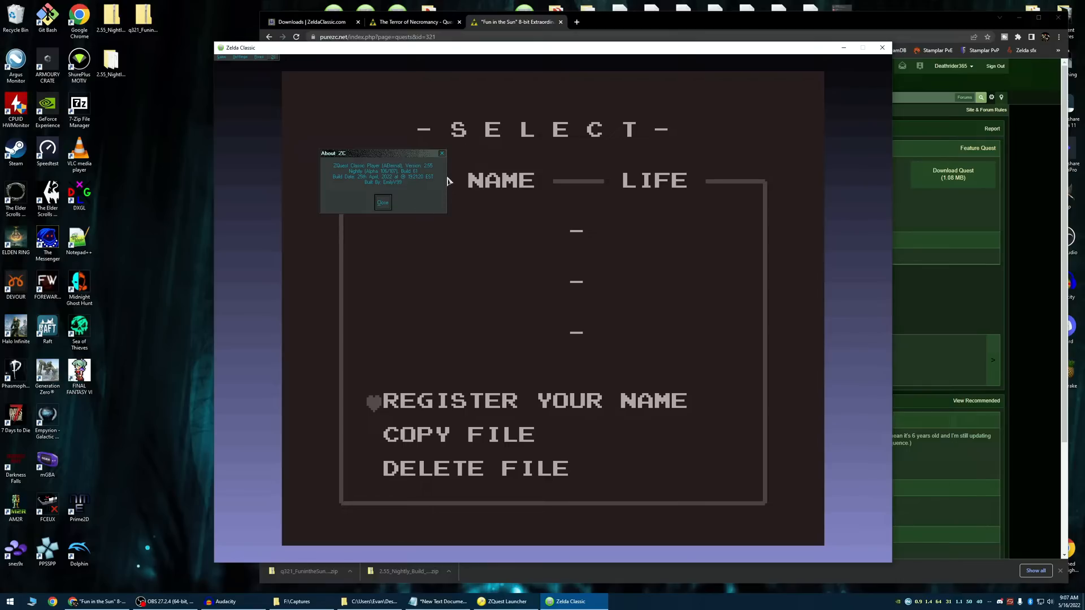
{"action": "mouse_move", "coordinate": [381, 175]}
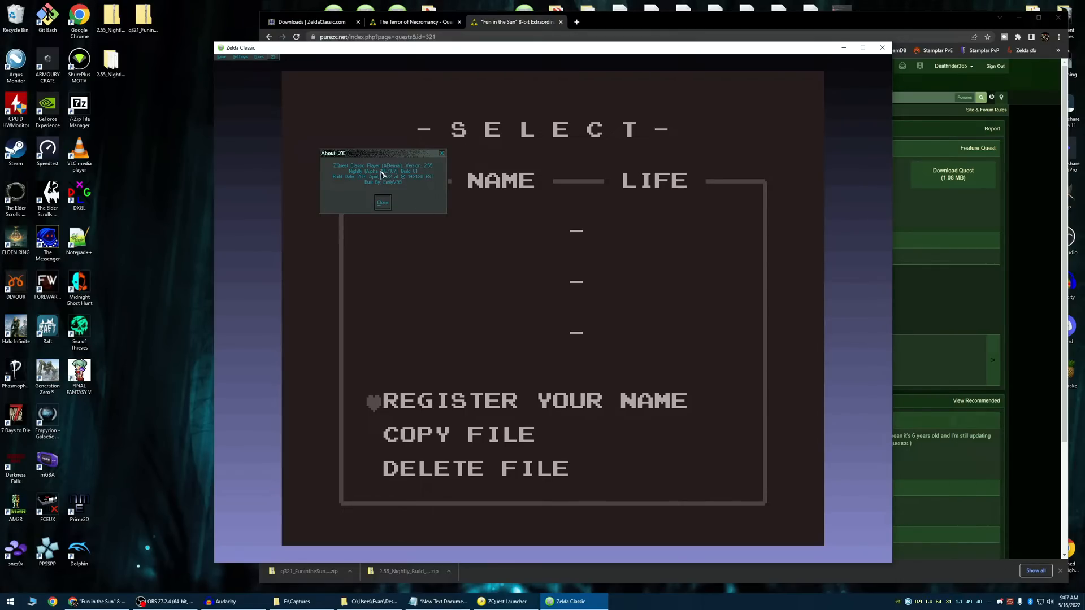
{"action": "mouse_move", "coordinate": [404, 179]}
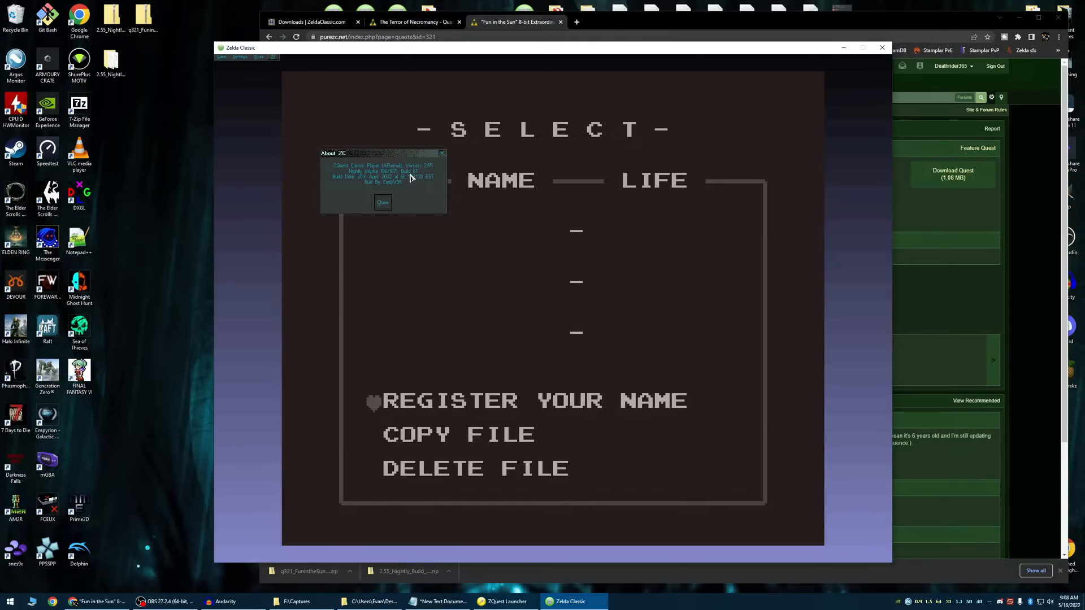
{"action": "mouse_move", "coordinate": [415, 199]}
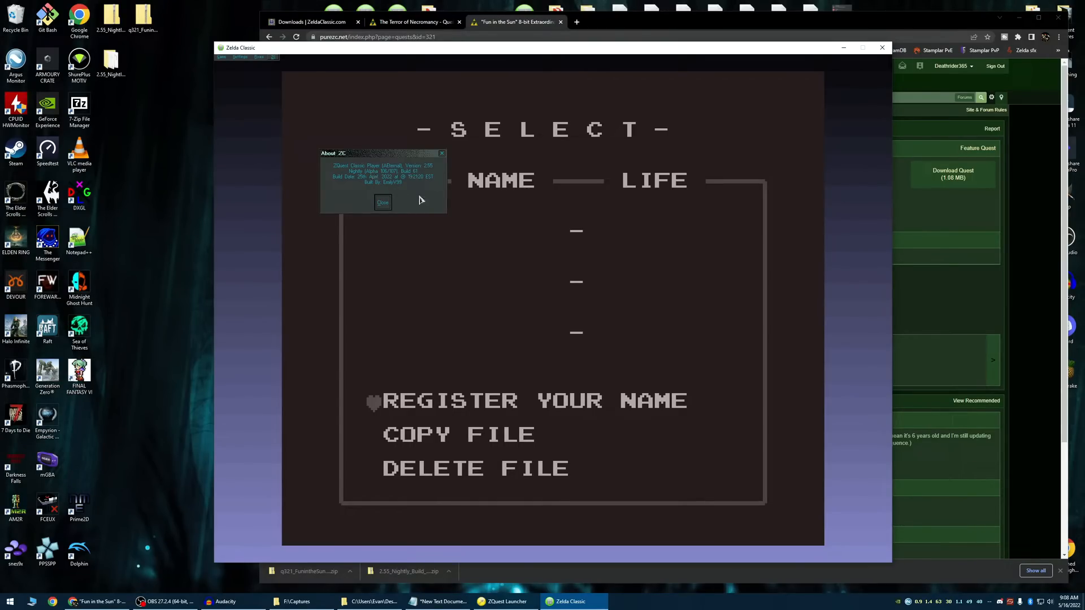
{"action": "mouse_move", "coordinate": [405, 192]}
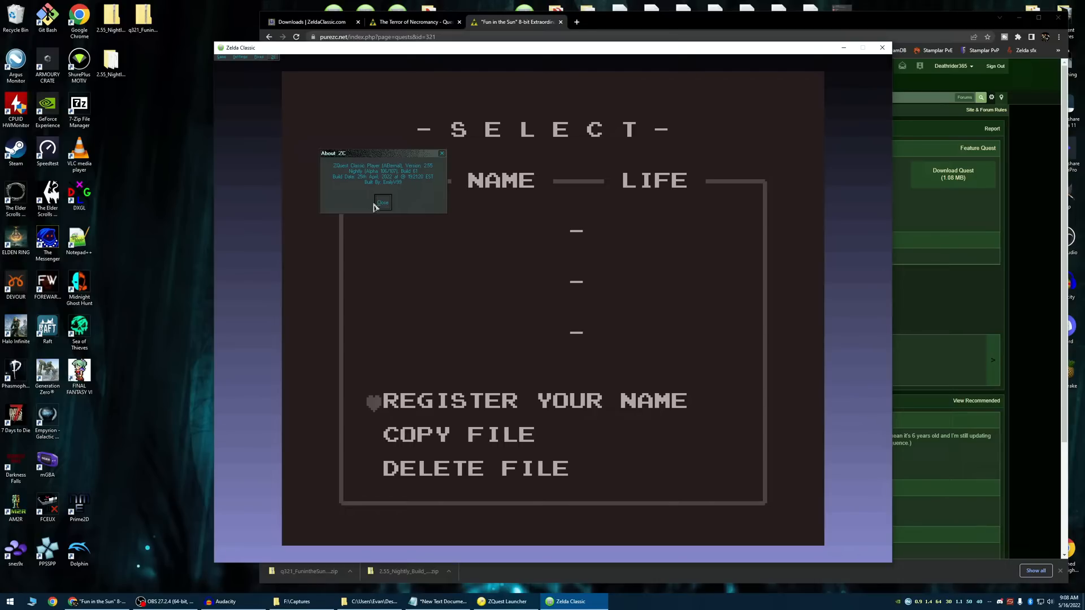
{"action": "mouse_move", "coordinate": [390, 213]}
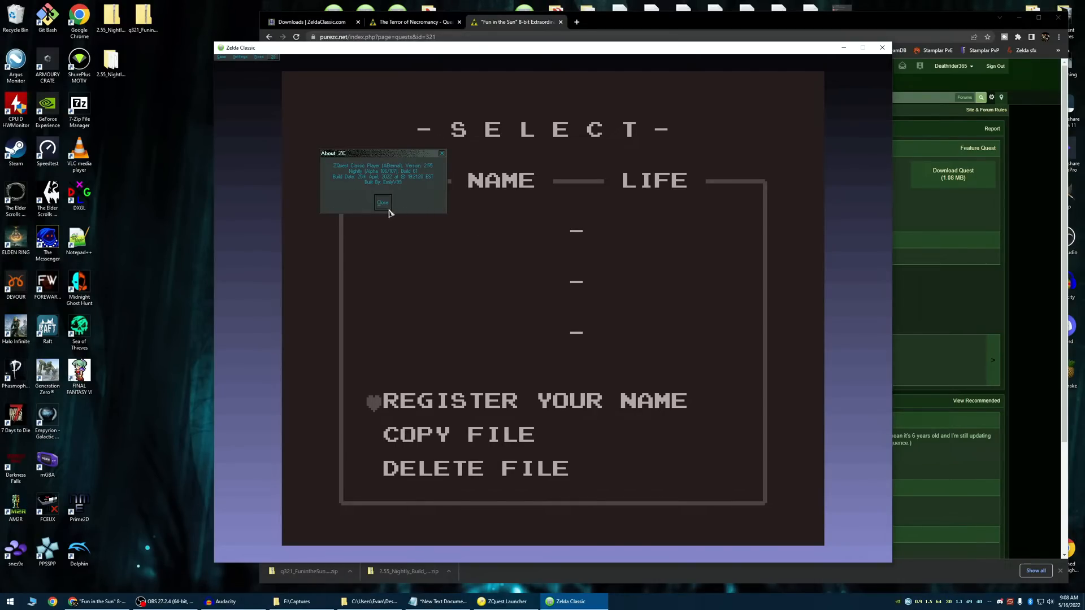
{"action": "left_click", "coordinate": [383, 202]}
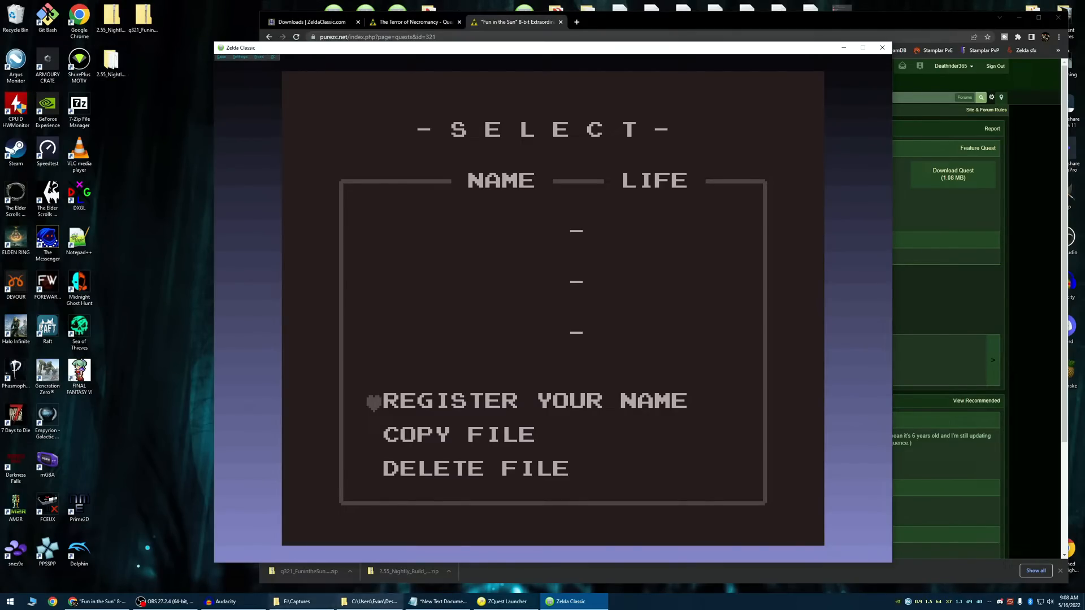
{"action": "left_click", "coordinate": [369, 600]}
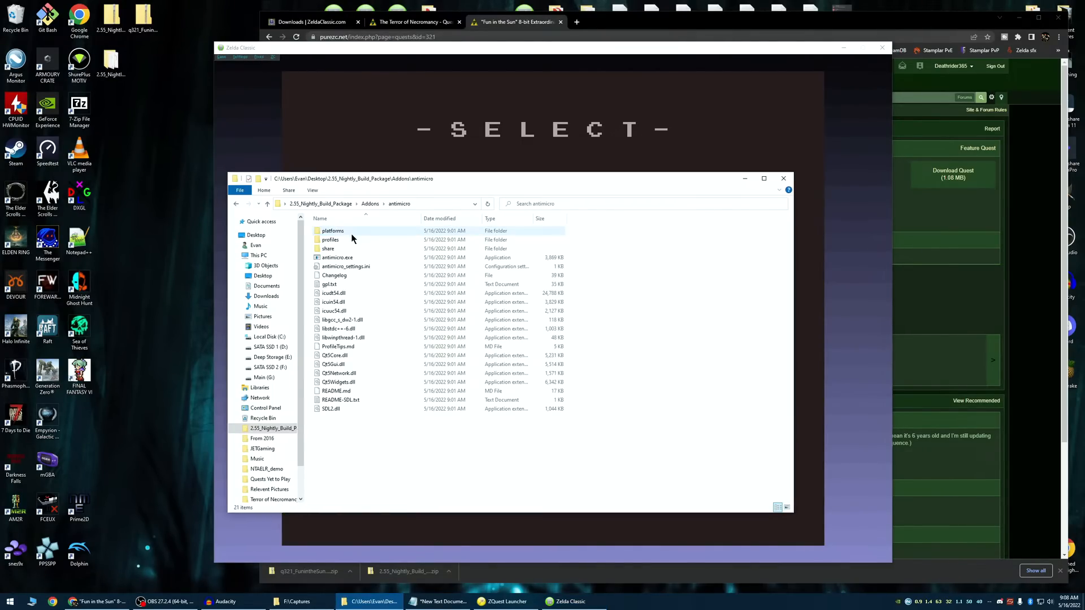
{"action": "left_click", "coordinate": [337, 258]}
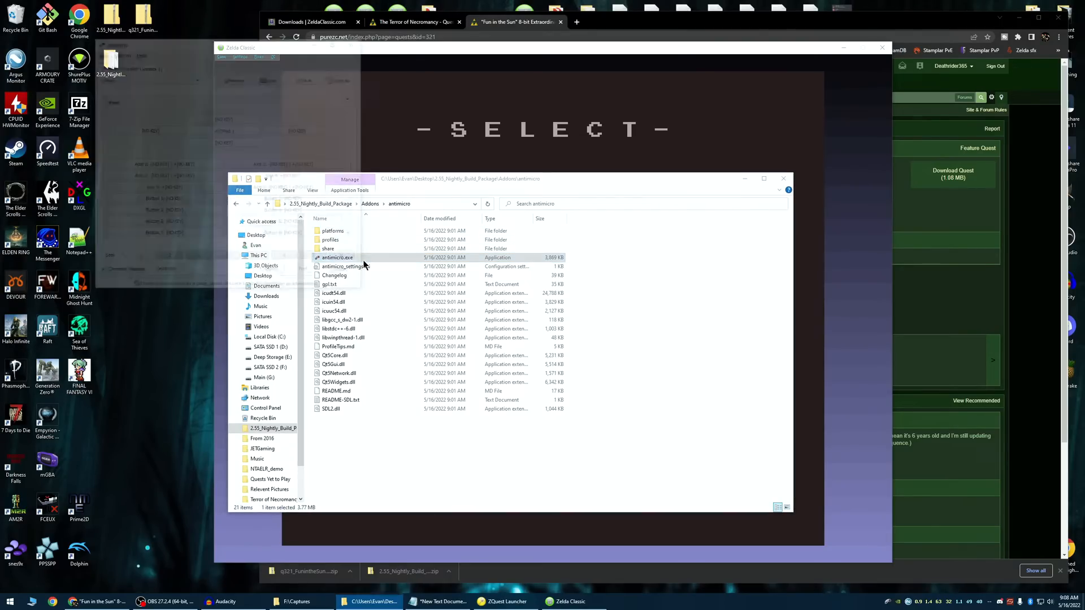
{"action": "double_click", "coordinate": [338, 257]}
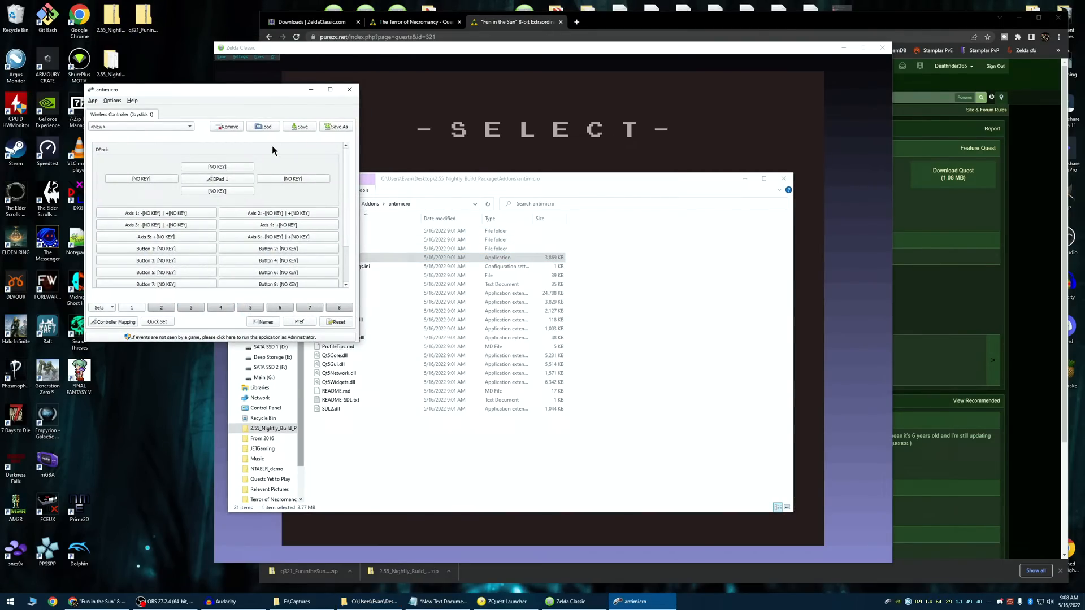
{"action": "mouse_move", "coordinate": [304, 117]}
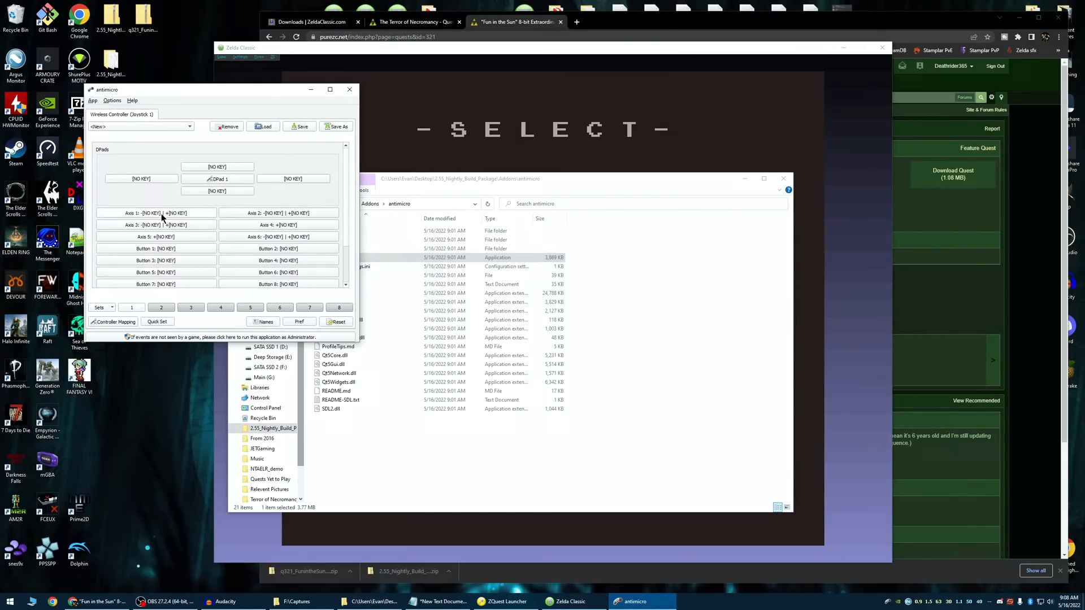
{"action": "mouse_move", "coordinate": [308, 120]}
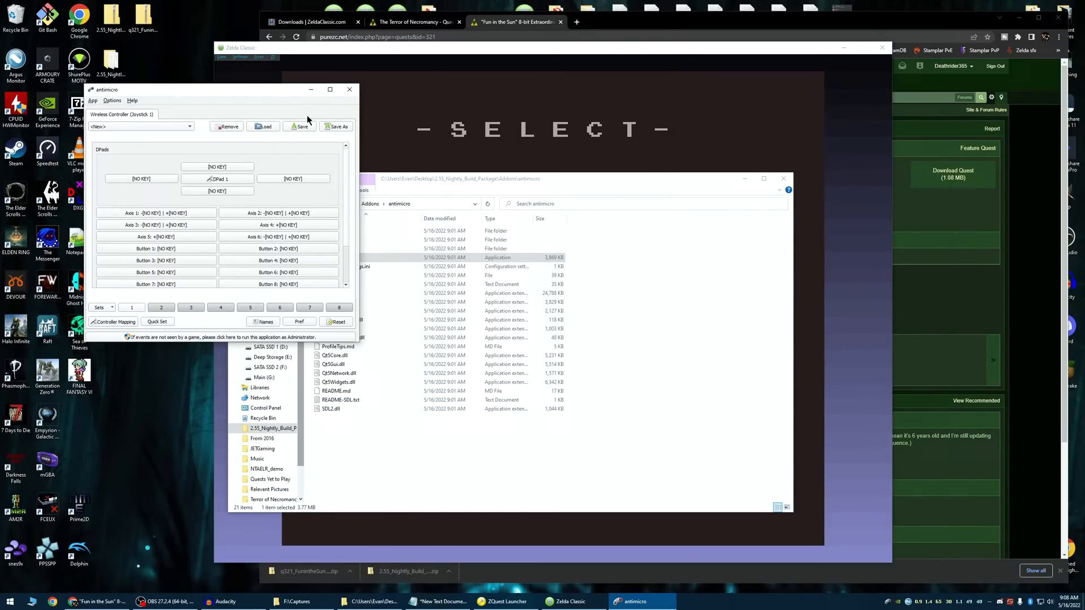
{"action": "left_click", "coordinate": [350, 89]}
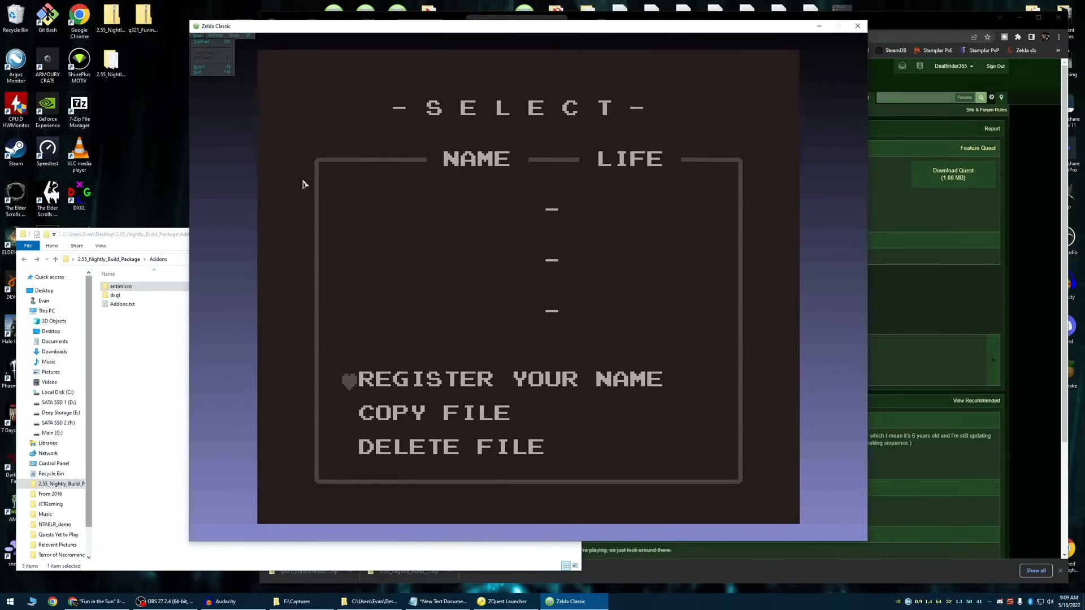
Run the default quest briefly from the launcher, then quit the game and confirm
{"action": "left_click", "coordinate": [506, 601]}
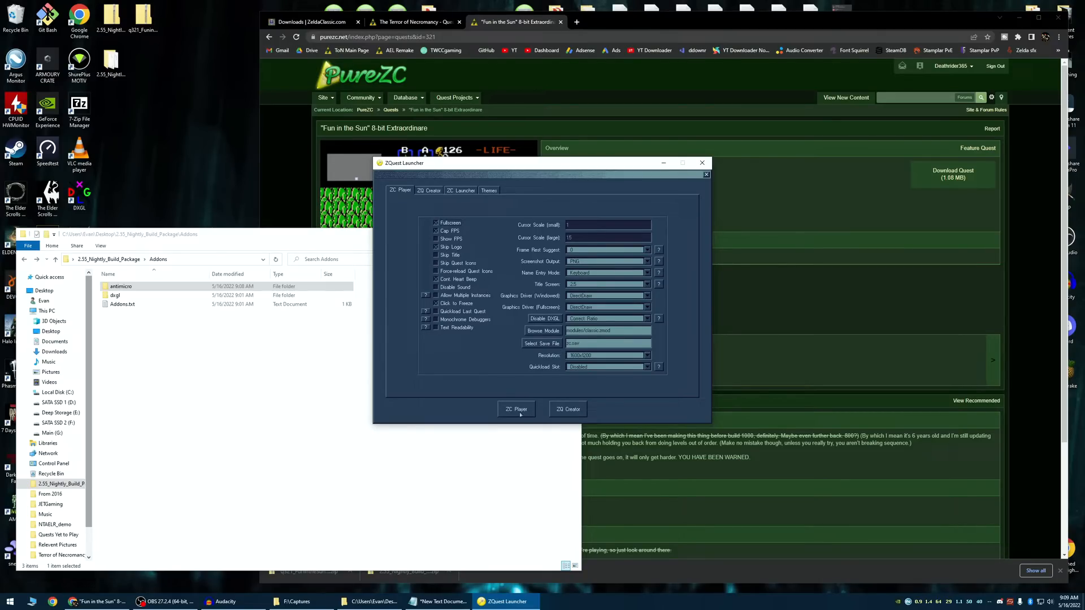
{"action": "left_click", "coordinate": [516, 409]}
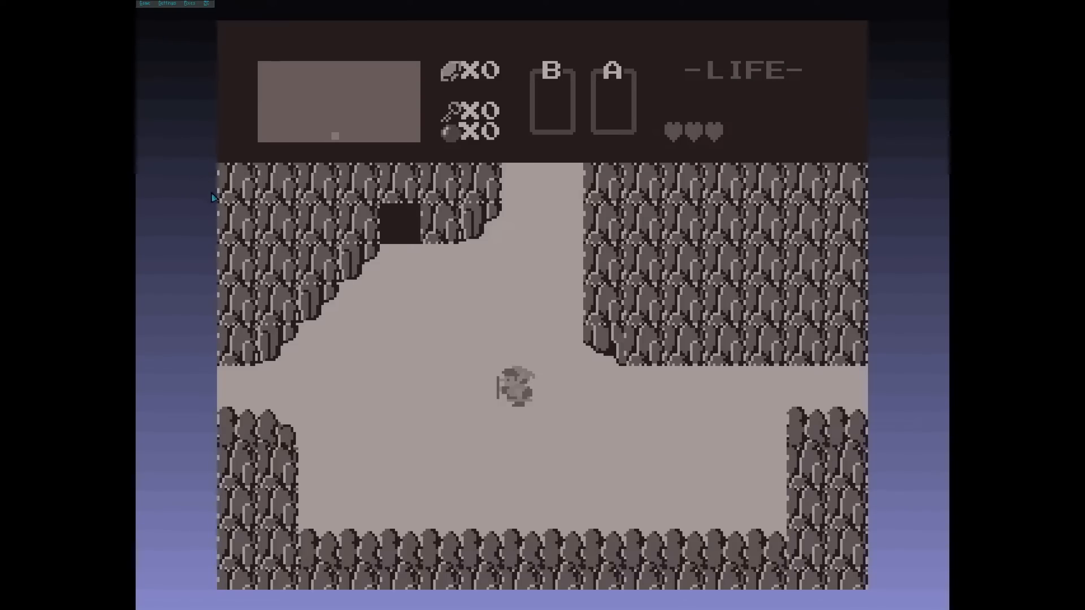
{"action": "mouse_move", "coordinate": [137, 118]}
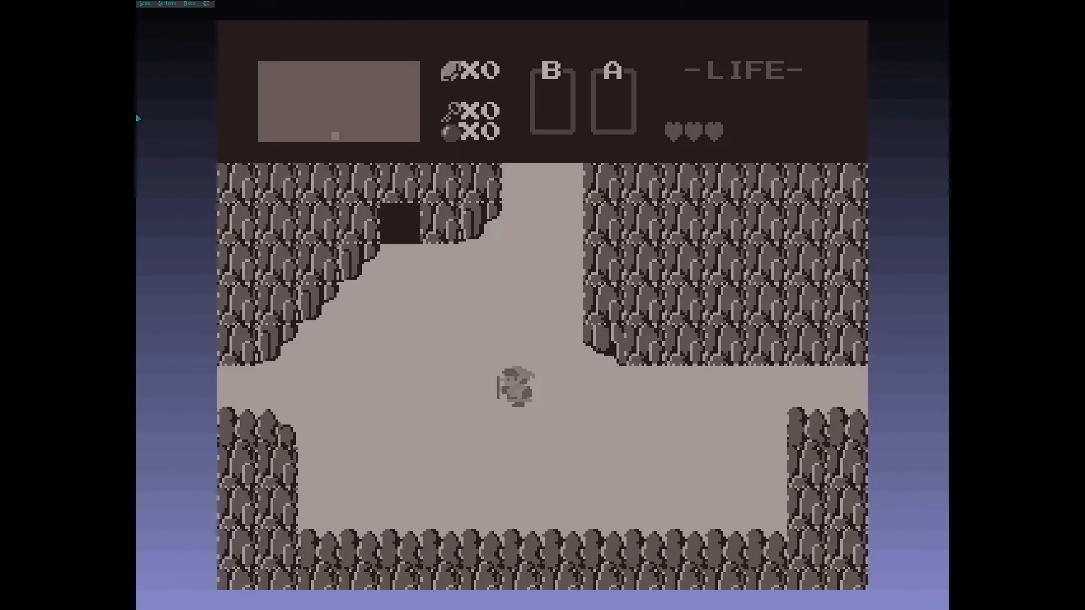
{"action": "mouse_move", "coordinate": [896, 410]}
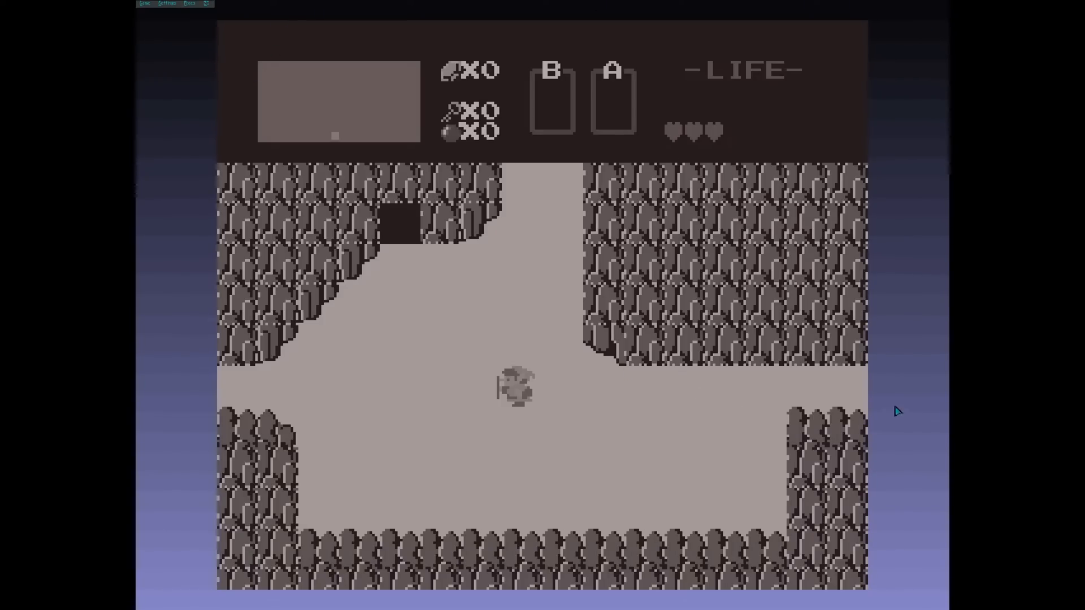
{"action": "left_click", "coordinate": [145, 3]}
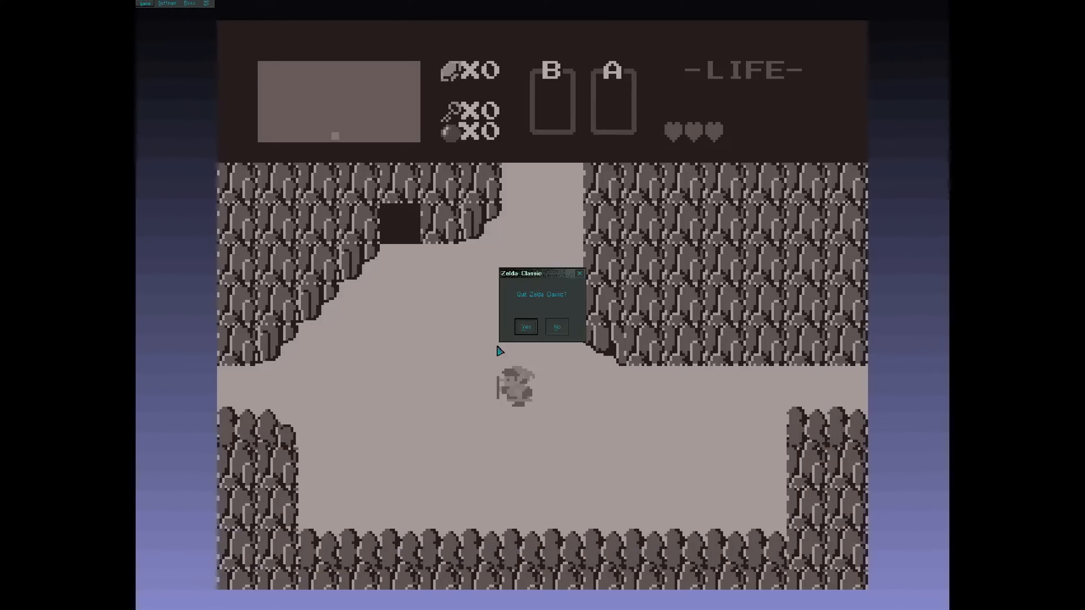
{"action": "left_click", "coordinate": [526, 326]}
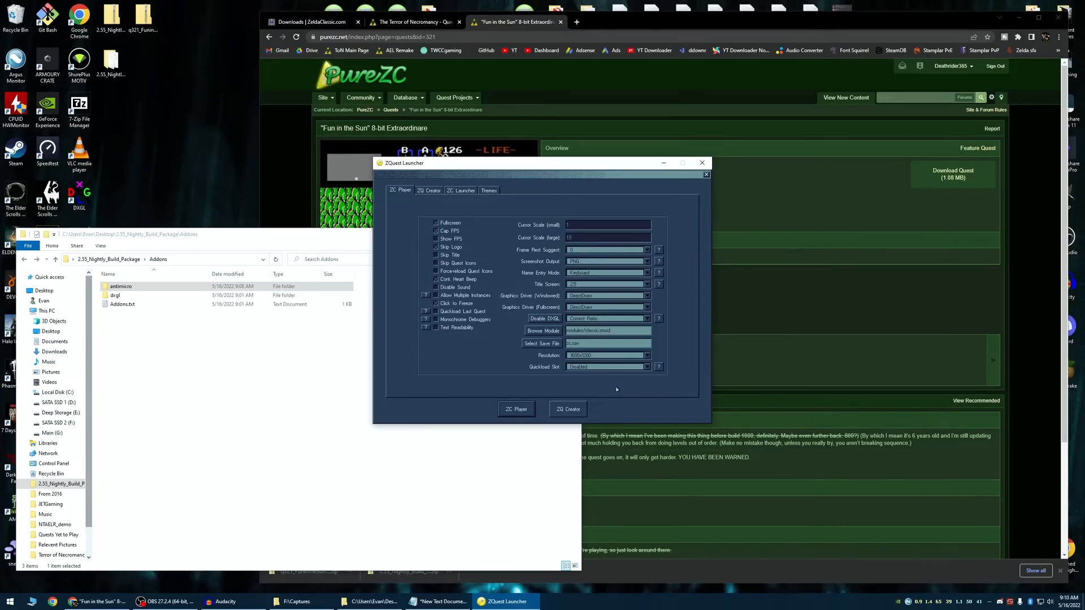
{"action": "mouse_move", "coordinate": [431, 365]}
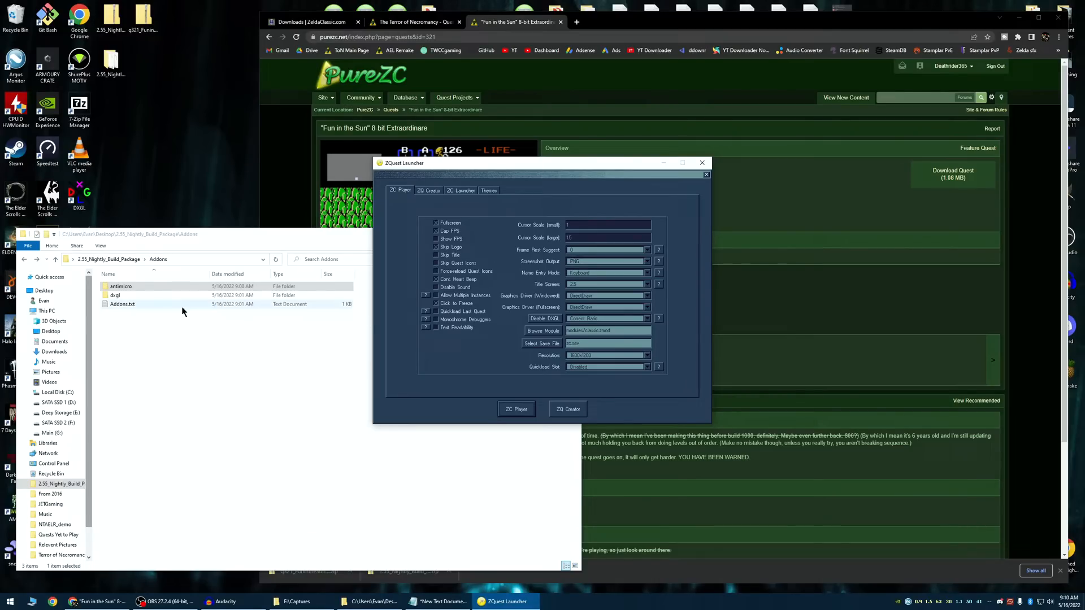
Start DXGL Config from the dxgl add-on folder and add a profile for zelda.exe in the nightly build package
{"action": "double_click", "coordinate": [116, 295]}
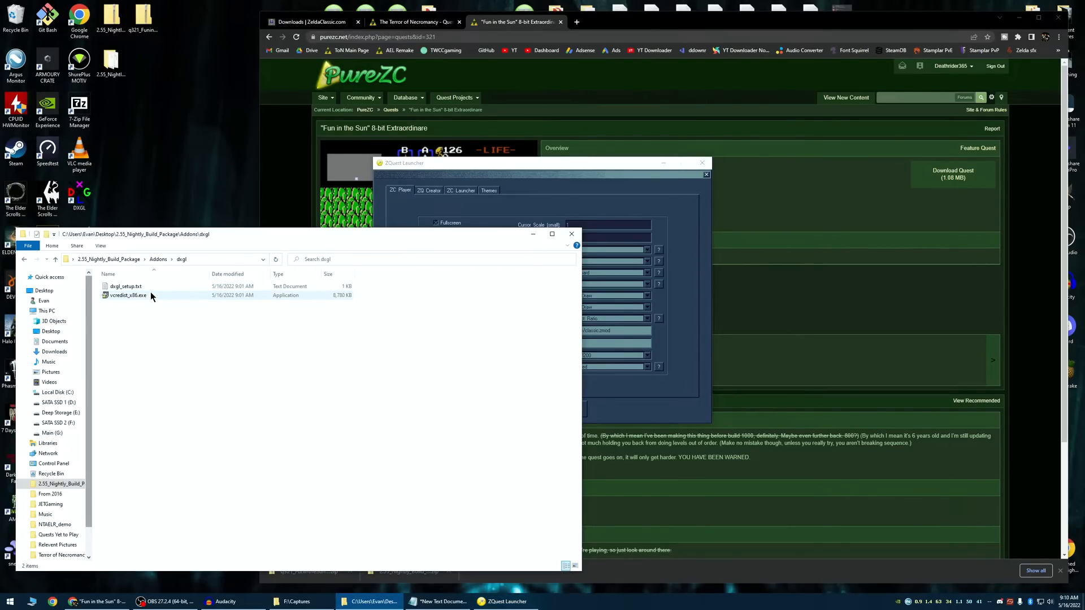
{"action": "left_click", "coordinate": [127, 295]}
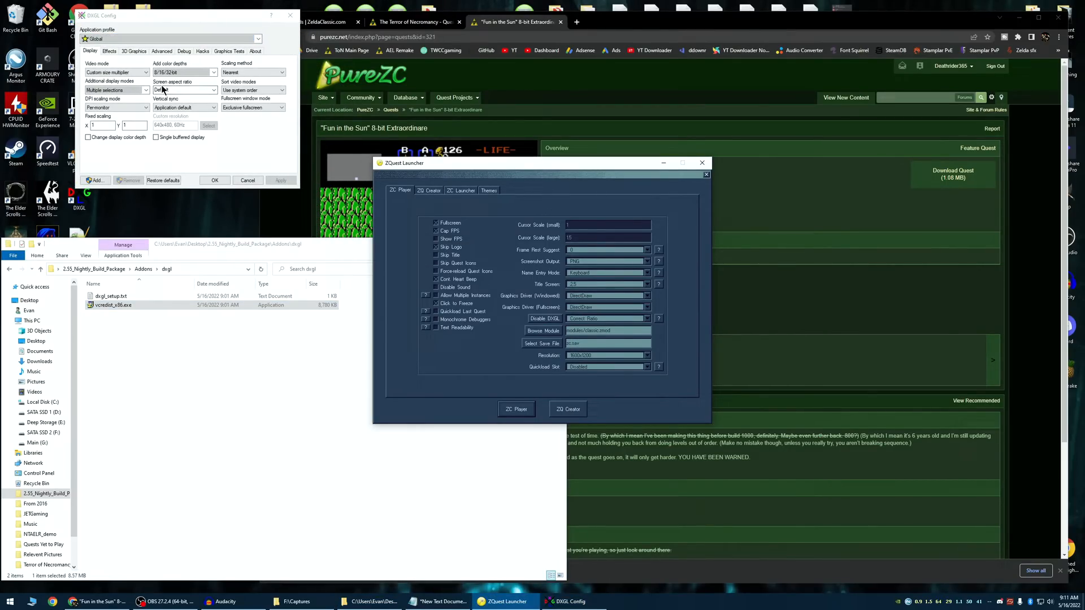
{"action": "left_click", "coordinate": [184, 90]}
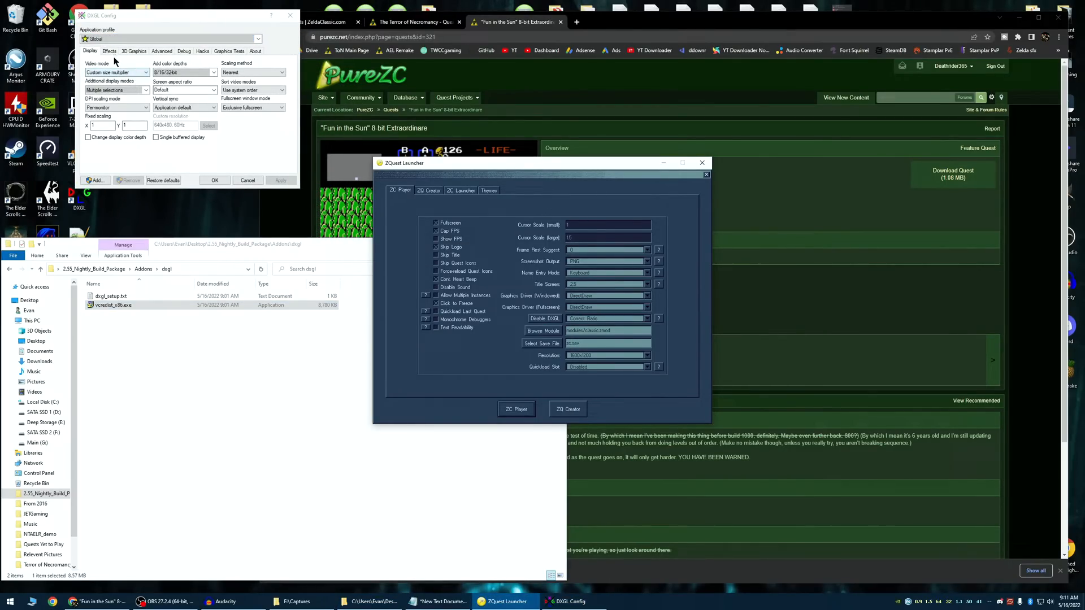
{"action": "left_click", "coordinate": [258, 39]}
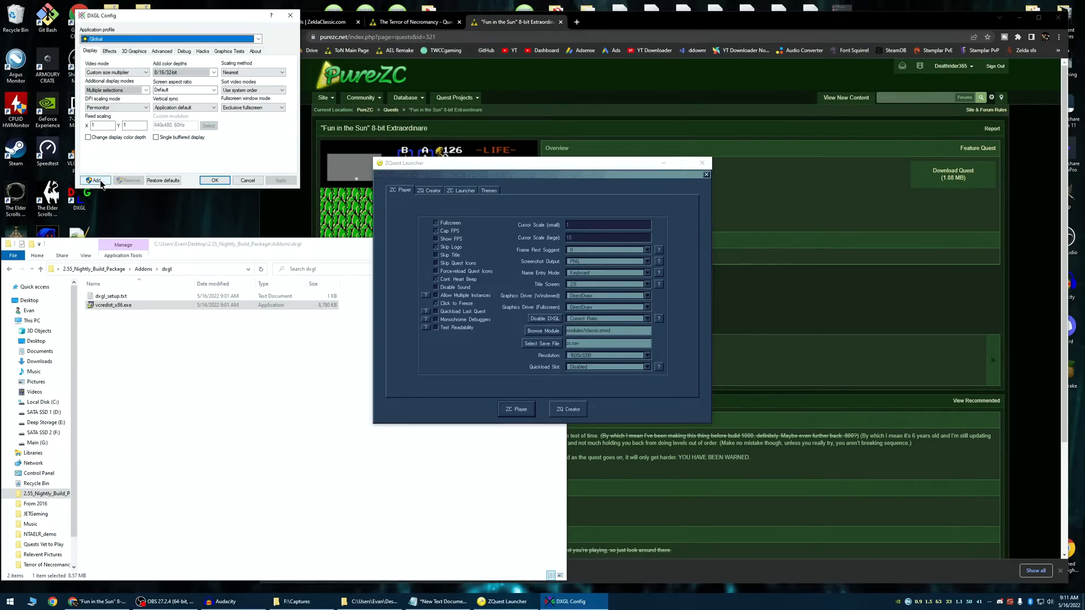
{"action": "left_click", "coordinate": [95, 180]}
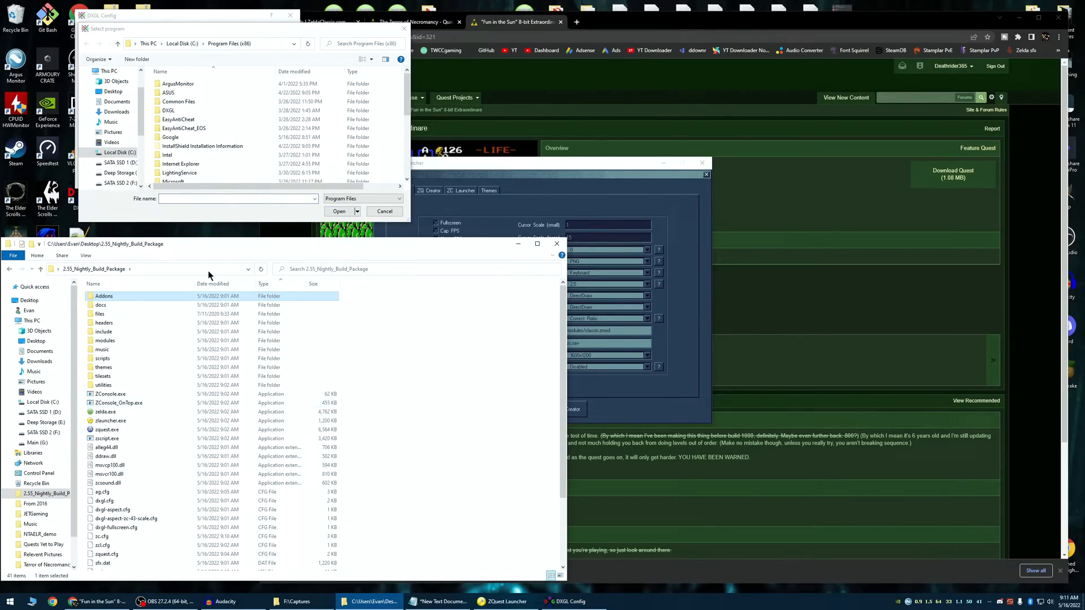
{"action": "left_click", "coordinate": [153, 269]}
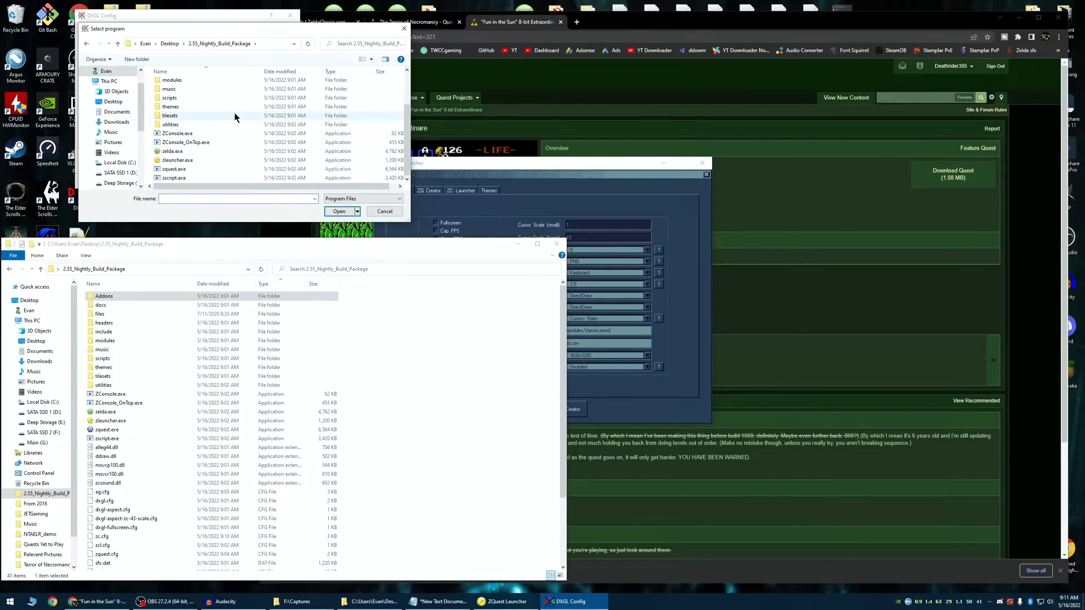
{"action": "mouse_move", "coordinate": [172, 150]}
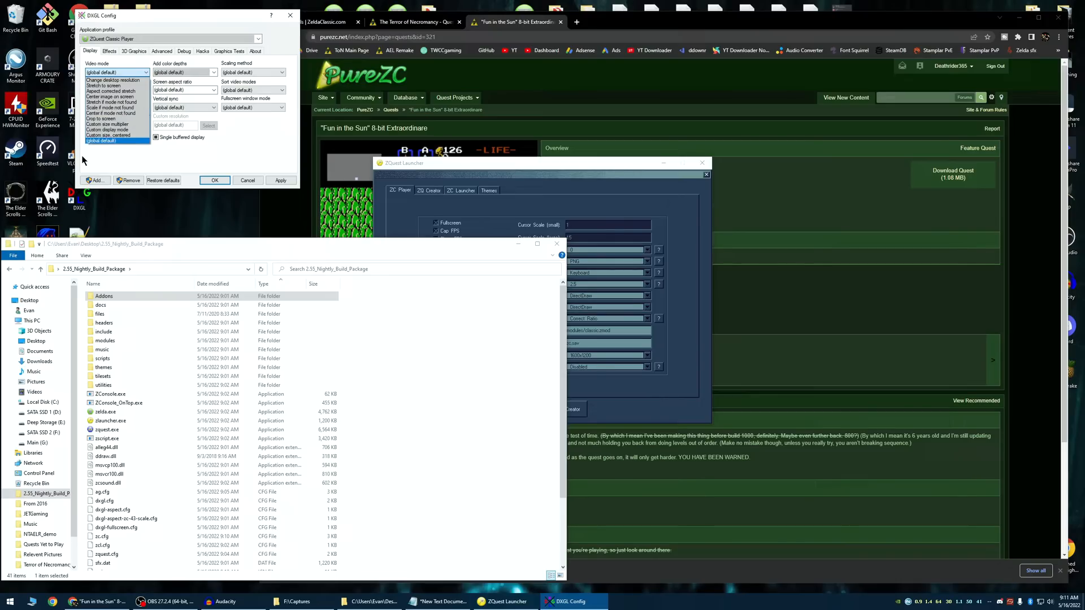
Set the profile's video mode to Custom size multiplier with Additional display modes, then close the ZQuest launcher
{"action": "left_click", "coordinate": [110, 124]}
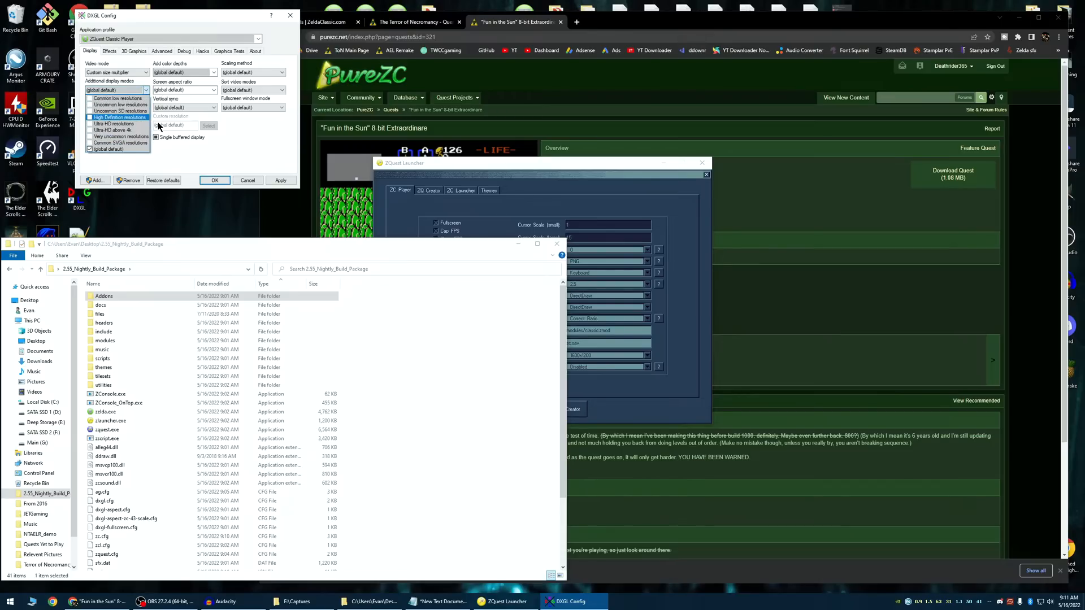
{"action": "left_click", "coordinate": [119, 137]}
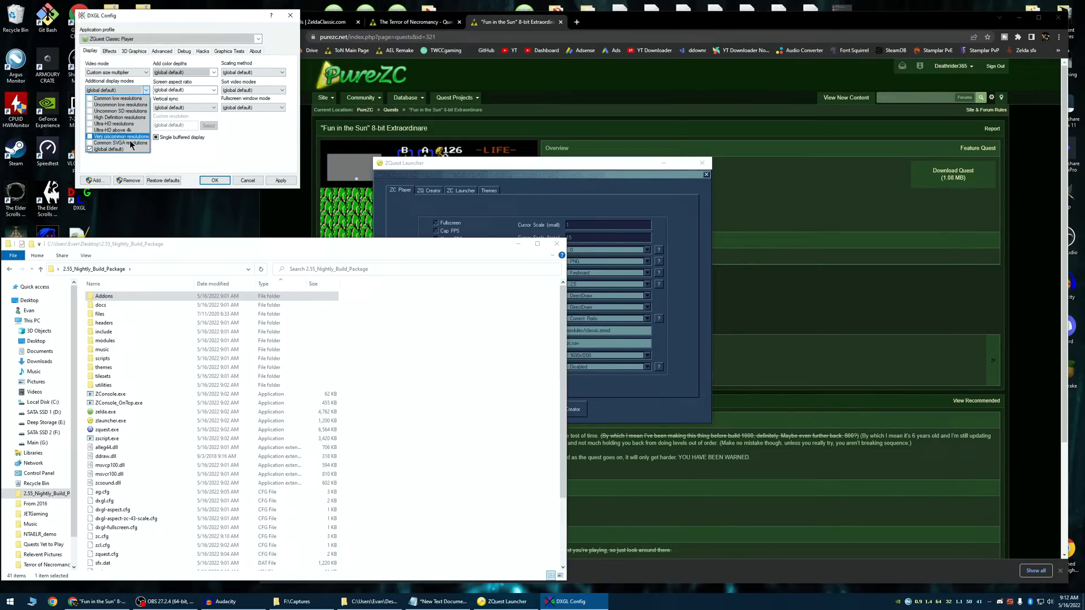
{"action": "left_click", "coordinate": [121, 137]}
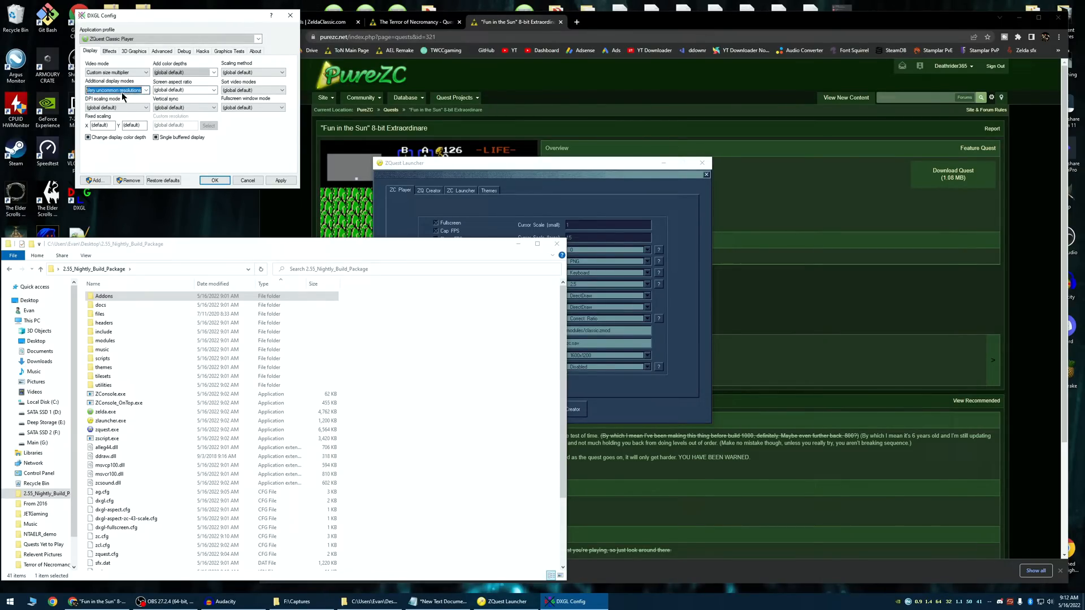
{"action": "left_click", "coordinate": [145, 91]}
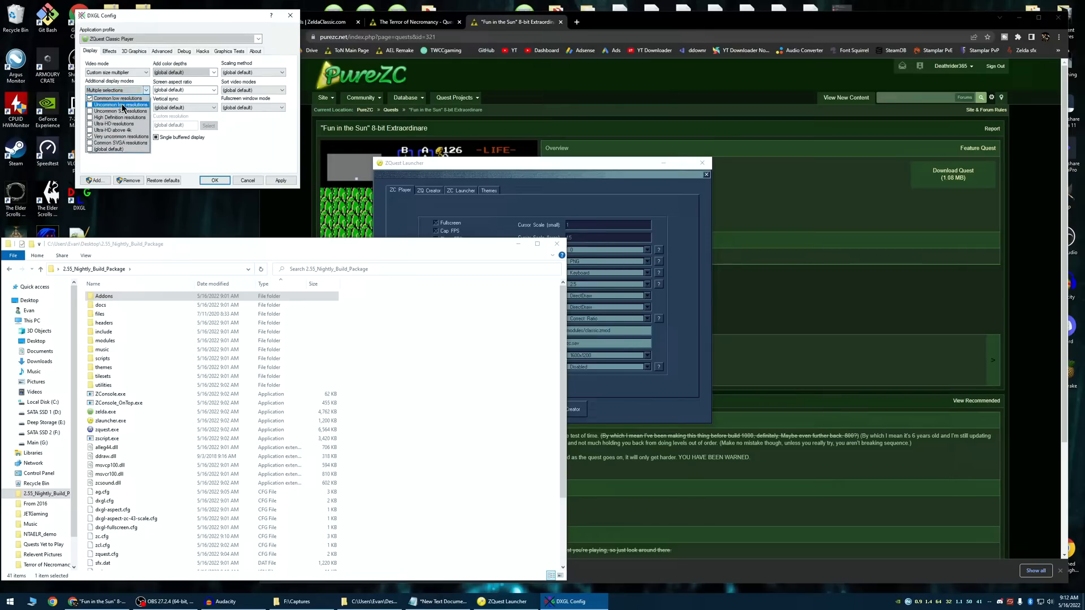
{"action": "left_click", "coordinate": [117, 97]}
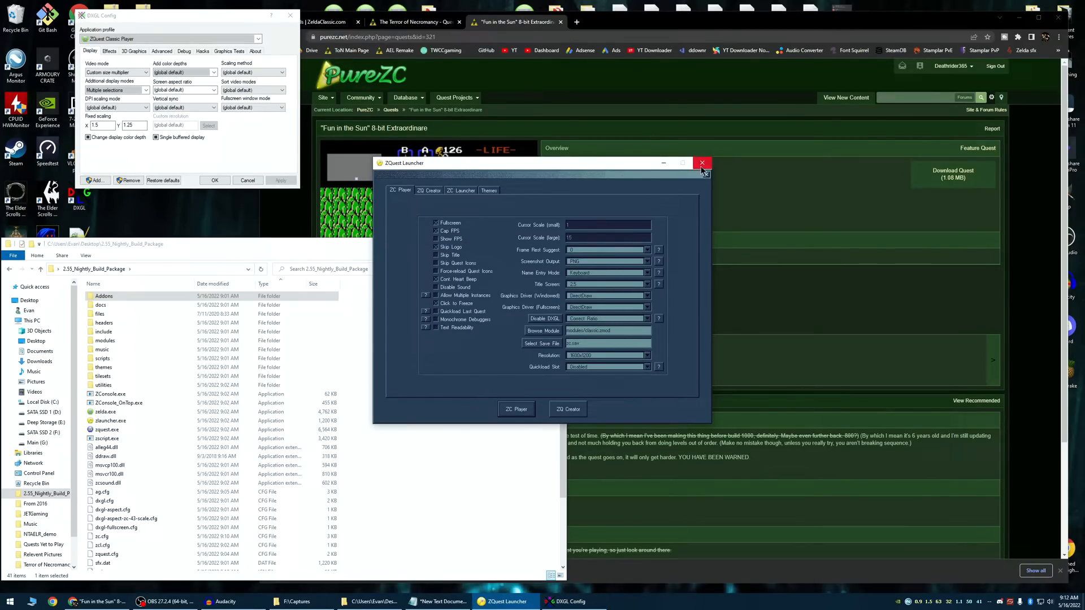
{"action": "left_click", "coordinate": [105, 411]}
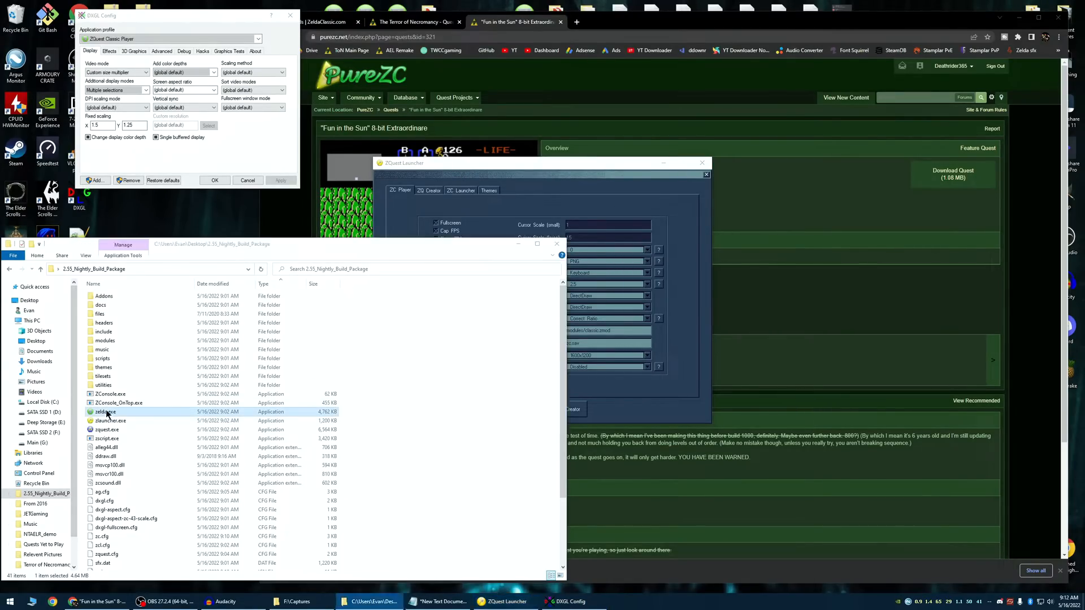
Run zelda.exe directly from the build folder, choosing Run anyway on the Windows protected your PC warning
{"action": "double_click", "coordinate": [105, 411]}
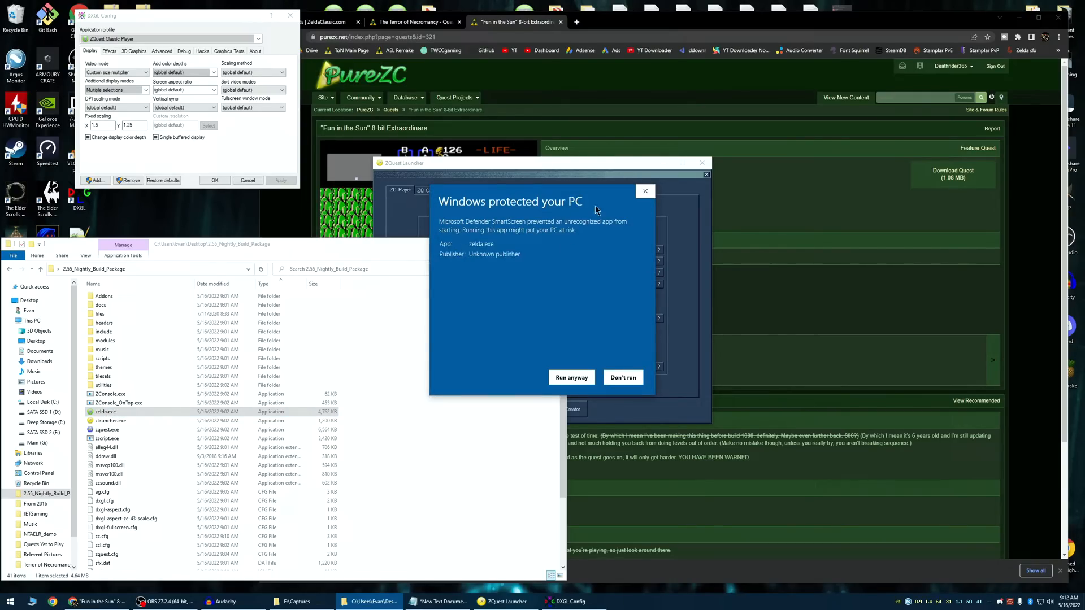
{"action": "left_click", "coordinate": [571, 377]}
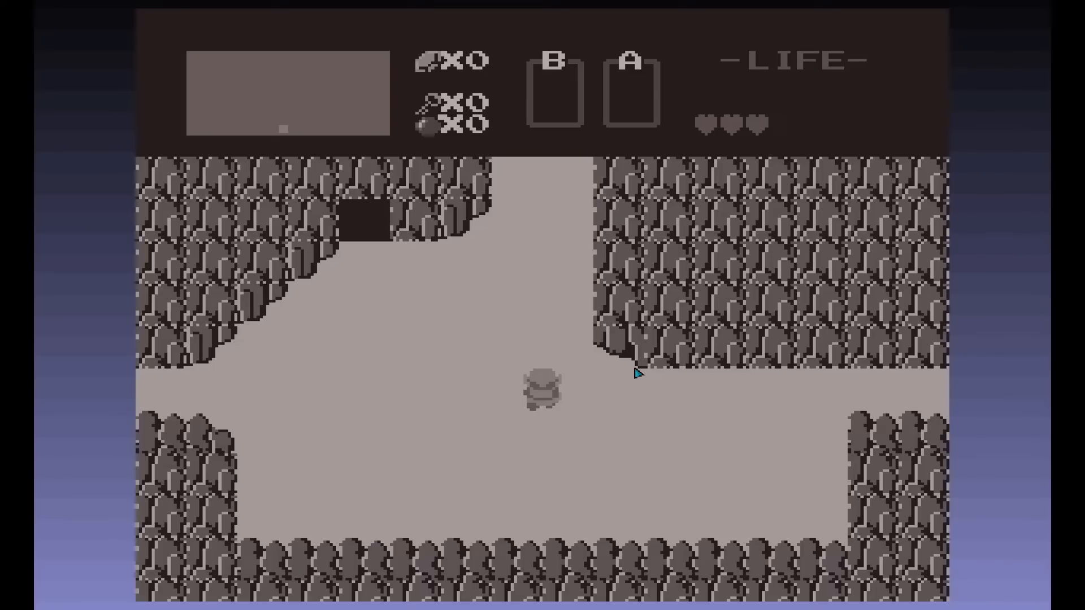
{"action": "mouse_move", "coordinate": [38, 59]}
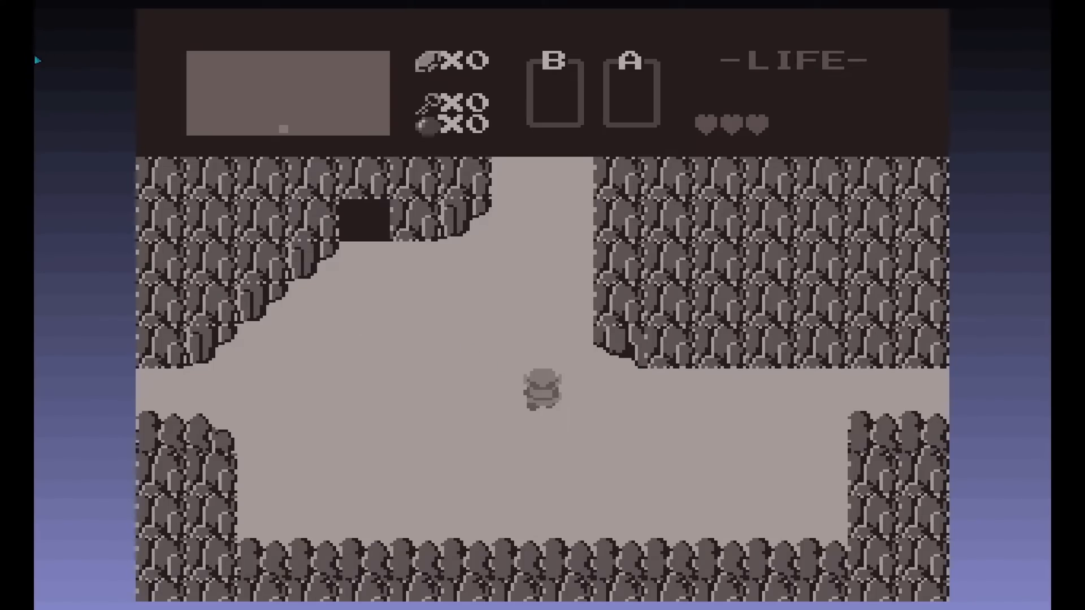
{"action": "mouse_move", "coordinate": [55, 77]}
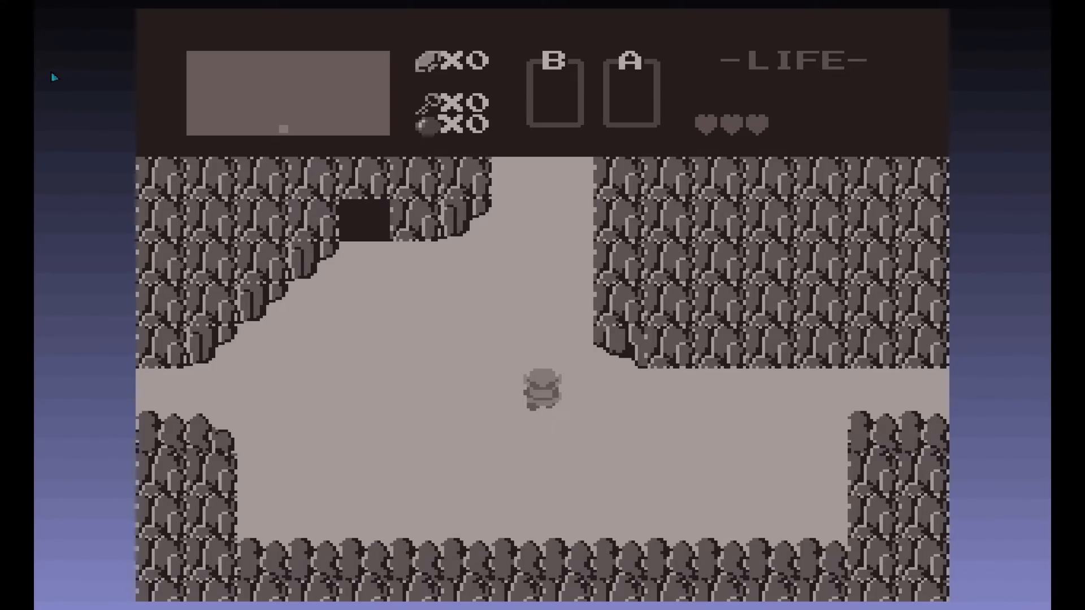
{"action": "mouse_move", "coordinate": [267, 27]}
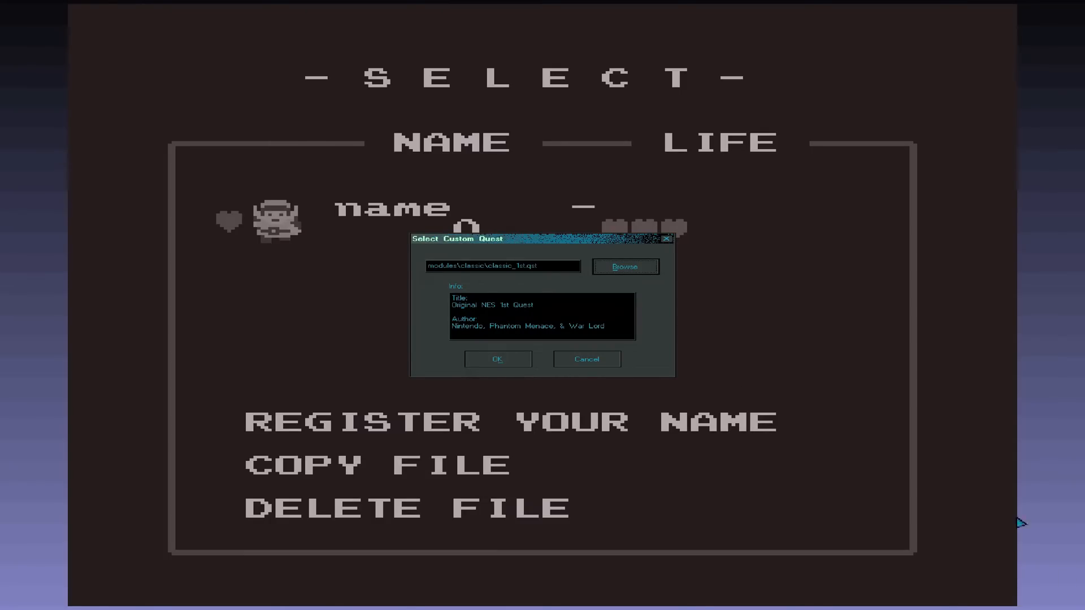
{"action": "mouse_move", "coordinate": [591, 310]}
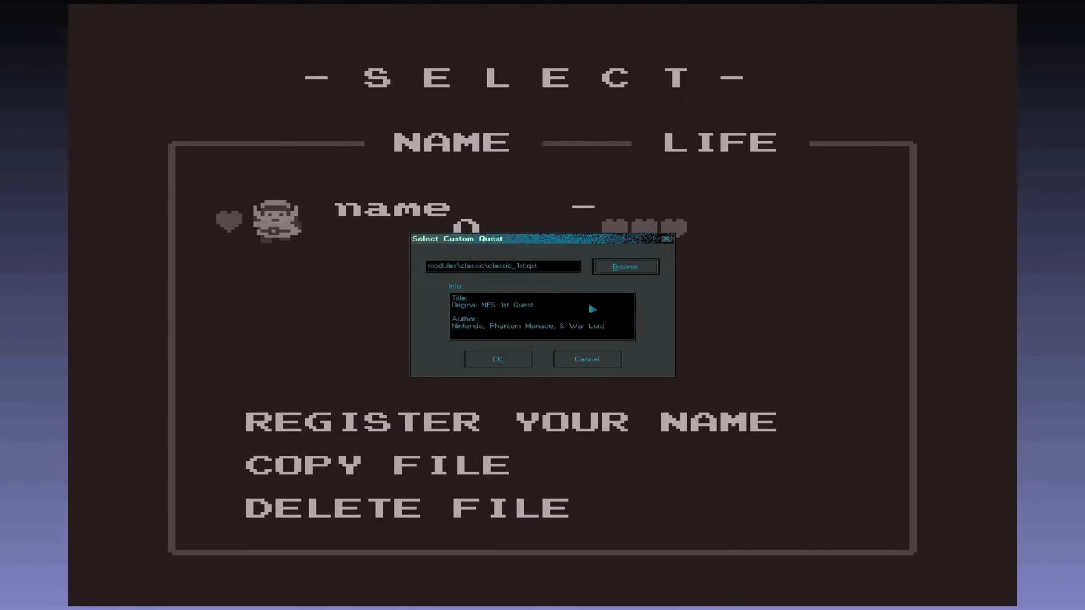
{"action": "mouse_move", "coordinate": [593, 270]}
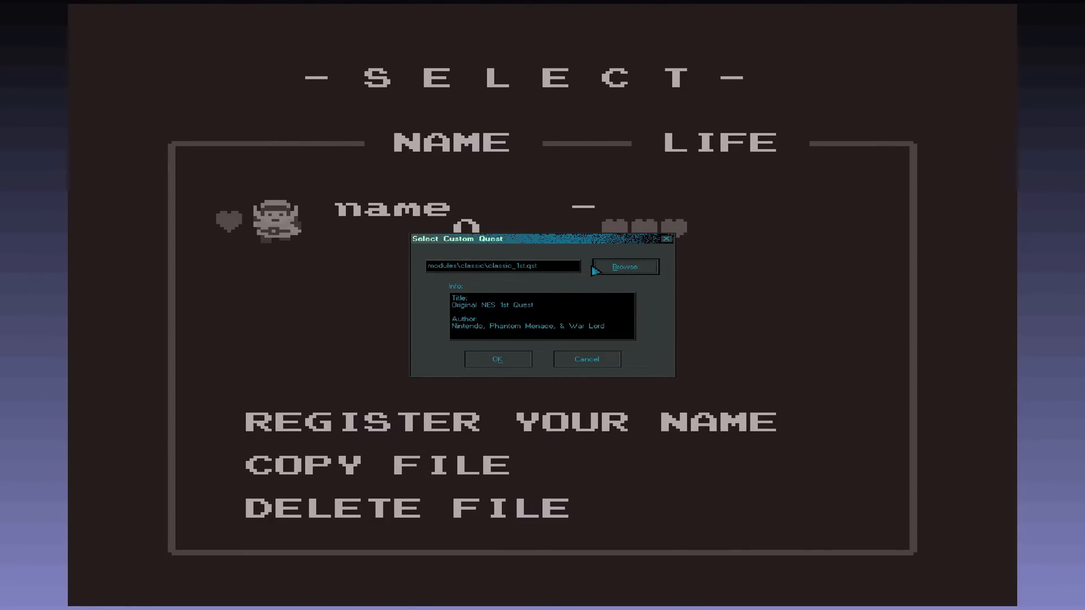
{"action": "mouse_move", "coordinate": [487, 248]}
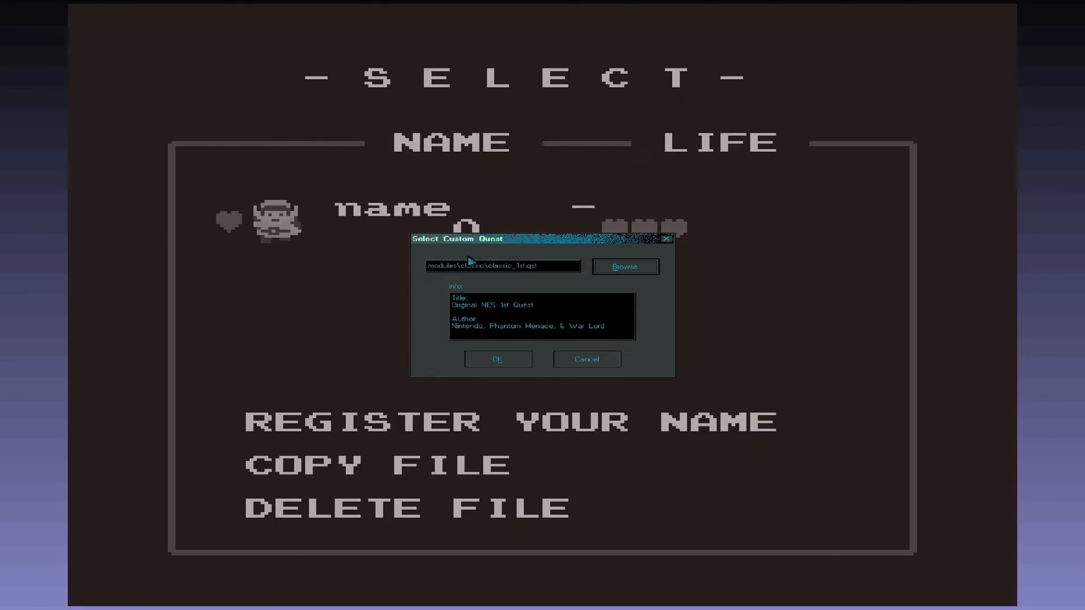
{"action": "mouse_move", "coordinate": [454, 294]}
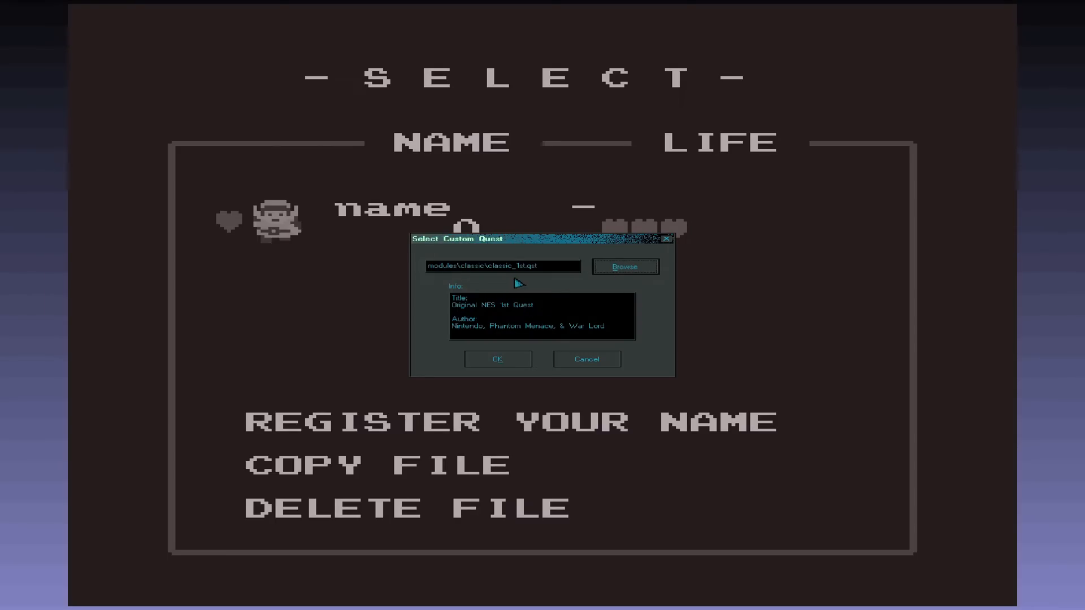
{"action": "mouse_move", "coordinate": [590, 303]}
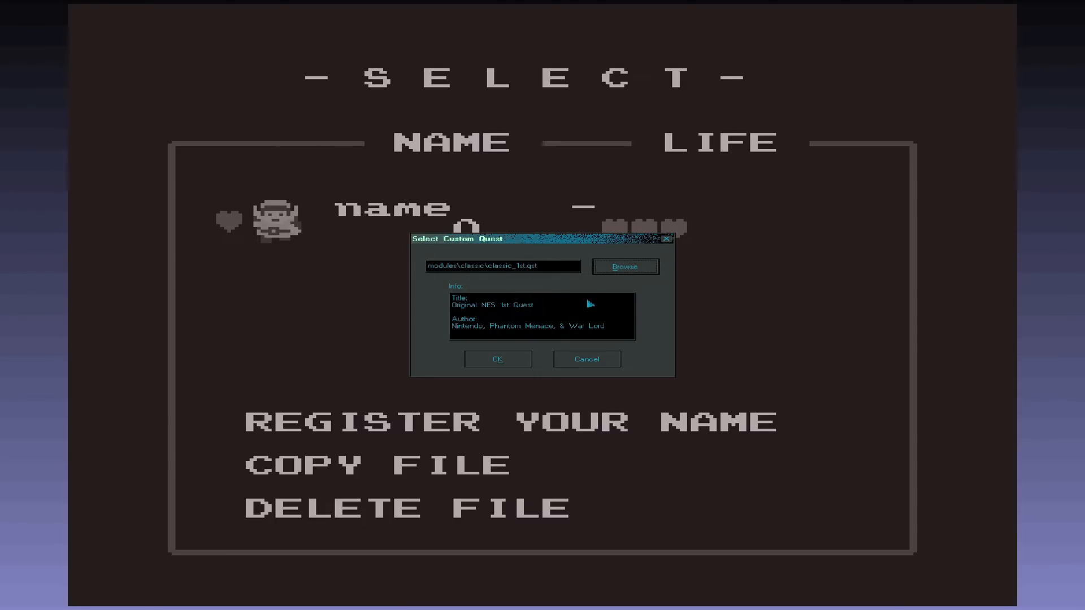
Browse for a quest, confirm with no file chosen, and dismiss the File Error
{"action": "left_click", "coordinate": [623, 267]}
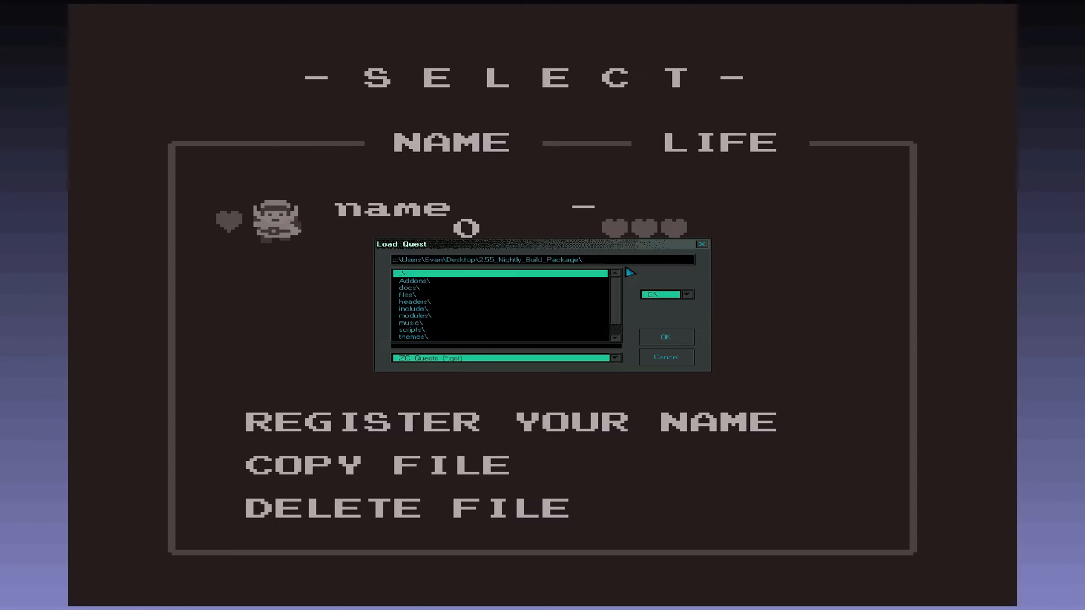
{"action": "mouse_move", "coordinate": [675, 323]}
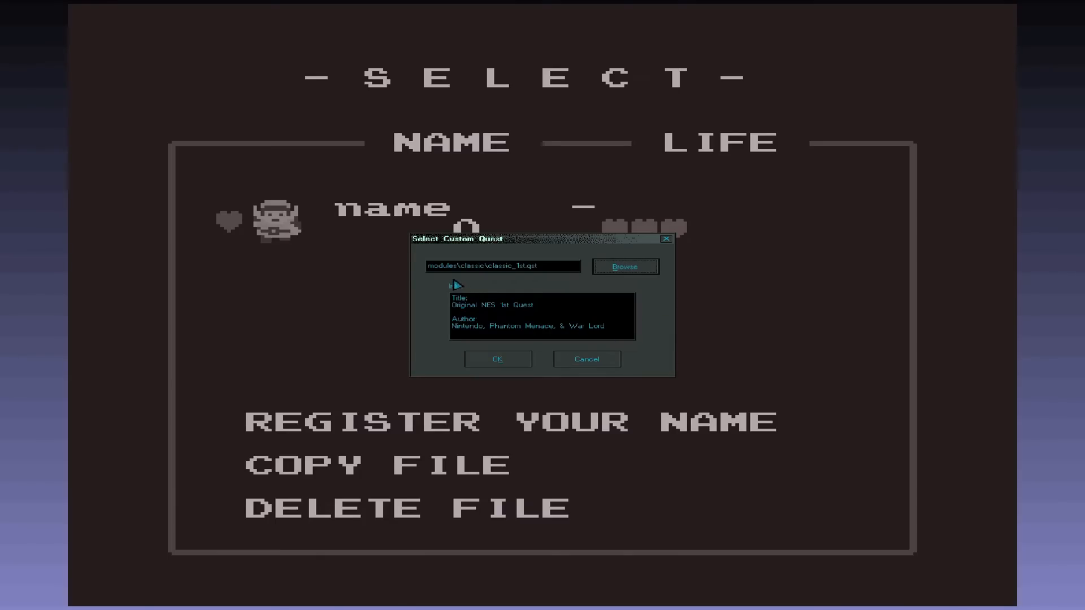
{"action": "mouse_move", "coordinate": [519, 277]}
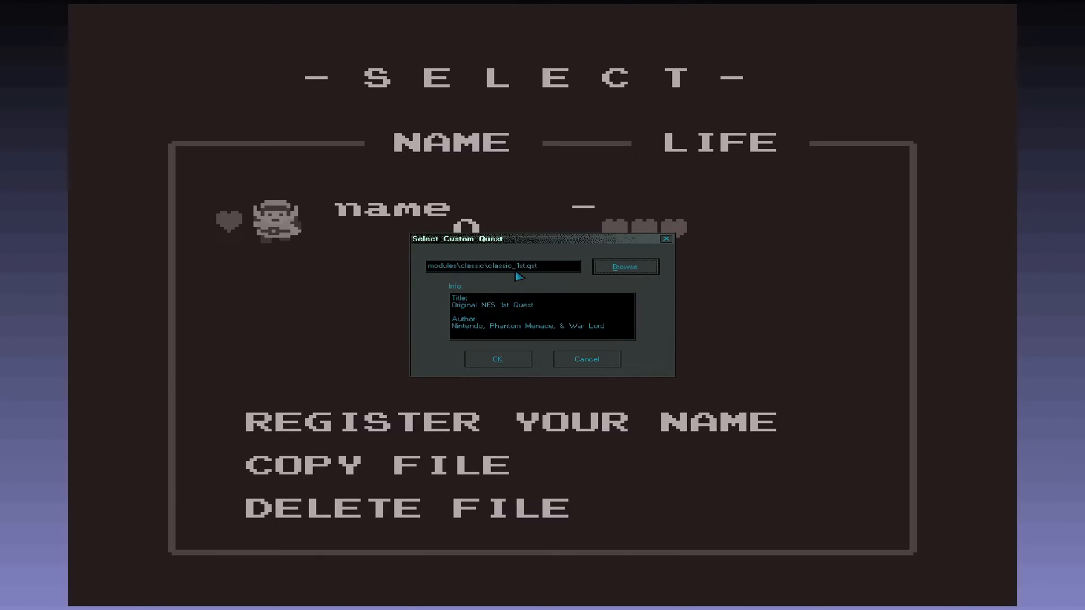
{"action": "left_click", "coordinate": [498, 359]}
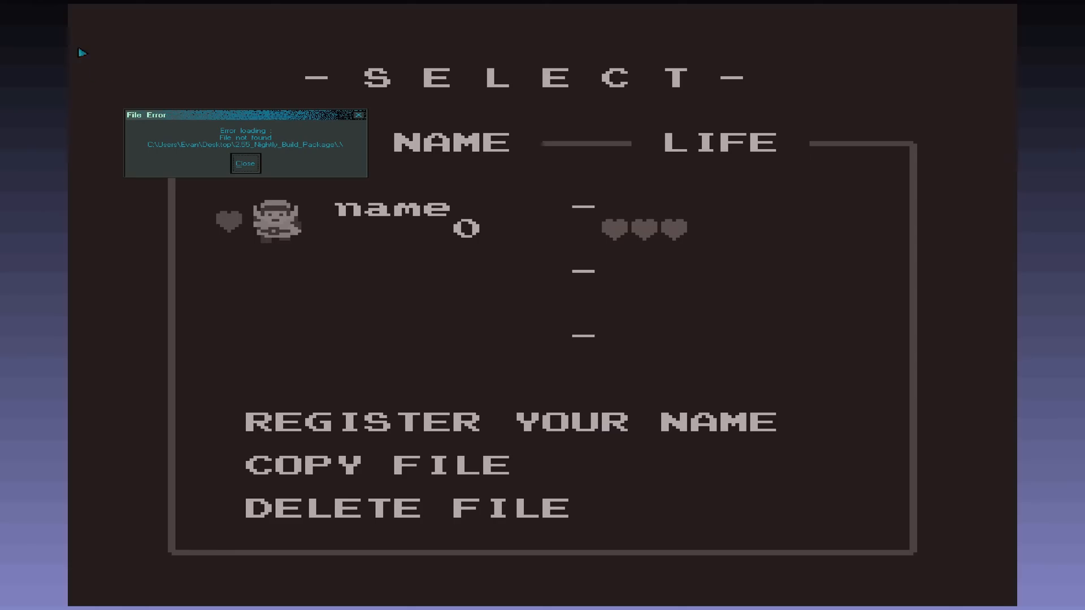
{"action": "mouse_move", "coordinate": [270, 163]}
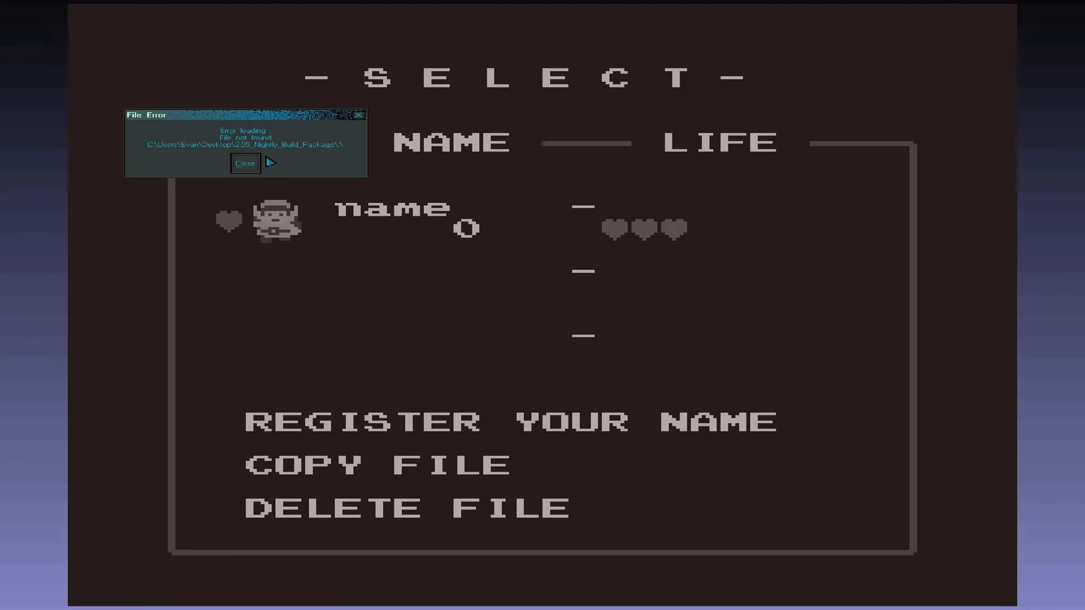
{"action": "left_click", "coordinate": [244, 163]}
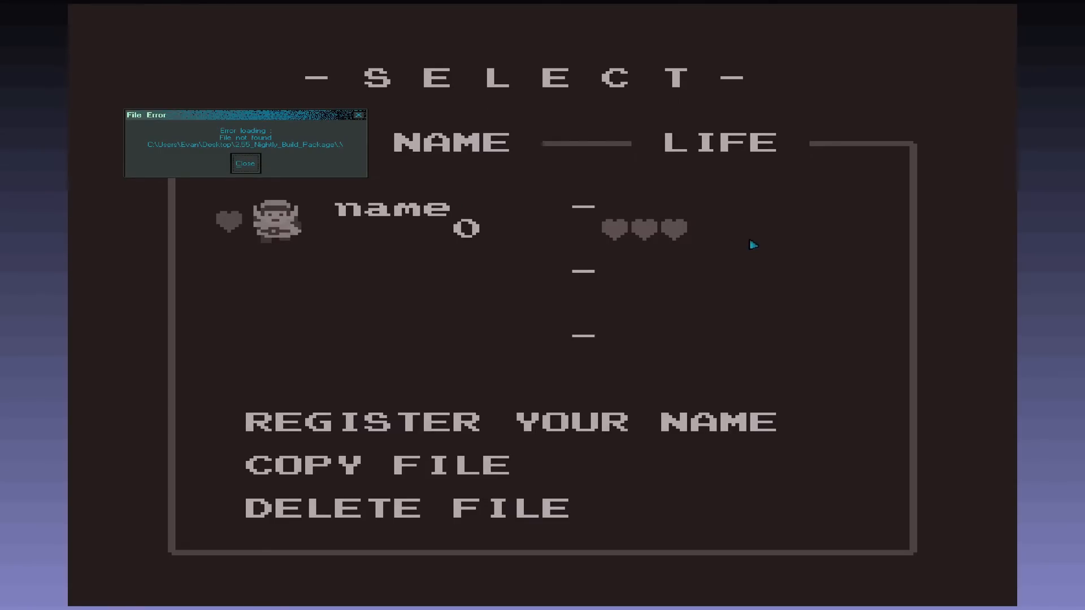
{"action": "left_click", "coordinate": [246, 163]}
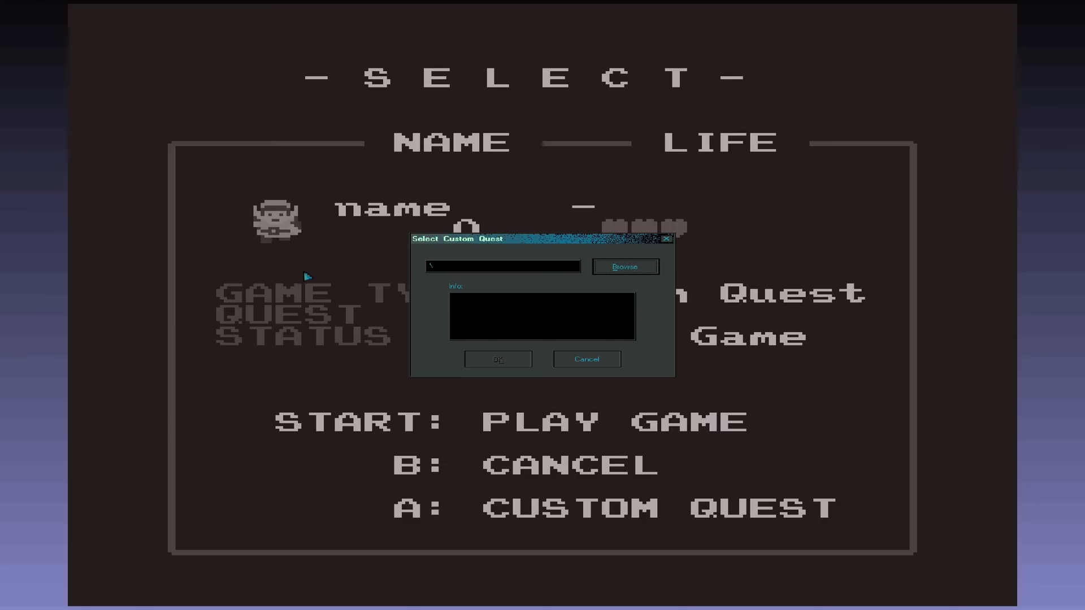
Browse into modules/classic and load classic_1st.qst from the quest list
{"action": "left_click", "coordinate": [624, 266]}
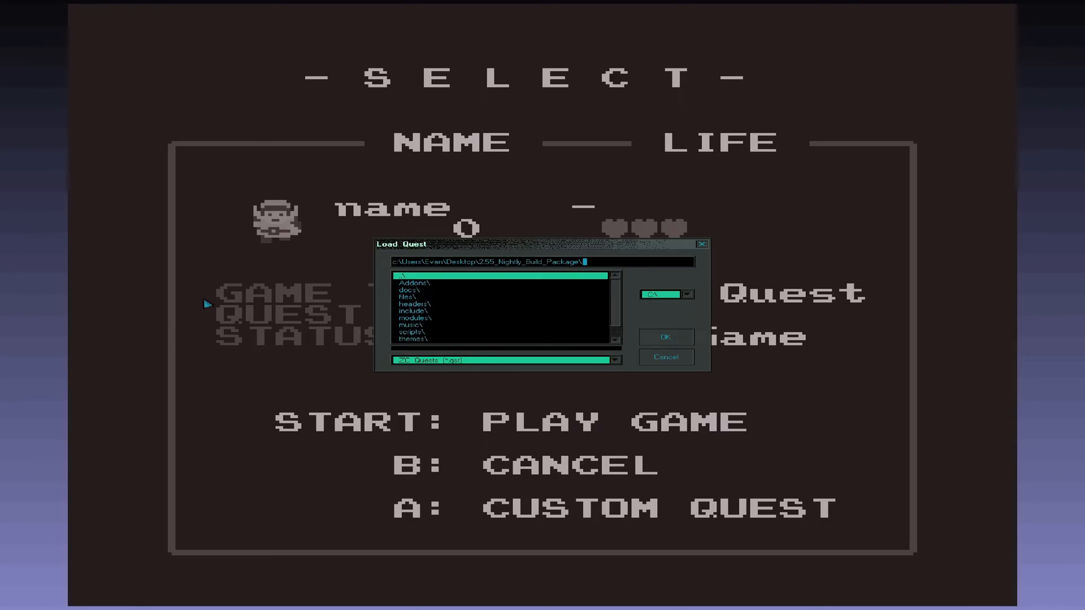
{"action": "double_click", "coordinate": [414, 318]}
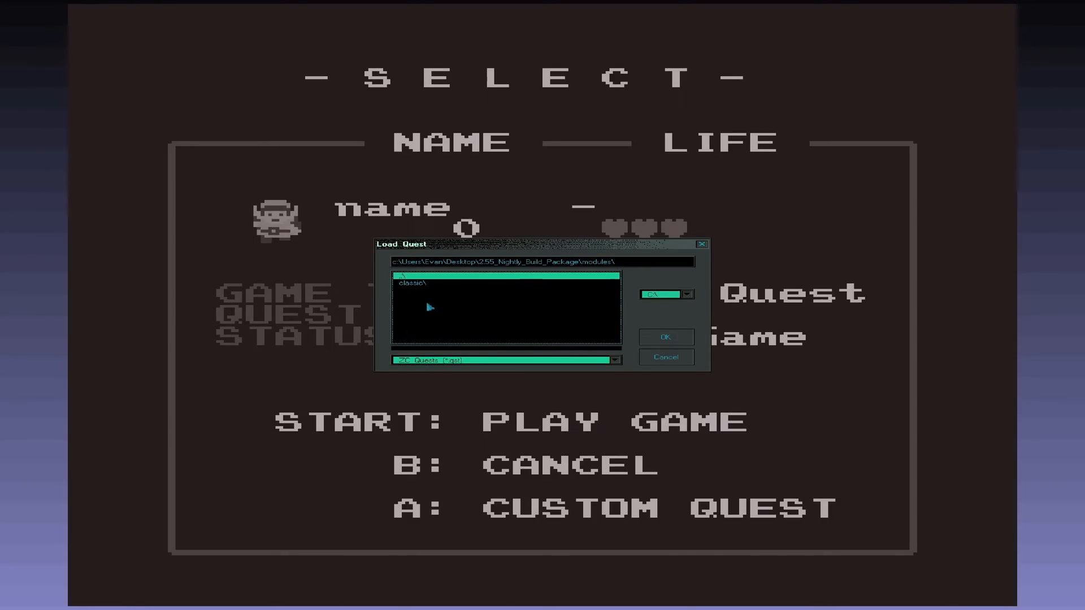
{"action": "double_click", "coordinate": [412, 282]}
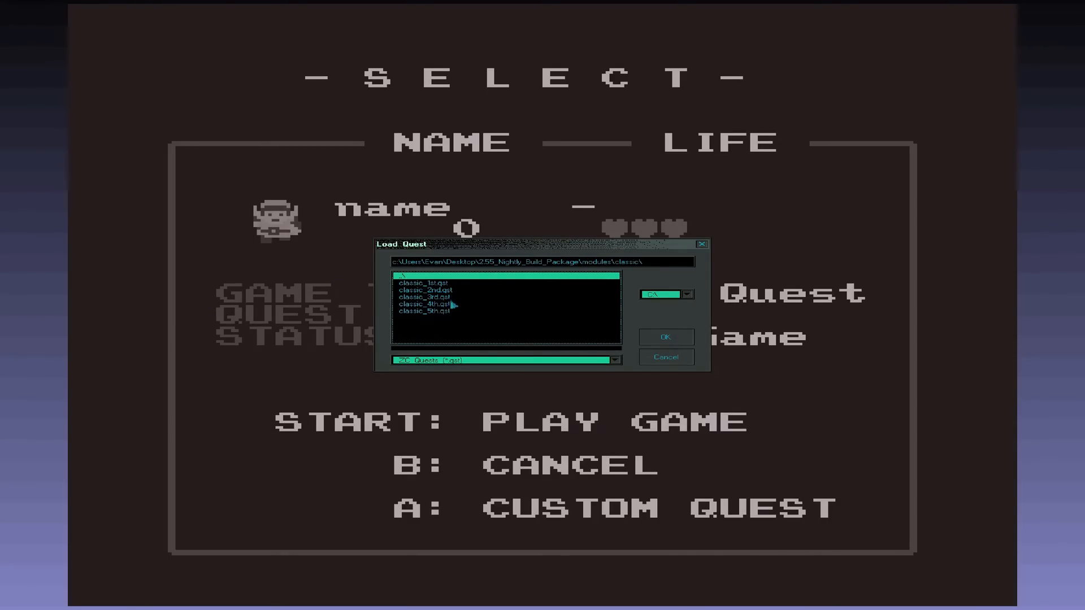
{"action": "left_click", "coordinate": [424, 297]}
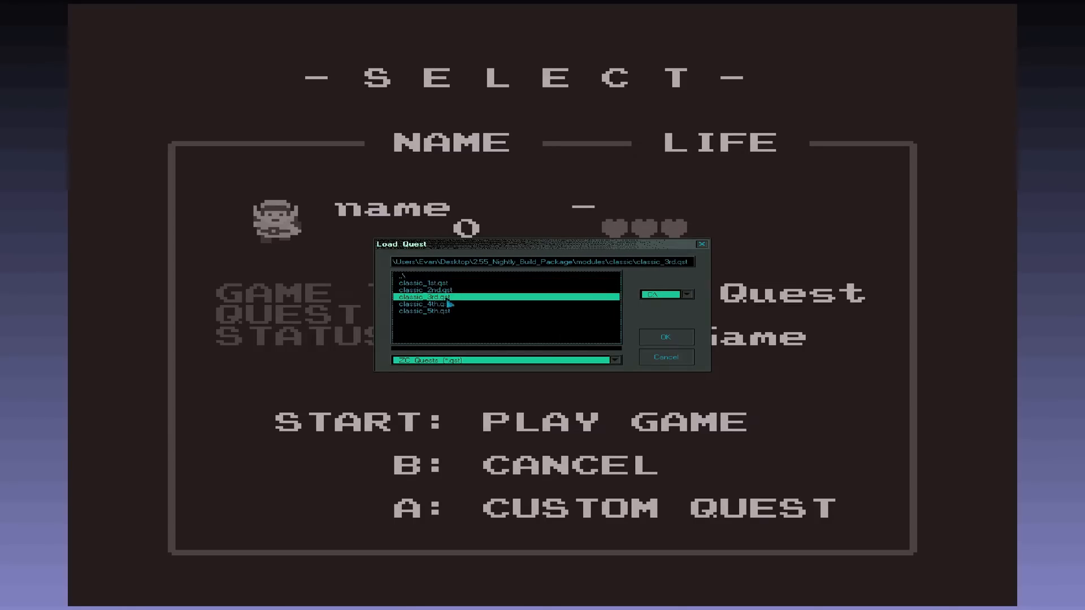
{"action": "left_click", "coordinate": [426, 283]}
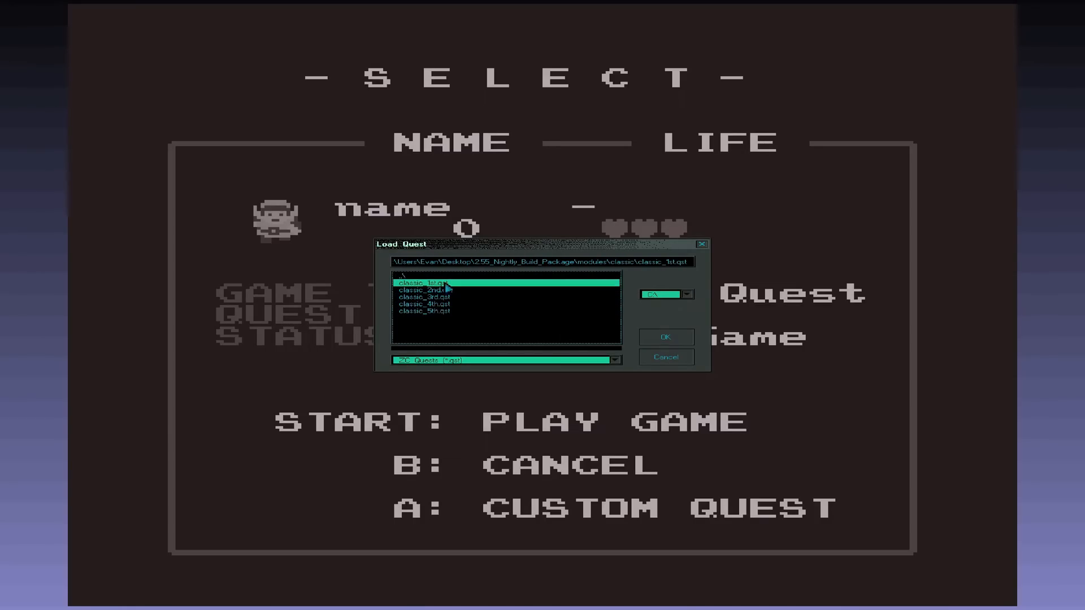
{"action": "left_click", "coordinate": [421, 290]}
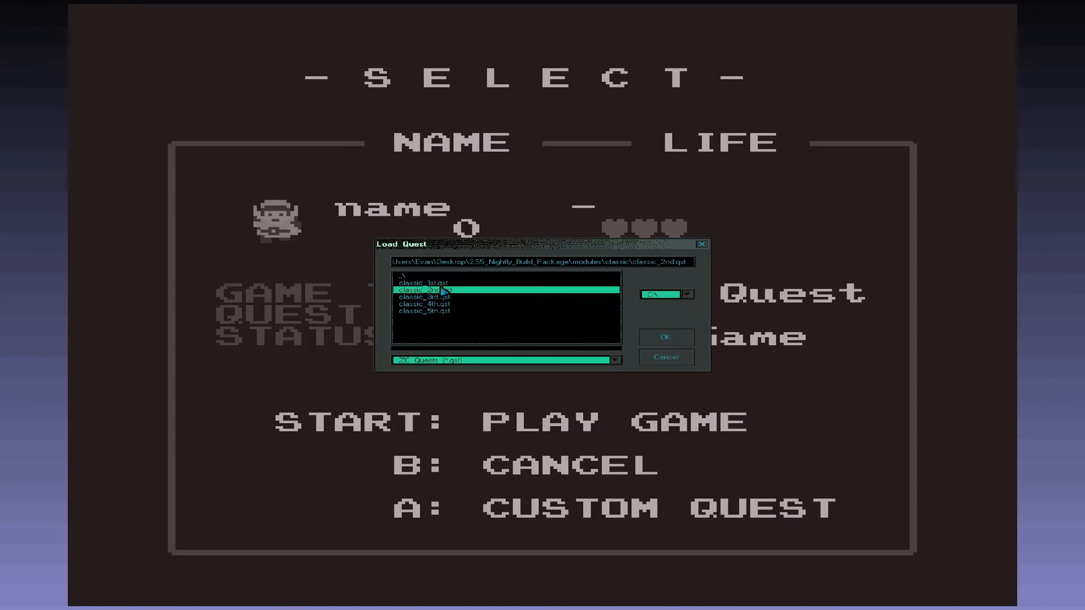
{"action": "left_click", "coordinate": [423, 283]}
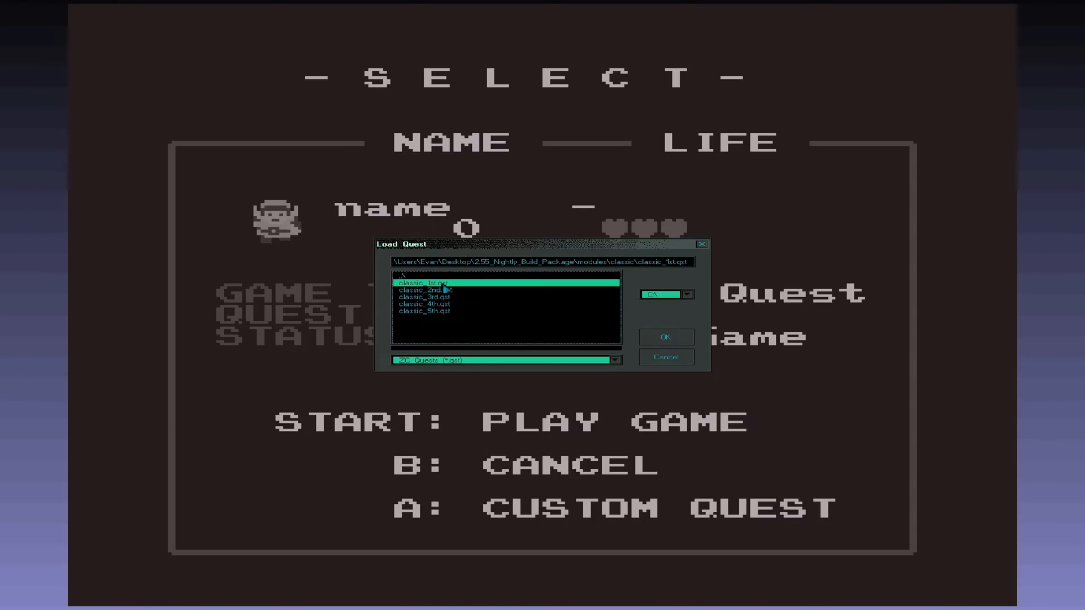
{"action": "left_click", "coordinate": [664, 337]}
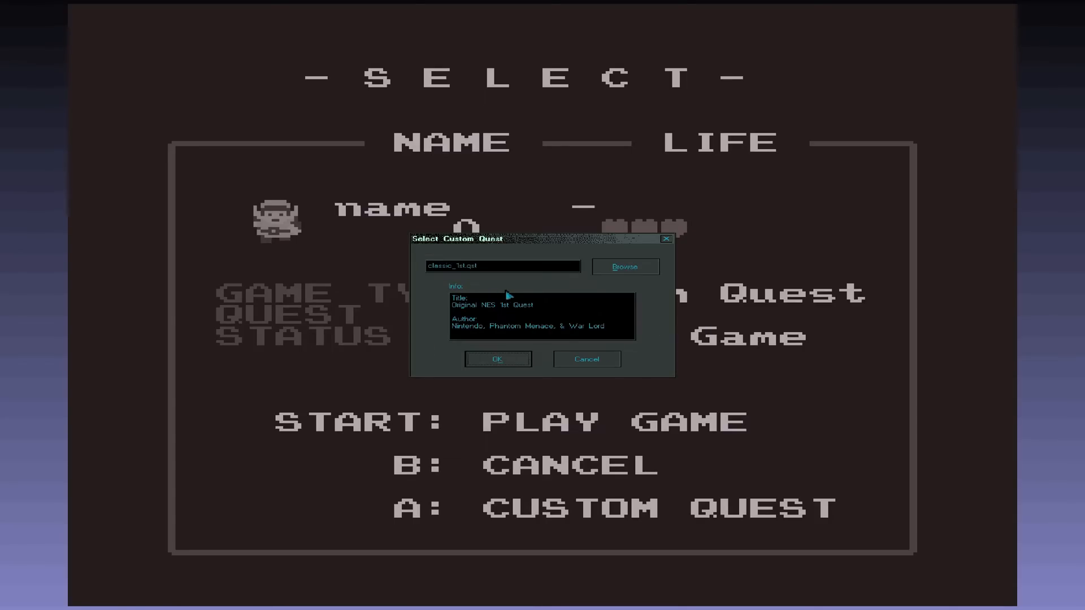
{"action": "mouse_move", "coordinate": [485, 306]}
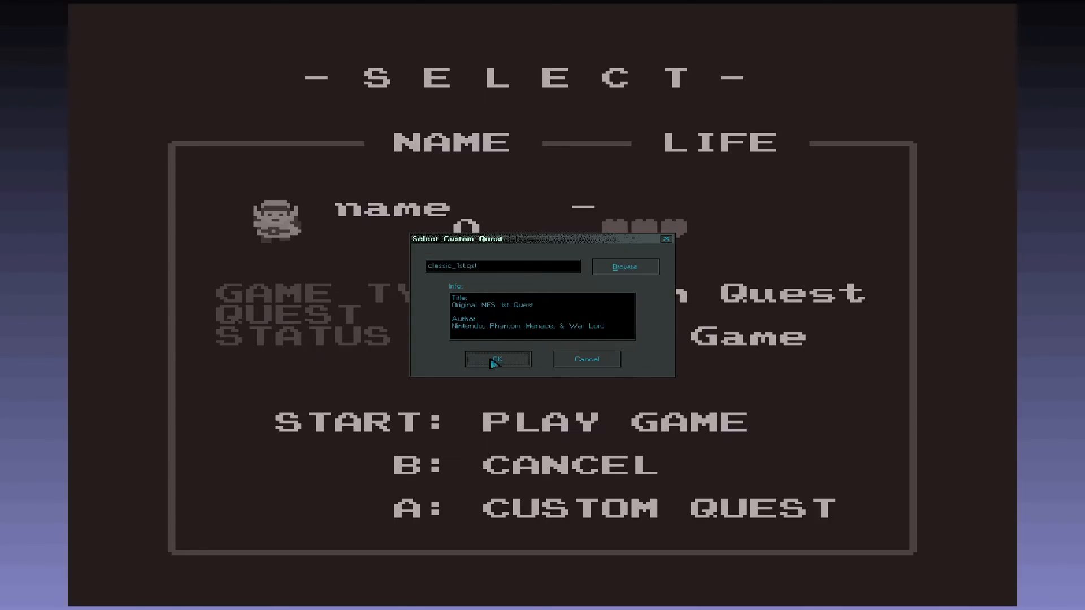
Accept classic_1st.qst as the custom quest and return to file select
{"action": "left_click", "coordinate": [498, 358]}
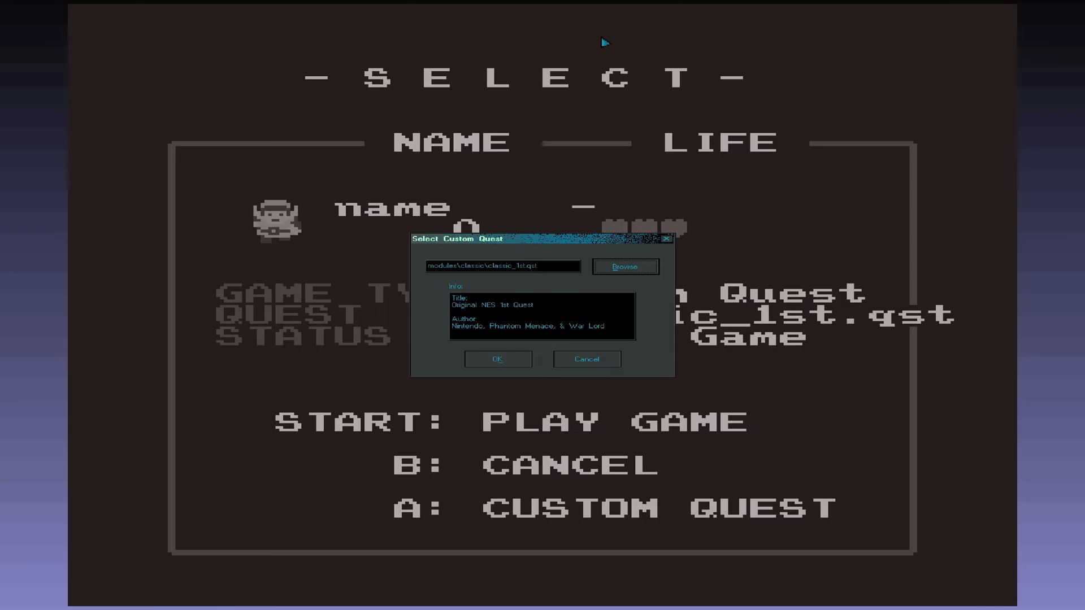
{"action": "left_click", "coordinate": [498, 358]}
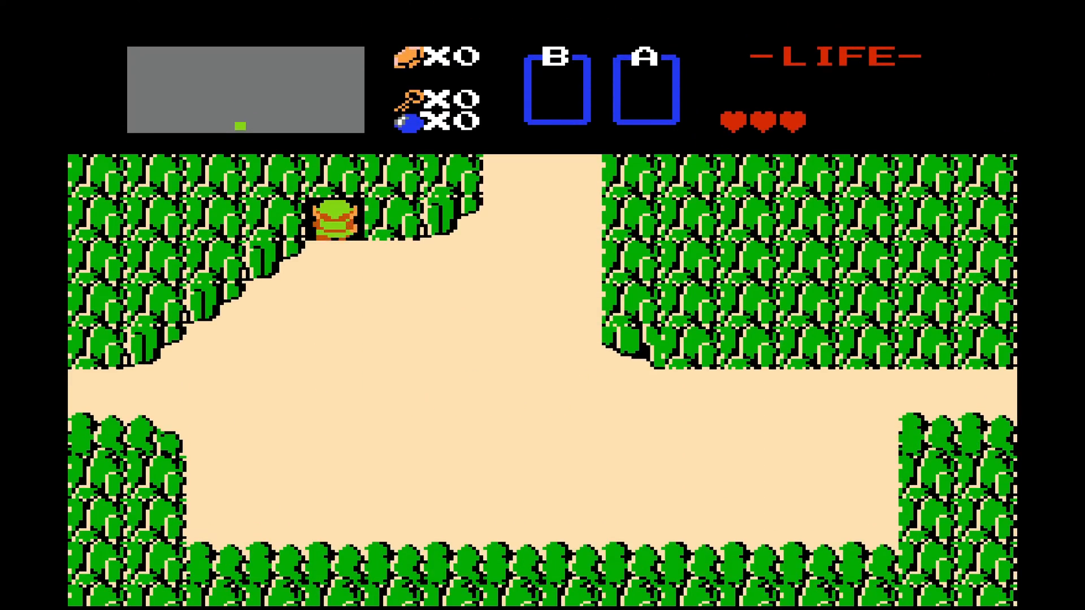
Walk into the cave, take the wooden sword, then confirm Reset to the title screen
{"action": "key", "text": "Up"}
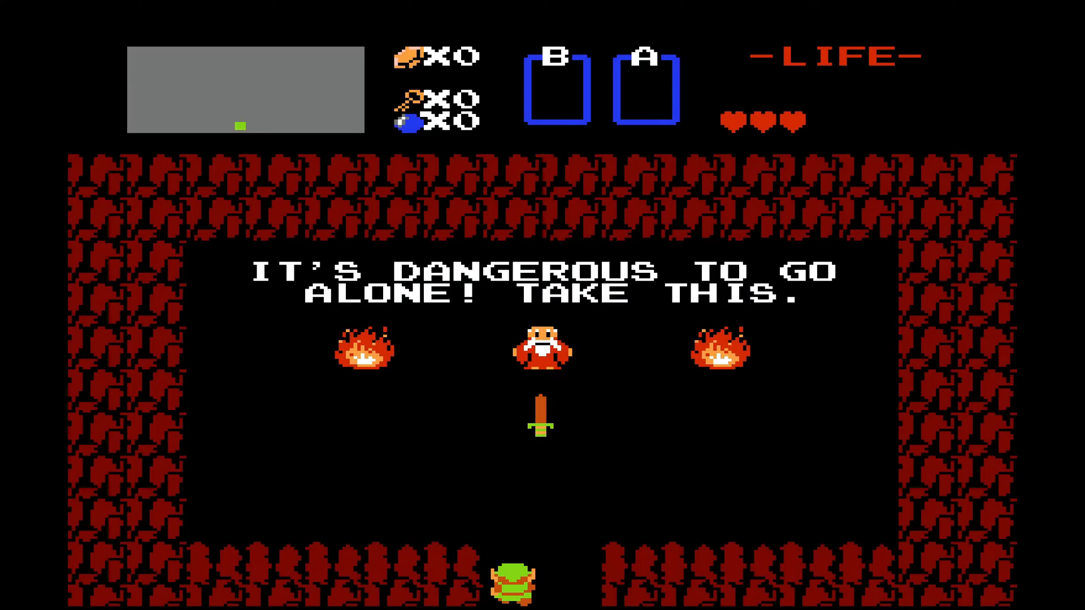
{"action": "key", "text": "Up"}
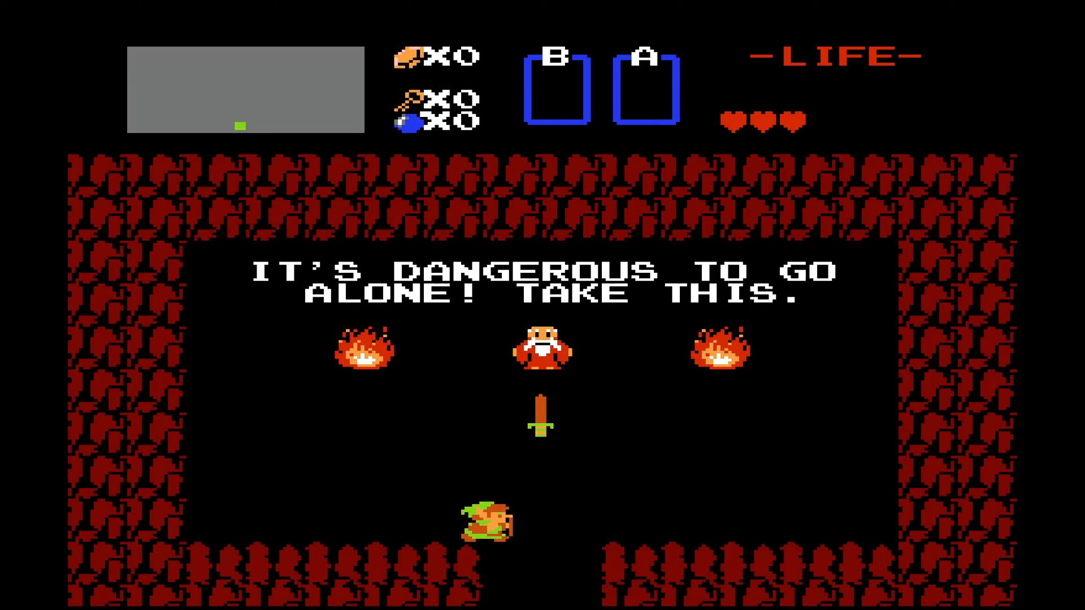
{"action": "key", "text": "Right"}
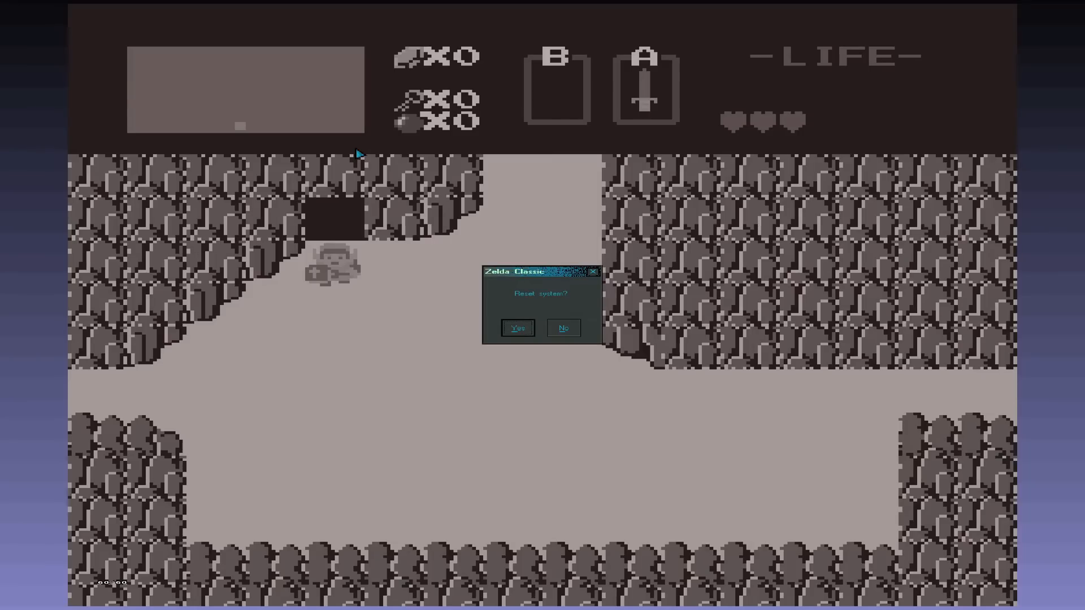
{"action": "left_click", "coordinate": [517, 328]}
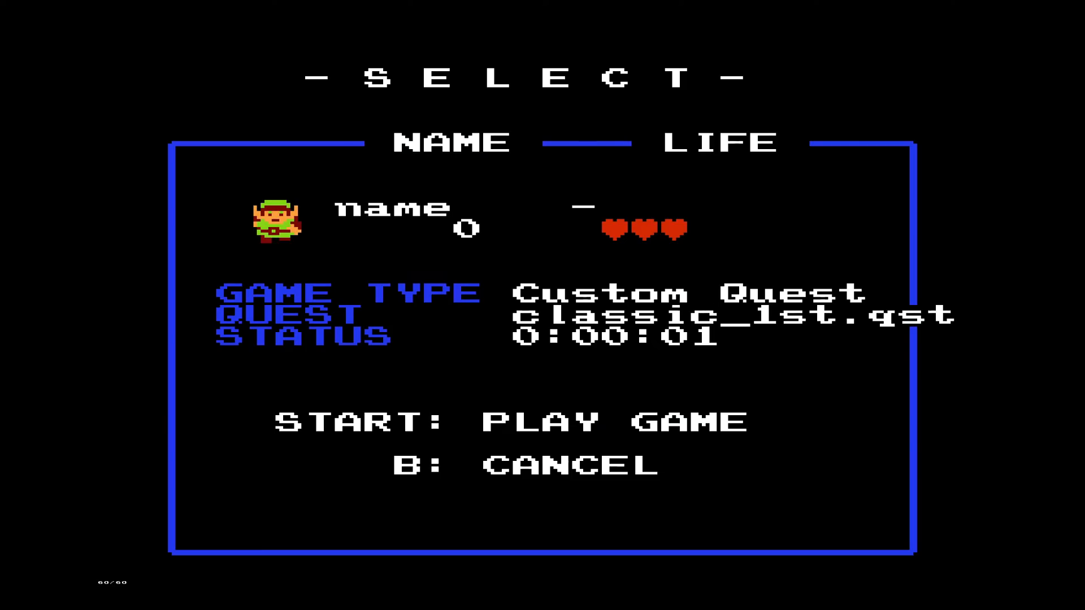
Quit Zelda Classic and bring the Terror of Necromancy PureZC tab to the front
{"action": "key", "text": "b"}
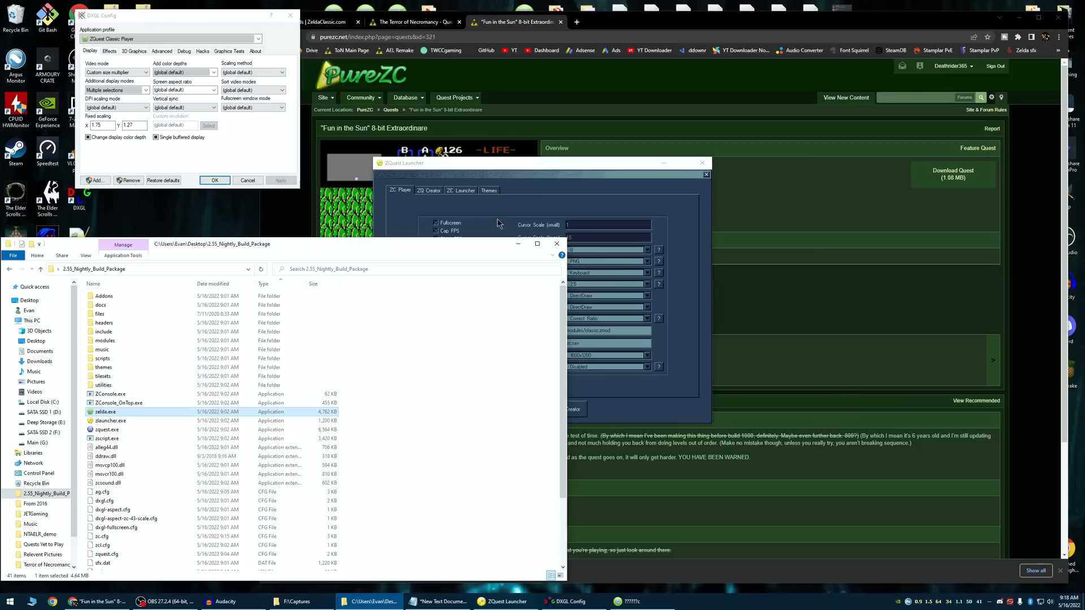
{"action": "mouse_move", "coordinate": [339, 283]}
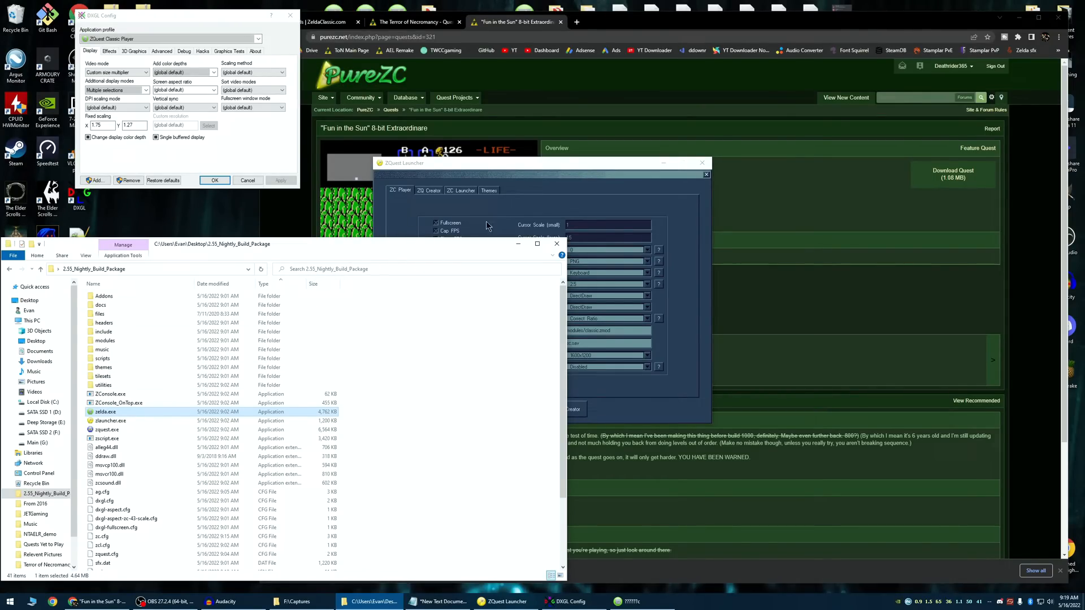
{"action": "mouse_move", "coordinate": [462, 218]}
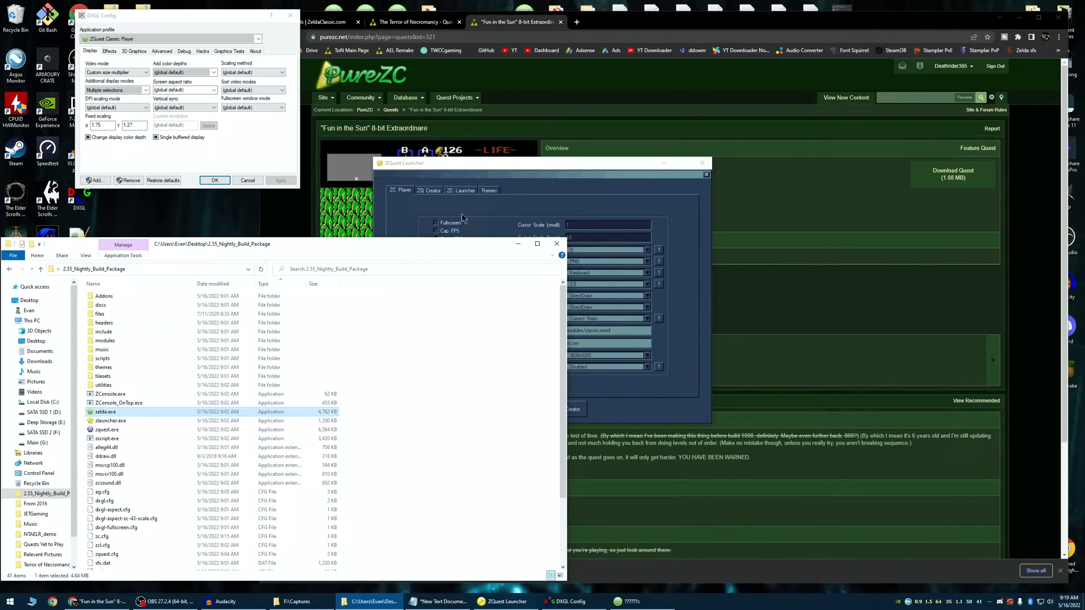
{"action": "mouse_move", "coordinate": [633, 189]}
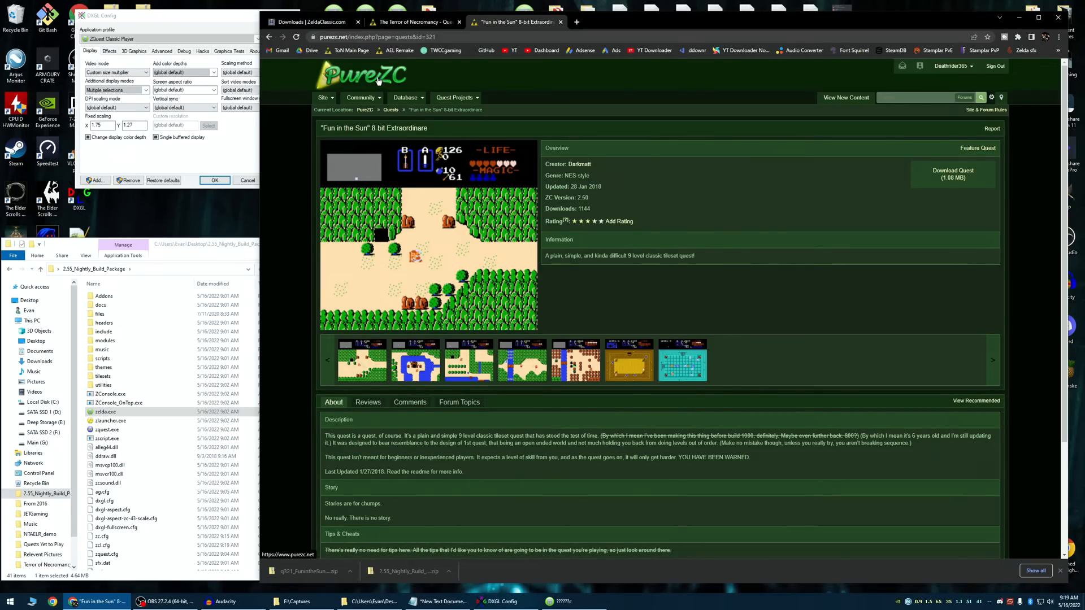
{"action": "mouse_move", "coordinate": [615, 114]}
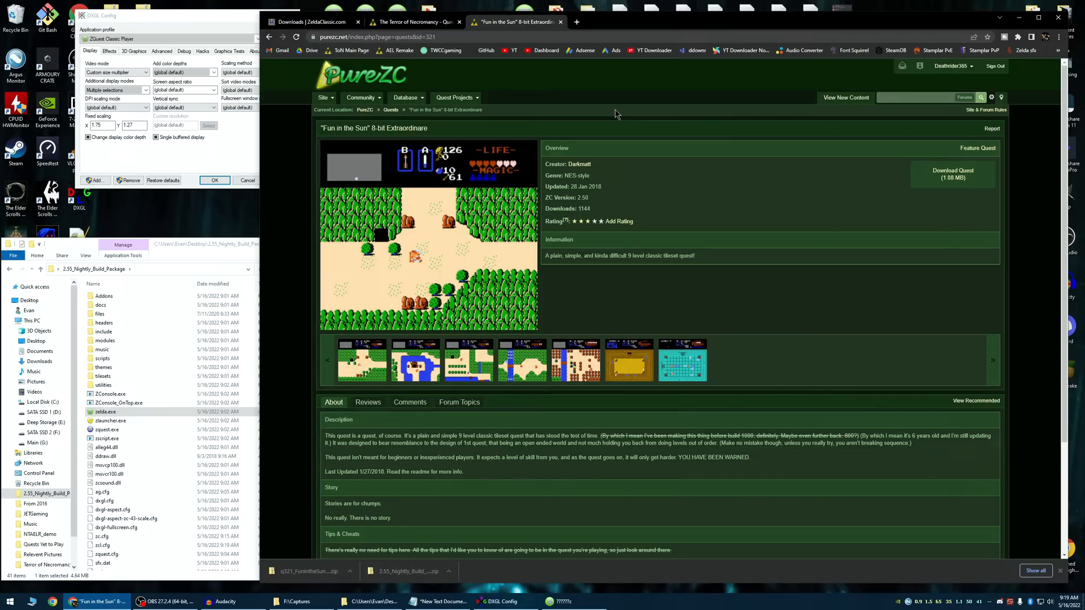
{"action": "left_click", "coordinate": [412, 21]}
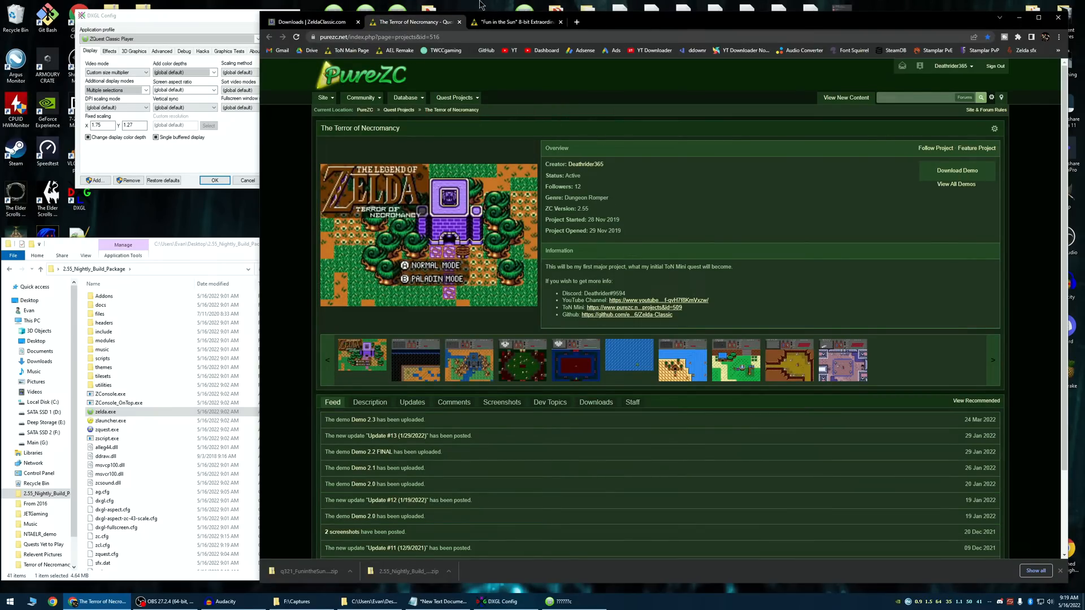
Extract the q321 FunintheSun zip into its own folder
{"action": "left_click", "coordinate": [515, 21]}
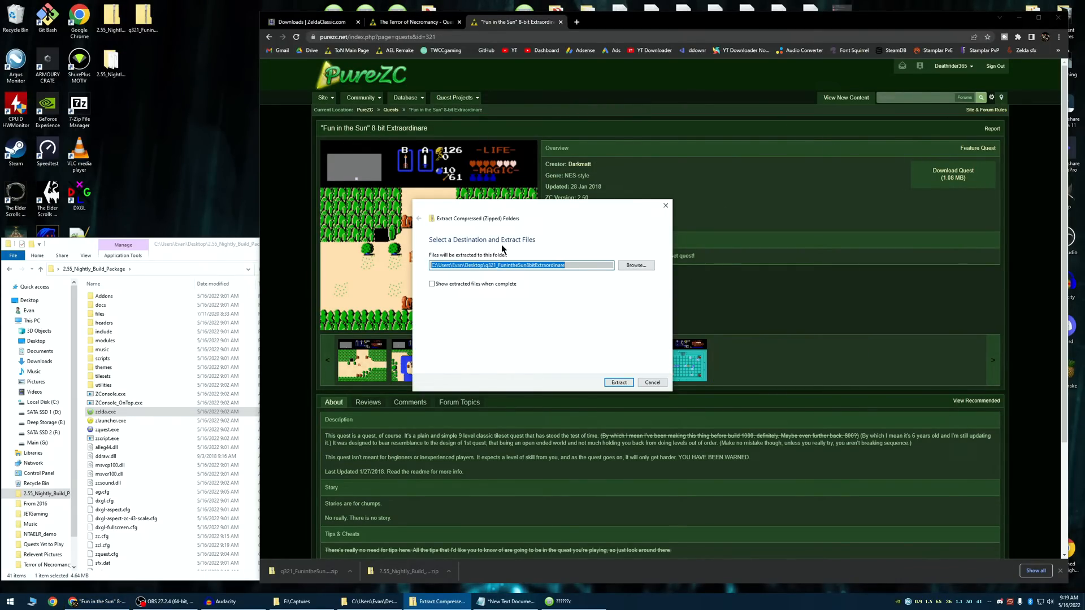
{"action": "left_click", "coordinate": [411, 21]}
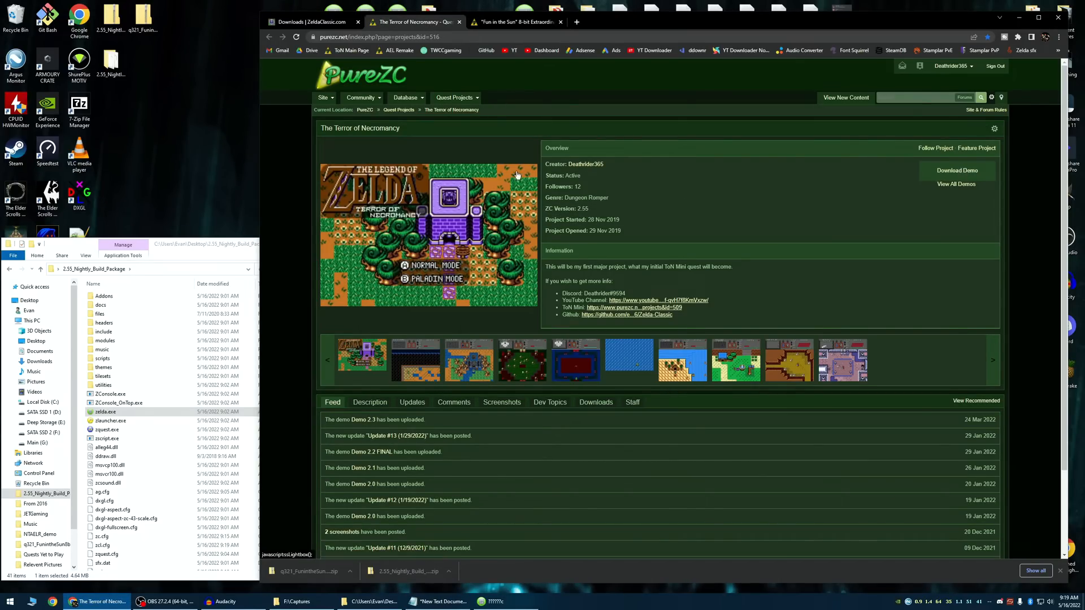
{"action": "mouse_move", "coordinate": [956, 170]}
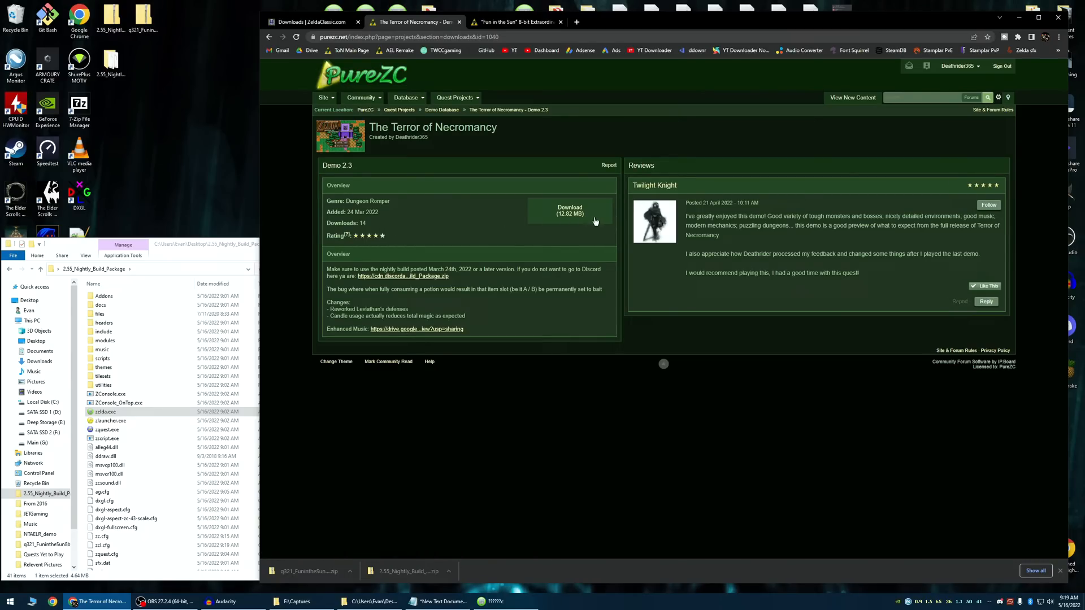
Download The Terror of Necromancy Demo 2.3 zip and save it to the Desktop
{"action": "left_click", "coordinate": [569, 210]}
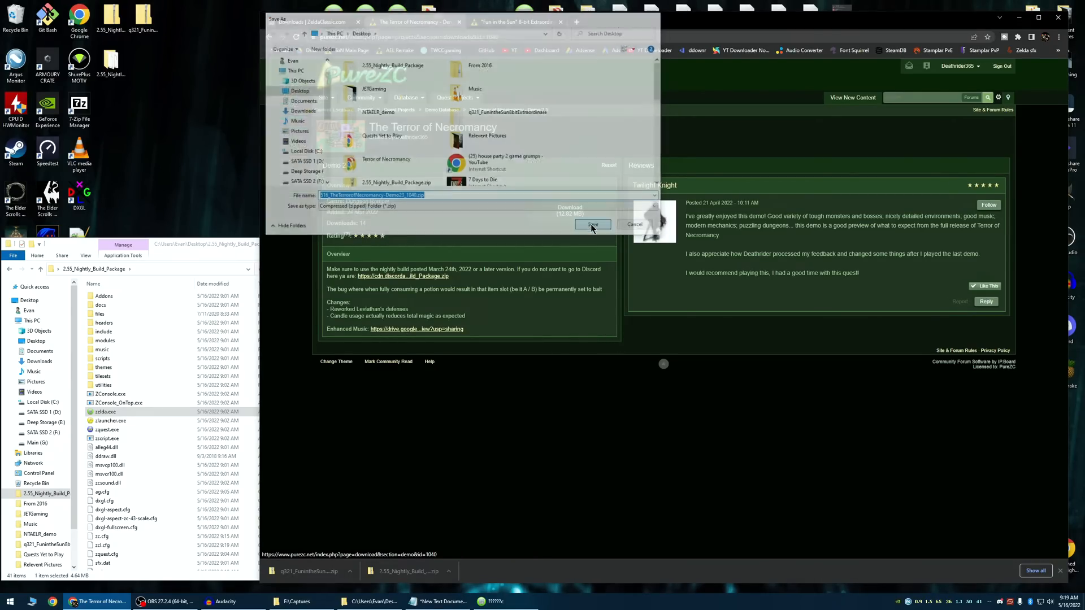
{"action": "left_click", "coordinate": [591, 224]}
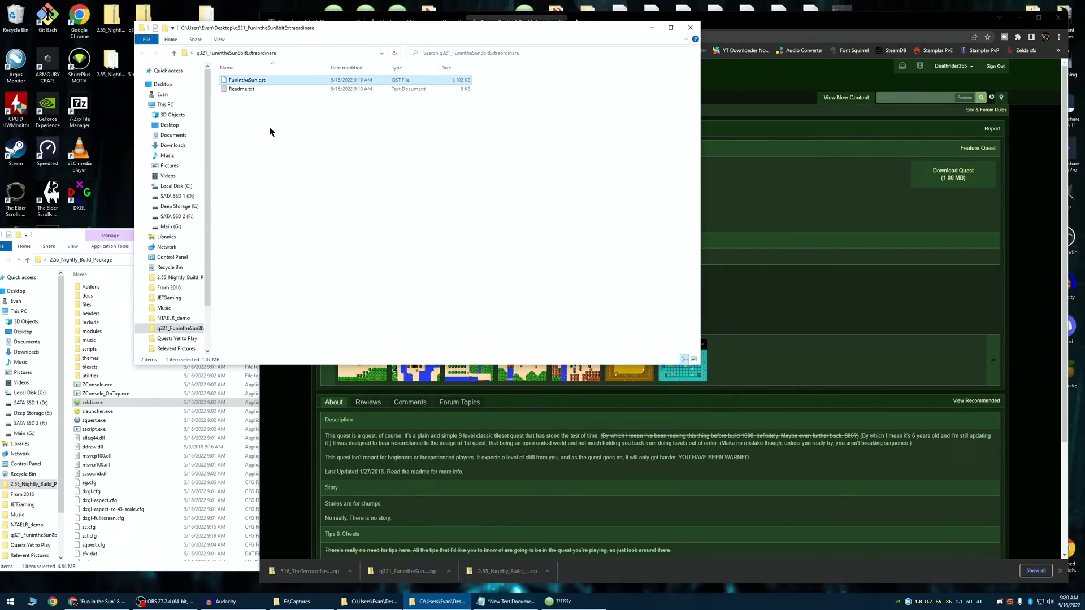
{"action": "mouse_move", "coordinate": [241, 88]}
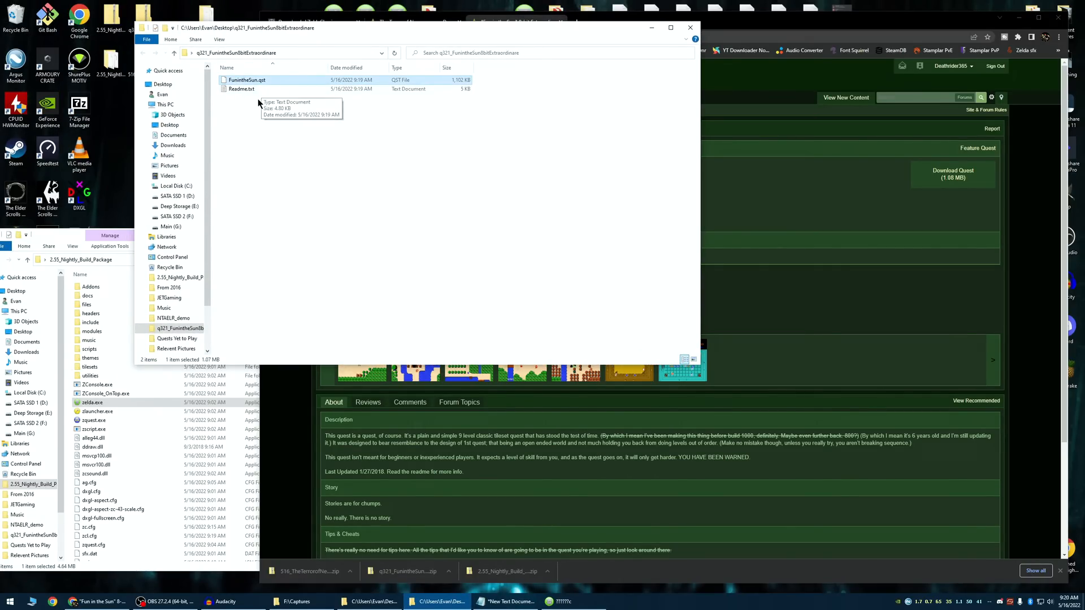
{"action": "mouse_move", "coordinate": [277, 113]}
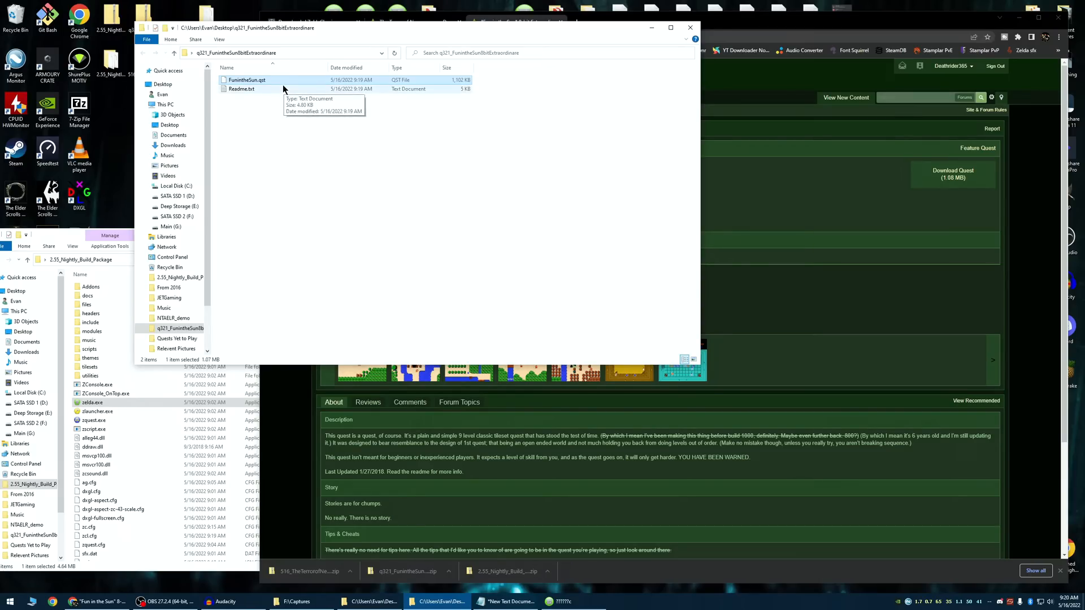
{"action": "mouse_move", "coordinate": [246, 79]}
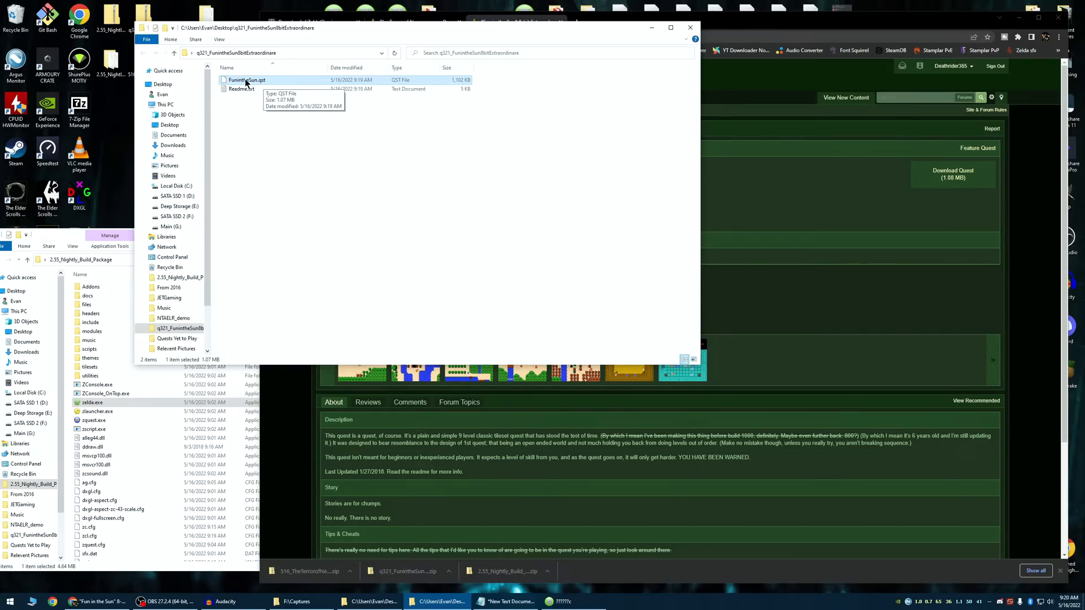
{"action": "mouse_move", "coordinate": [276, 84]}
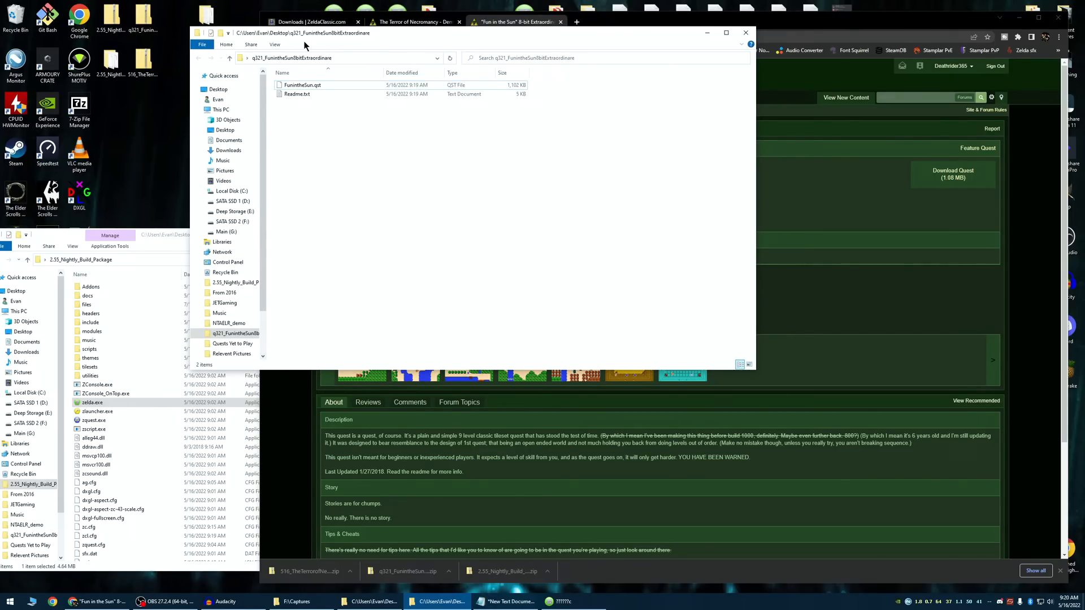
Drag FunintheSun.qst from the extracted folder onto the desktop and go to This PC
{"action": "left_click", "coordinate": [314, 130]}
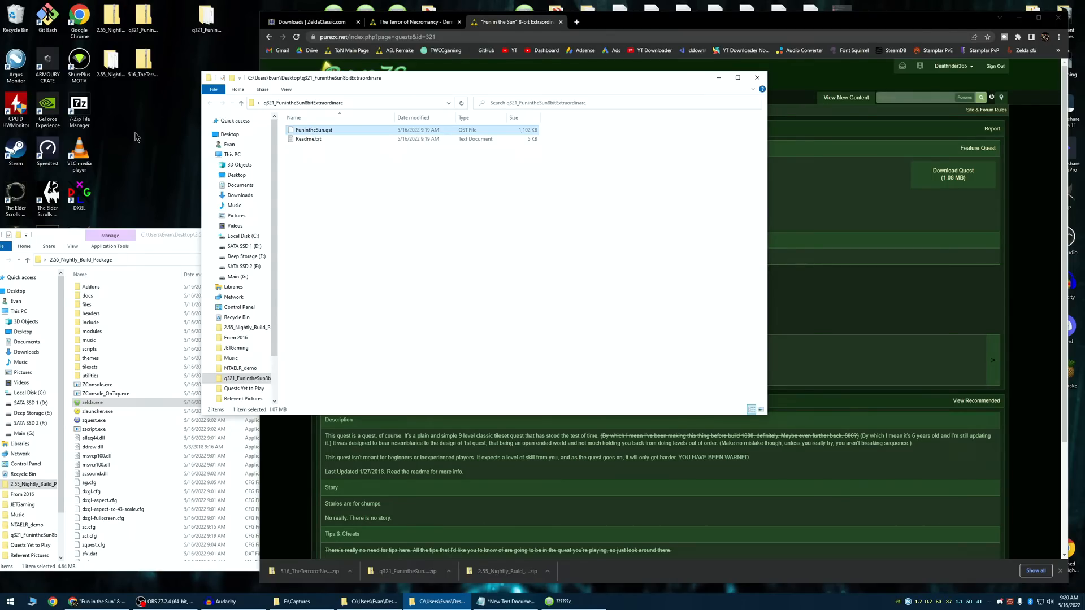
{"action": "left_click", "coordinate": [93, 403]}
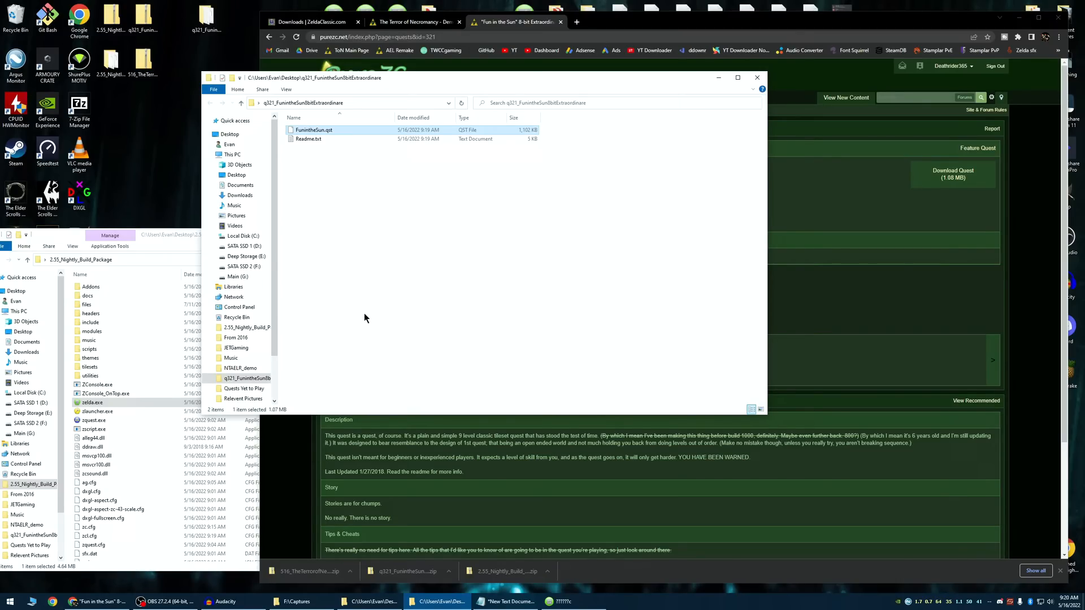
{"action": "left_click_drag", "start_coordinate": [314, 128], "coordinate": [142, 111]}
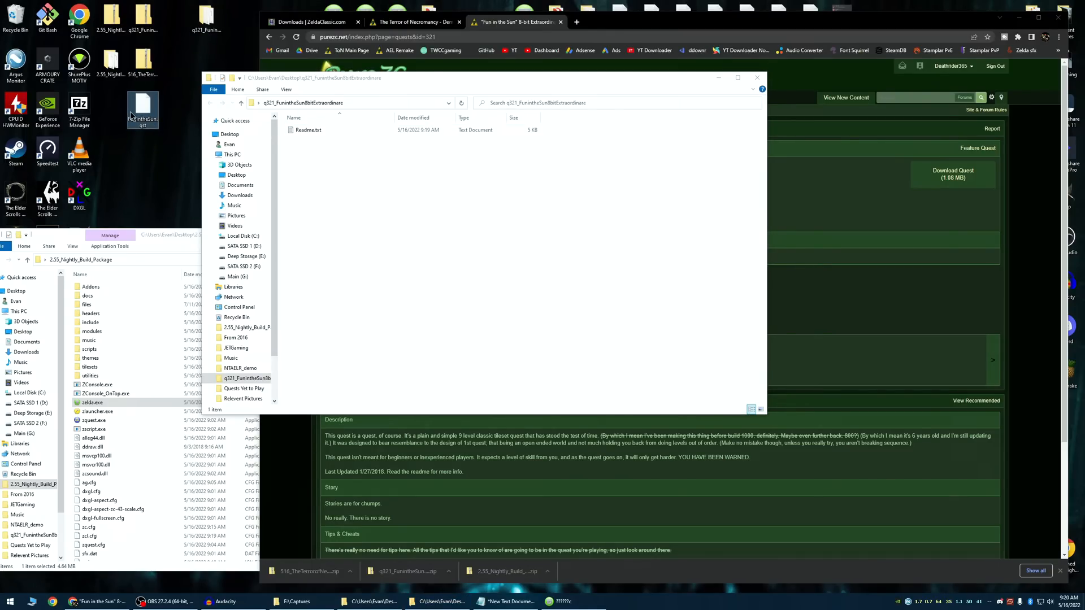
{"action": "mouse_move", "coordinate": [142, 107]}
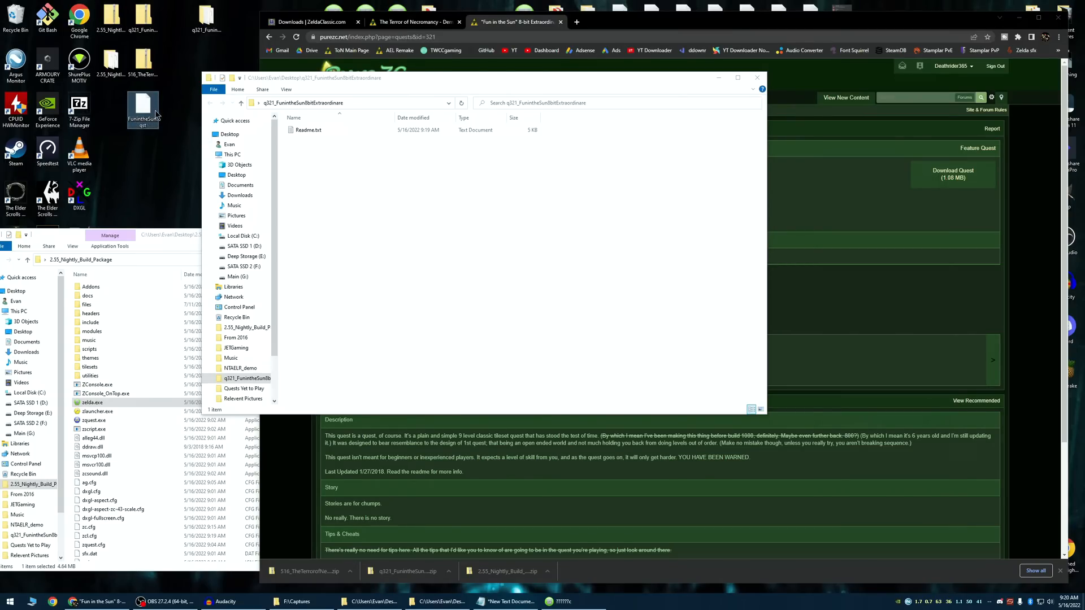
{"action": "mouse_move", "coordinate": [143, 108]}
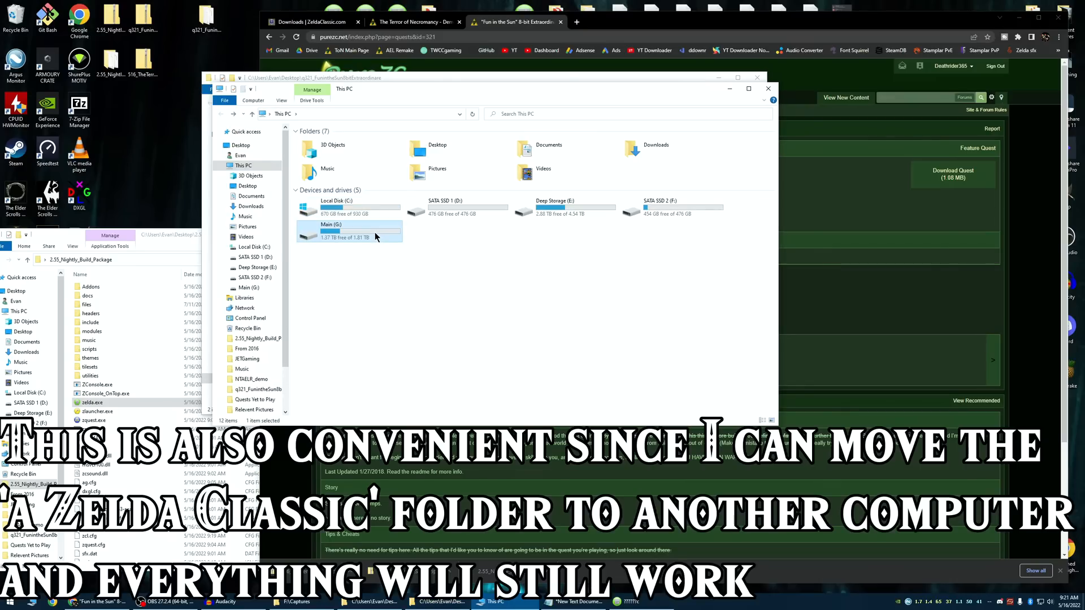
Browse G:\Games\a Zelda Classic version folders, then close the window
{"action": "double_click", "coordinate": [332, 237]}
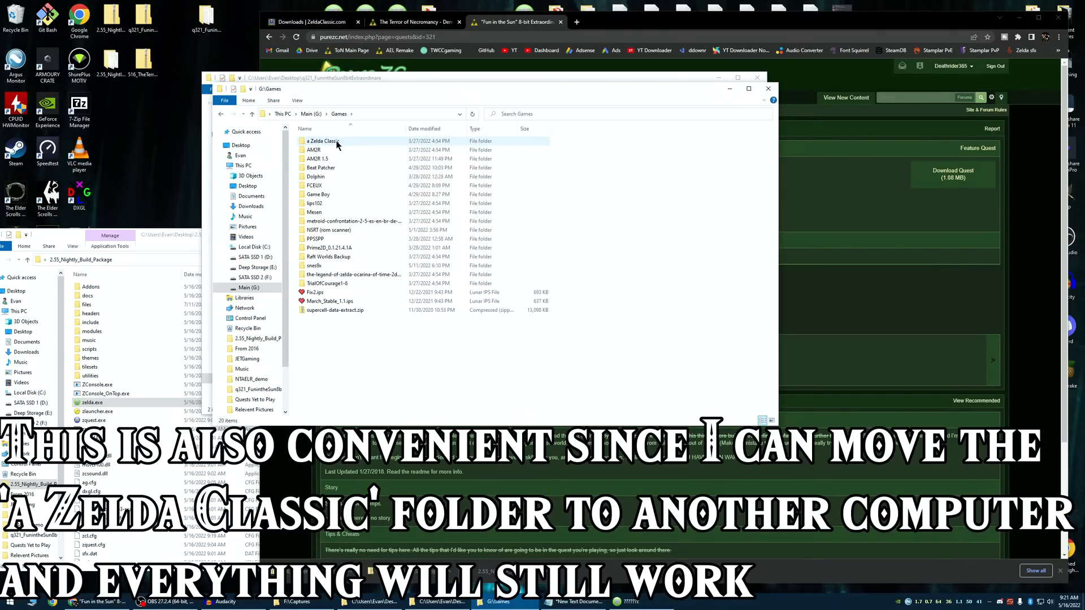
{"action": "double_click", "coordinate": [322, 140]}
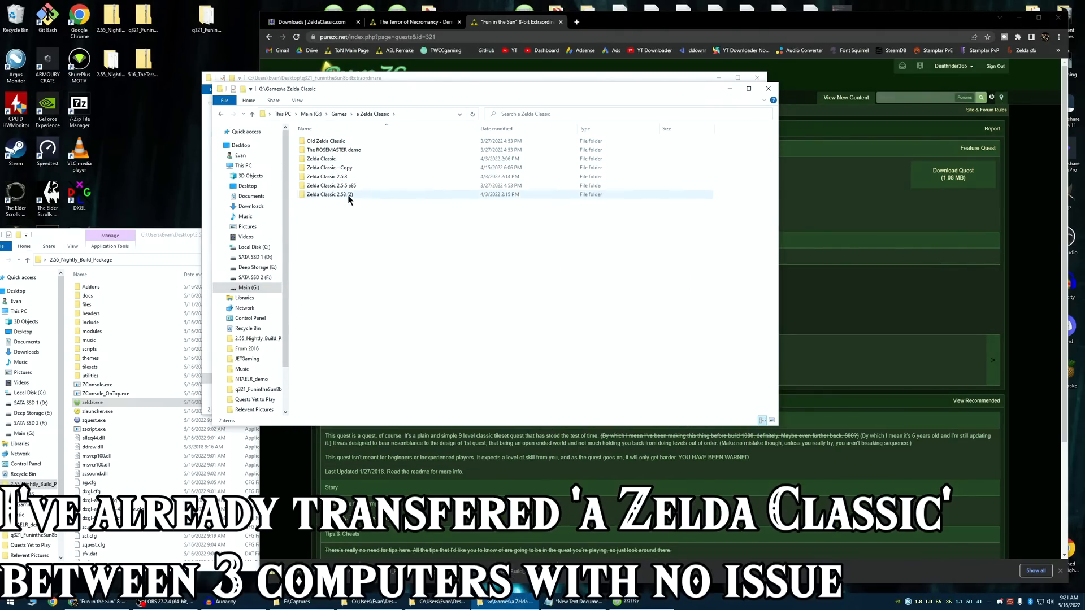
{"action": "left_click", "coordinate": [320, 159]}
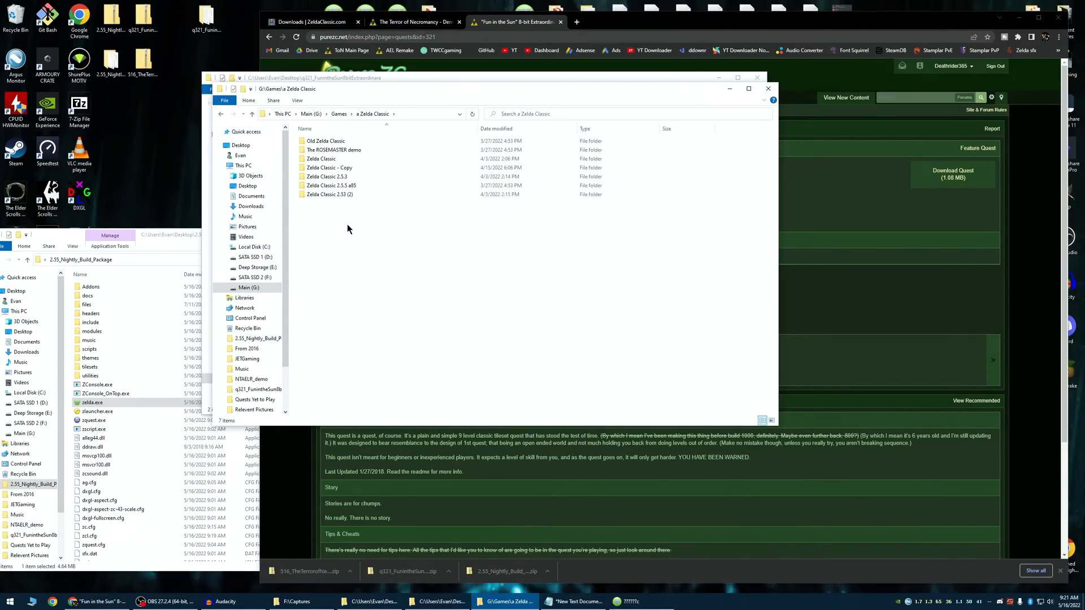
{"action": "mouse_move", "coordinate": [369, 223]}
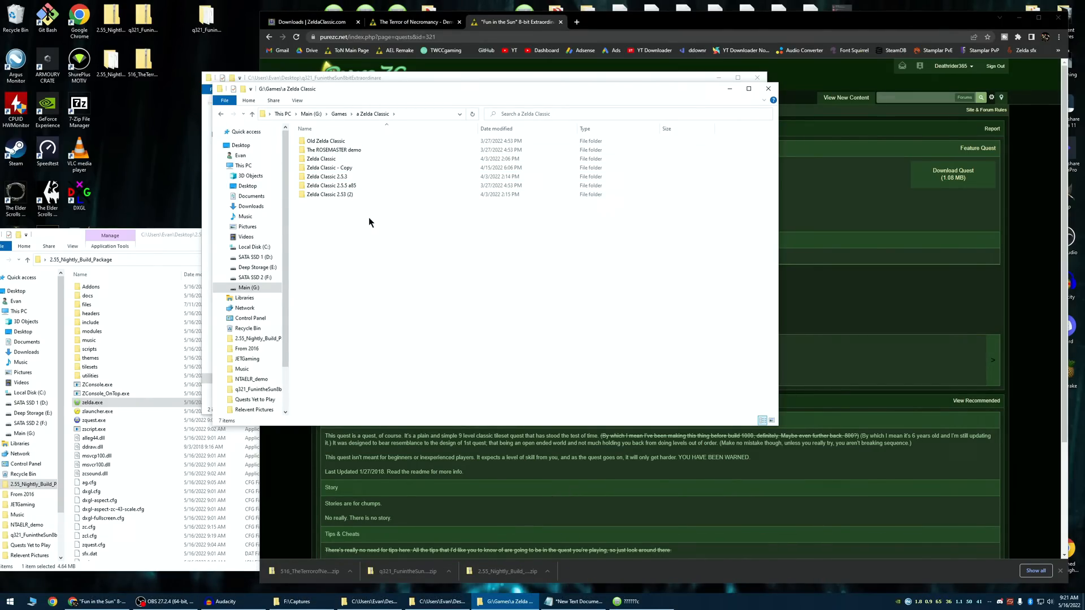
{"action": "left_click", "coordinate": [320, 158]}
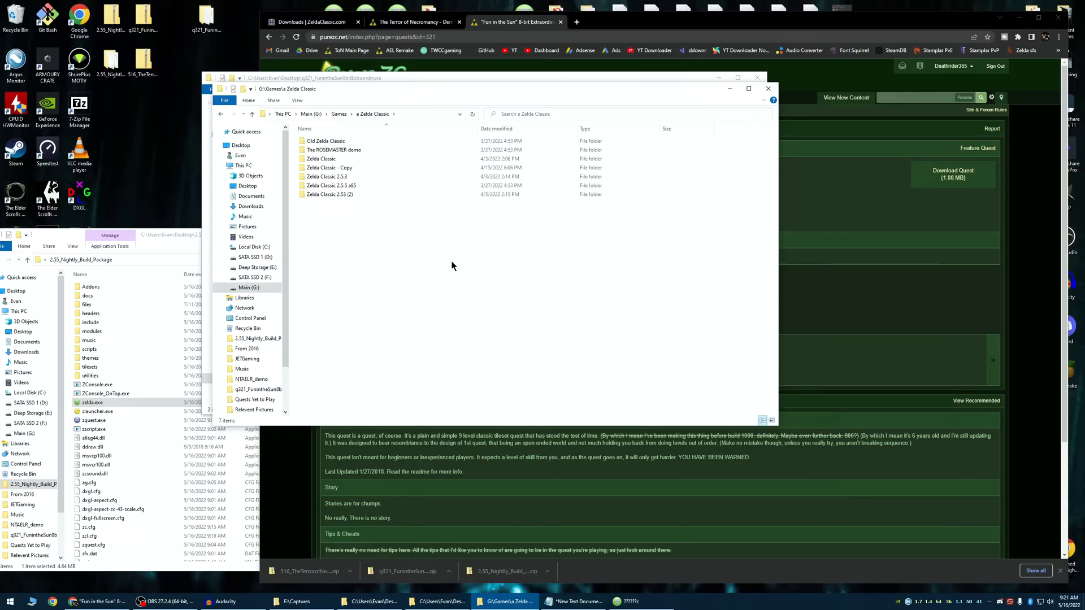
{"action": "mouse_move", "coordinate": [358, 178]}
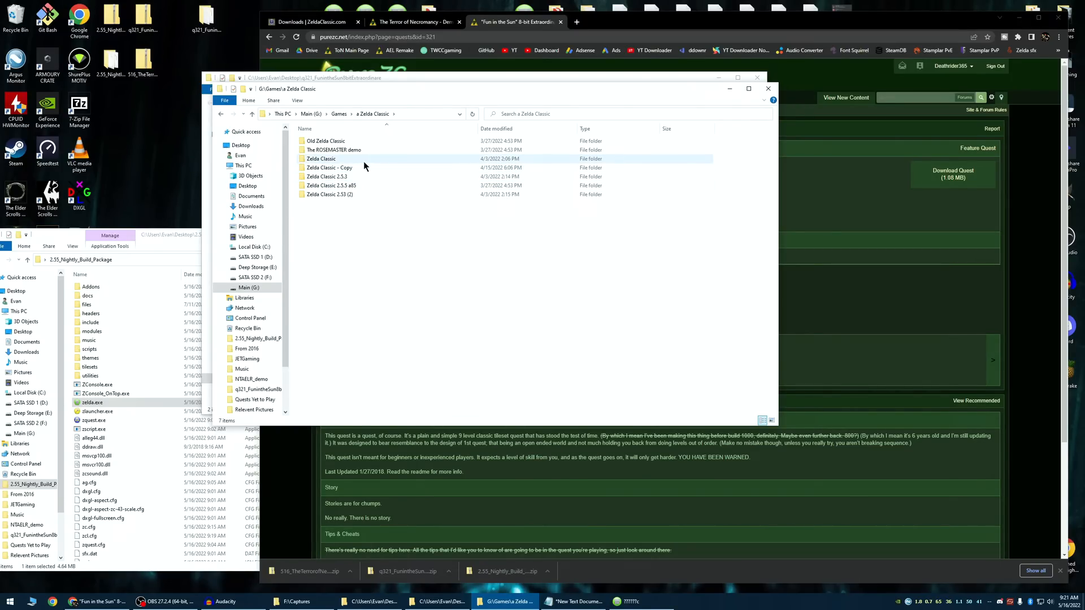
{"action": "double_click", "coordinate": [328, 177]}
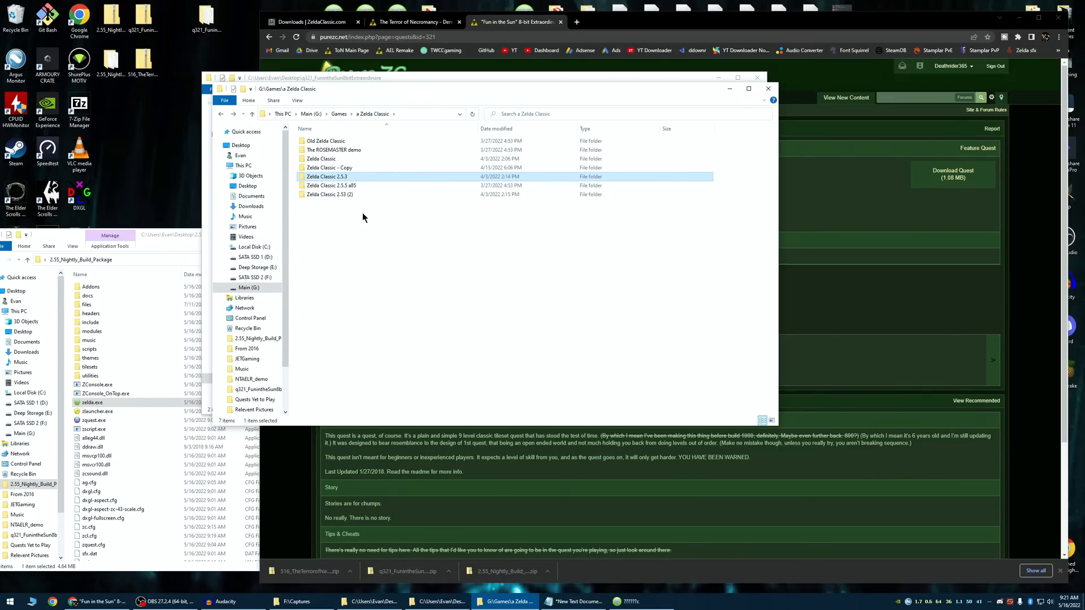
{"action": "mouse_move", "coordinate": [353, 194]}
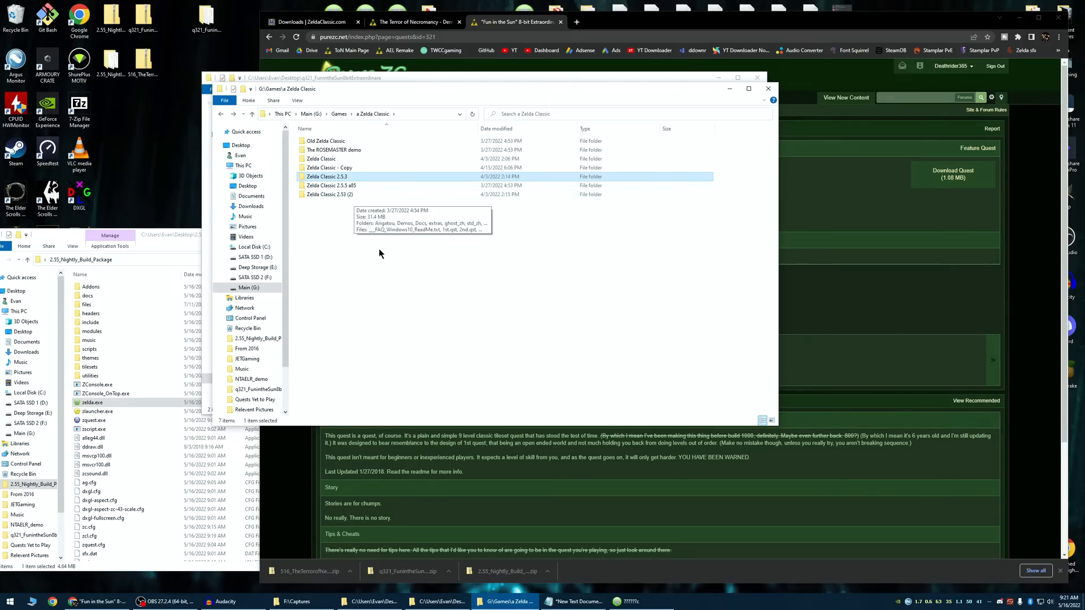
{"action": "mouse_move", "coordinate": [431, 246]}
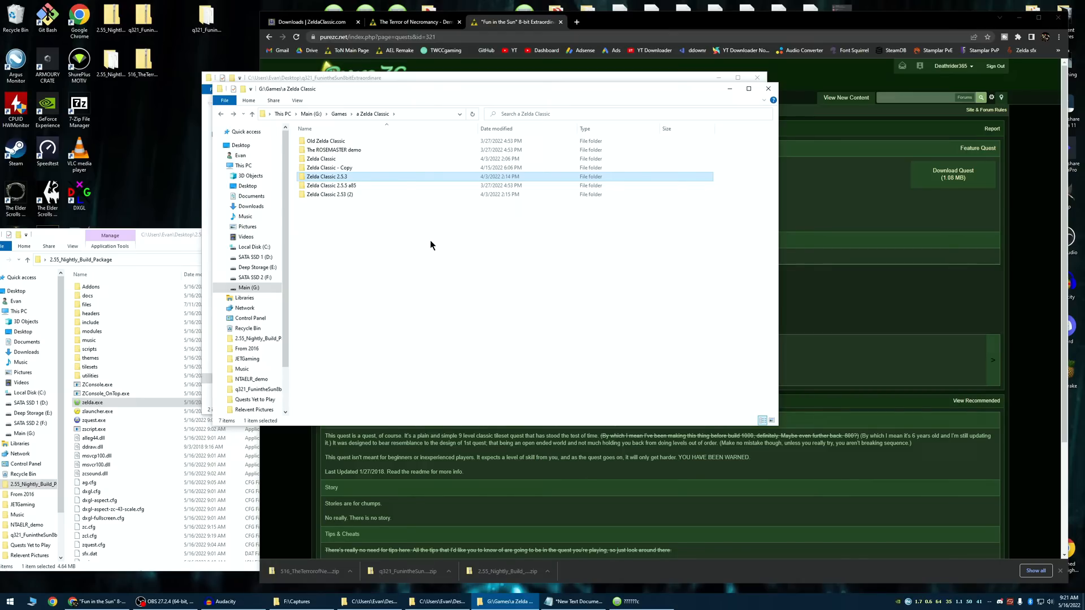
{"action": "mouse_move", "coordinate": [777, 112]}
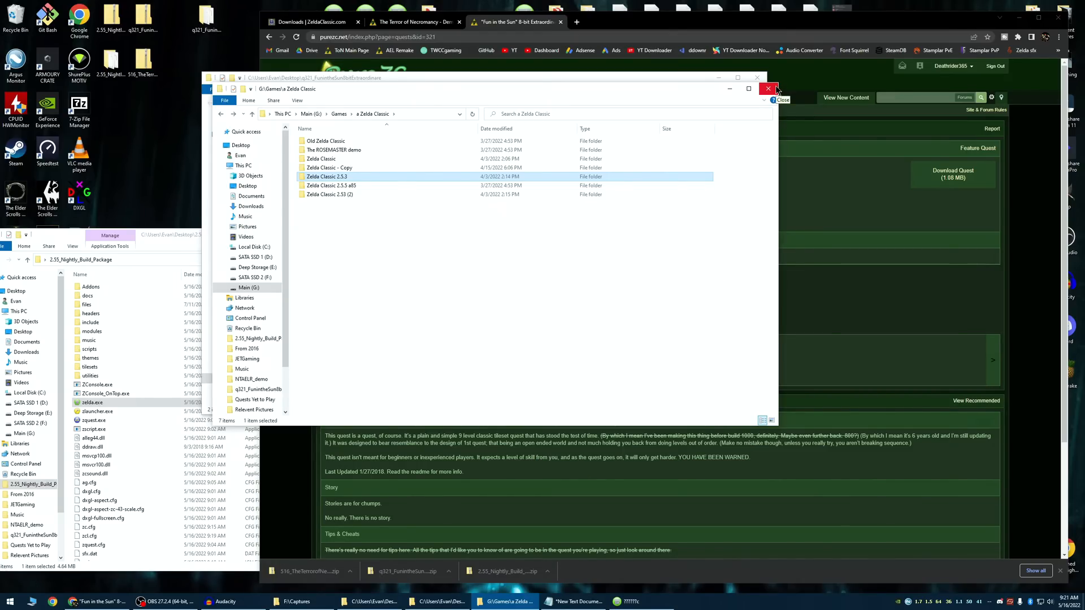
{"action": "left_click", "coordinate": [766, 89]}
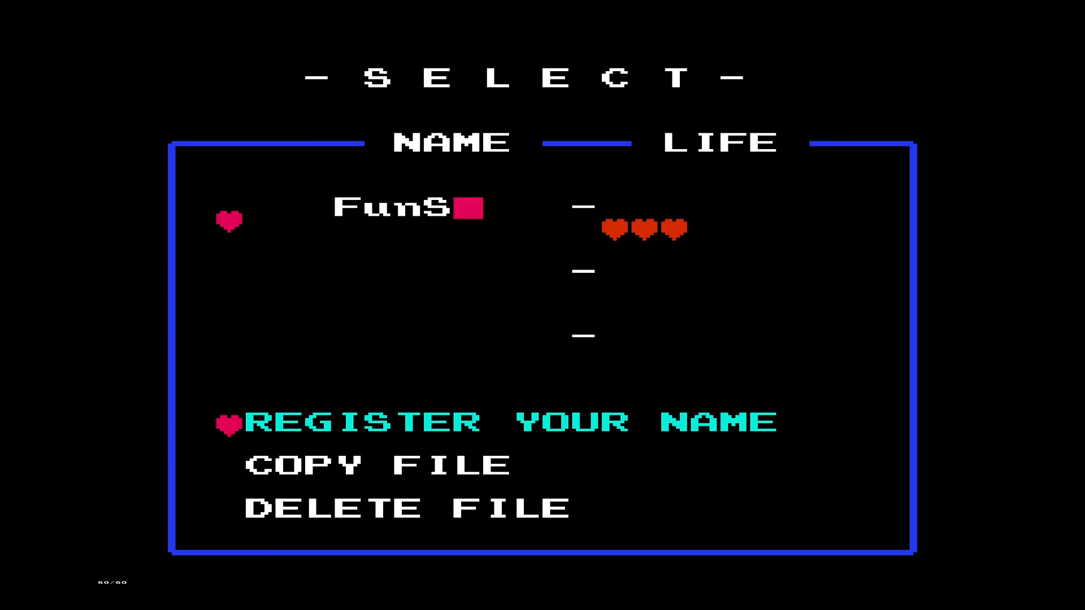
Name the save FunSun and load FunintheSun.qst from the q321 folder as its custom quest
{"action": "type", "text": "un"}
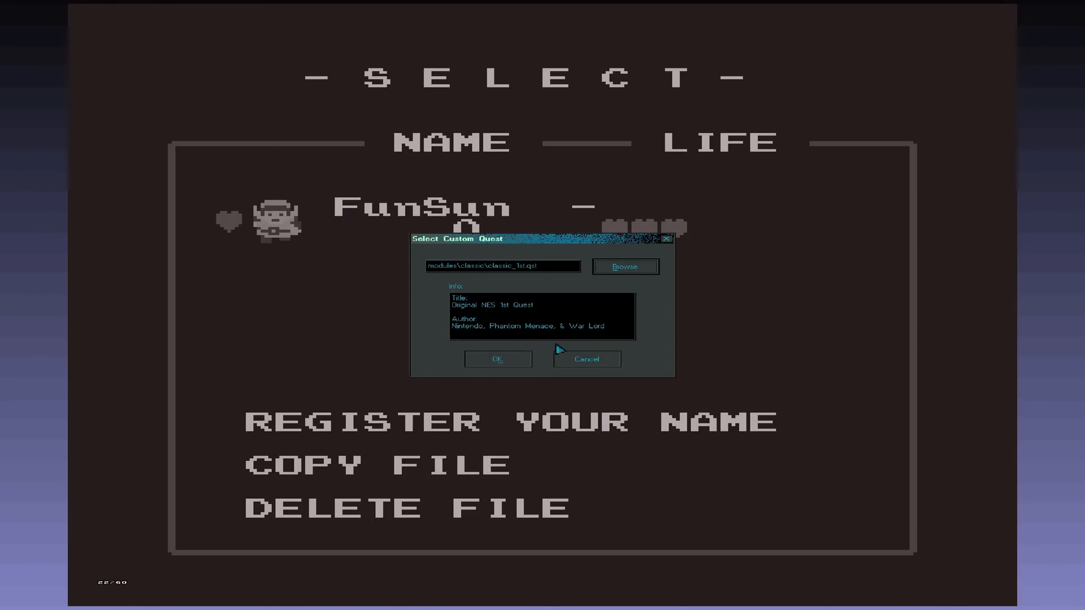
{"action": "mouse_move", "coordinate": [568, 306]}
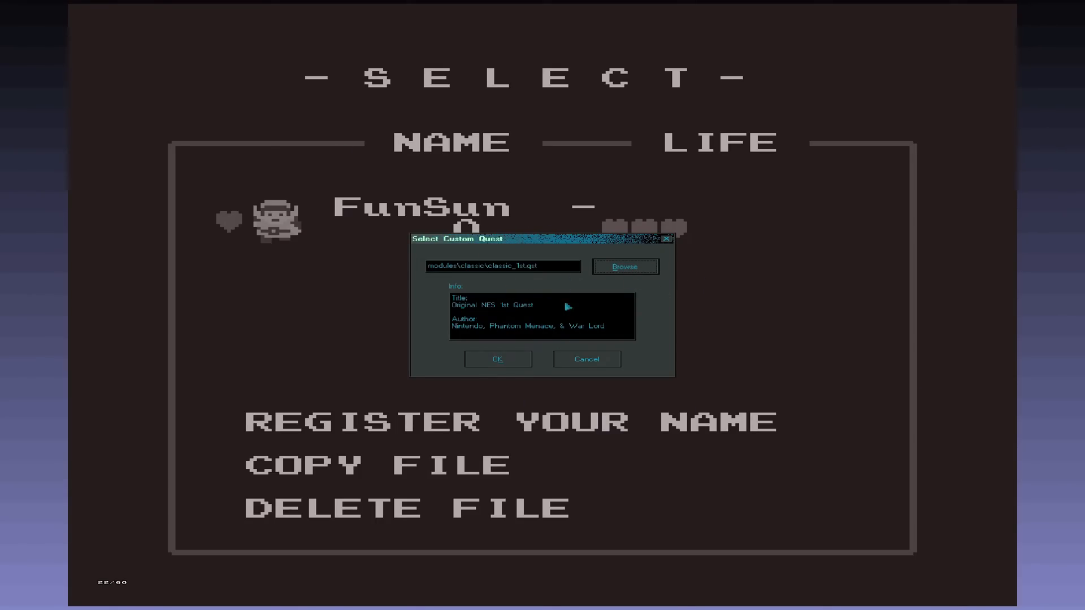
{"action": "left_click", "coordinate": [624, 267]}
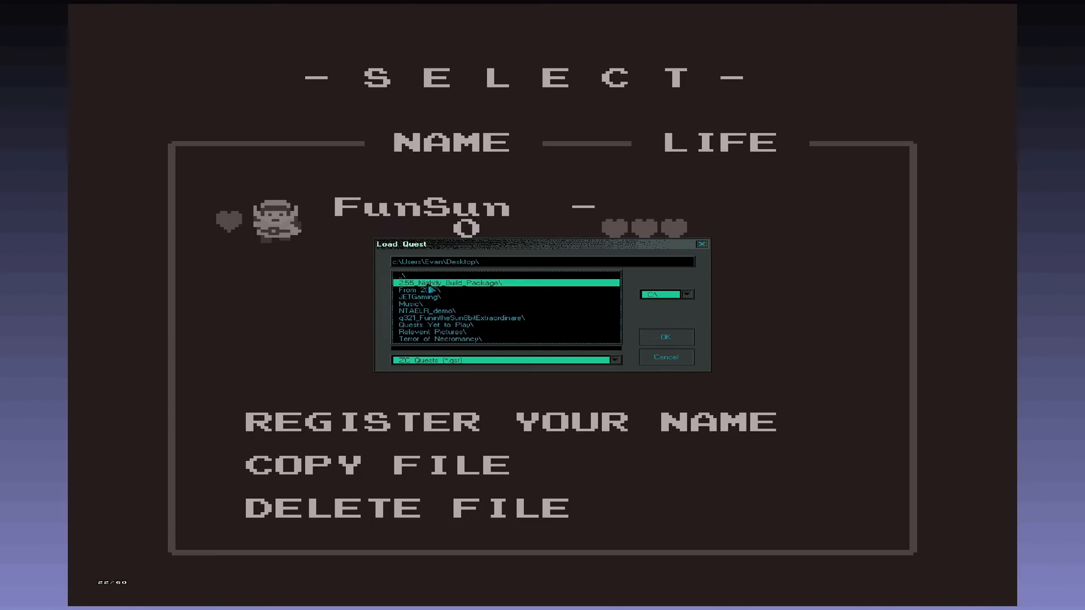
{"action": "mouse_move", "coordinate": [470, 317]}
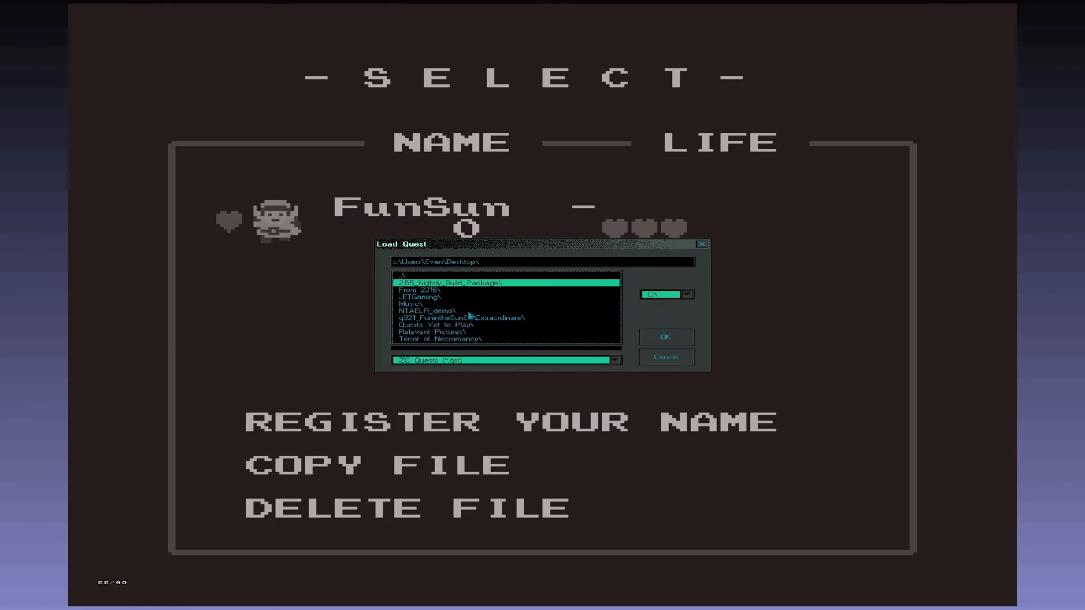
{"action": "double_click", "coordinate": [460, 316]}
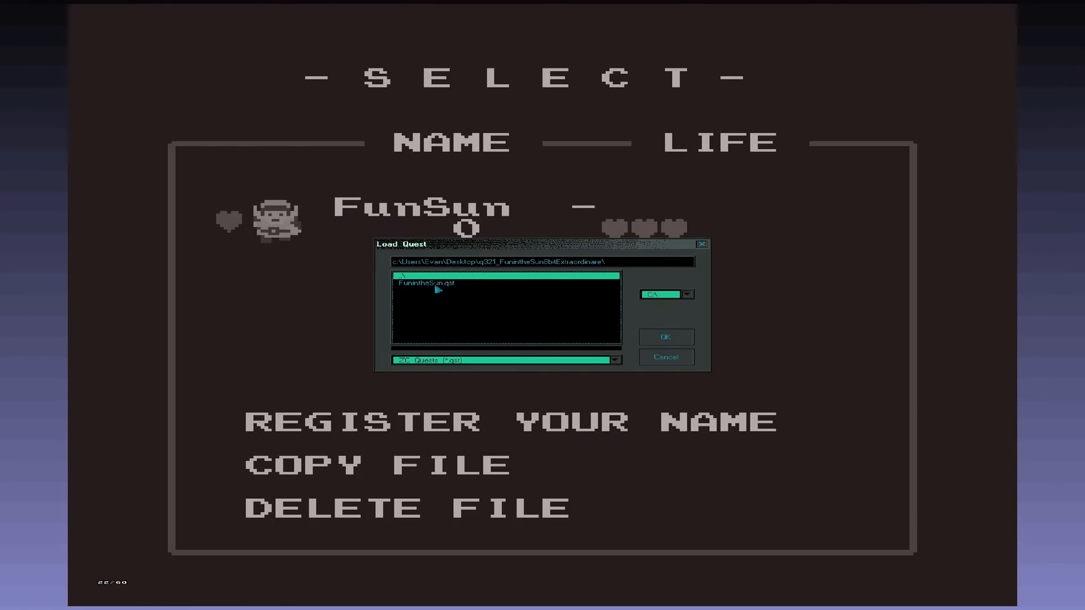
{"action": "left_click", "coordinate": [429, 282]}
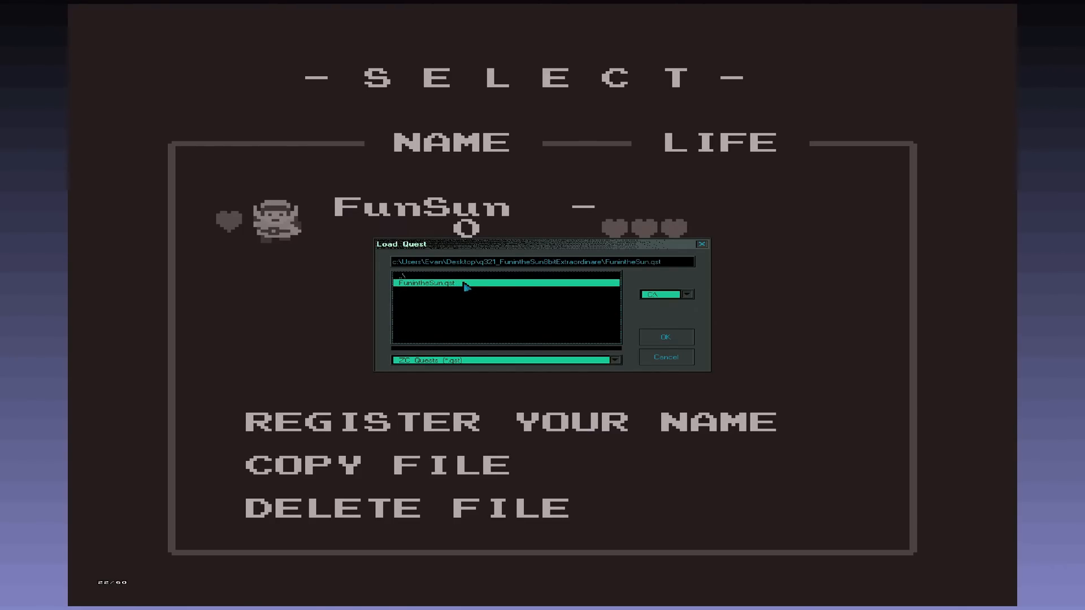
{"action": "left_click", "coordinate": [663, 337]}
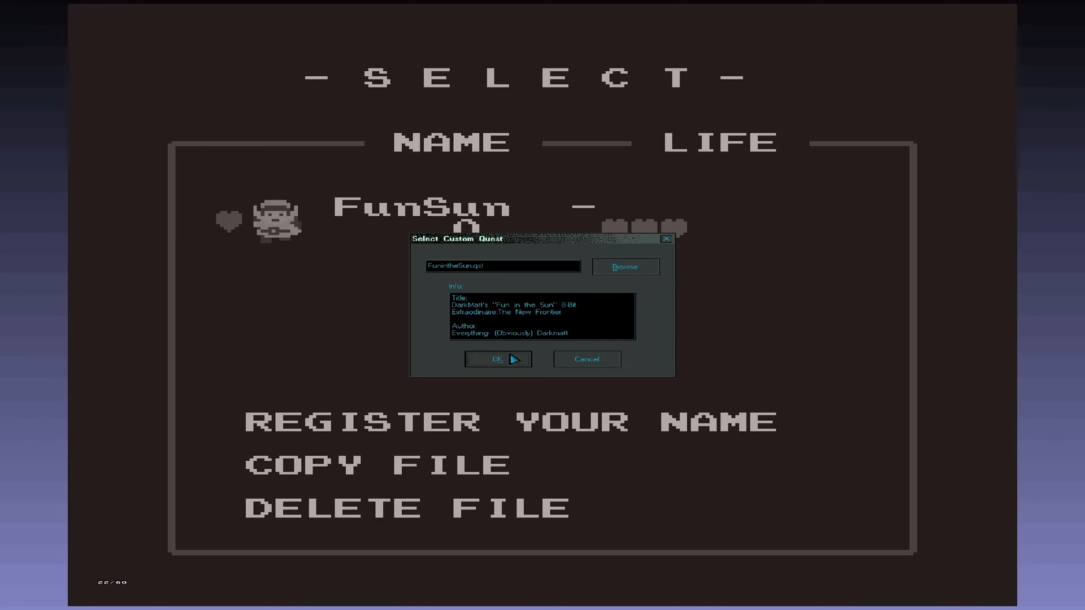
{"action": "left_click", "coordinate": [494, 359]}
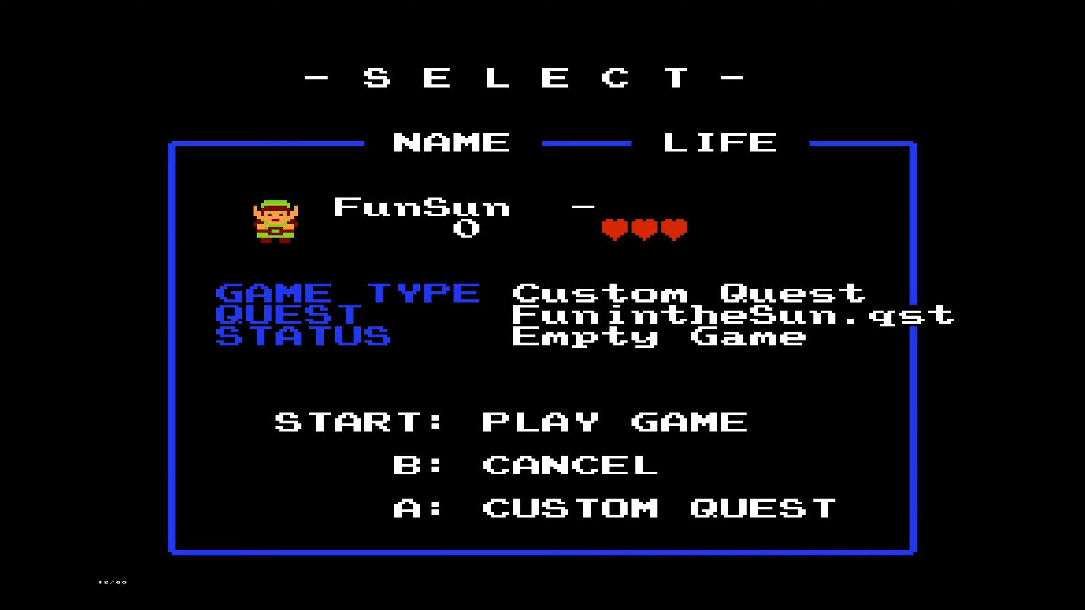
Start the FunSun save in Zelda Classic and dismiss the resulting File not found error
{"action": "key", "text": "Return"}
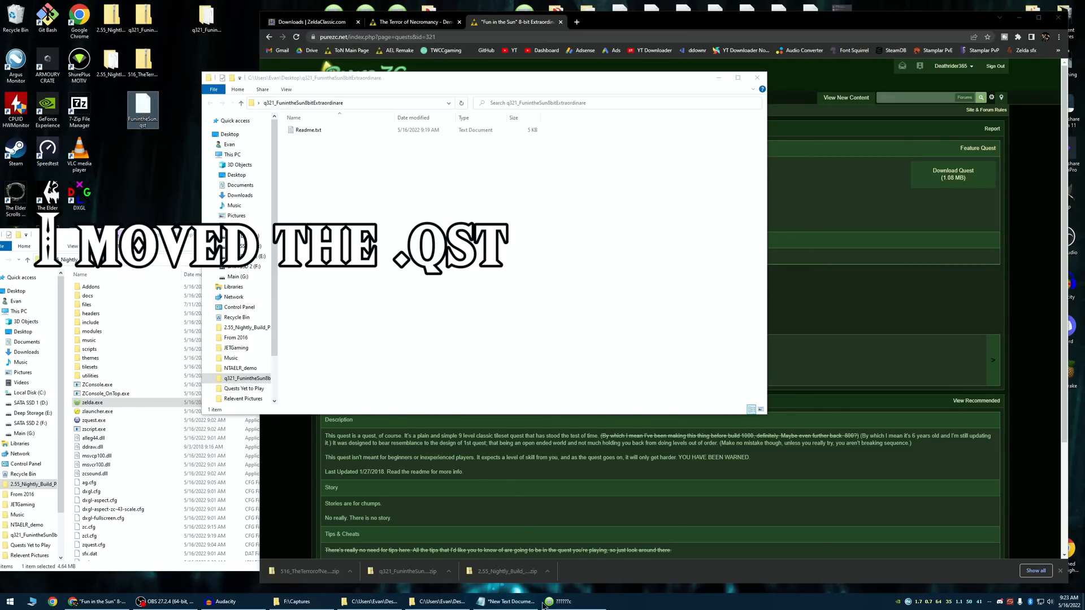
{"action": "left_click", "coordinate": [557, 601]}
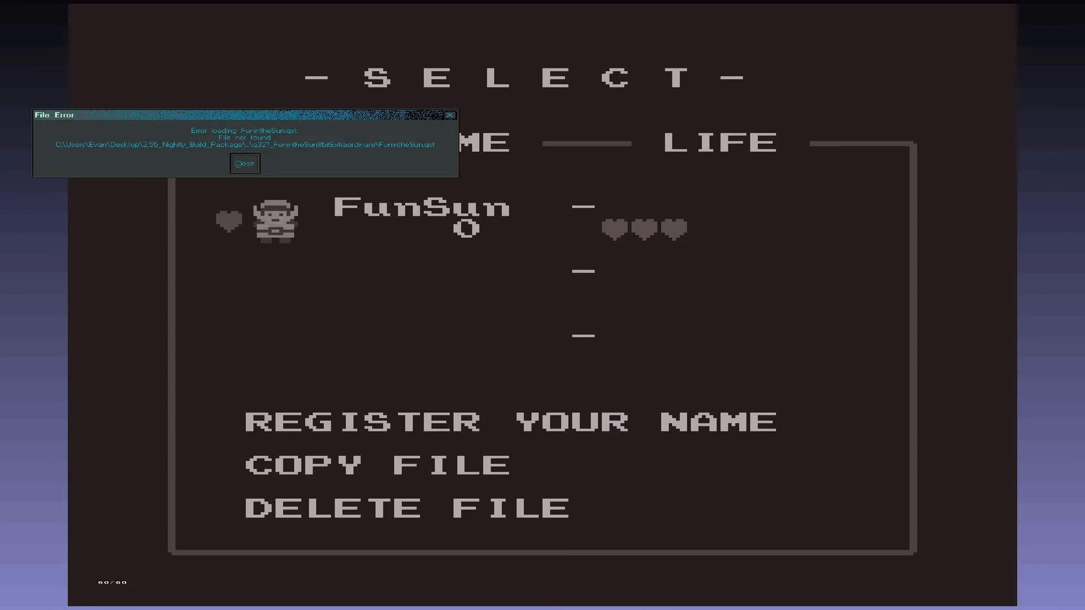
{"action": "left_click", "coordinate": [245, 163]}
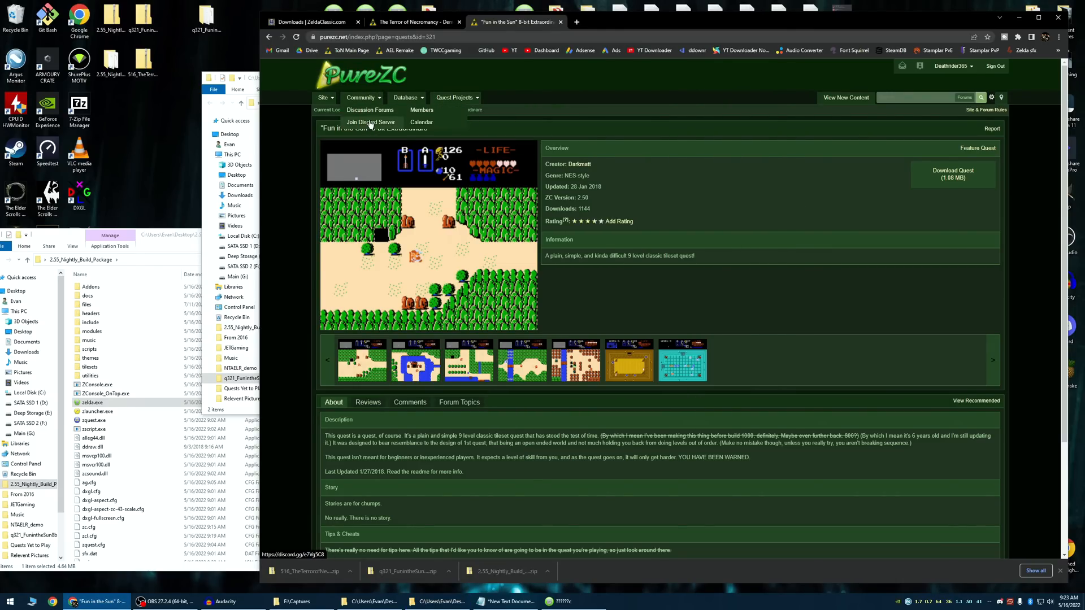
Visit the PureZC Discord invite, then list the site's Database categories from the home page
{"action": "left_click", "coordinate": [370, 122]}
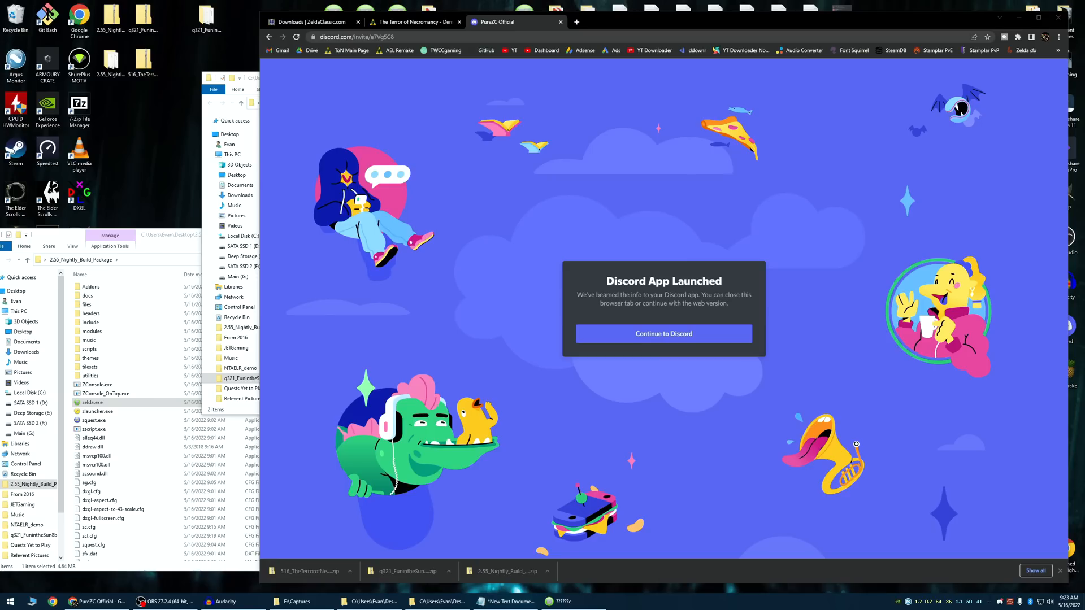
{"action": "mouse_move", "coordinate": [524, 86]}
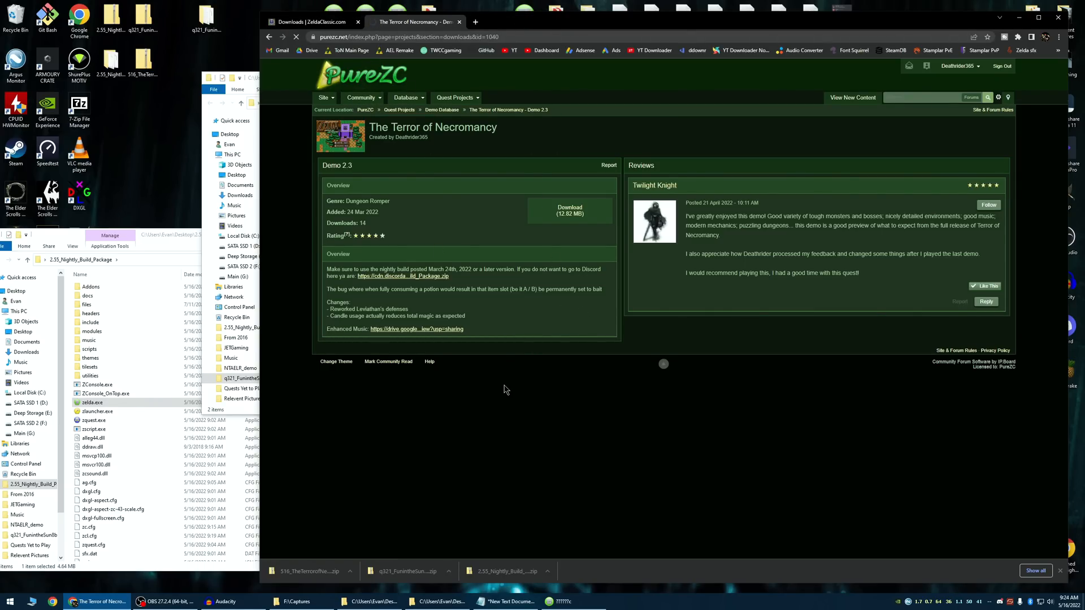
{"action": "mouse_move", "coordinate": [593, 368]}
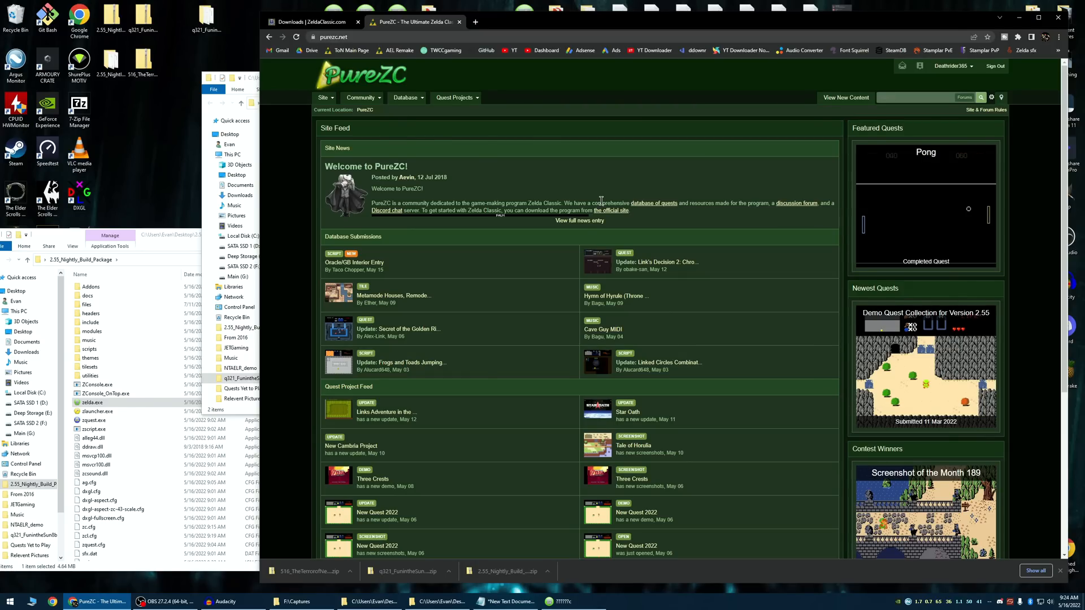
{"action": "mouse_move", "coordinate": [378, 95]}
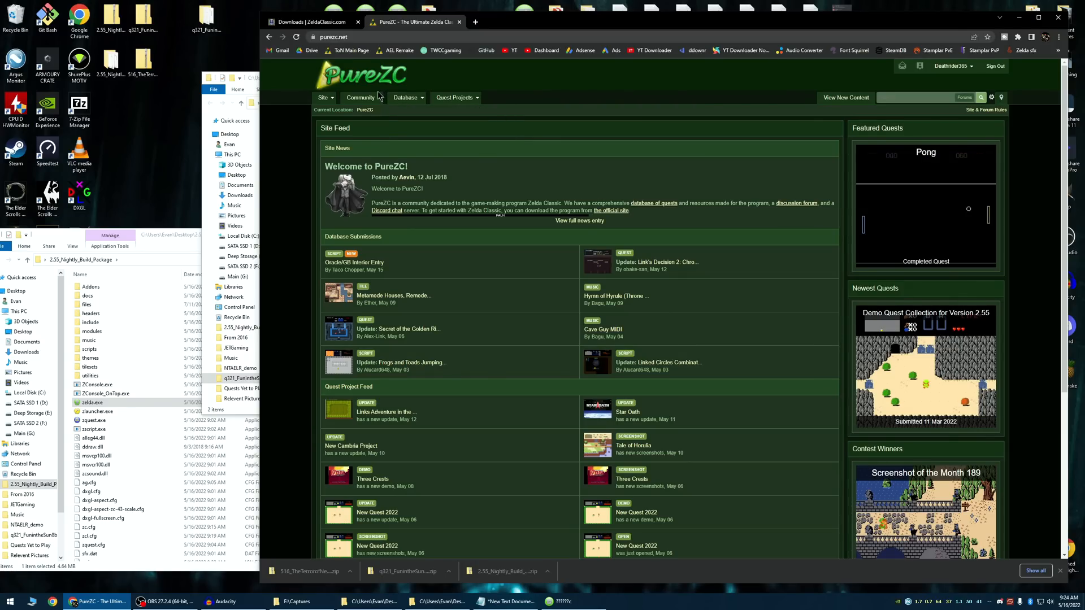
{"action": "left_click", "coordinate": [406, 98]}
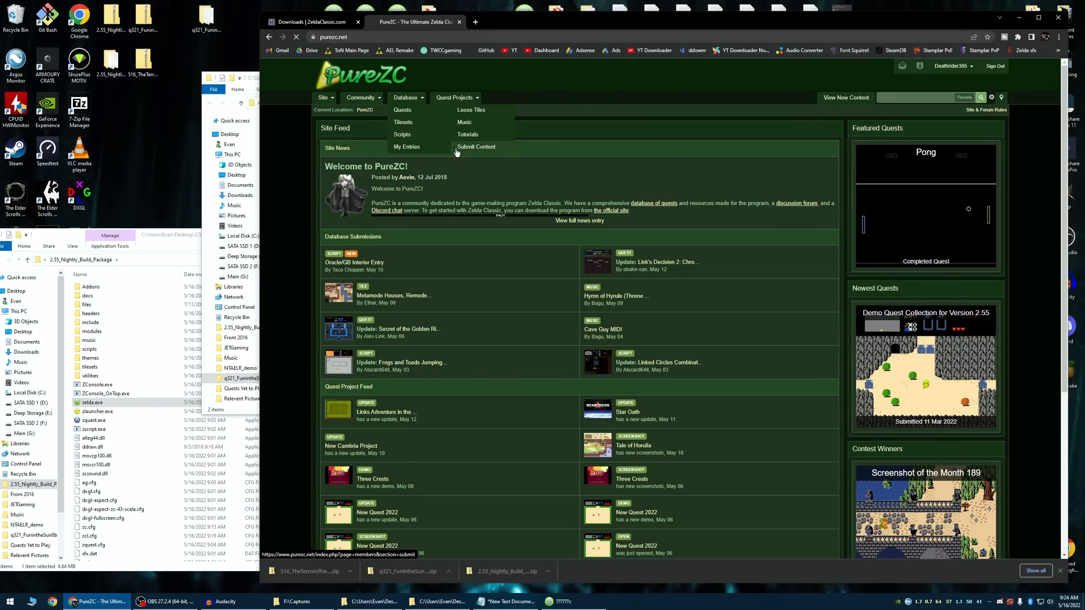